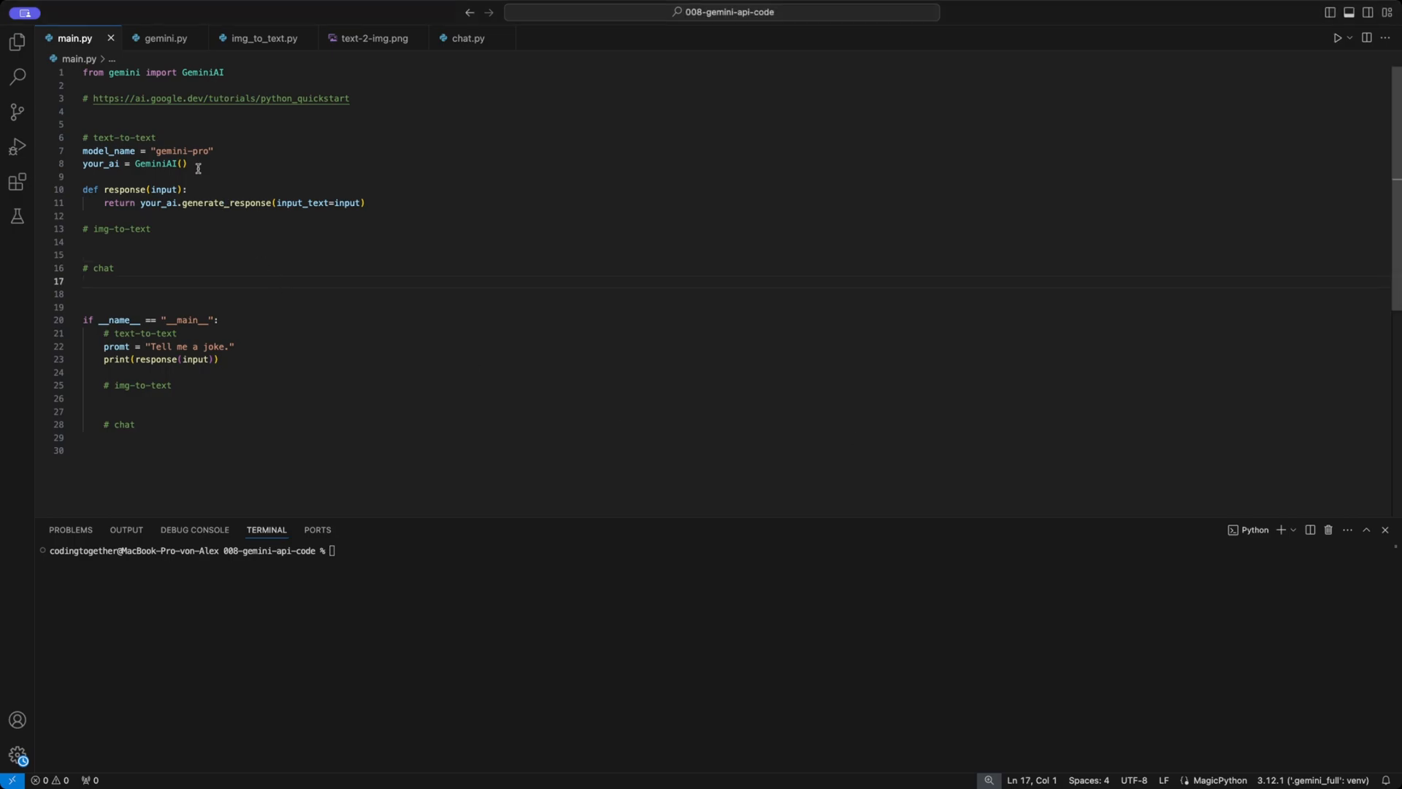
Step: Inspect the GeminiAI class in gemini.py, close that tab, and return to main.py
left_click(164, 38)
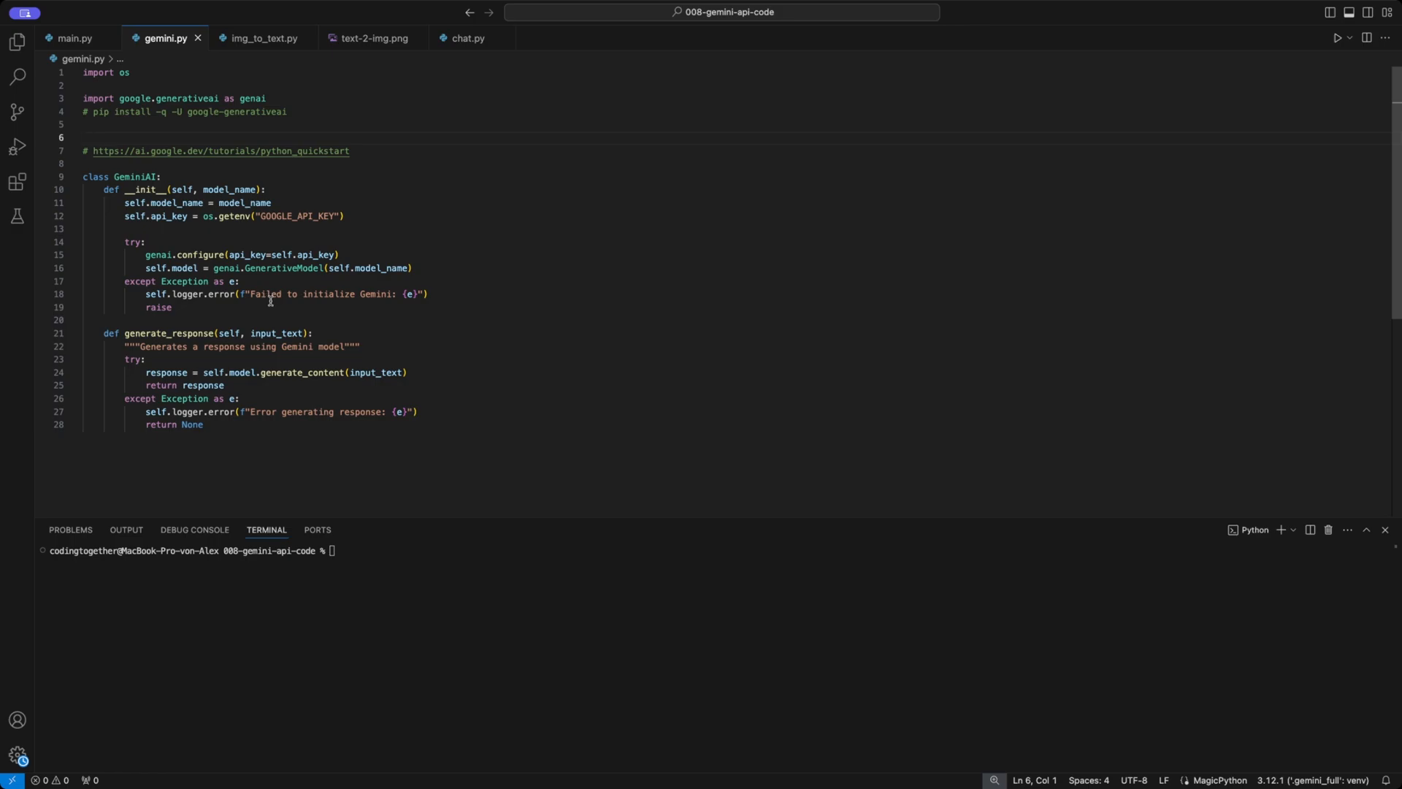
mouse_move(228, 188)
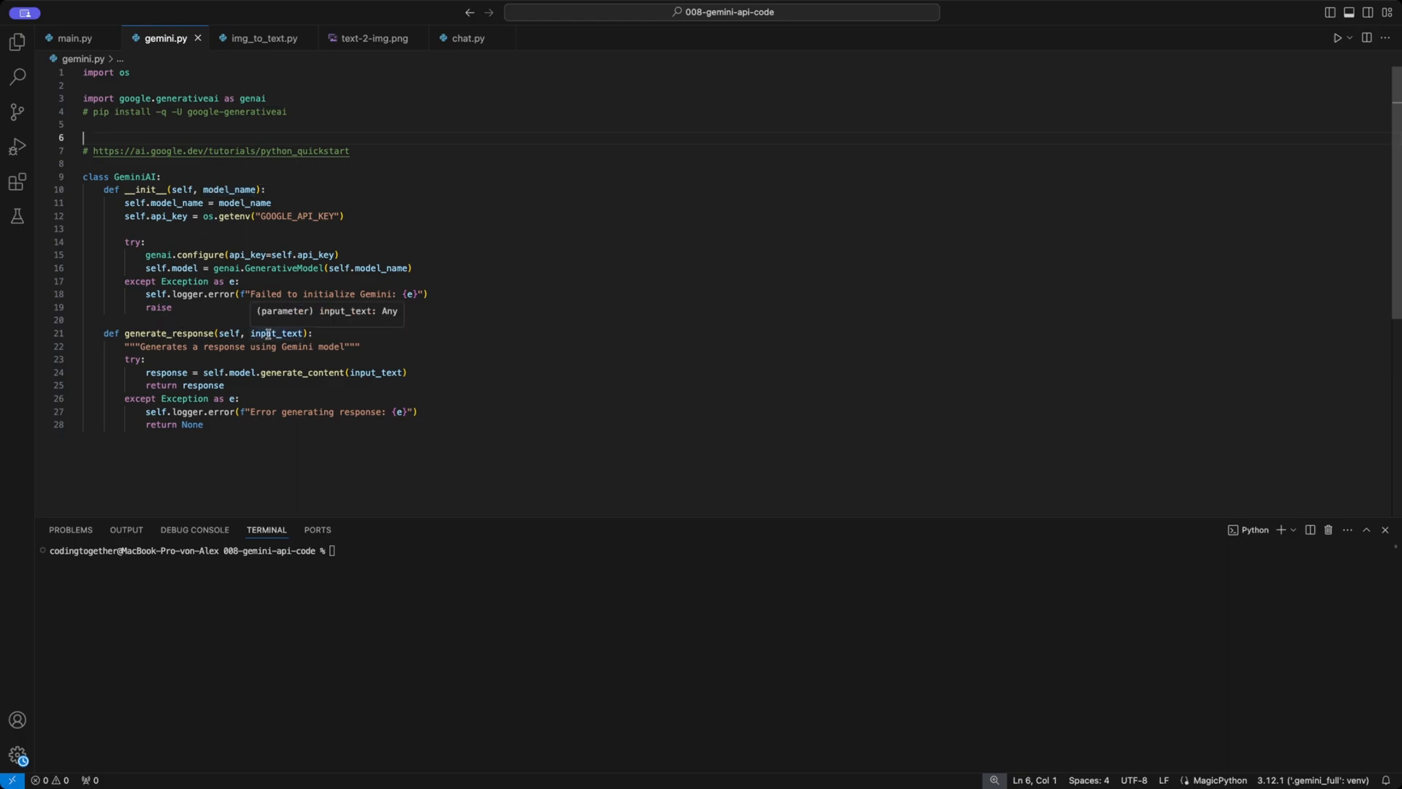
mouse_move(228, 425)
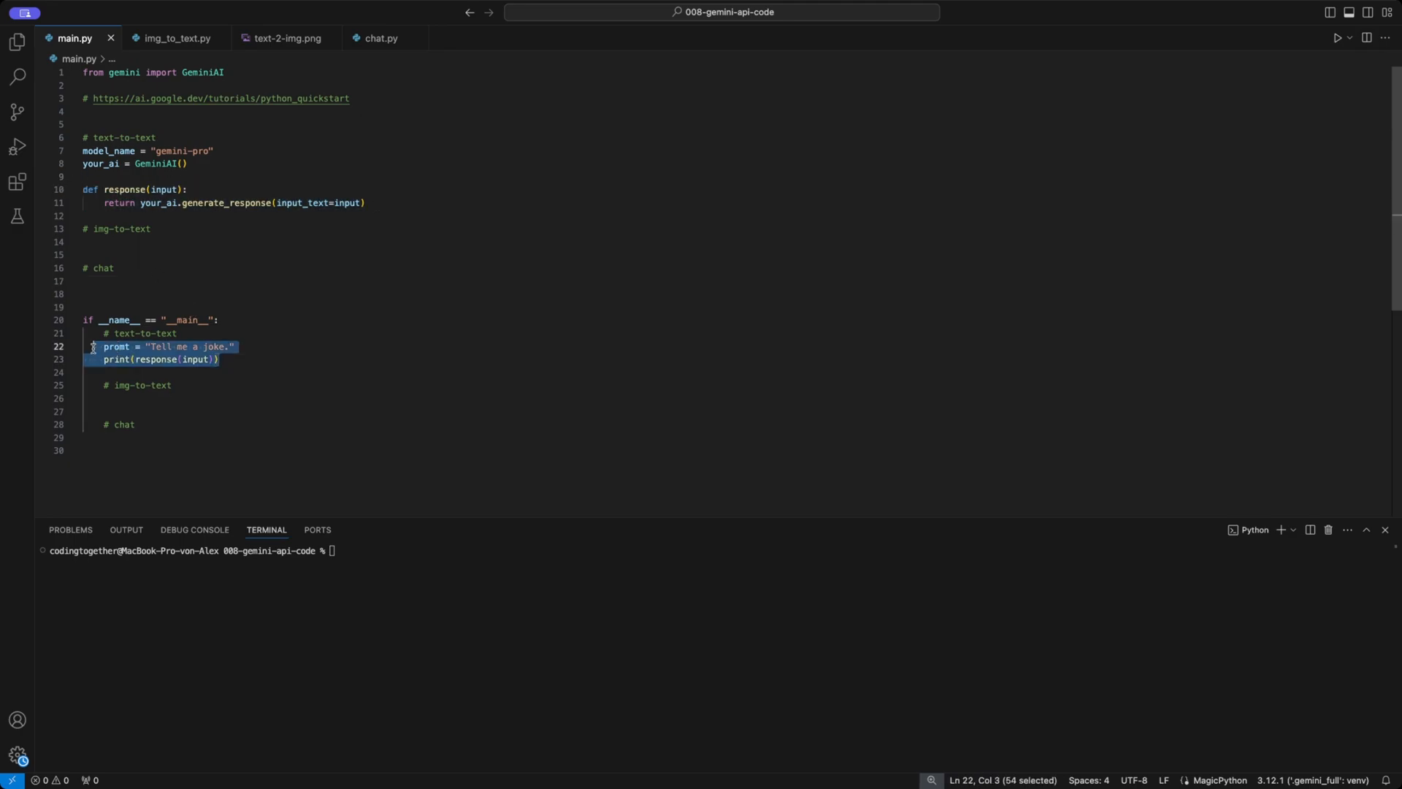
left_click(315, 372)
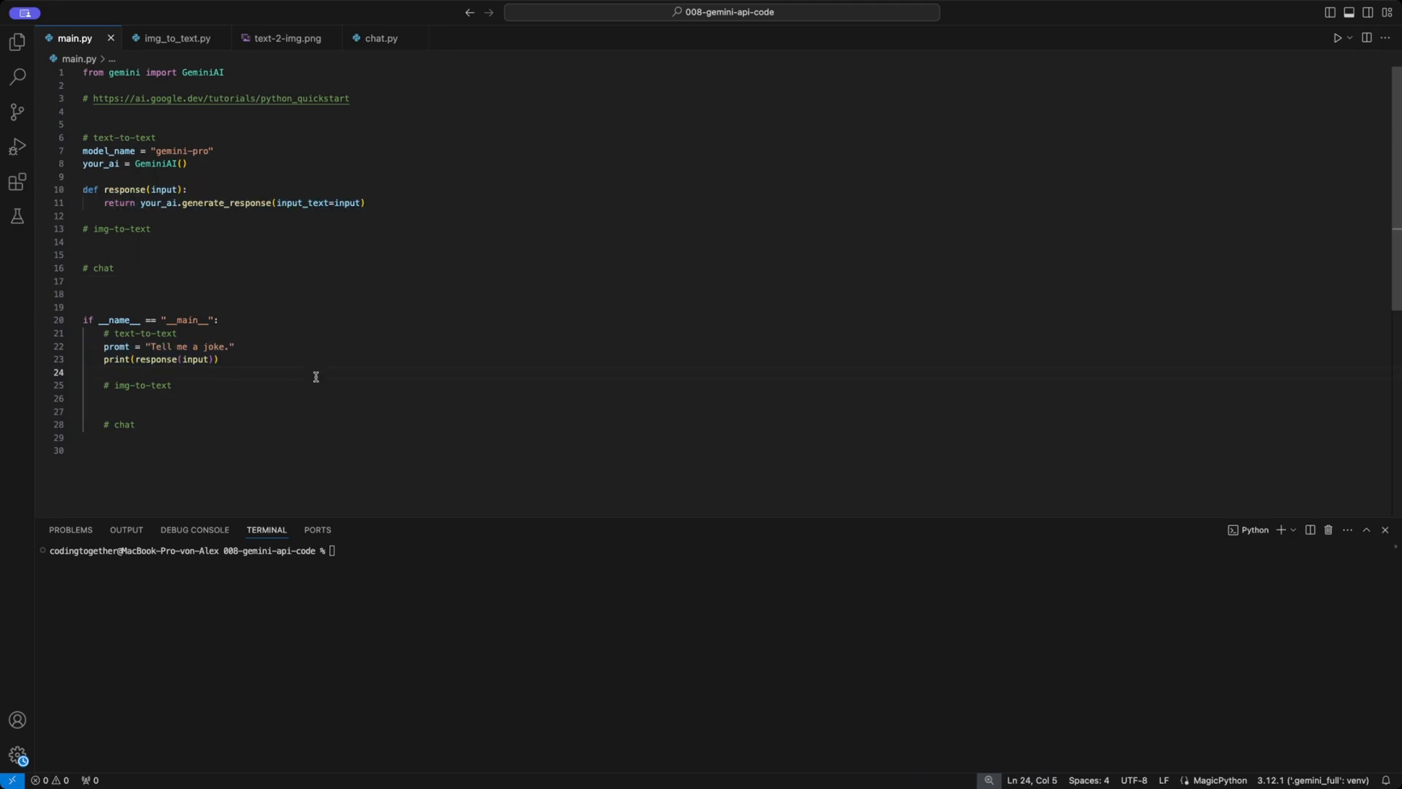
mouse_move(244, 380)
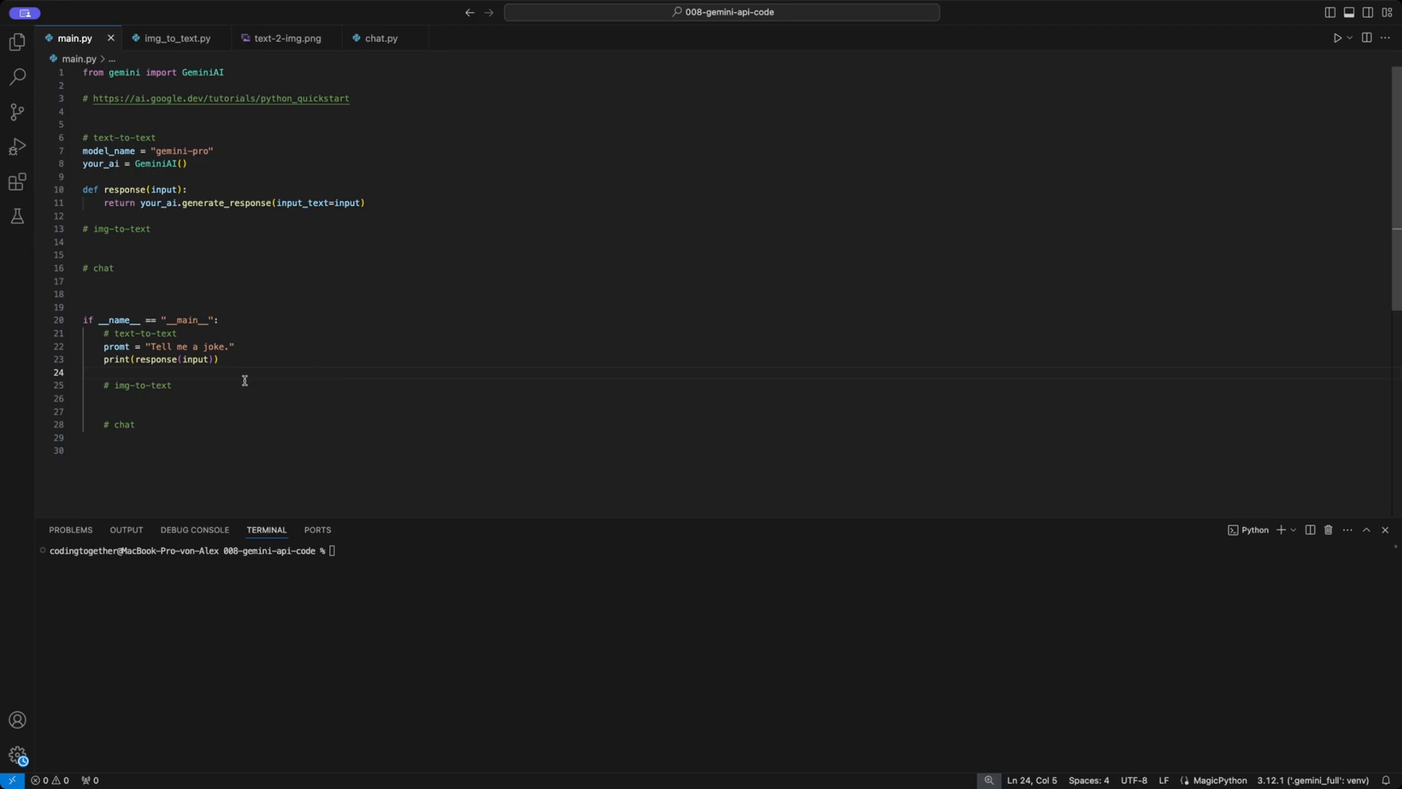
double_click(116, 229)
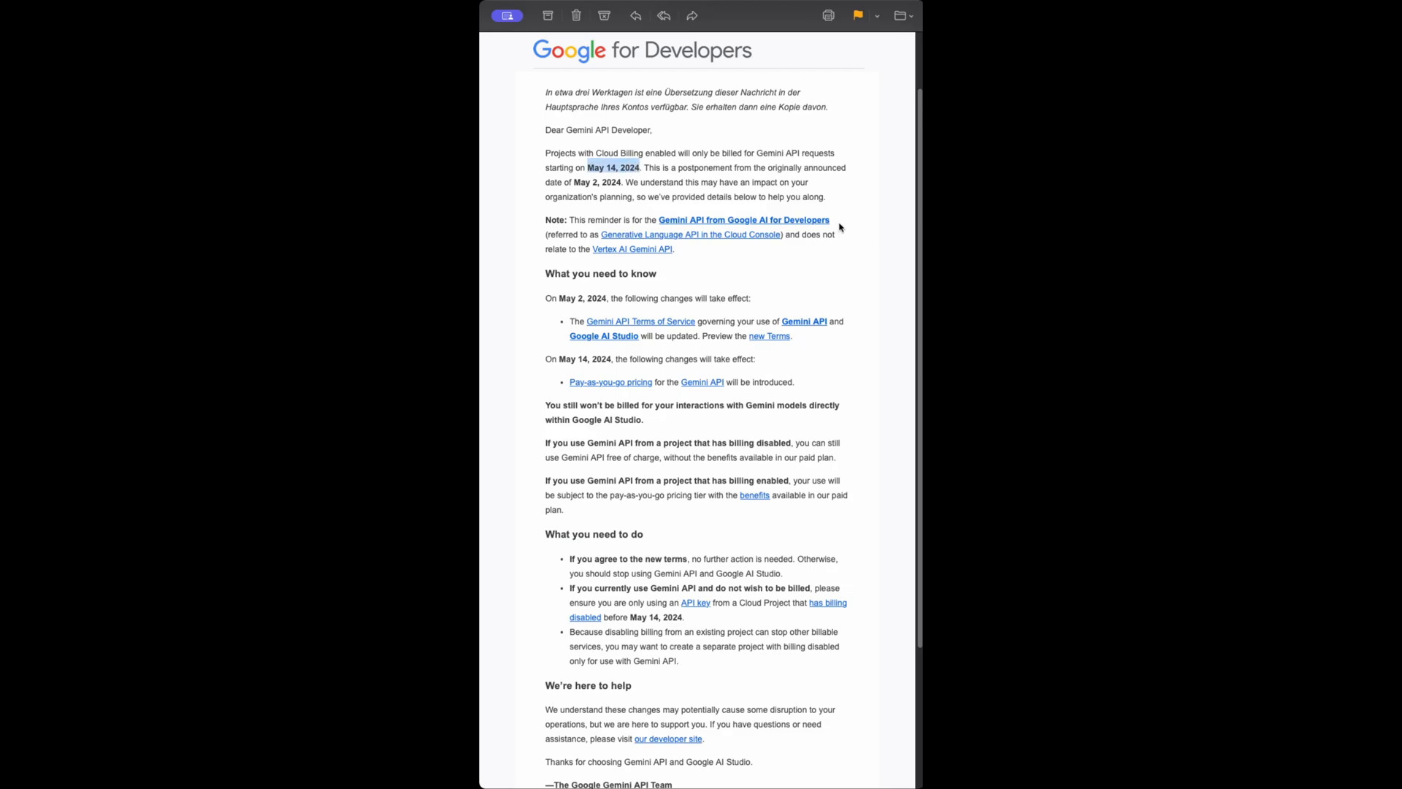
mouse_move(565, 383)
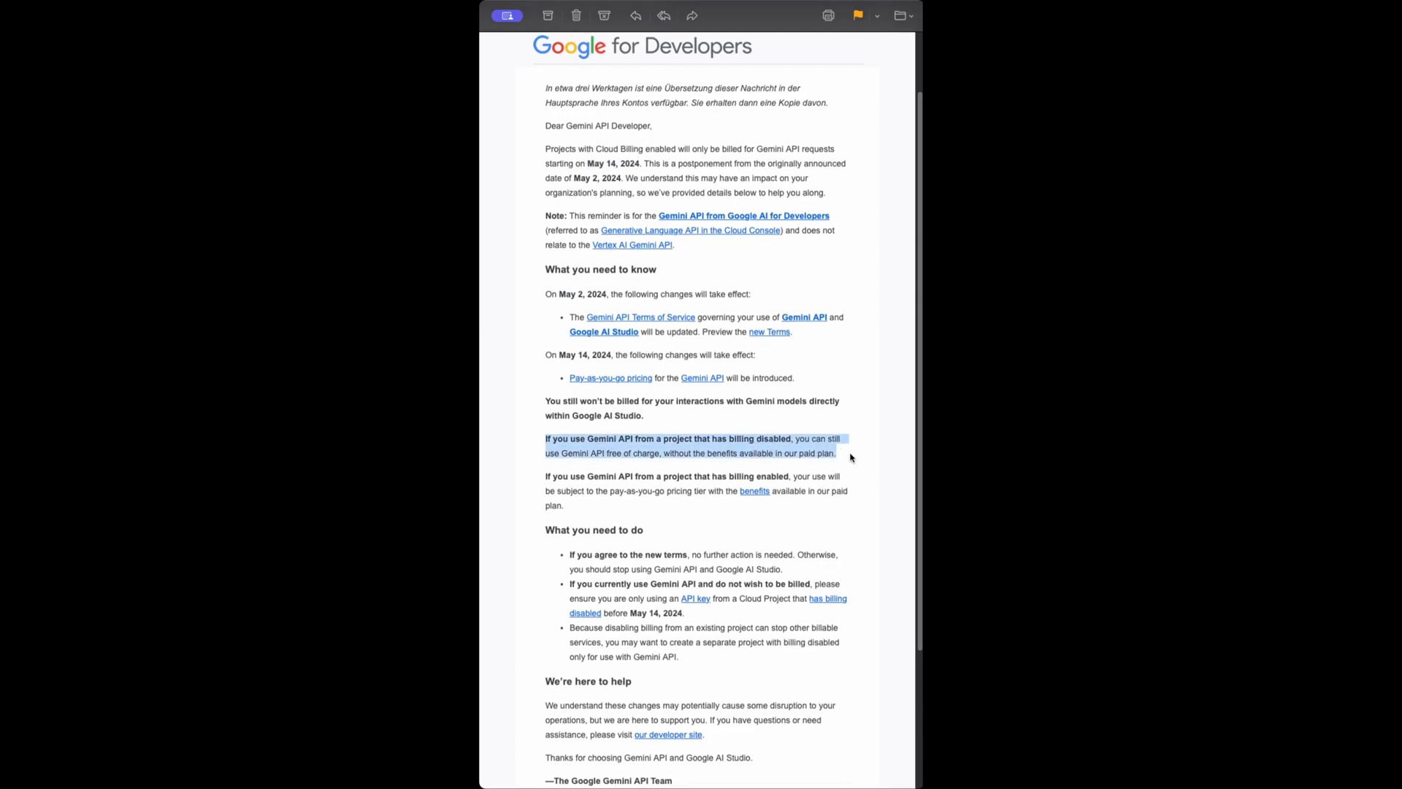
scroll("down", 3)
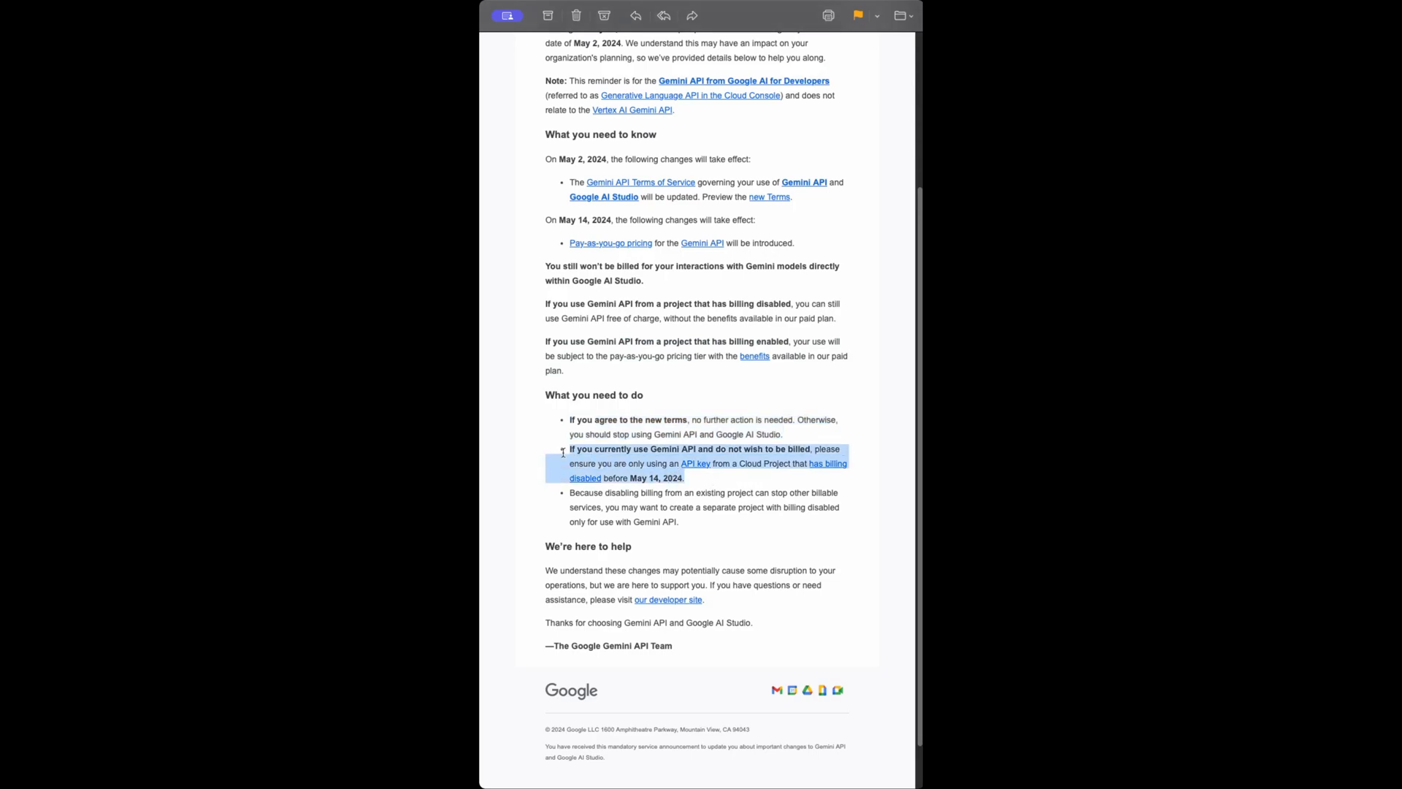
scroll("down", 3)
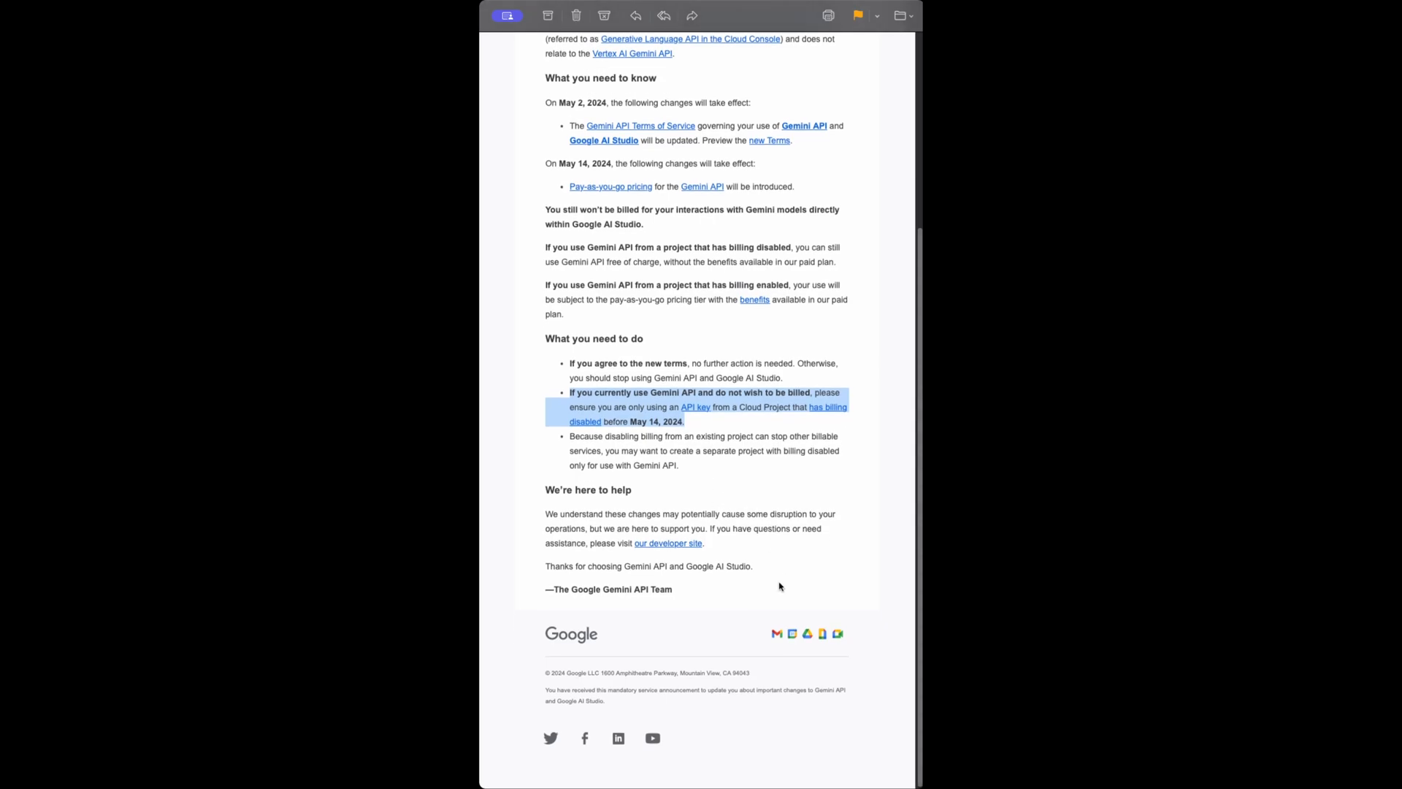
left_click(610, 187)
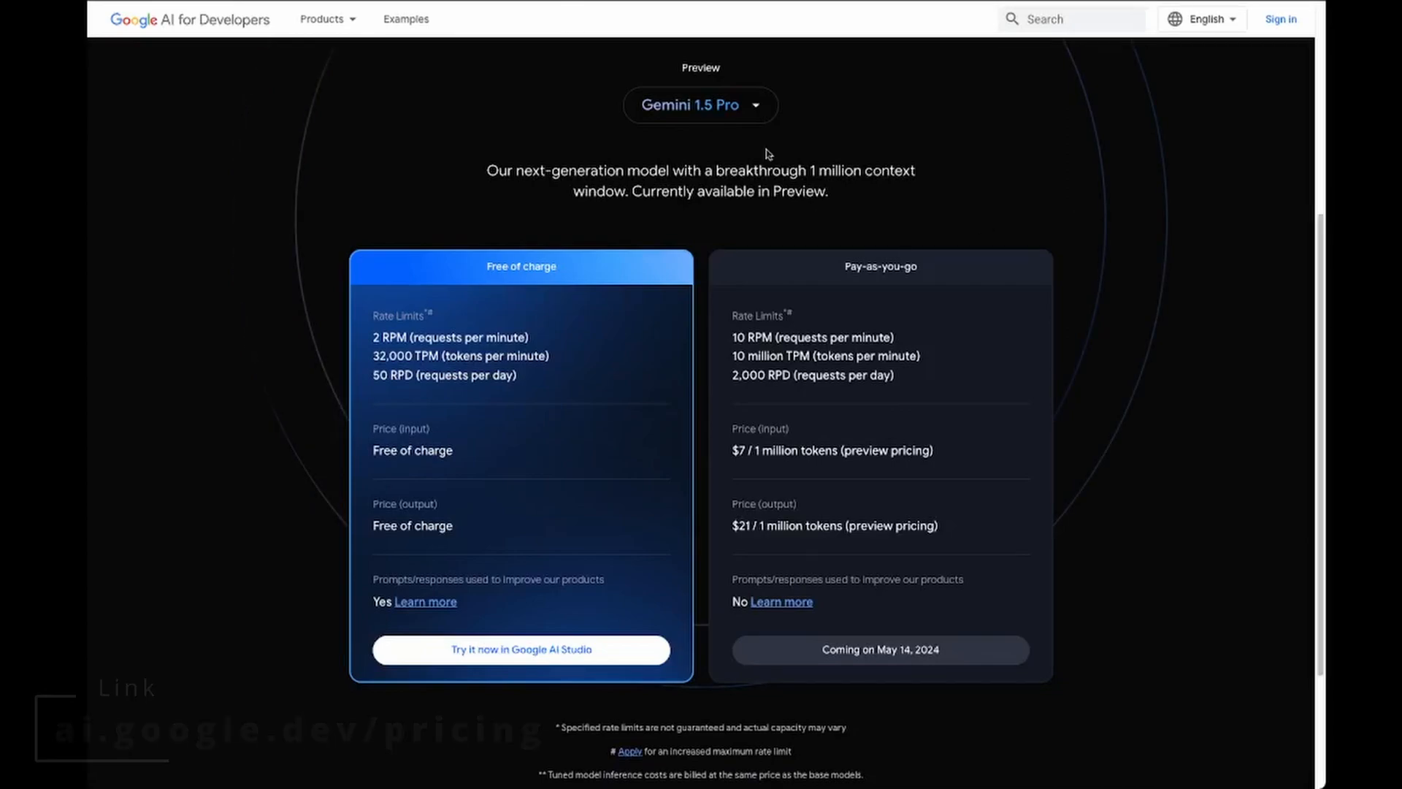
mouse_move(912, 238)
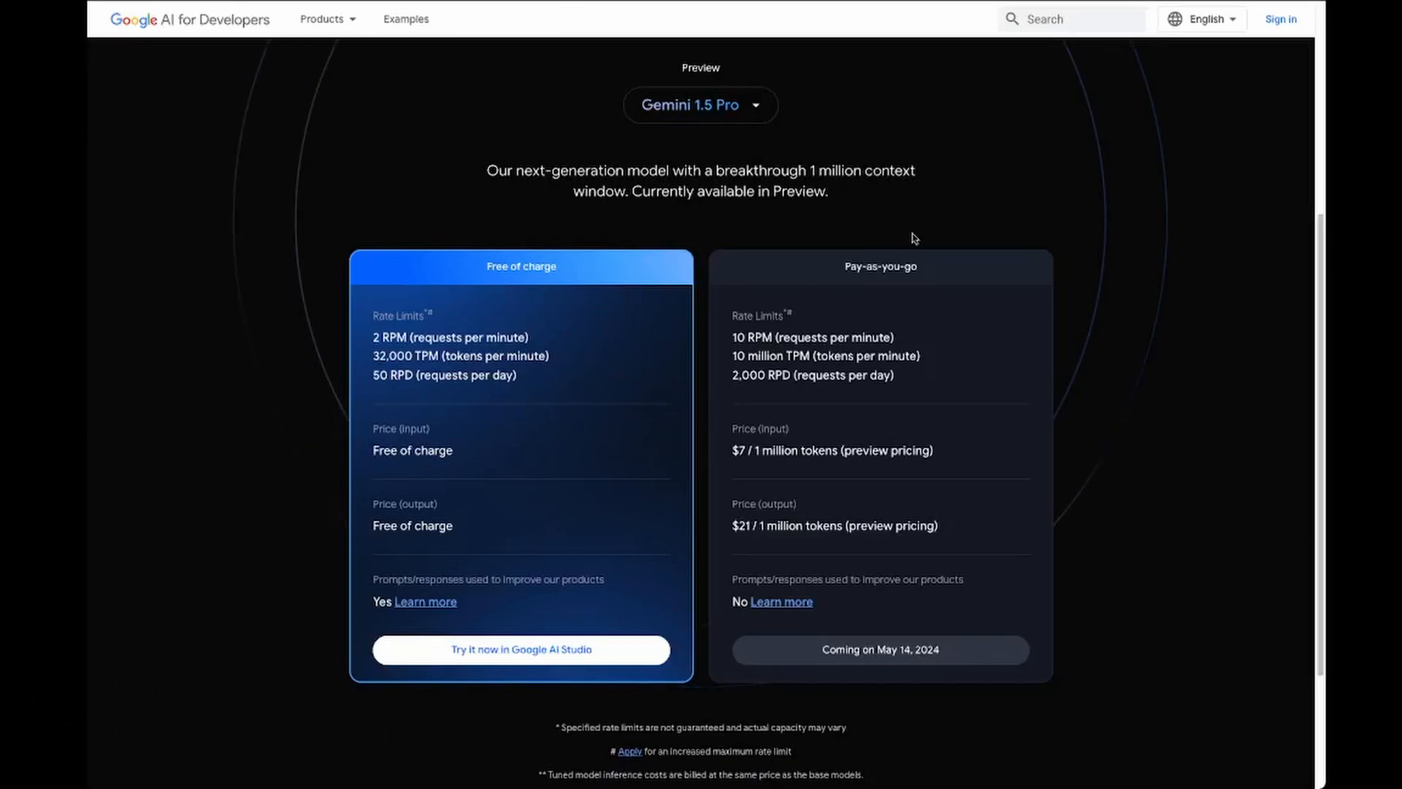
mouse_move(849, 276)
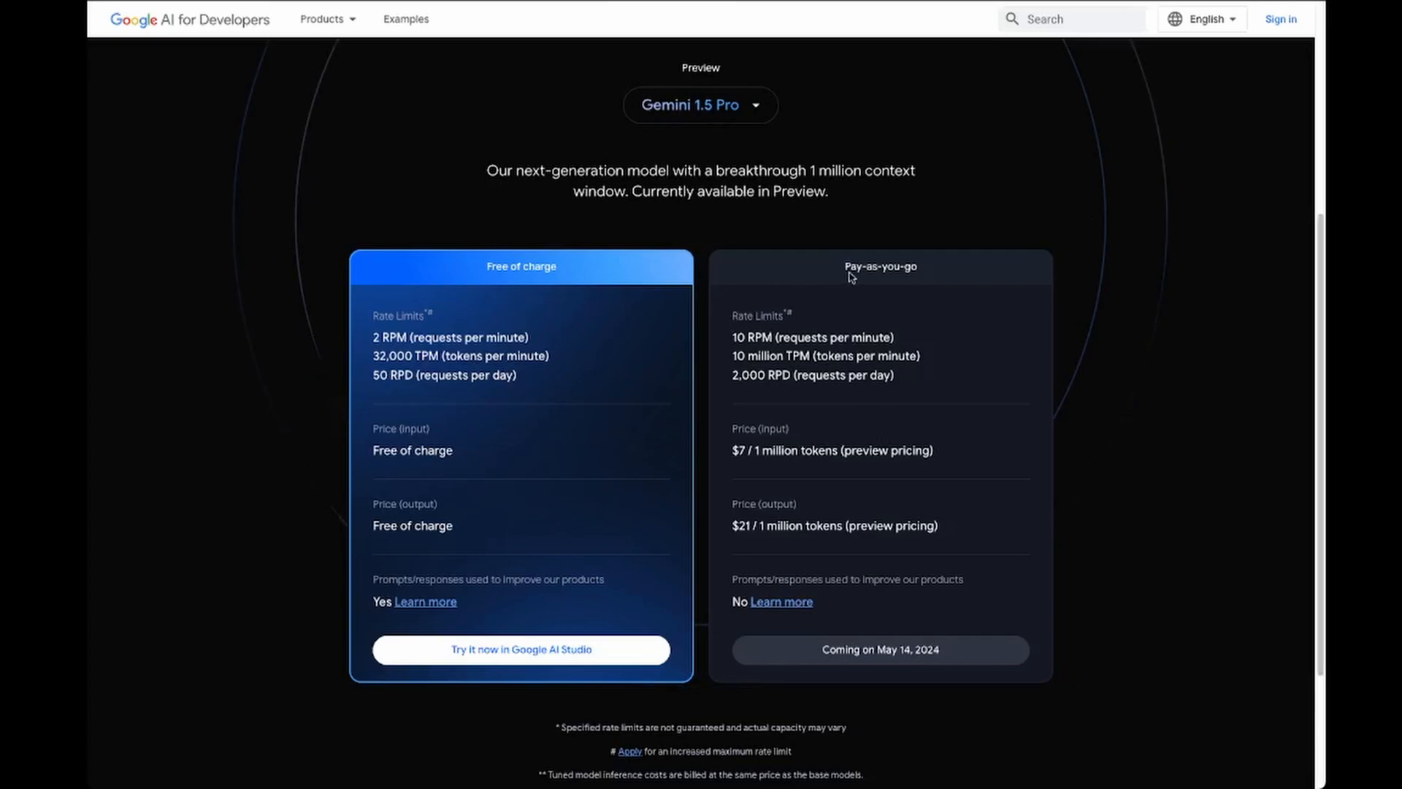
mouse_move(883, 286)
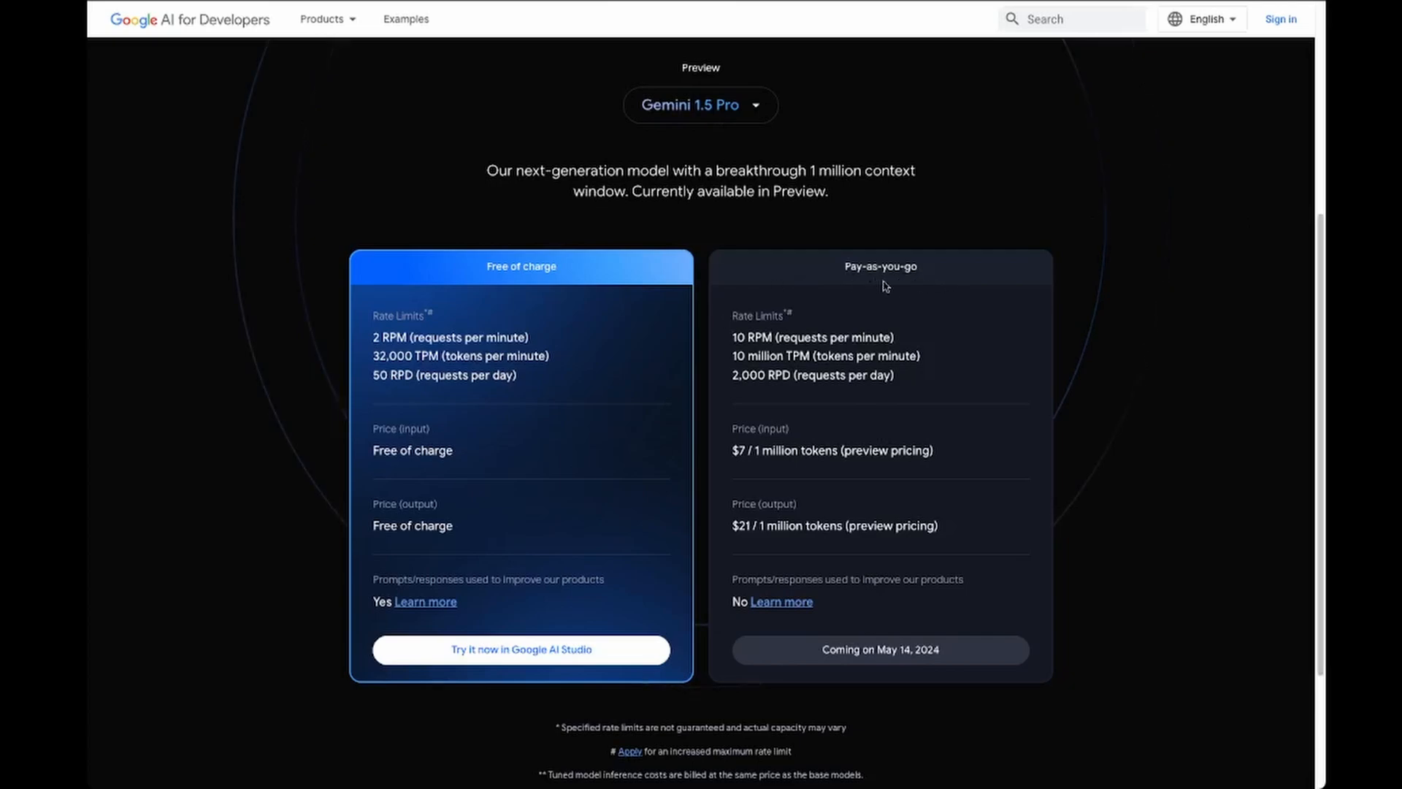
mouse_move(722, 371)
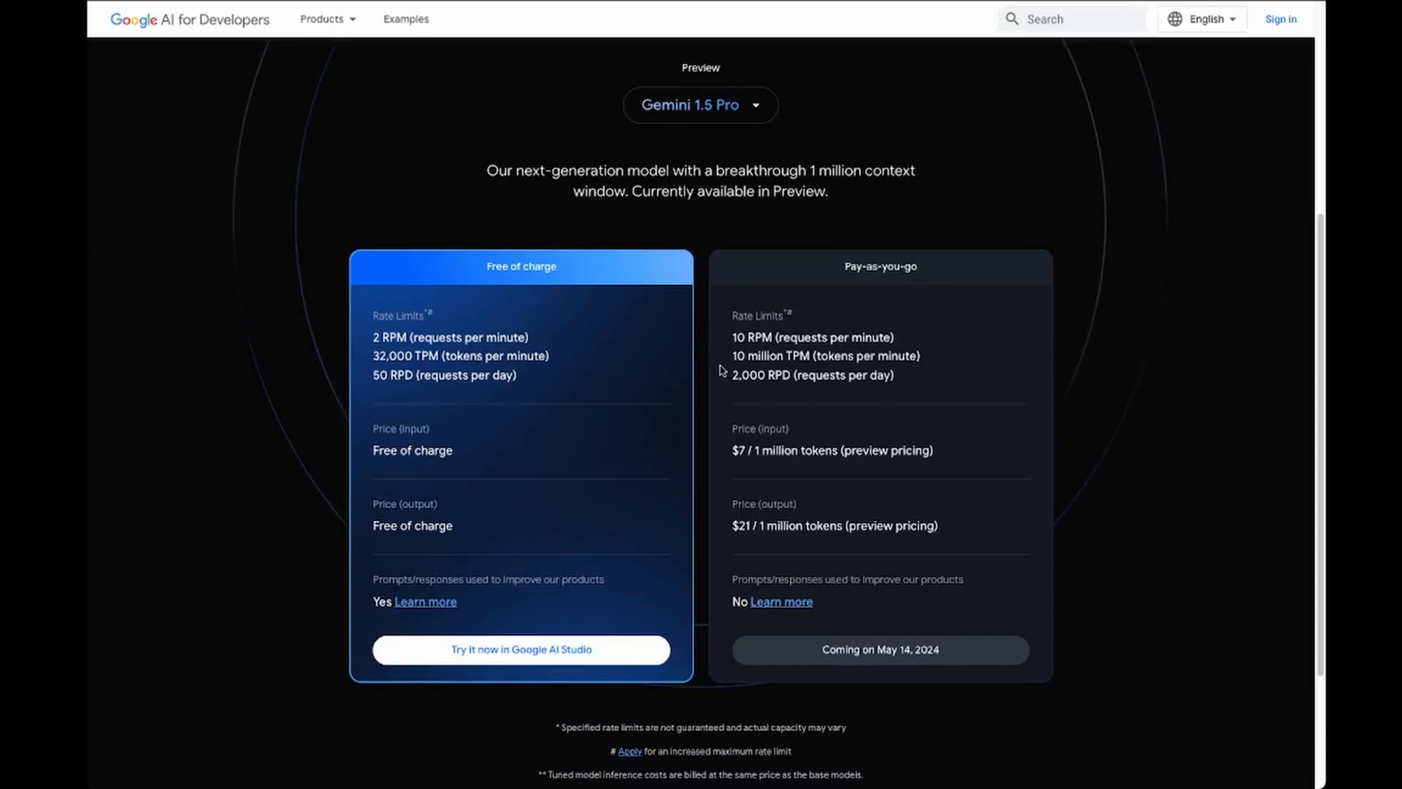
mouse_move(732, 579)
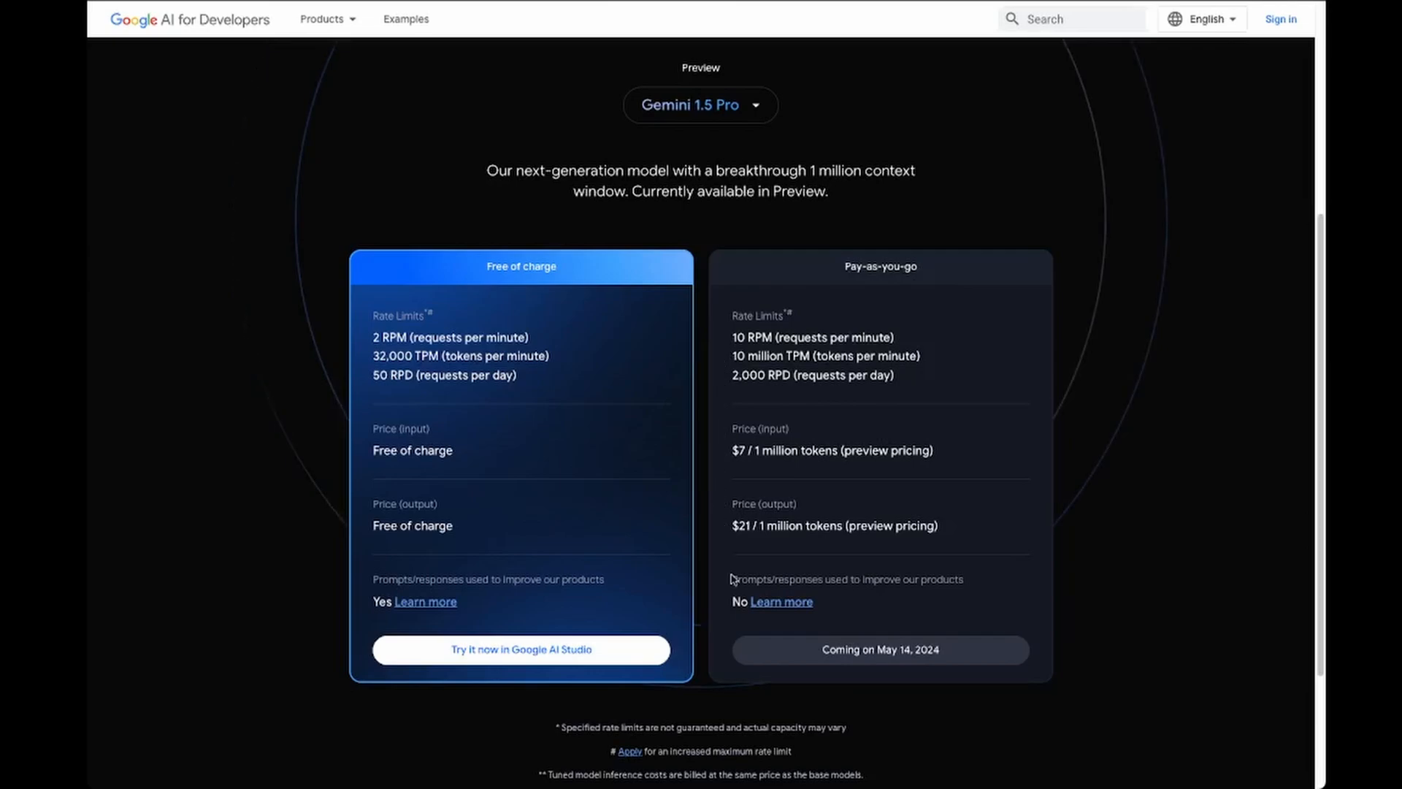
mouse_move(727, 349)
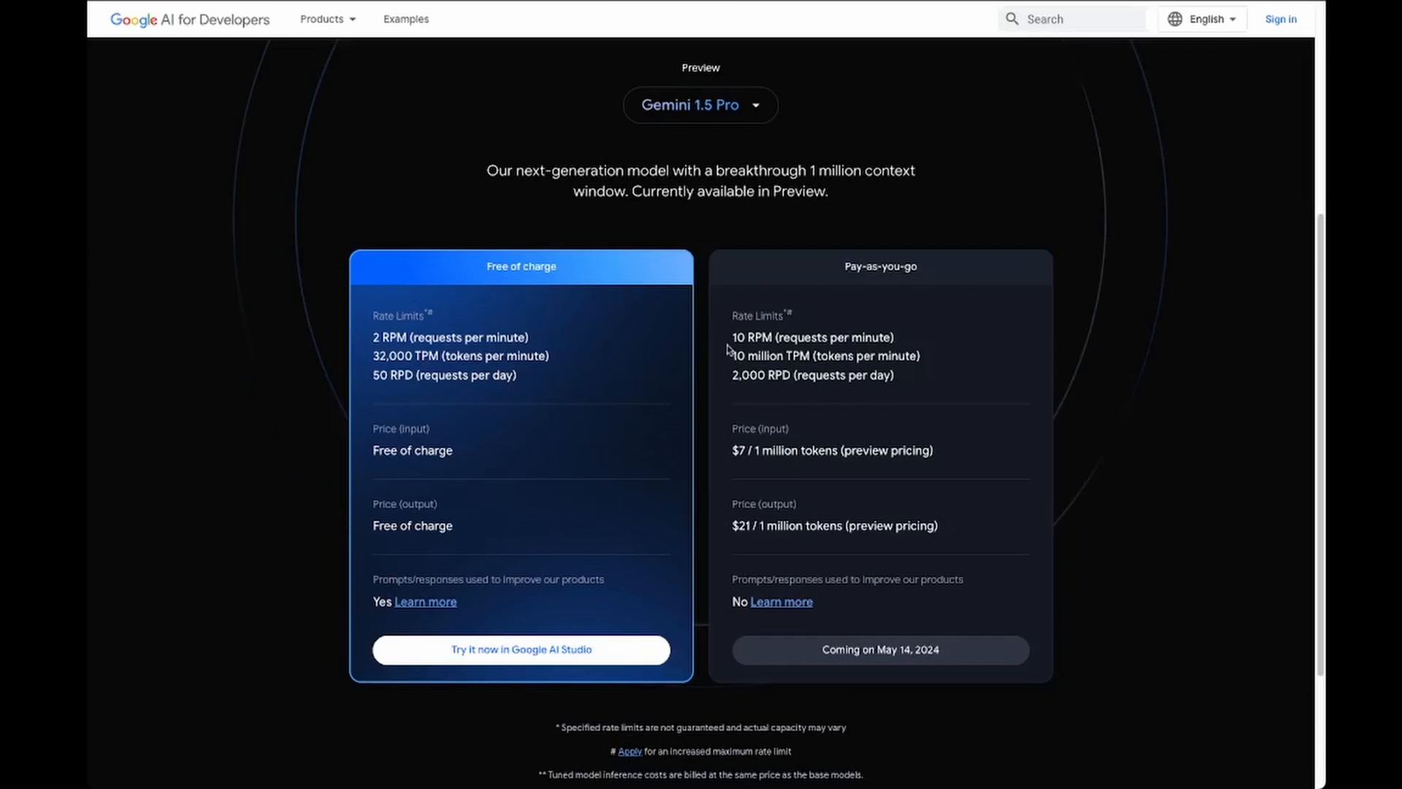
mouse_move(905, 342)
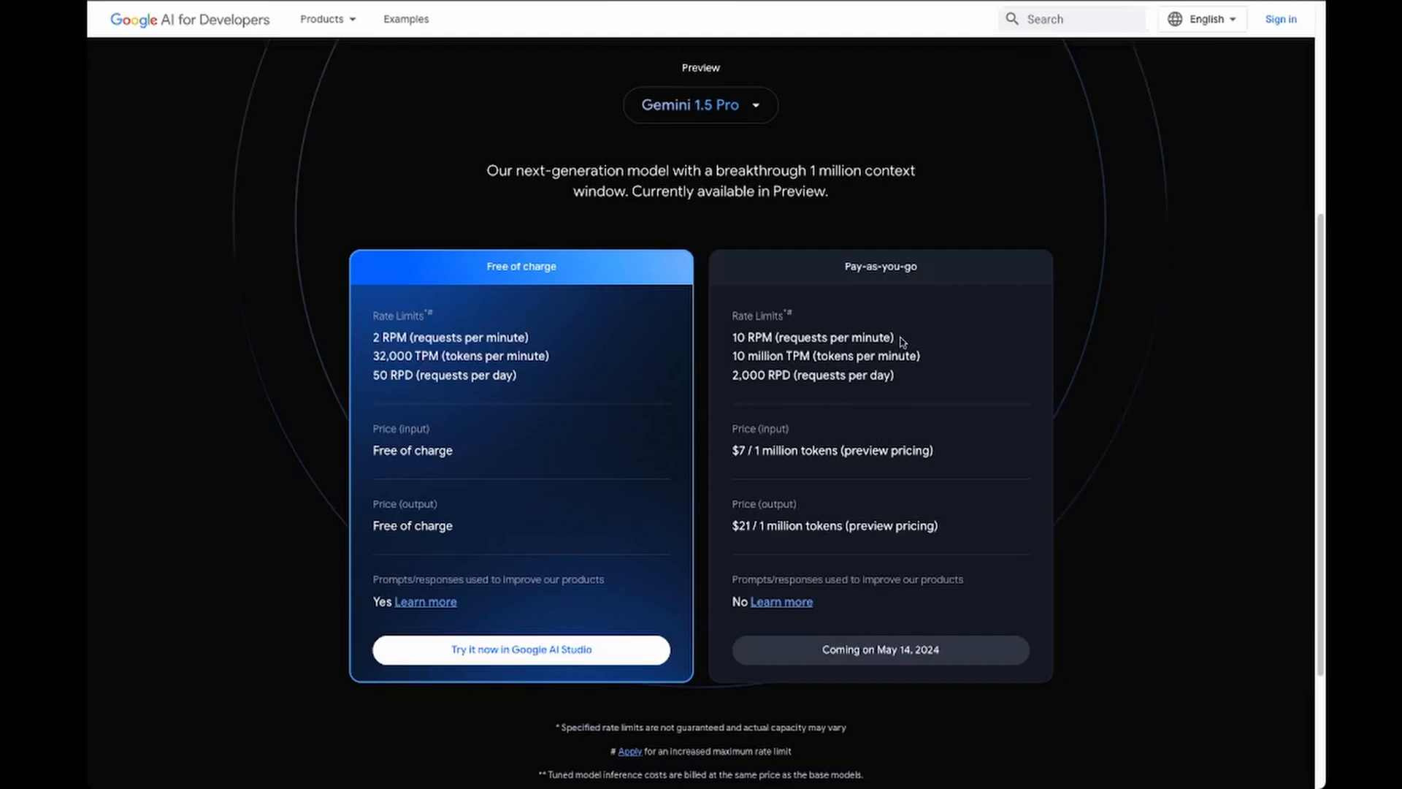
mouse_move(608, 737)
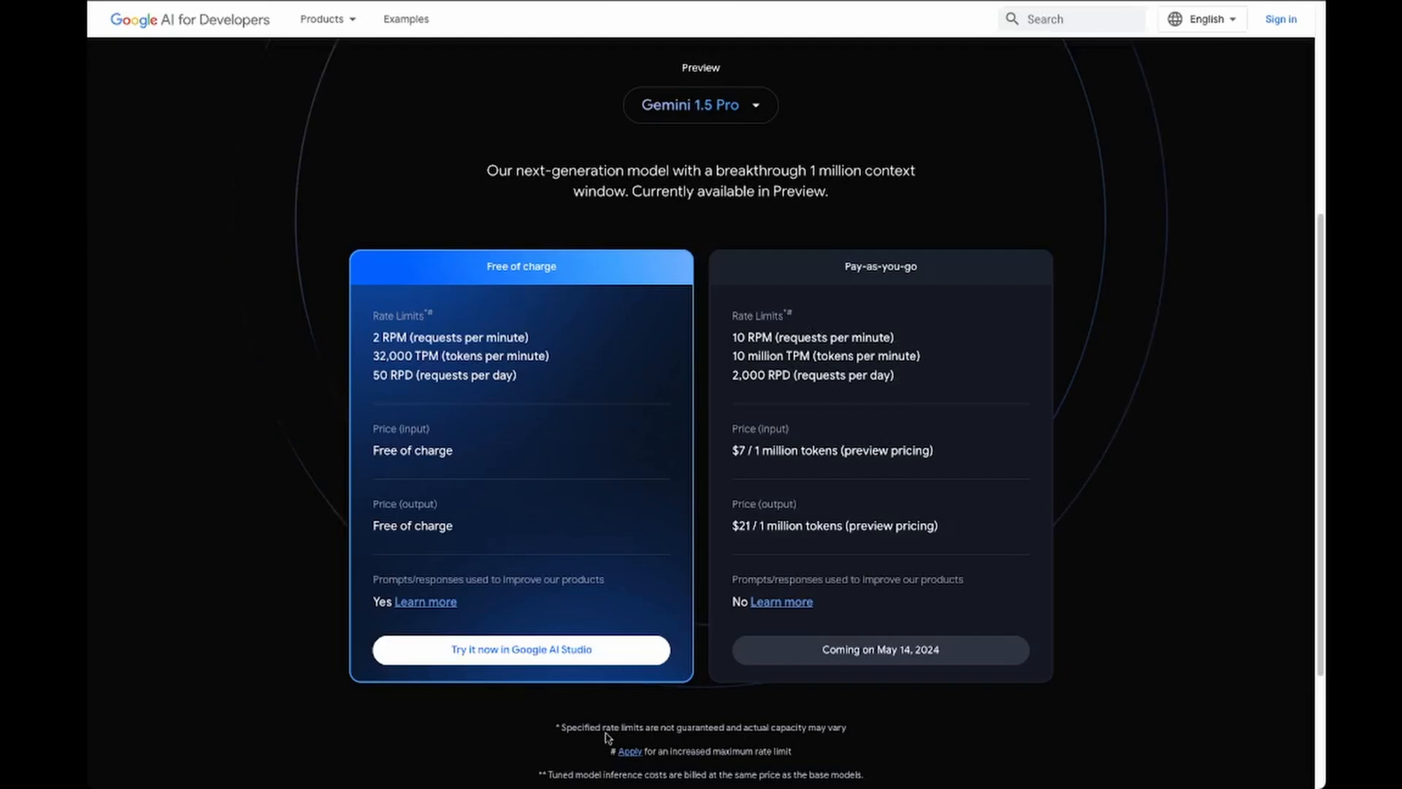
mouse_move(839, 740)
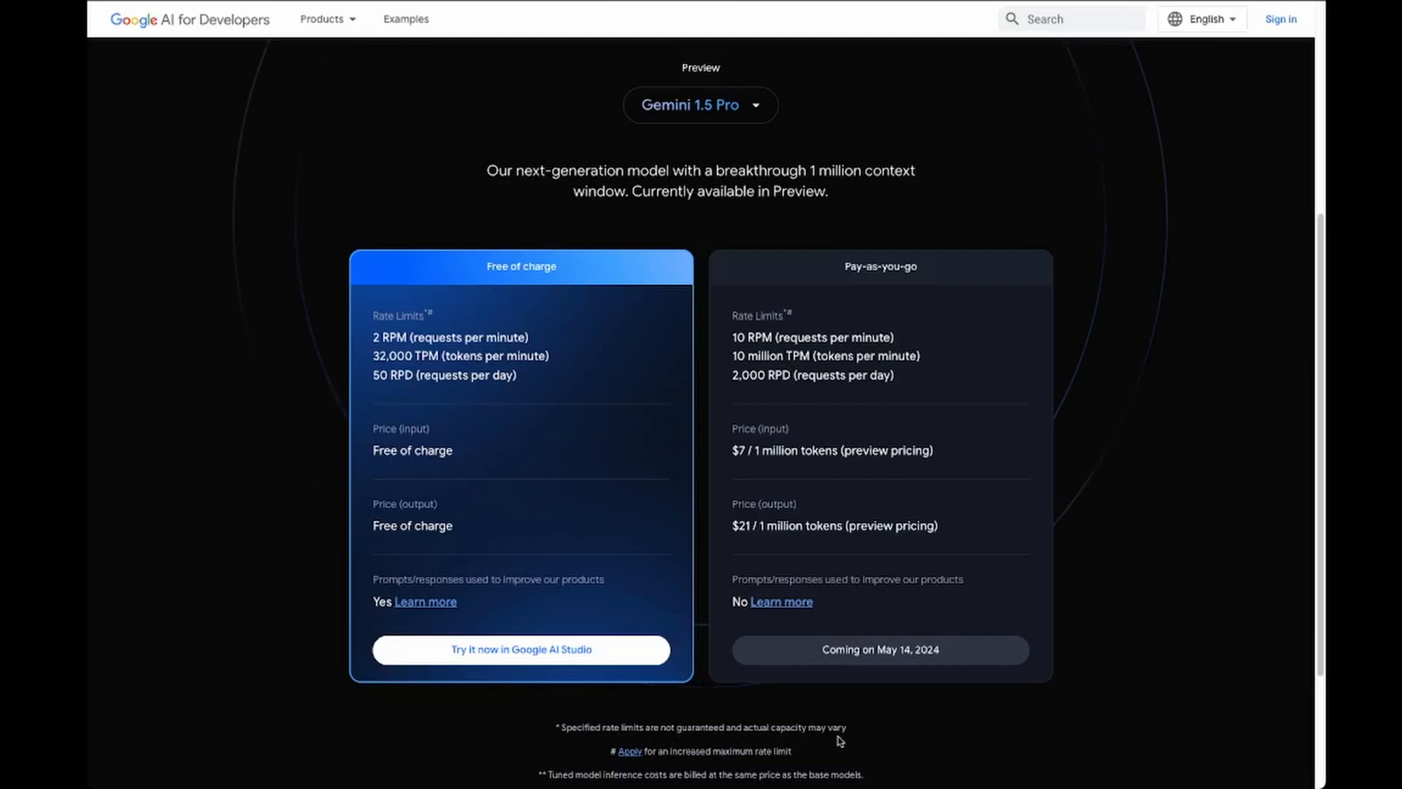
mouse_move(664, 765)
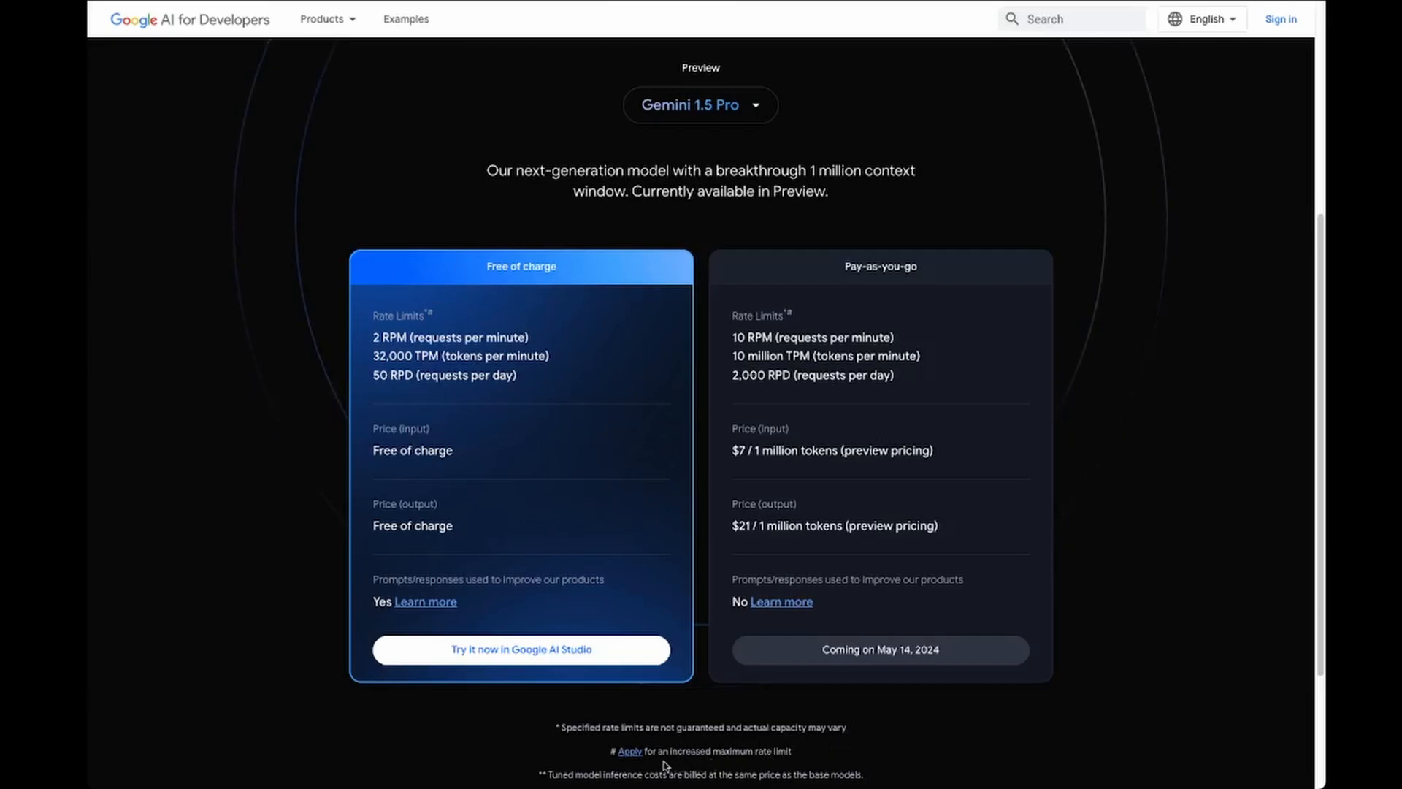
mouse_move(798, 757)
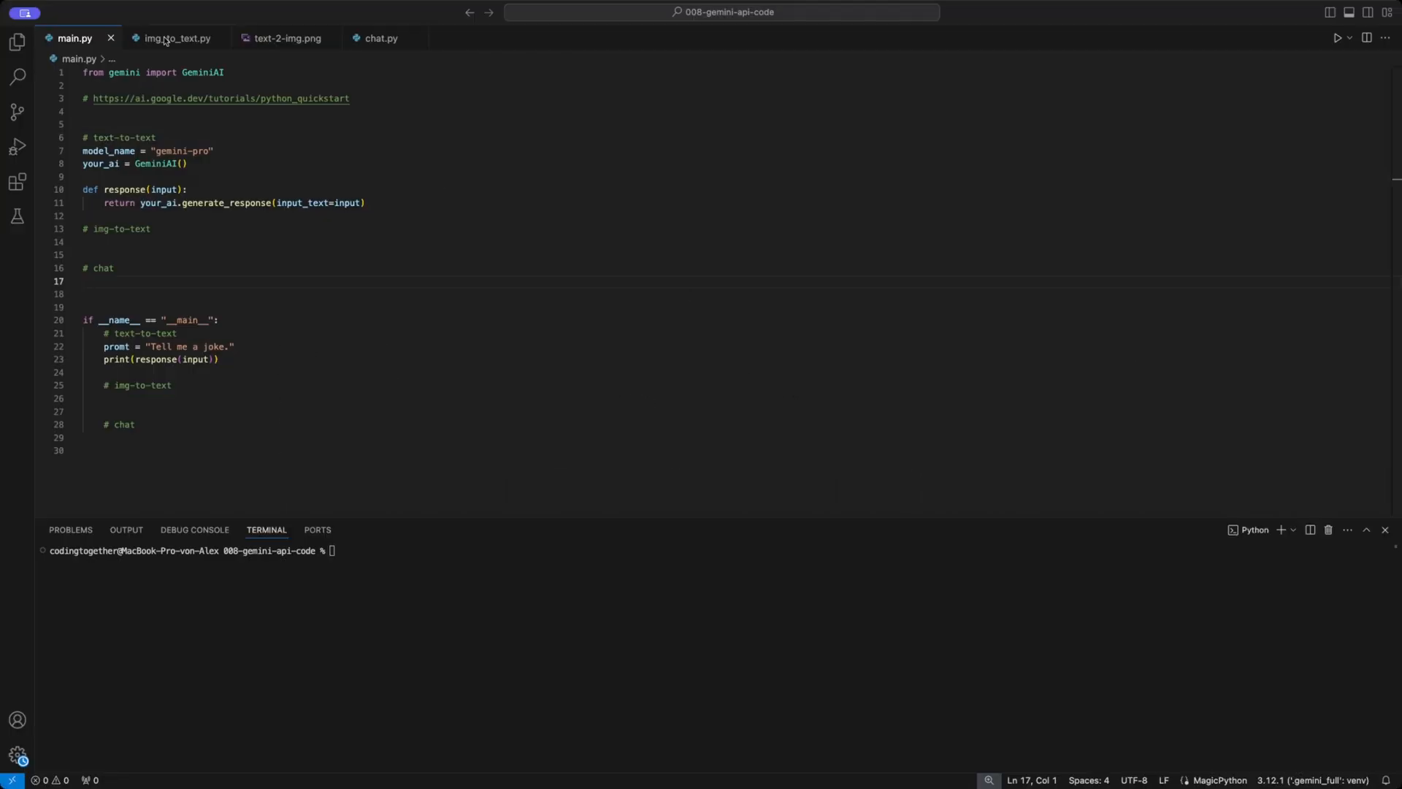
Step: In img_to_text.py, import os and google.generativeai as genai
left_click(176, 37)
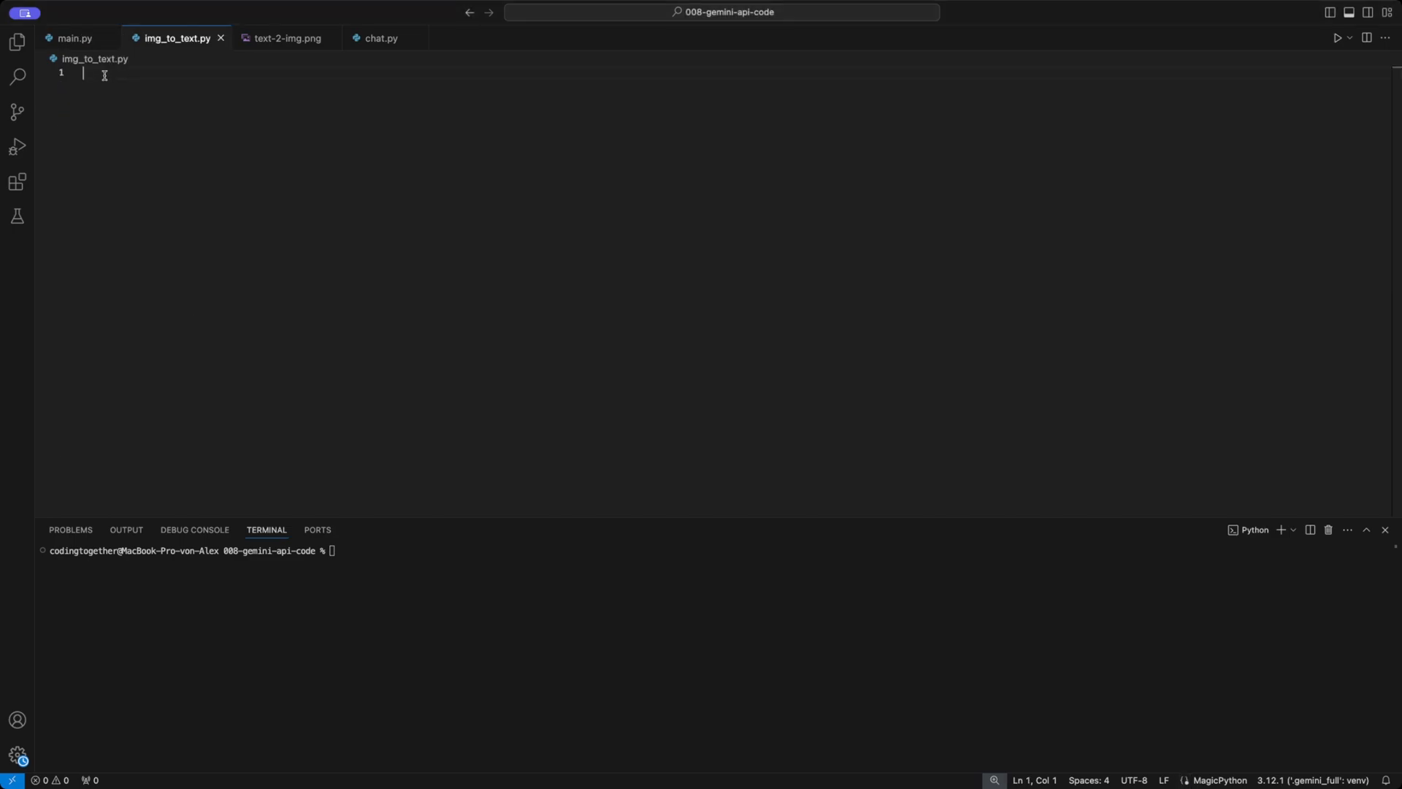
type("i")
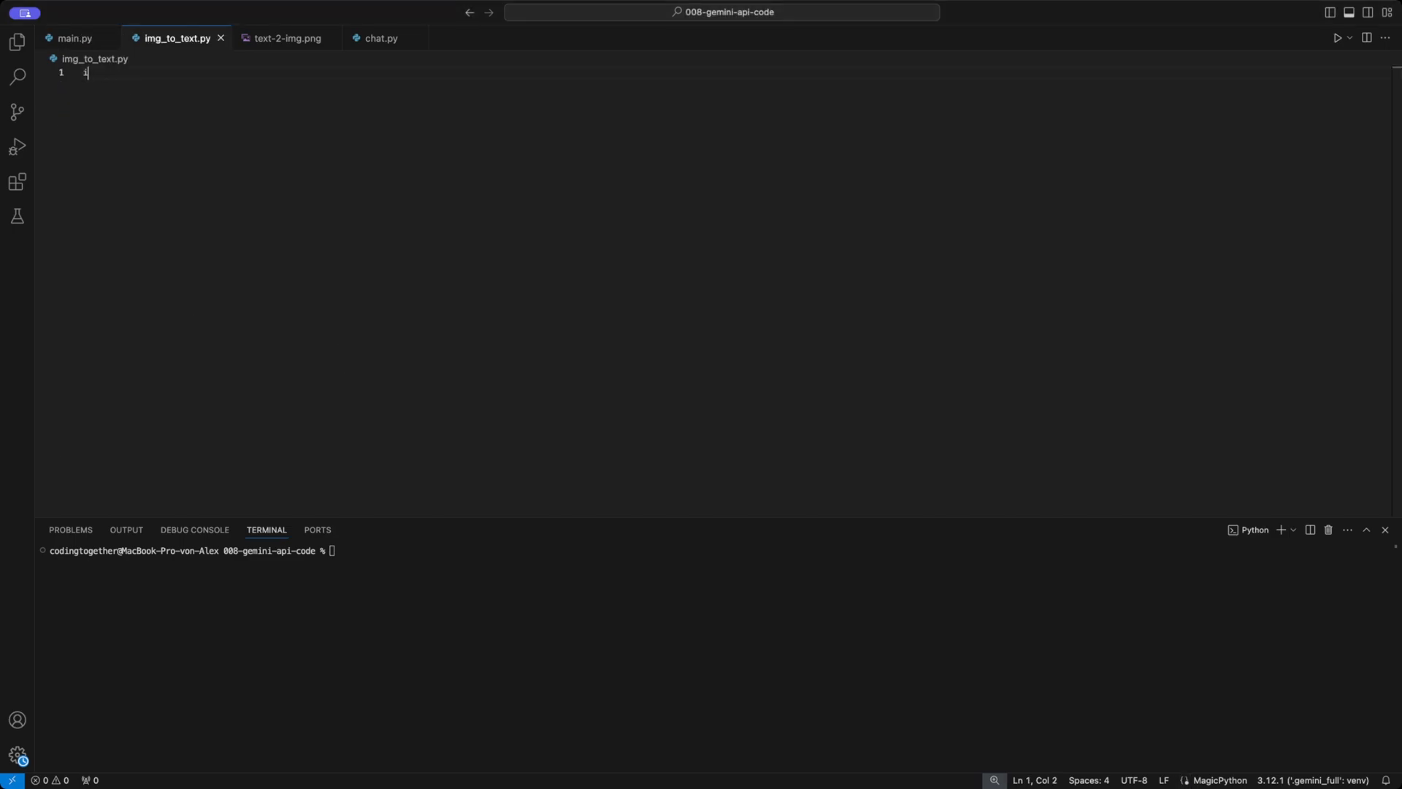
type("mport os")
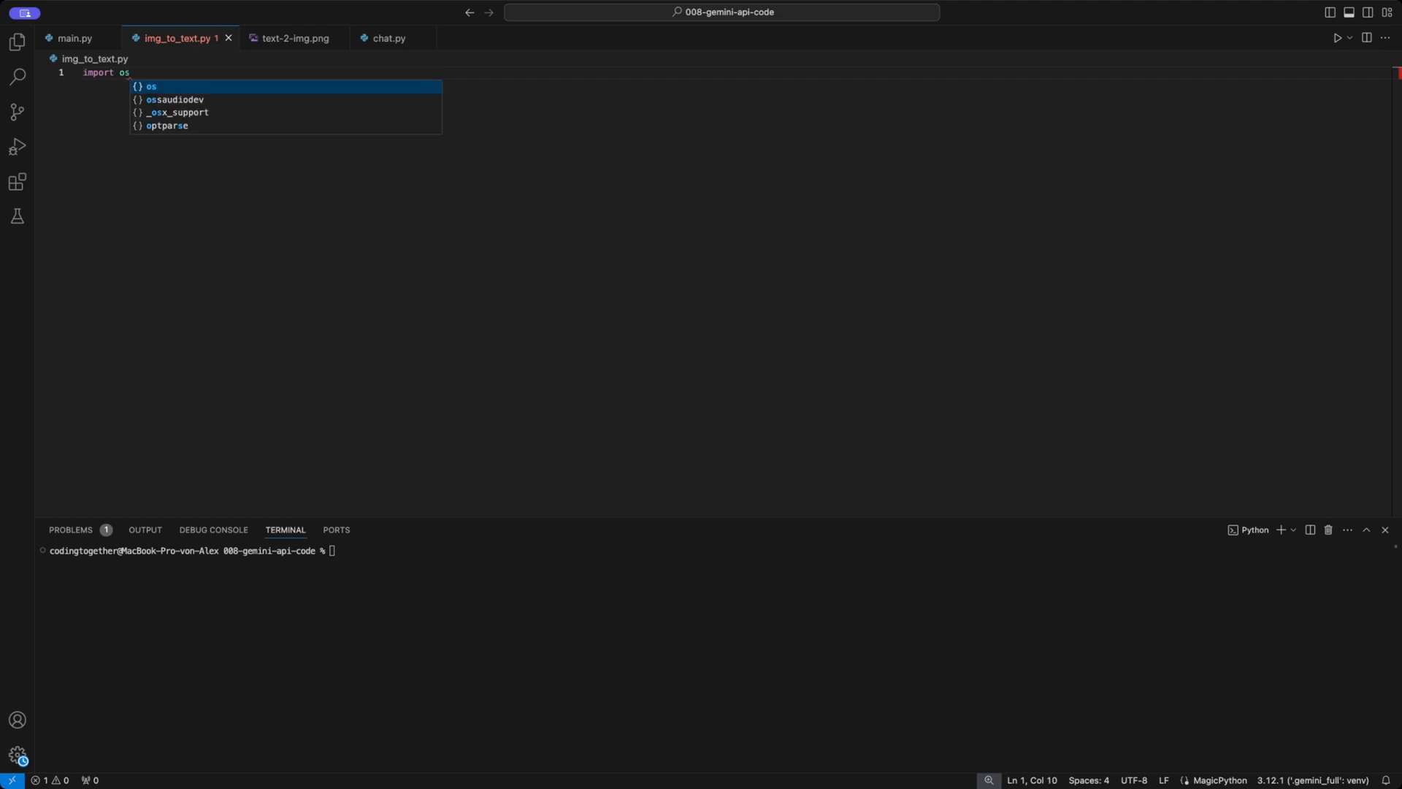
type("i")
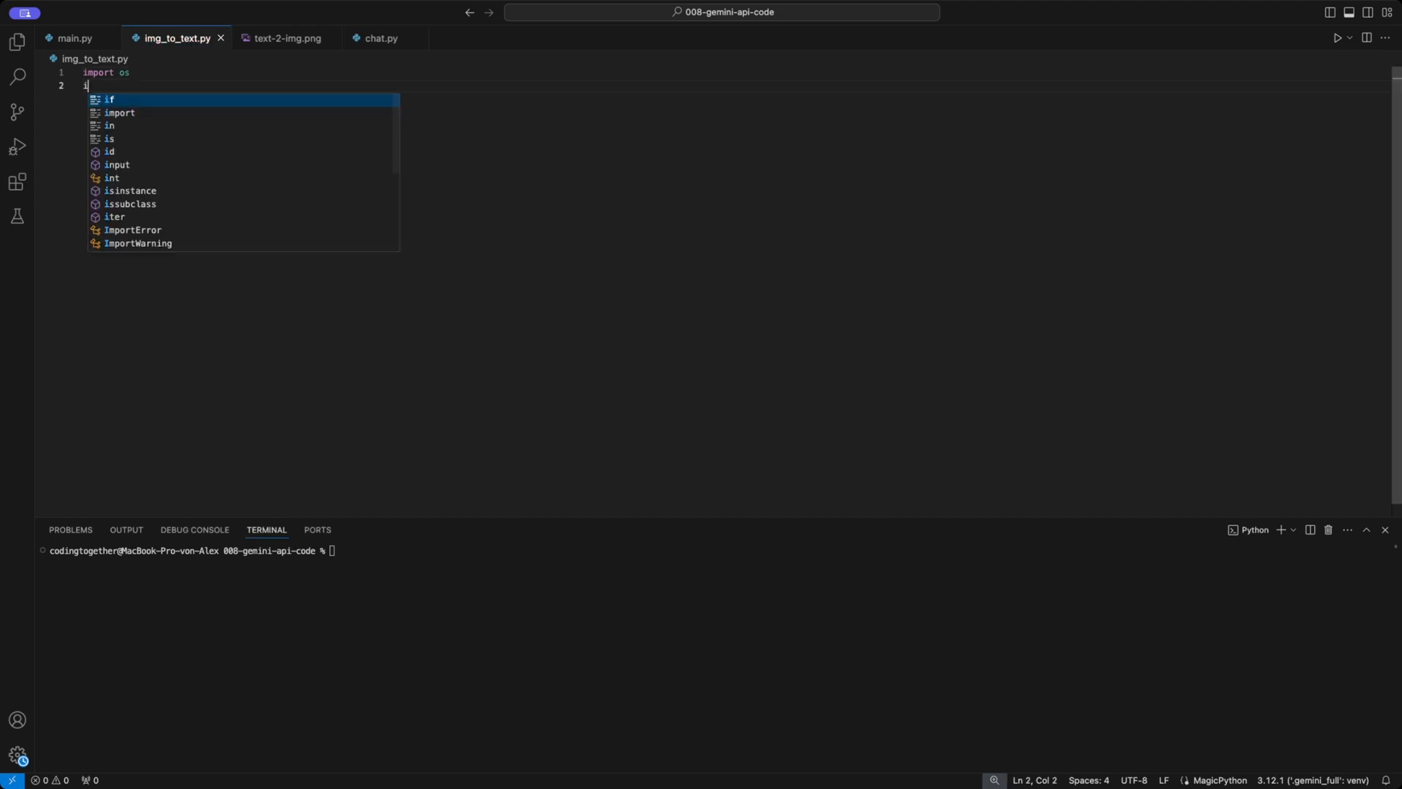
type("mport")
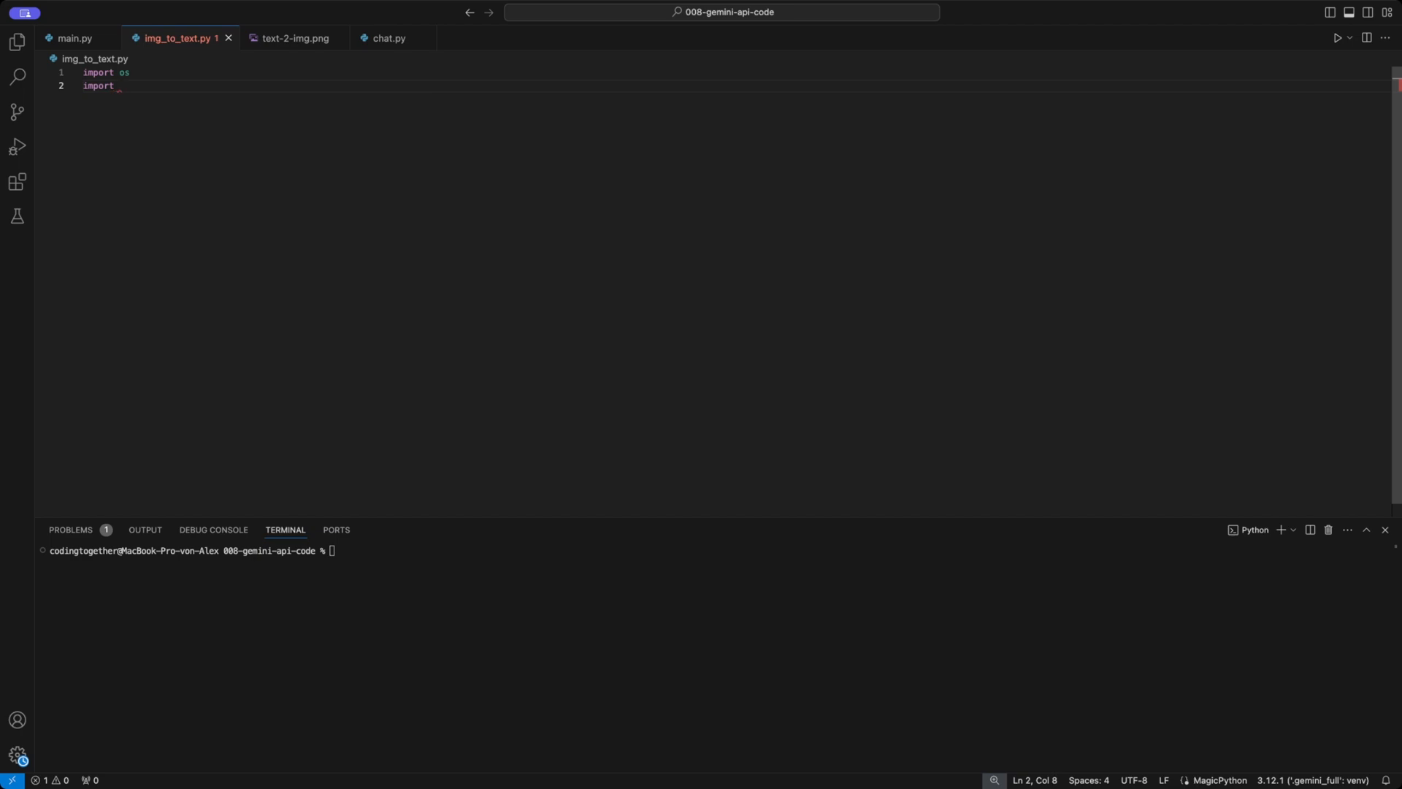
type("google.generativeai")
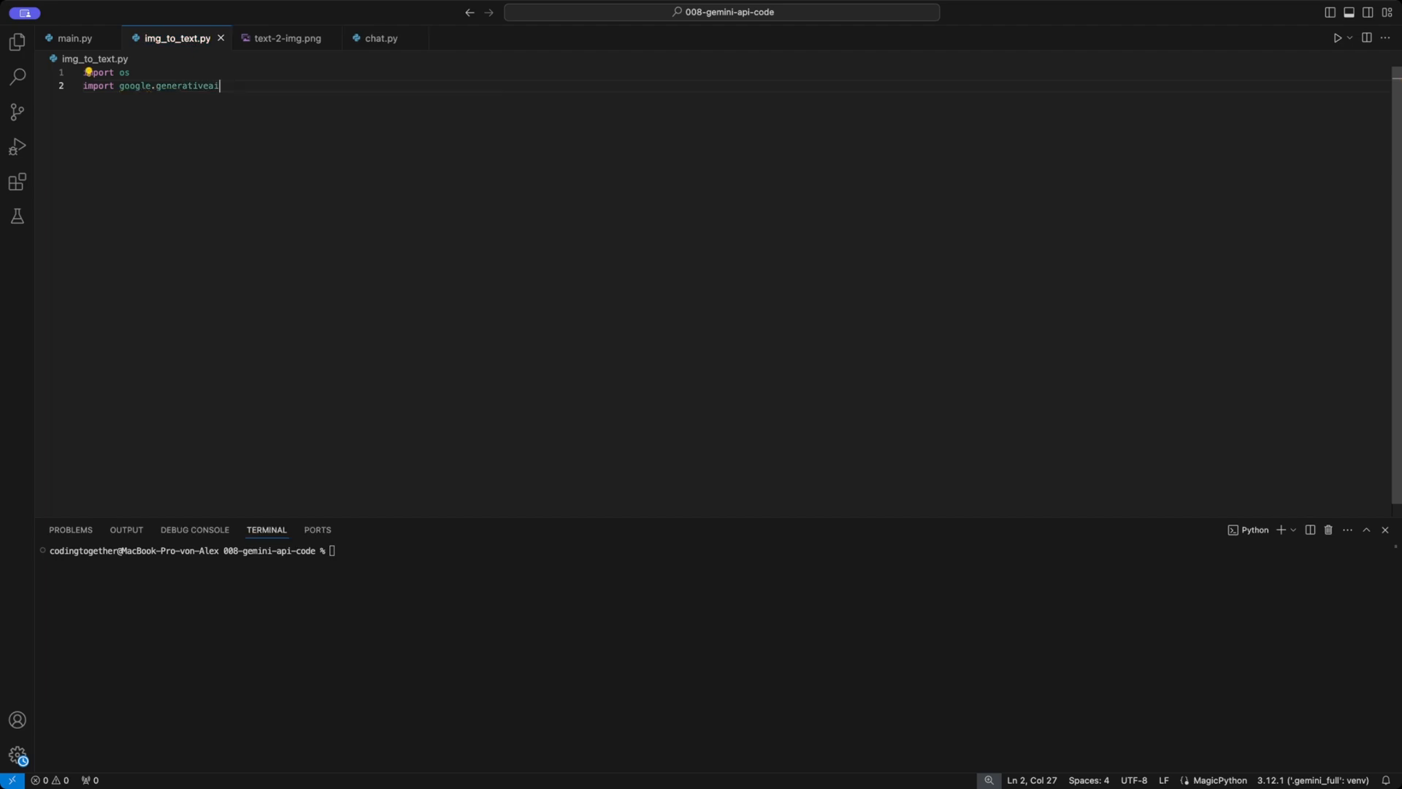
type("as genai")
type("# pip")
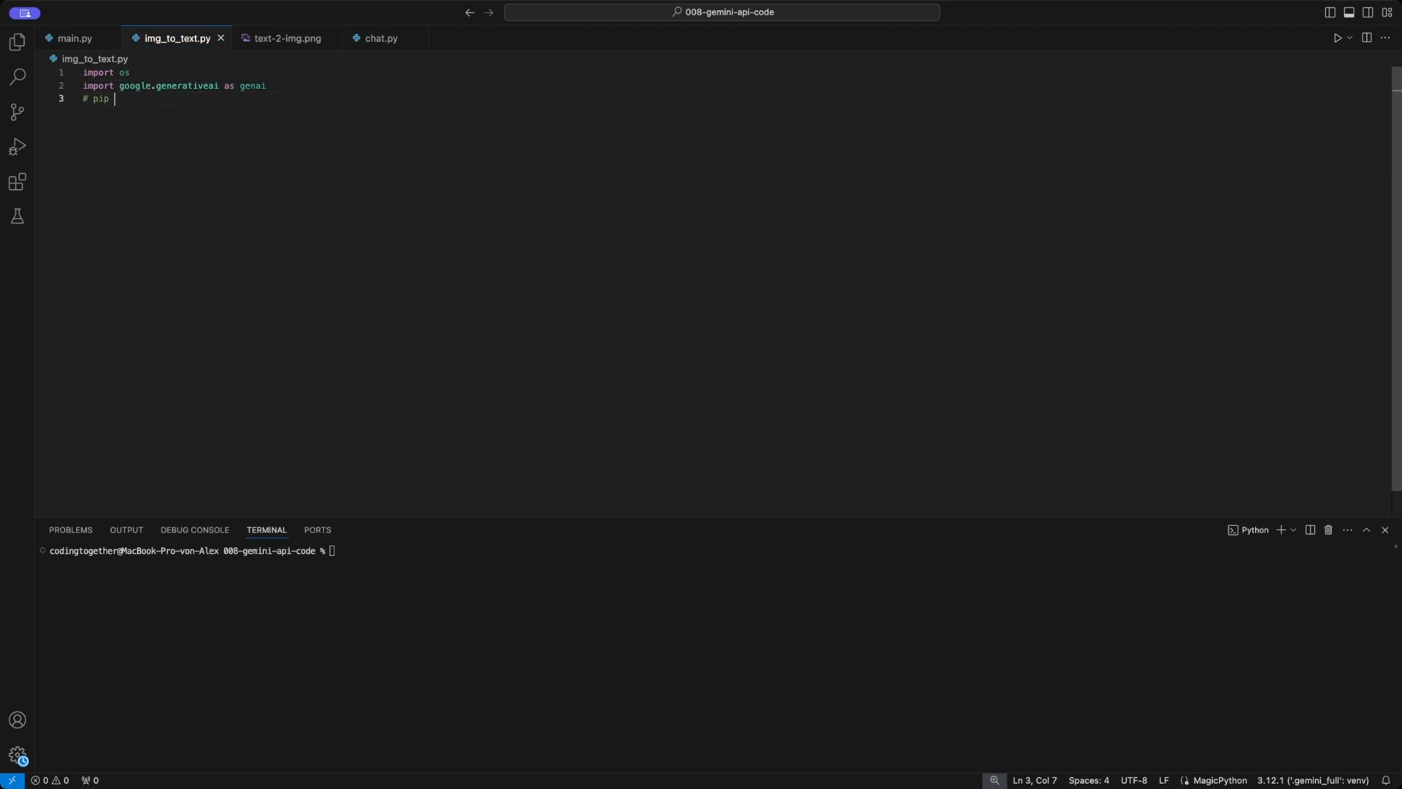
Step: Complete the 'pip install -q -U google-generativeai' comment, import Image from PIL, and start a class
type("install -q -U")
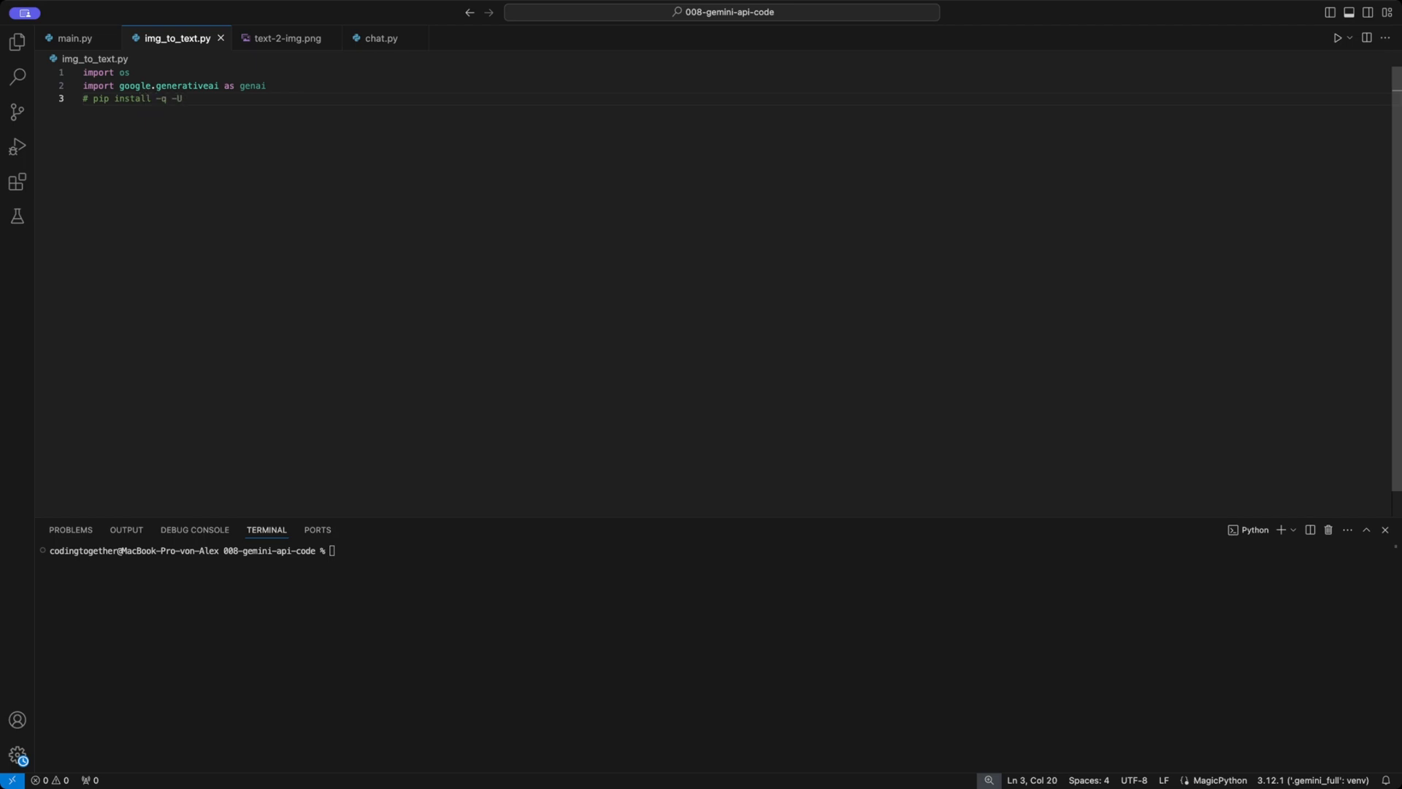
type("google-generativeai")
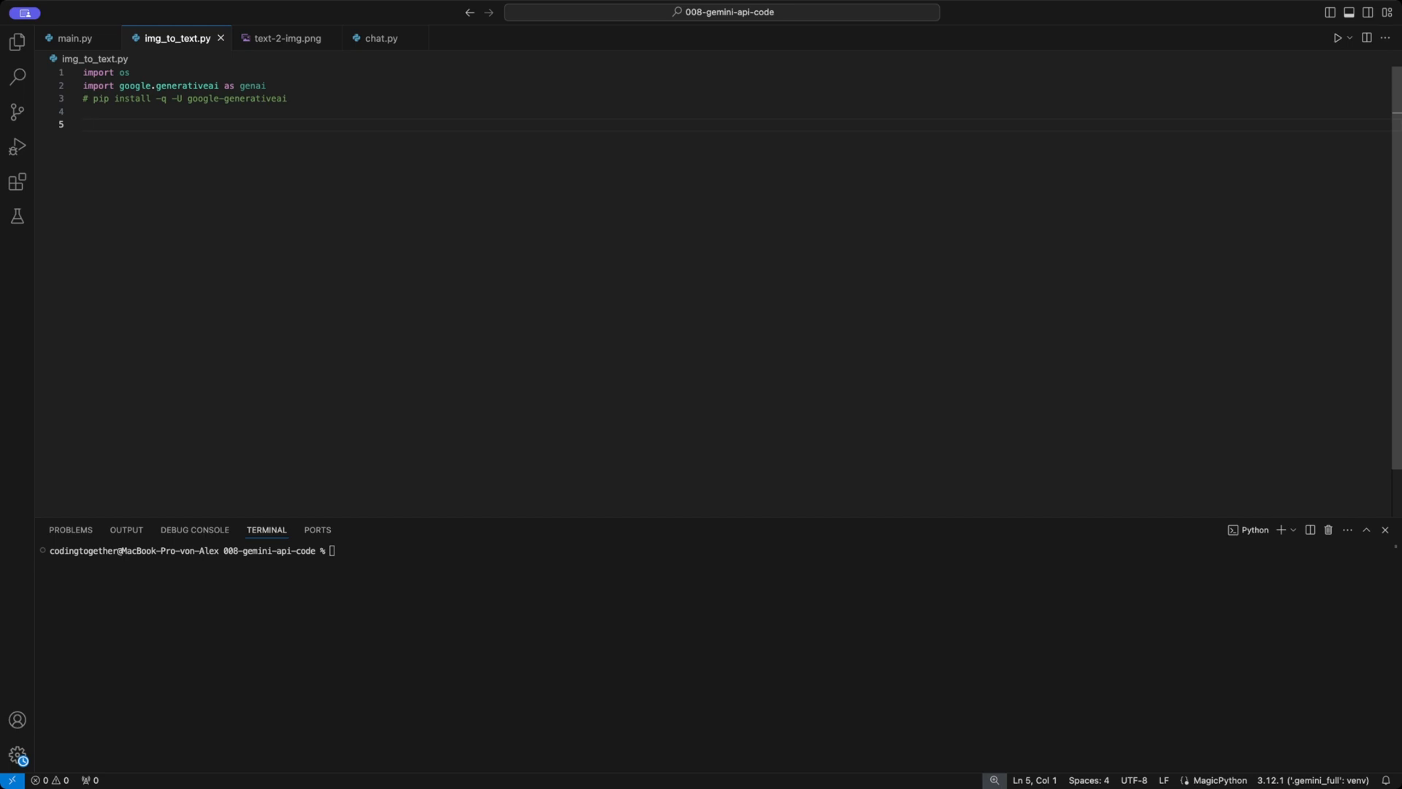
type("from PIL")
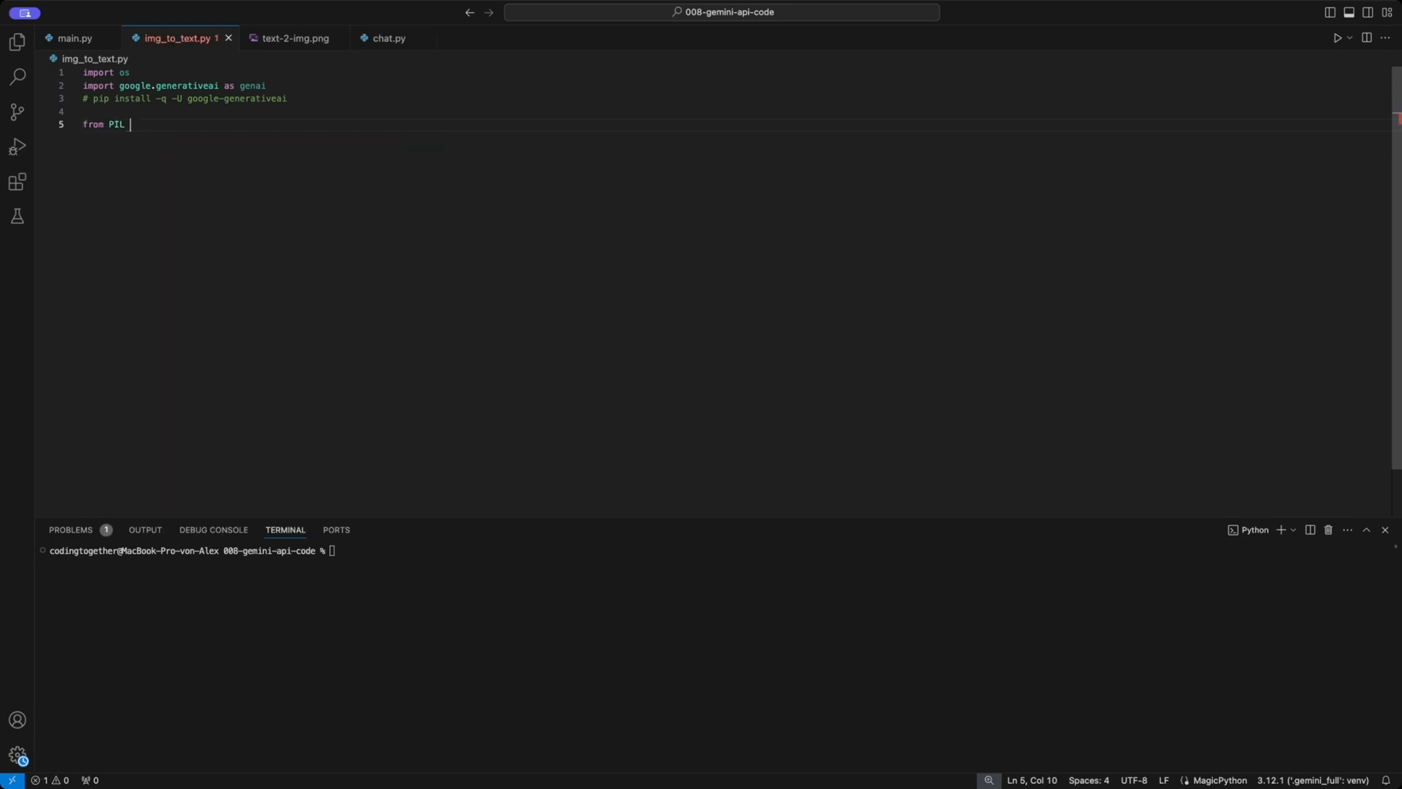
type("import")
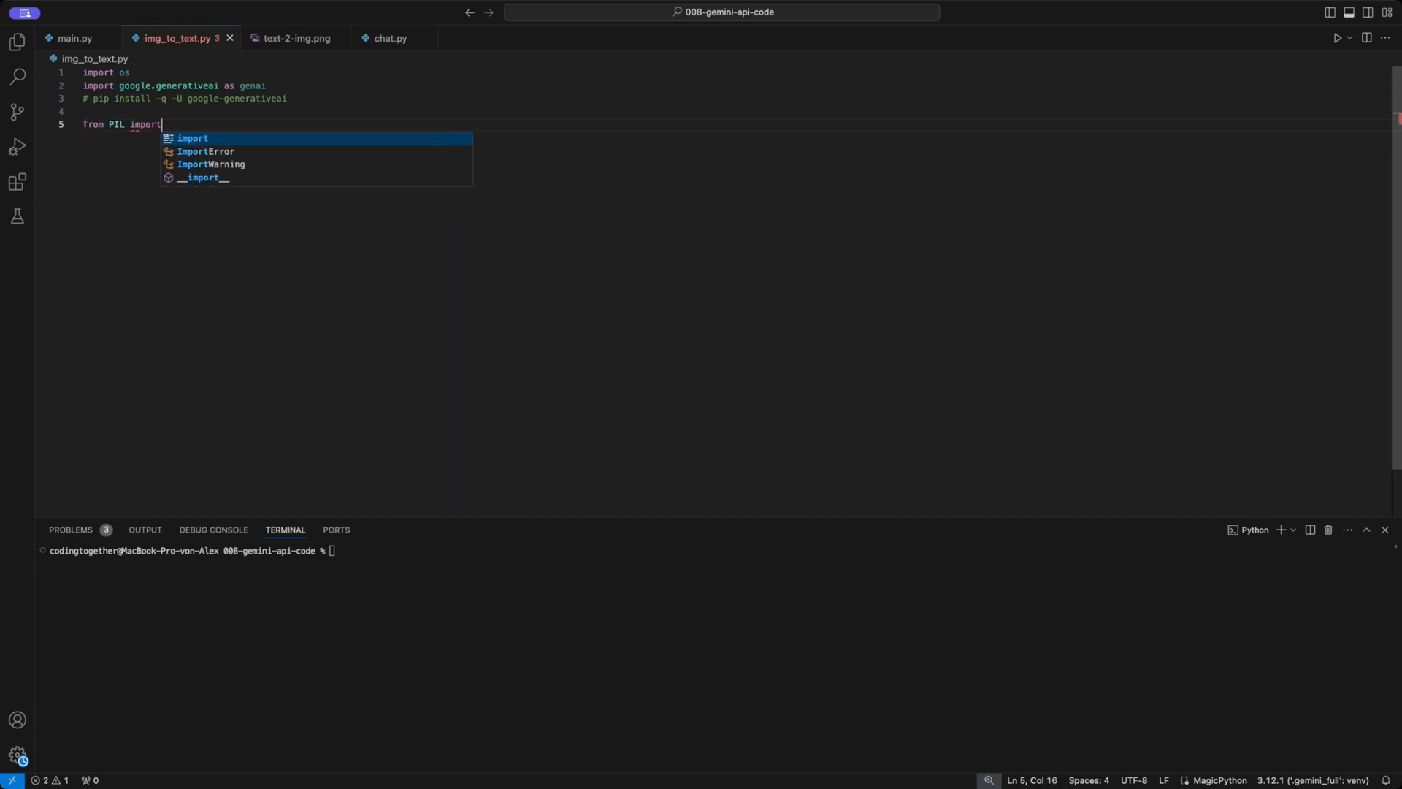
type("Image")
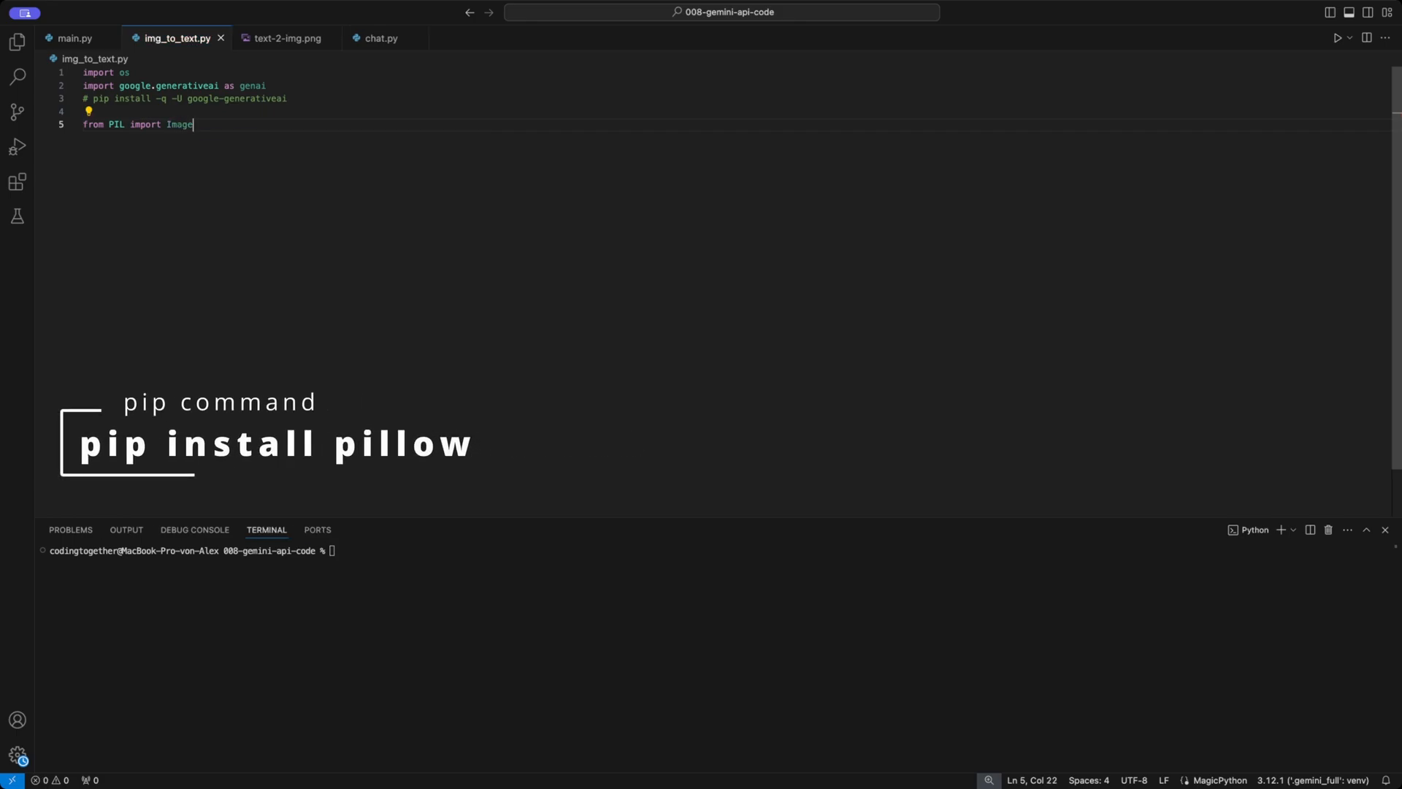
type("class")
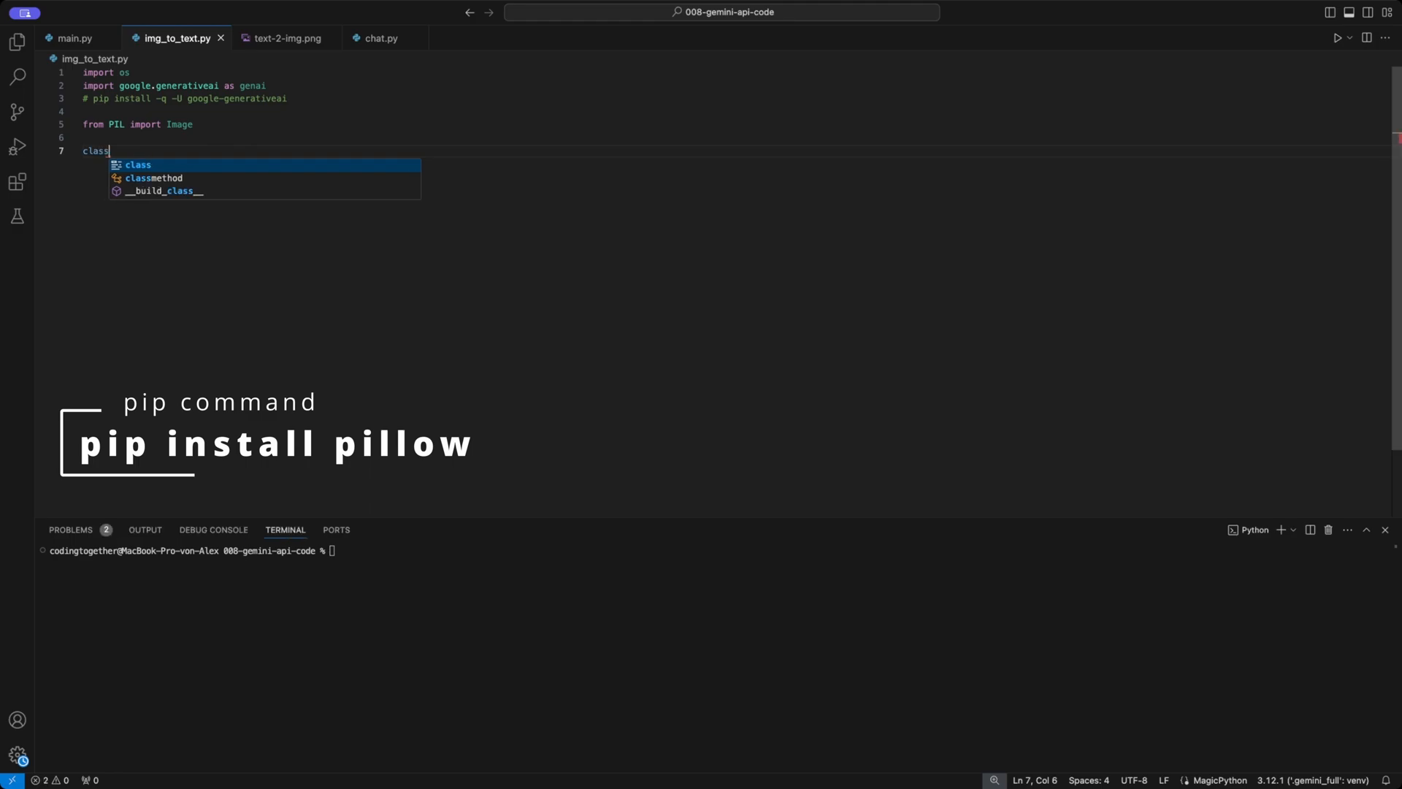
Step: Define GeminiImg.__init__(self, model_name) storing the model name and api_key from os.getenv('GOOGLE_API_KEY')
type("GeminiImg:")
type("def __init__(")
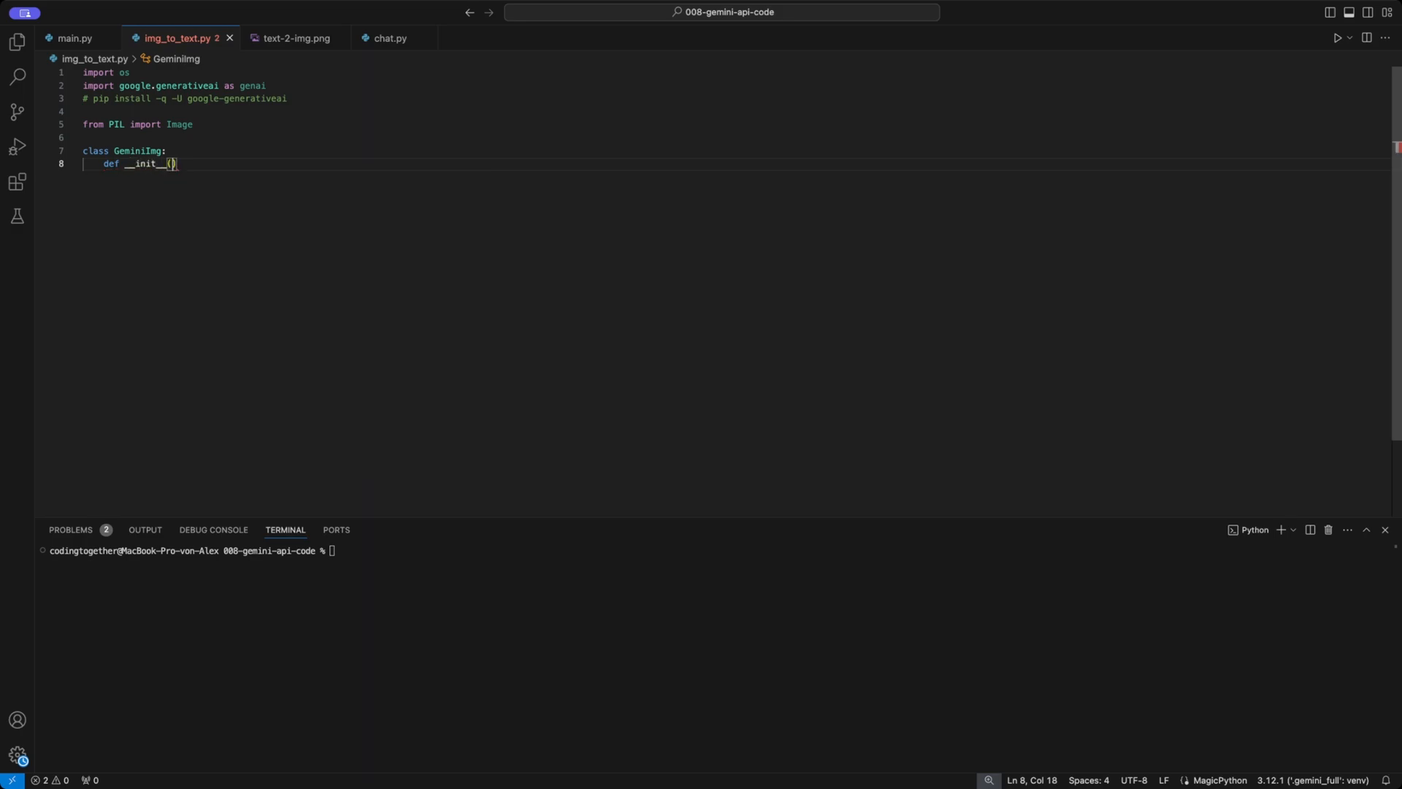
type("self,")
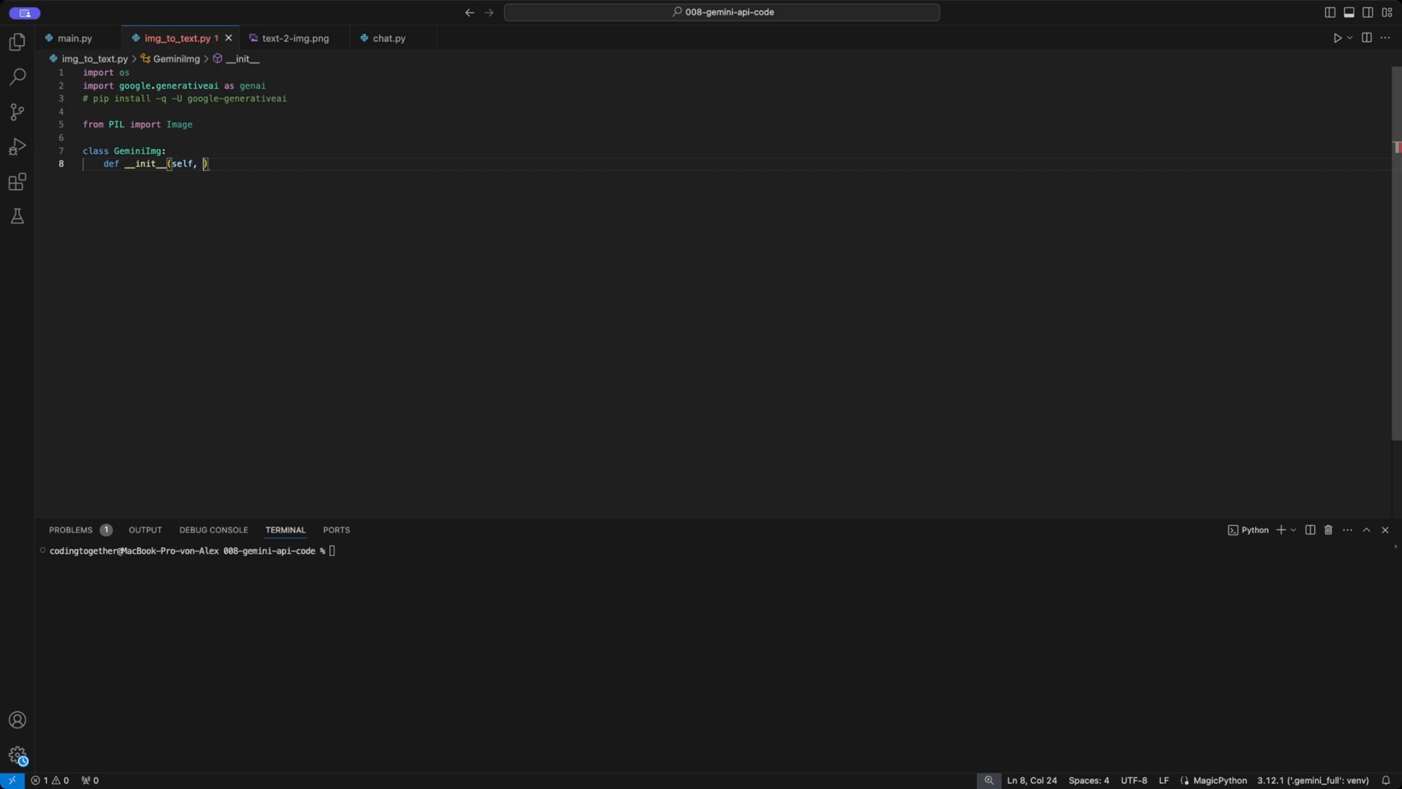
type("model_nam")
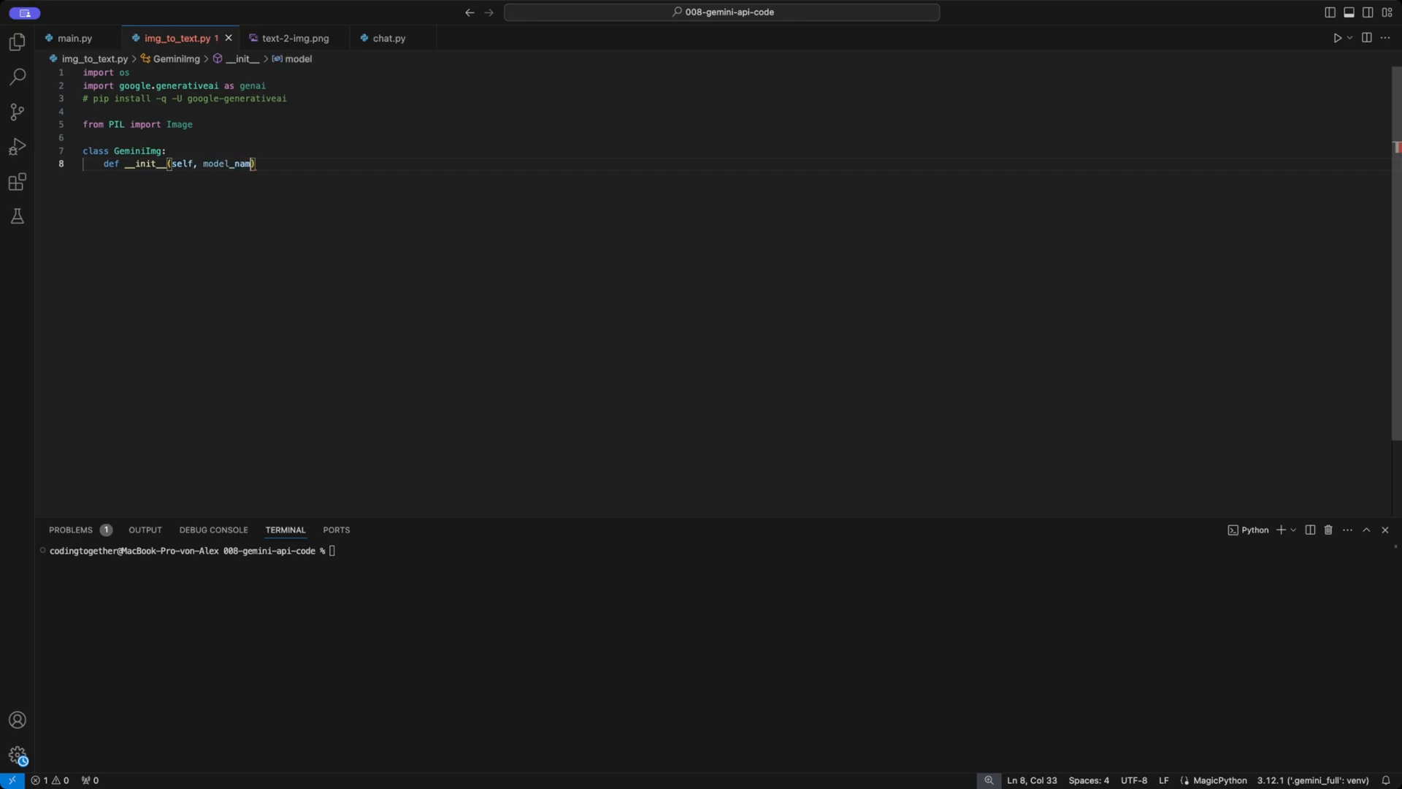
type("e):")
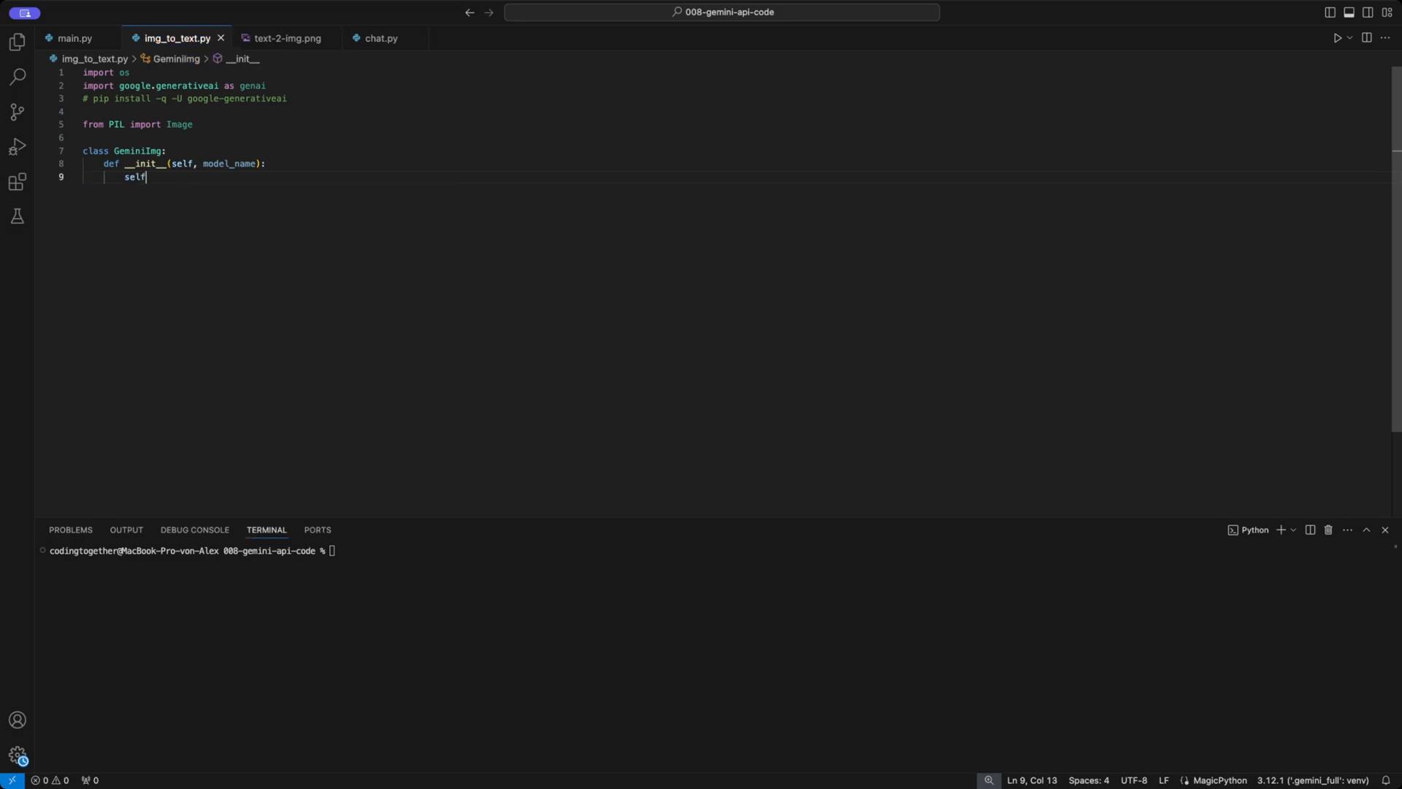
type(".model_name = model_name")
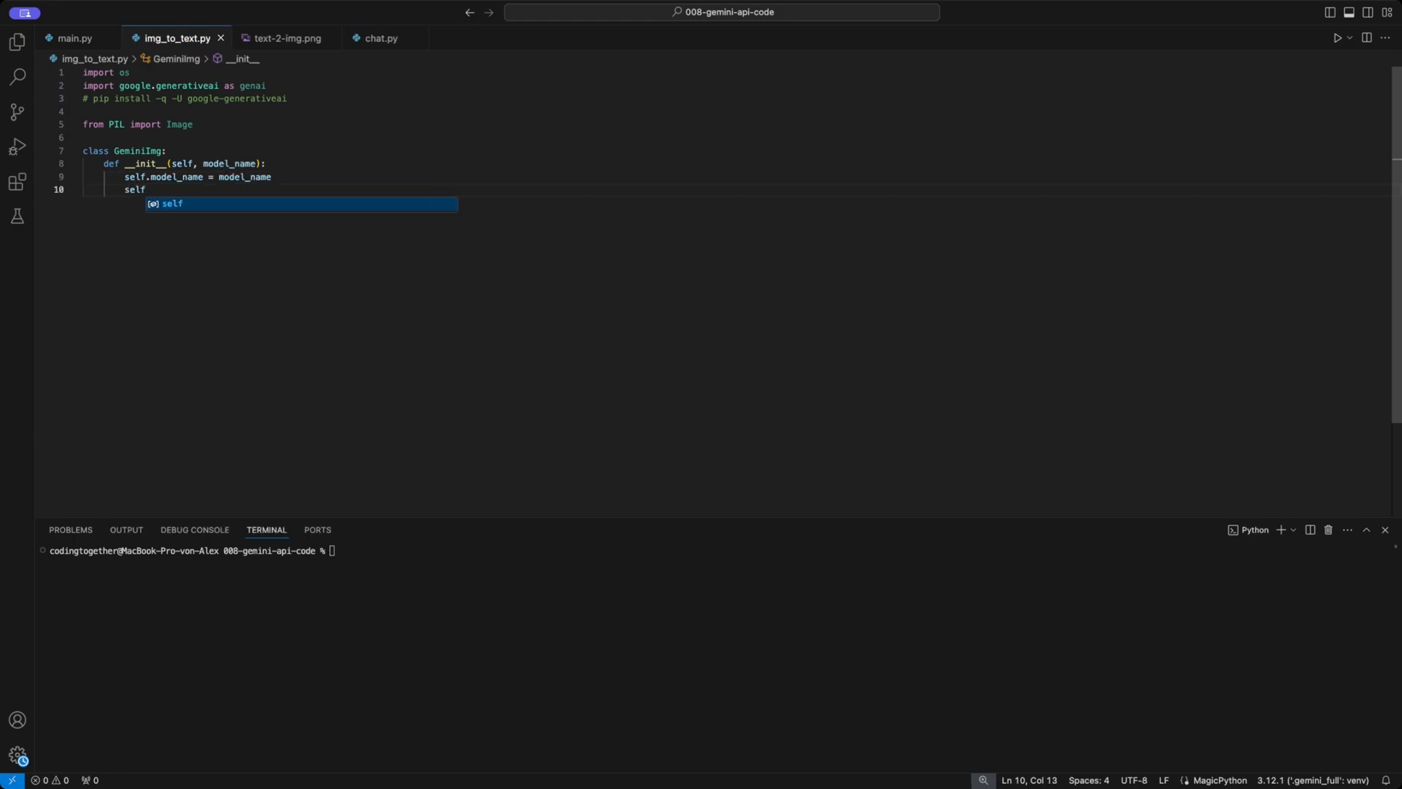
type(".api_key =")
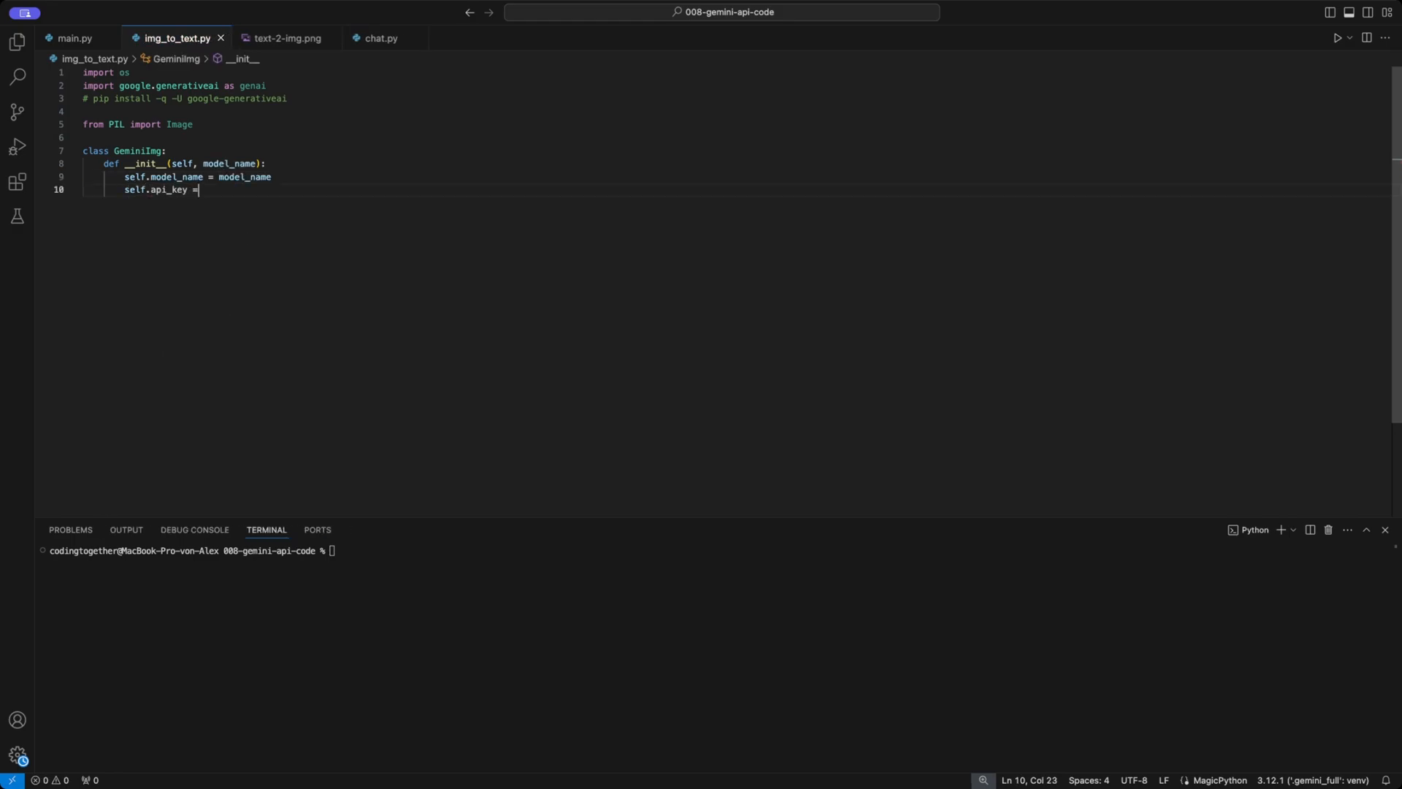
type("os.getenv(\"GOO\")")
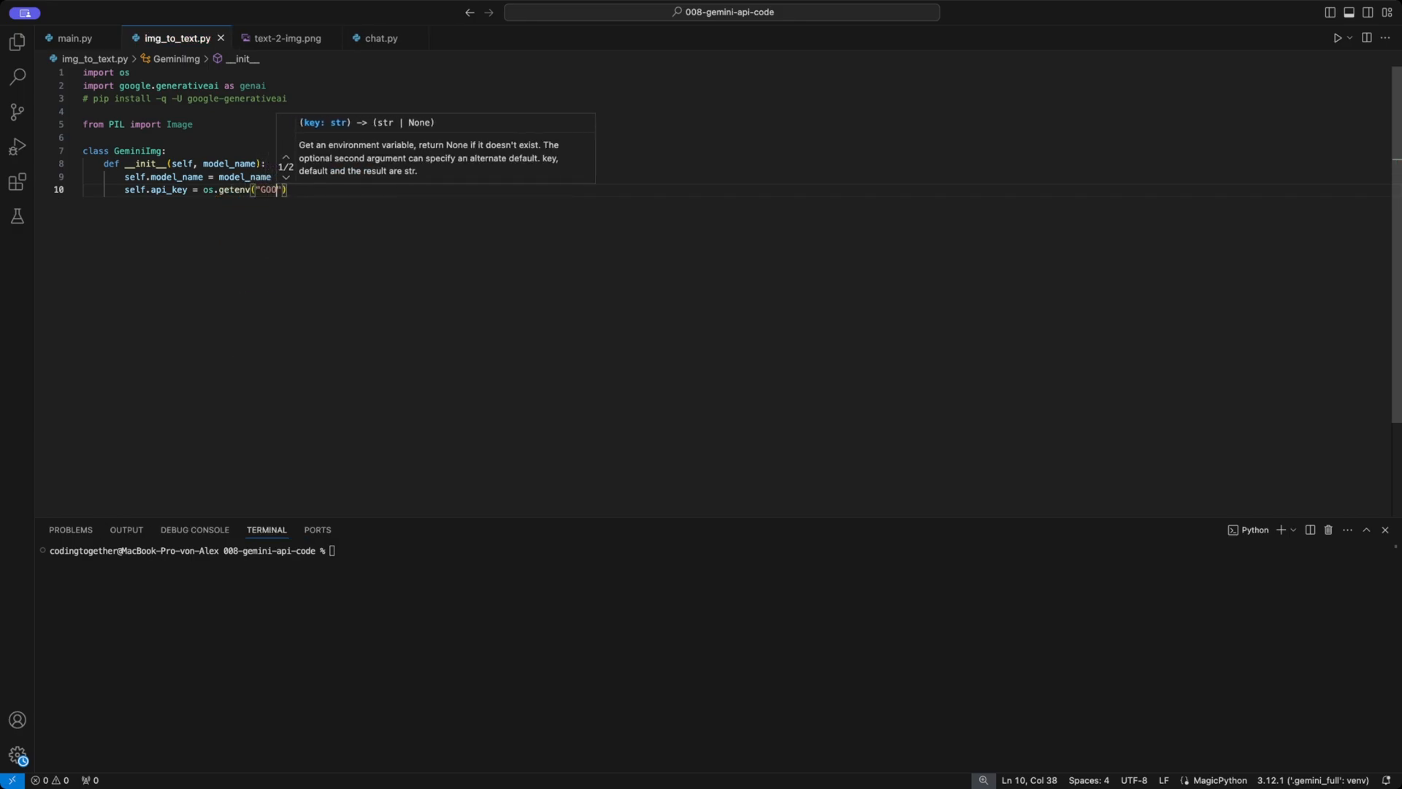
type("GLE_API_KEY")
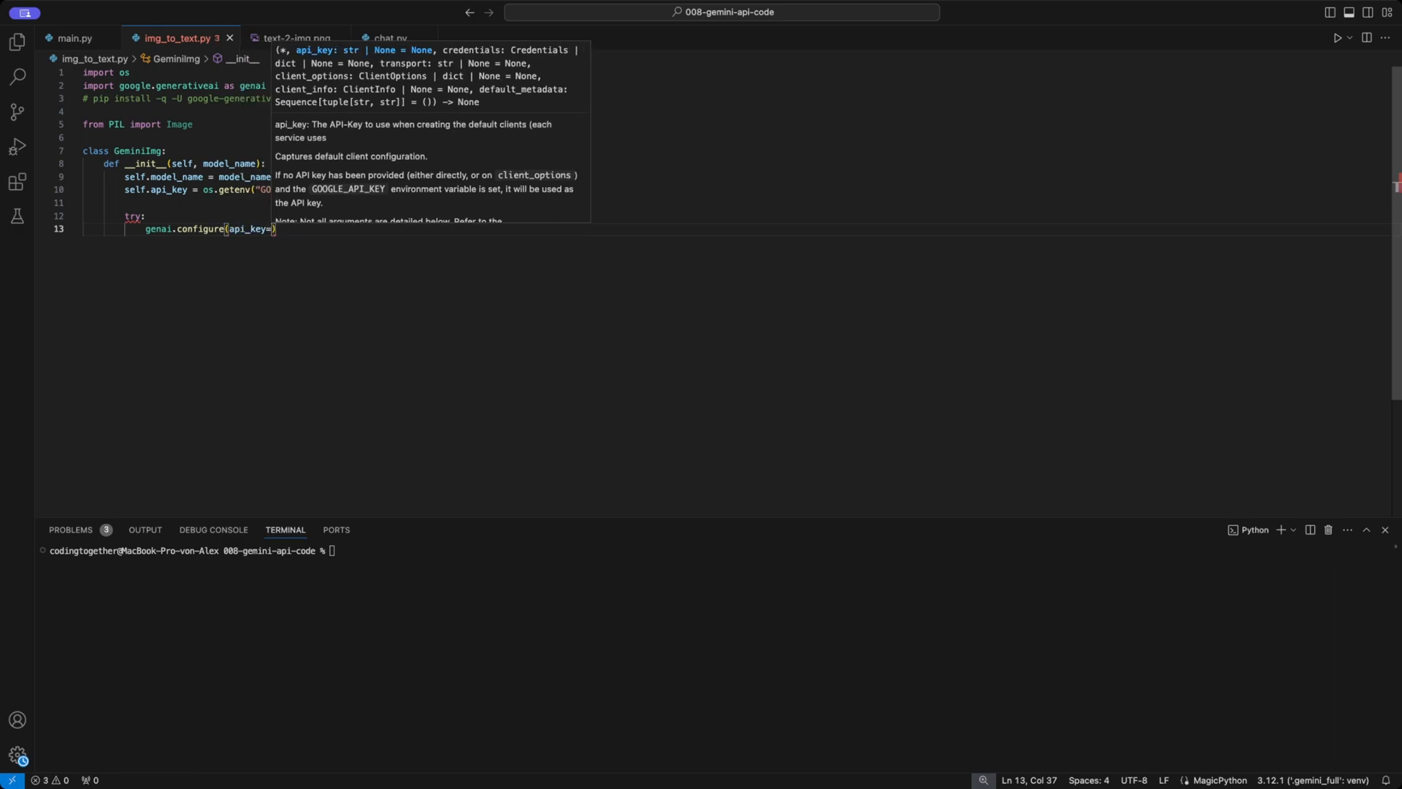
Step: Configure genai with the API key and build GenerativeModel(self.model_name), printing 'failed to initialize' on exception
type("self.api_key")
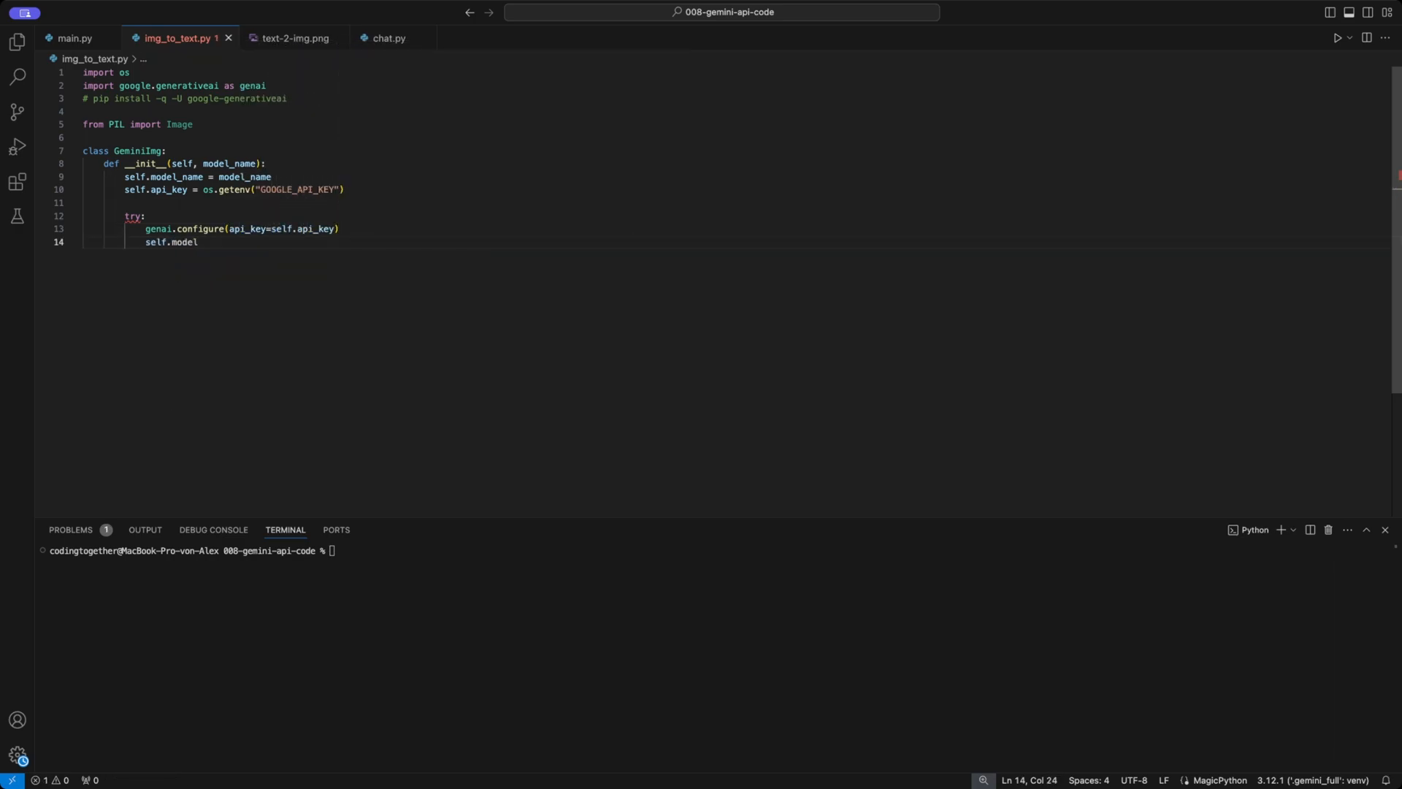
type("= genai.")
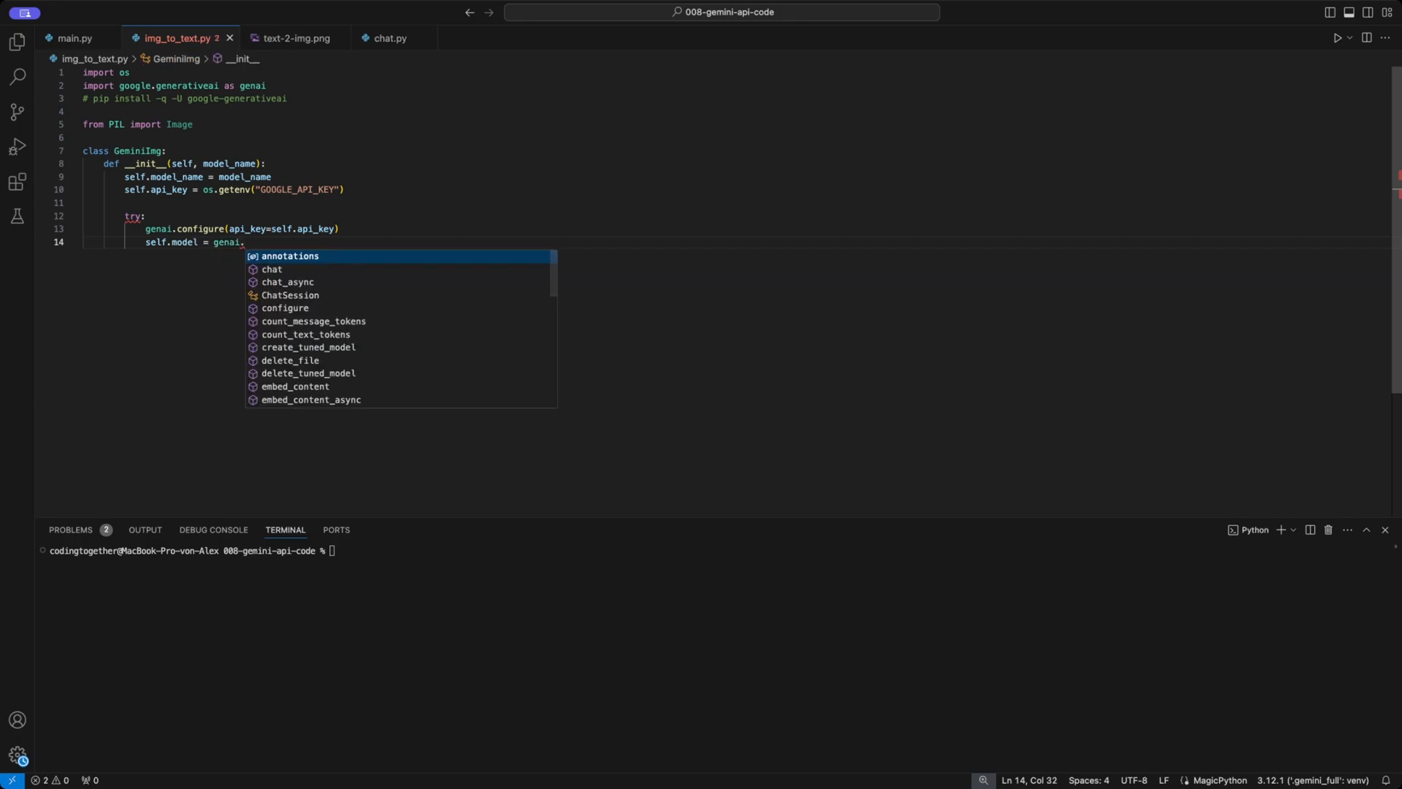
type("GenerativeModel")
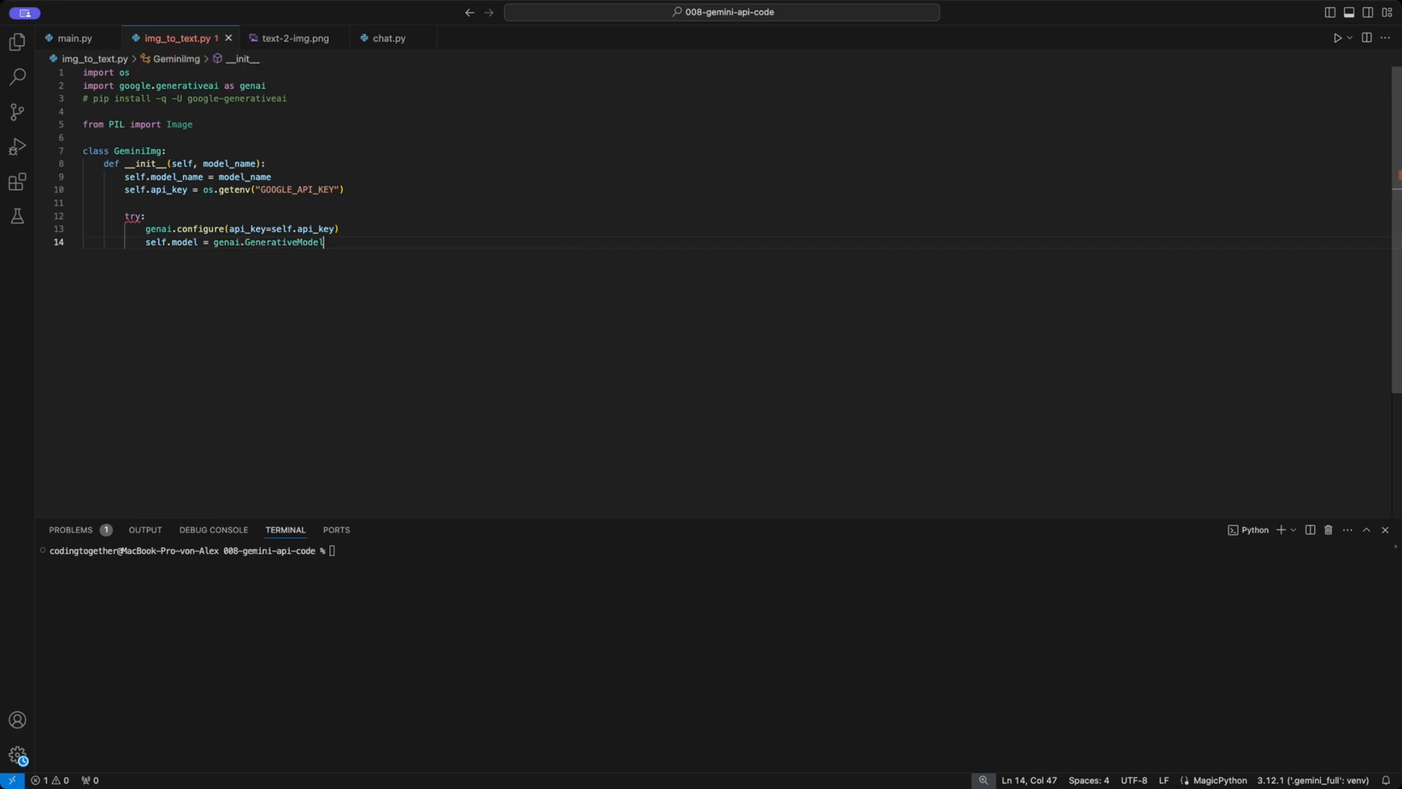
type("(self.model_name)")
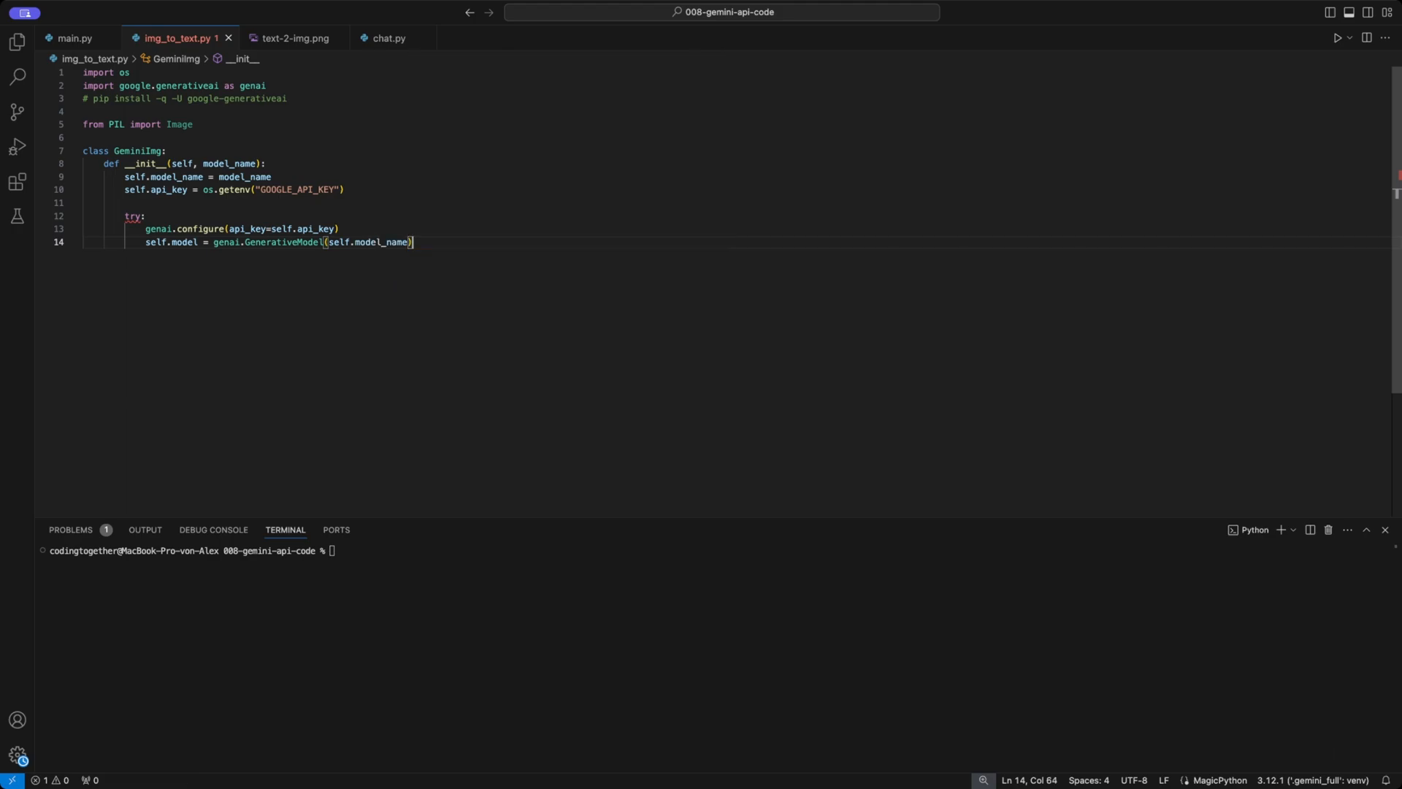
type("except Exception as")
type("print(f\"Failed ")
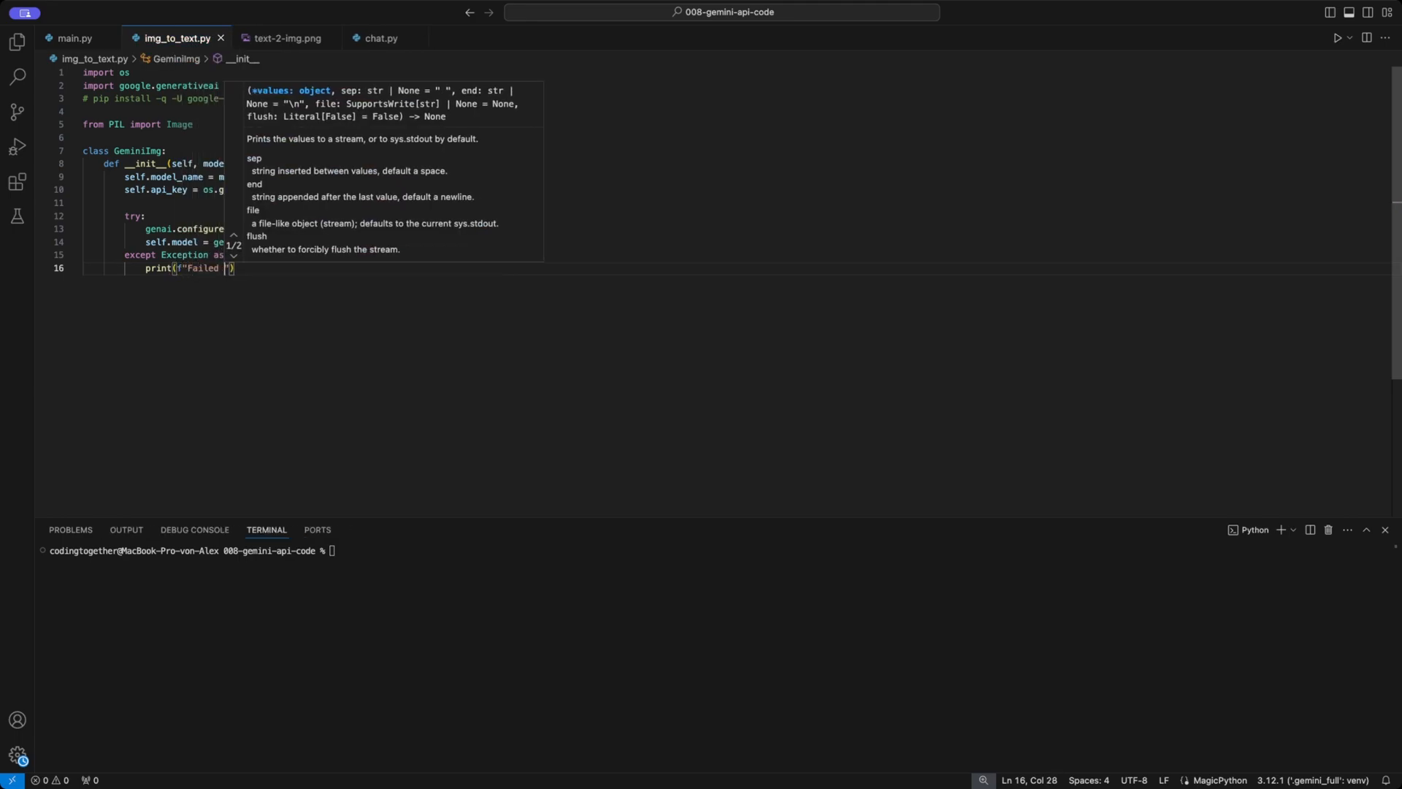
type("to initialize Gemini Model: {e")
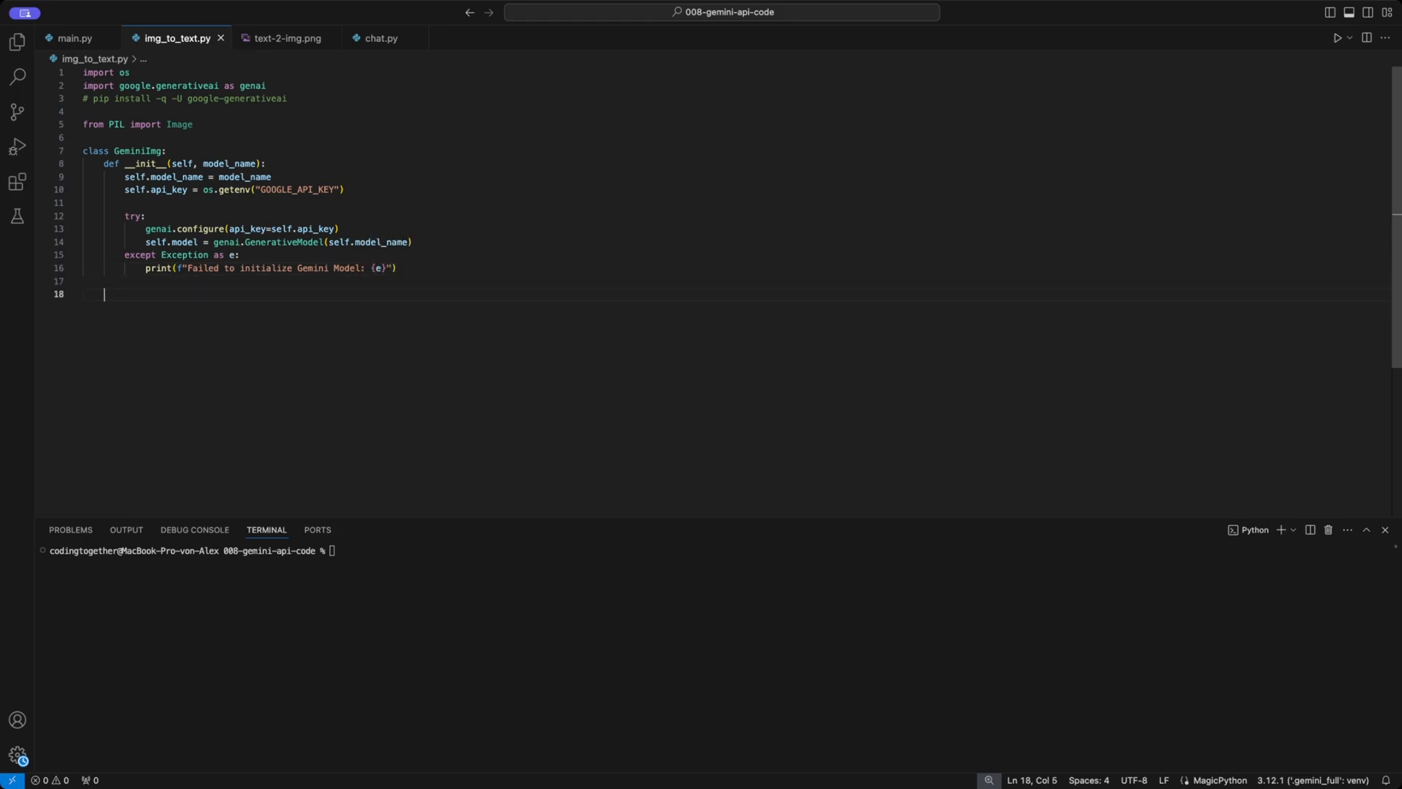
Step: Add the method def generate_response(self, input_text, img)
type("def")
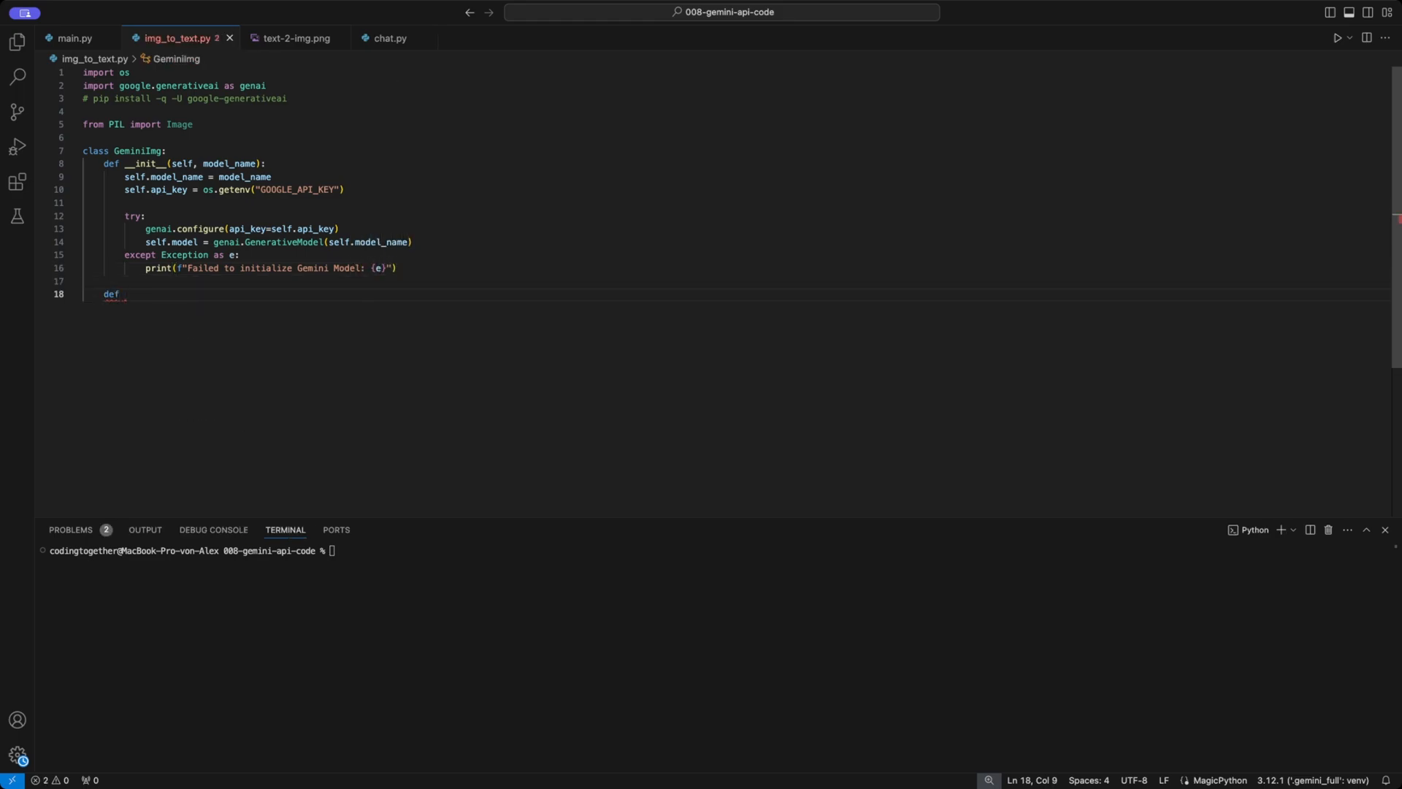
type("generate")
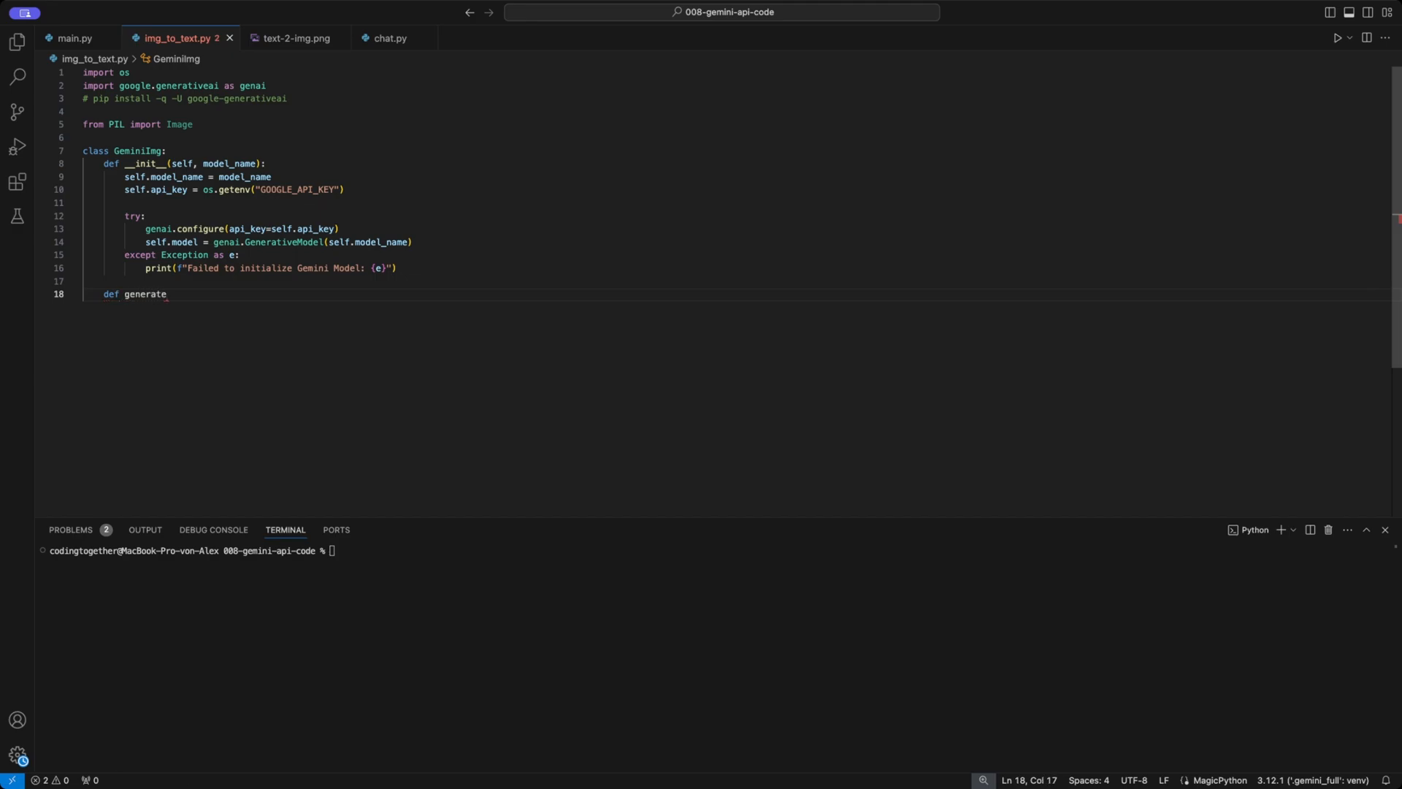
type("_response")
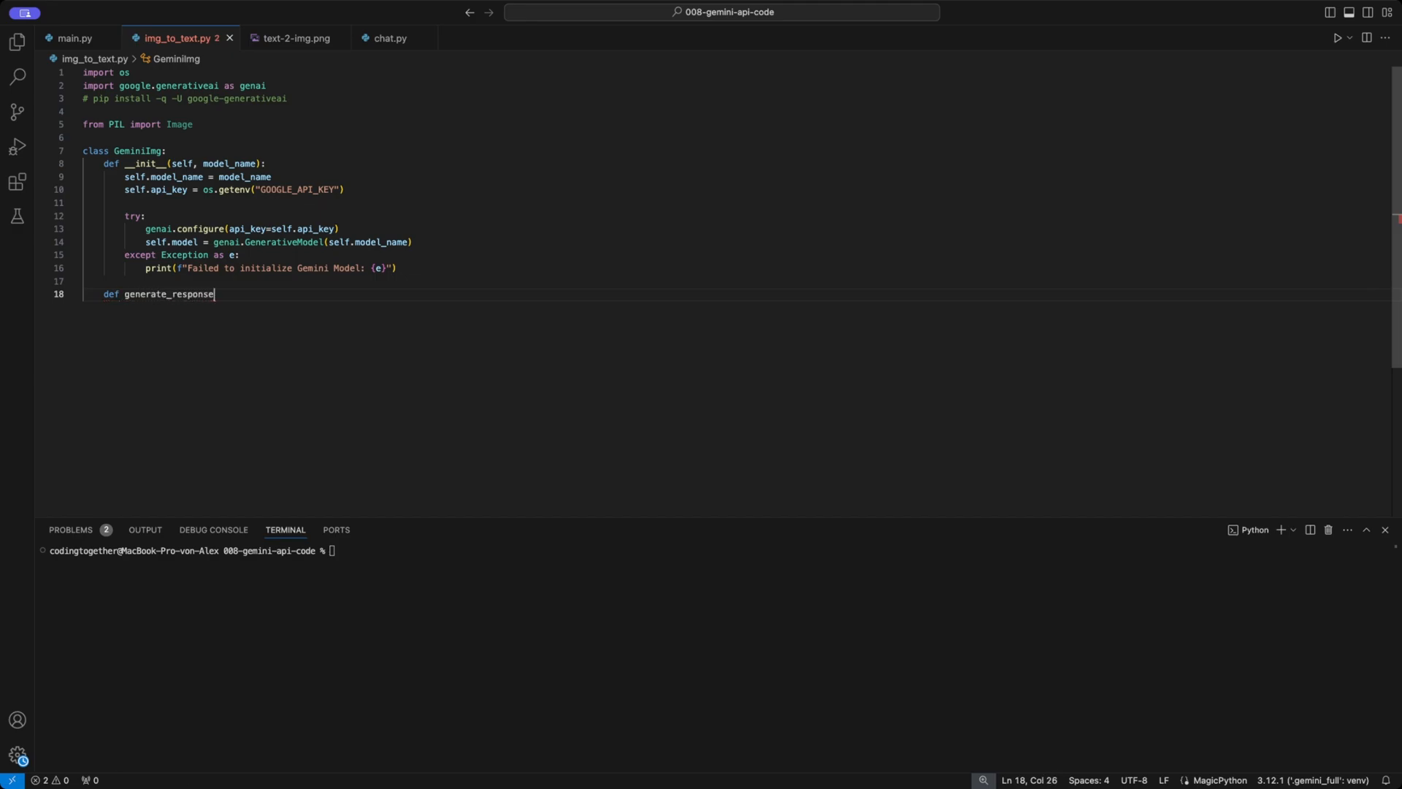
type("(self)")
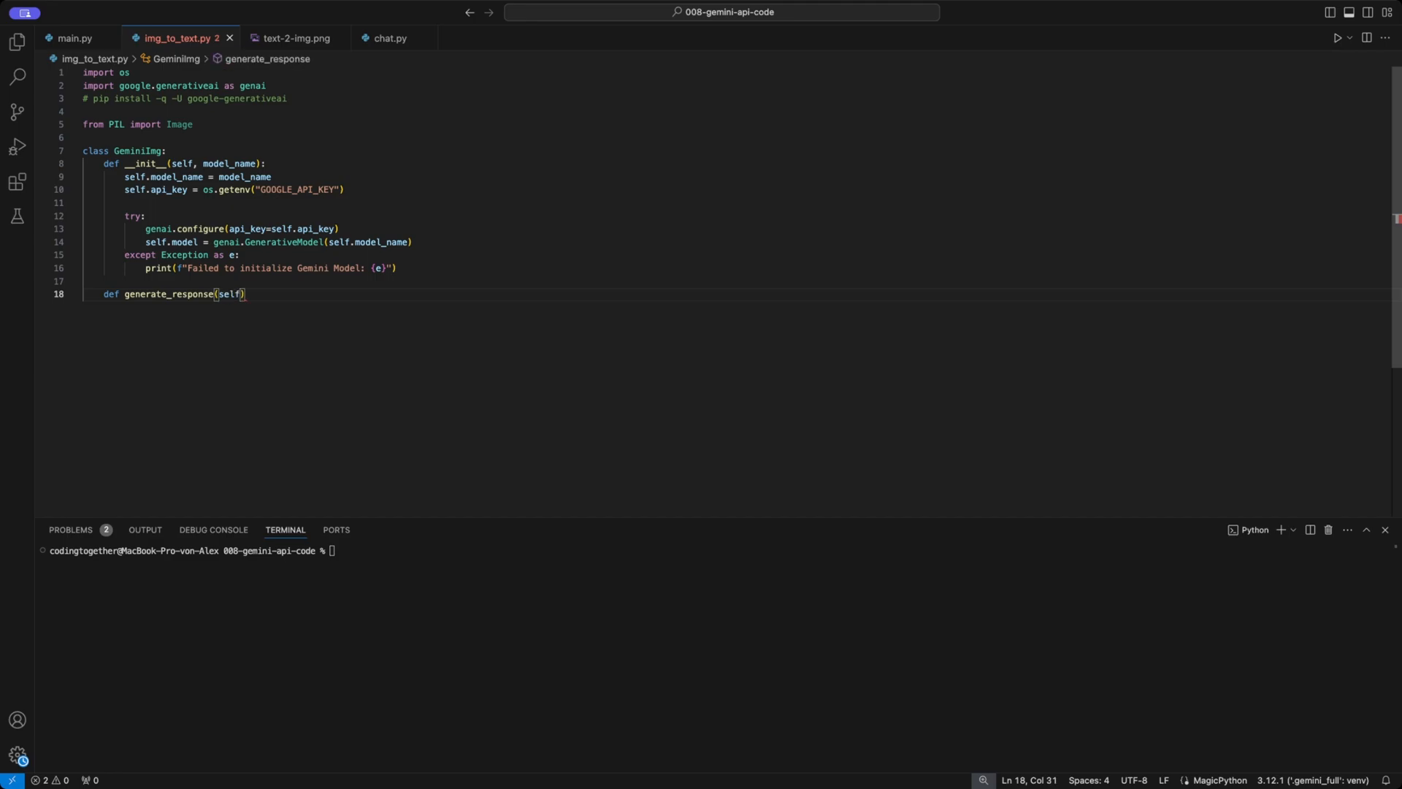
type(", input")
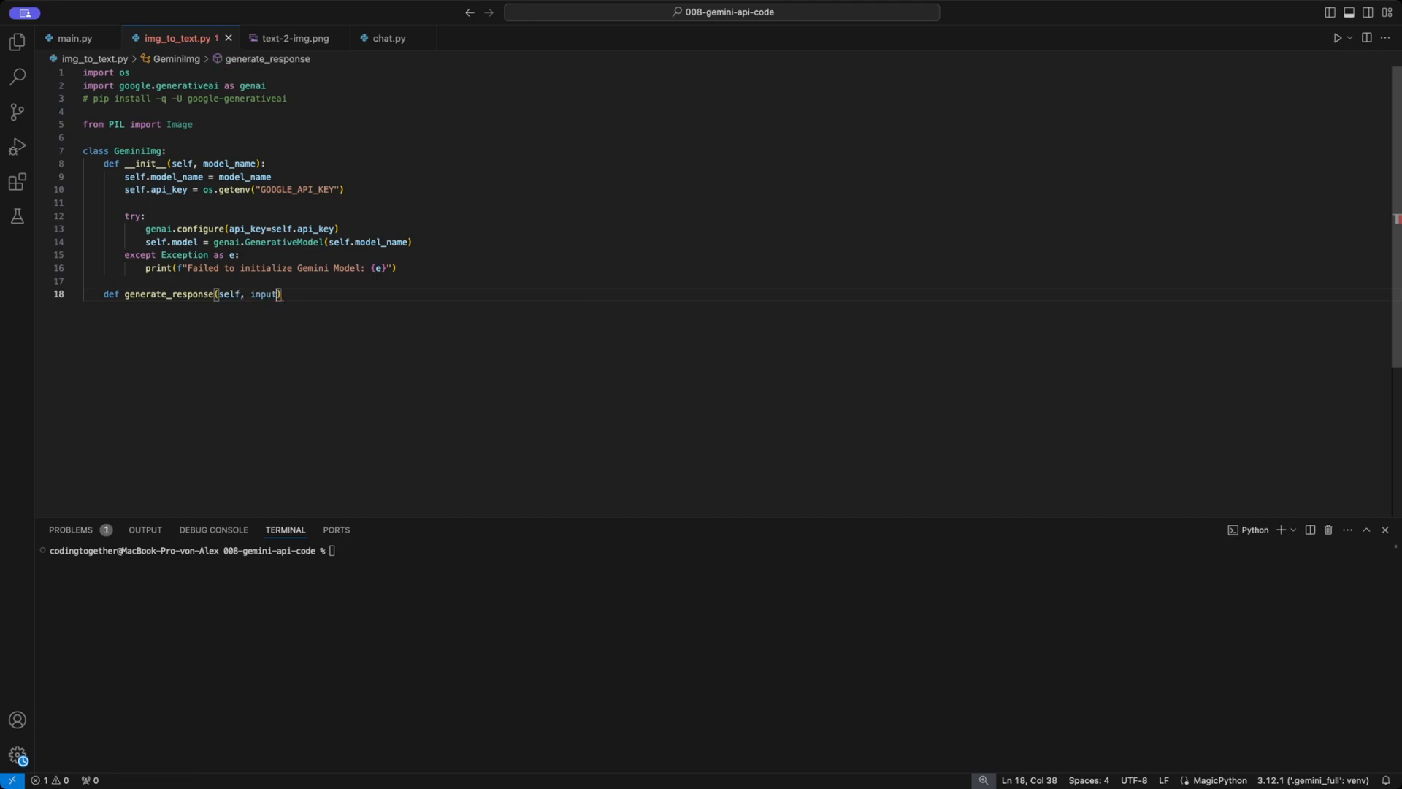
type("_text, input_img")
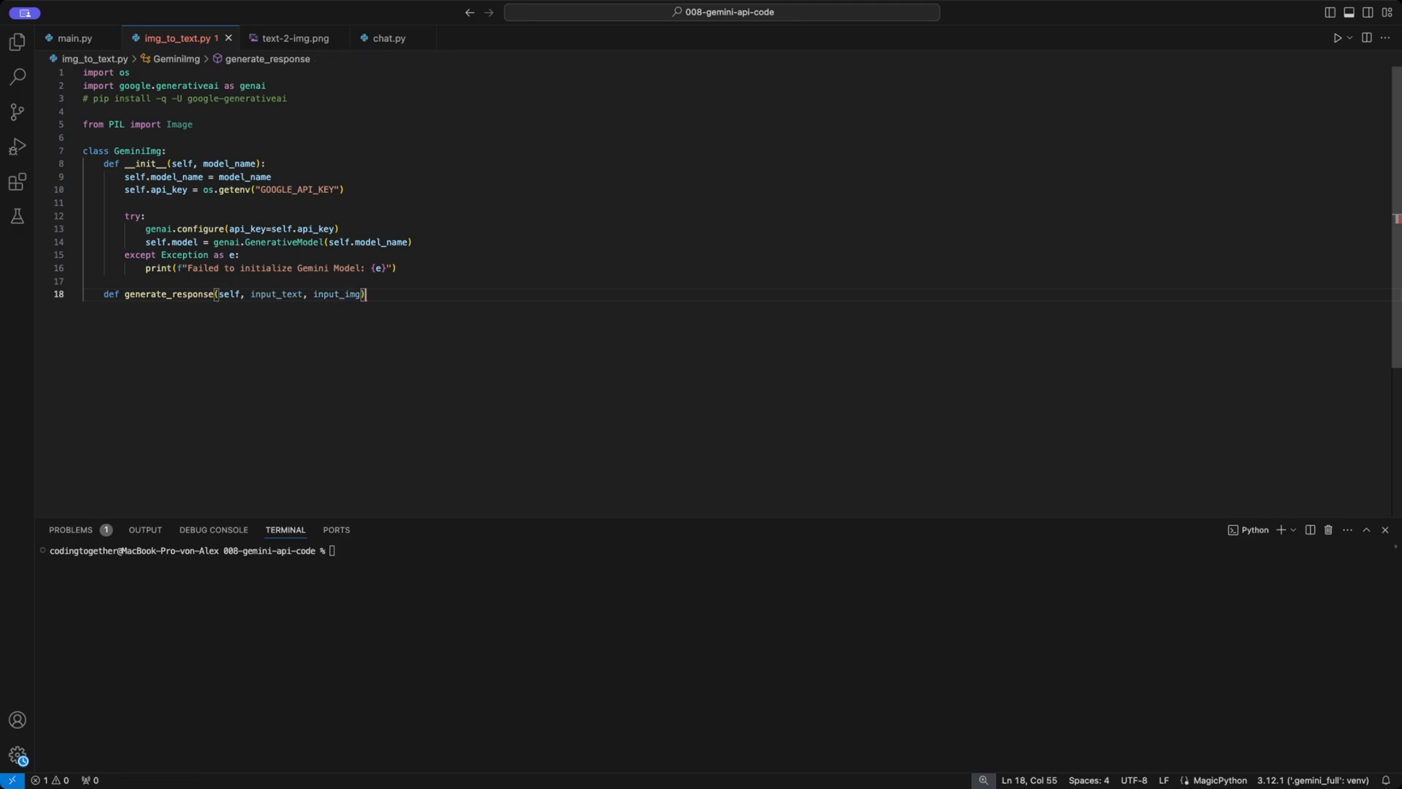
type(":")
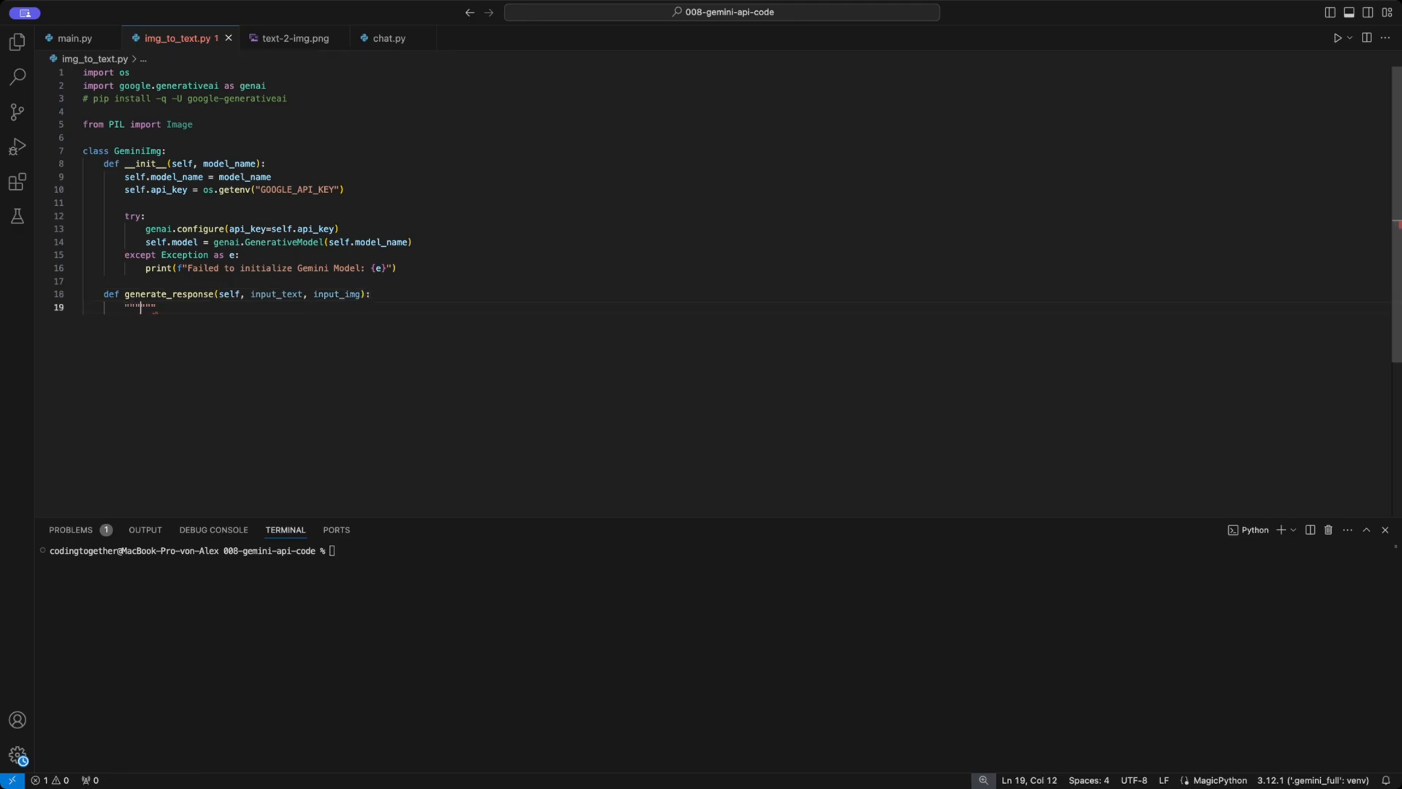
Step: Write the docstring 'Generates a response out of an image and a promt (optional) using the Gemini vision model'
type("Generates a")
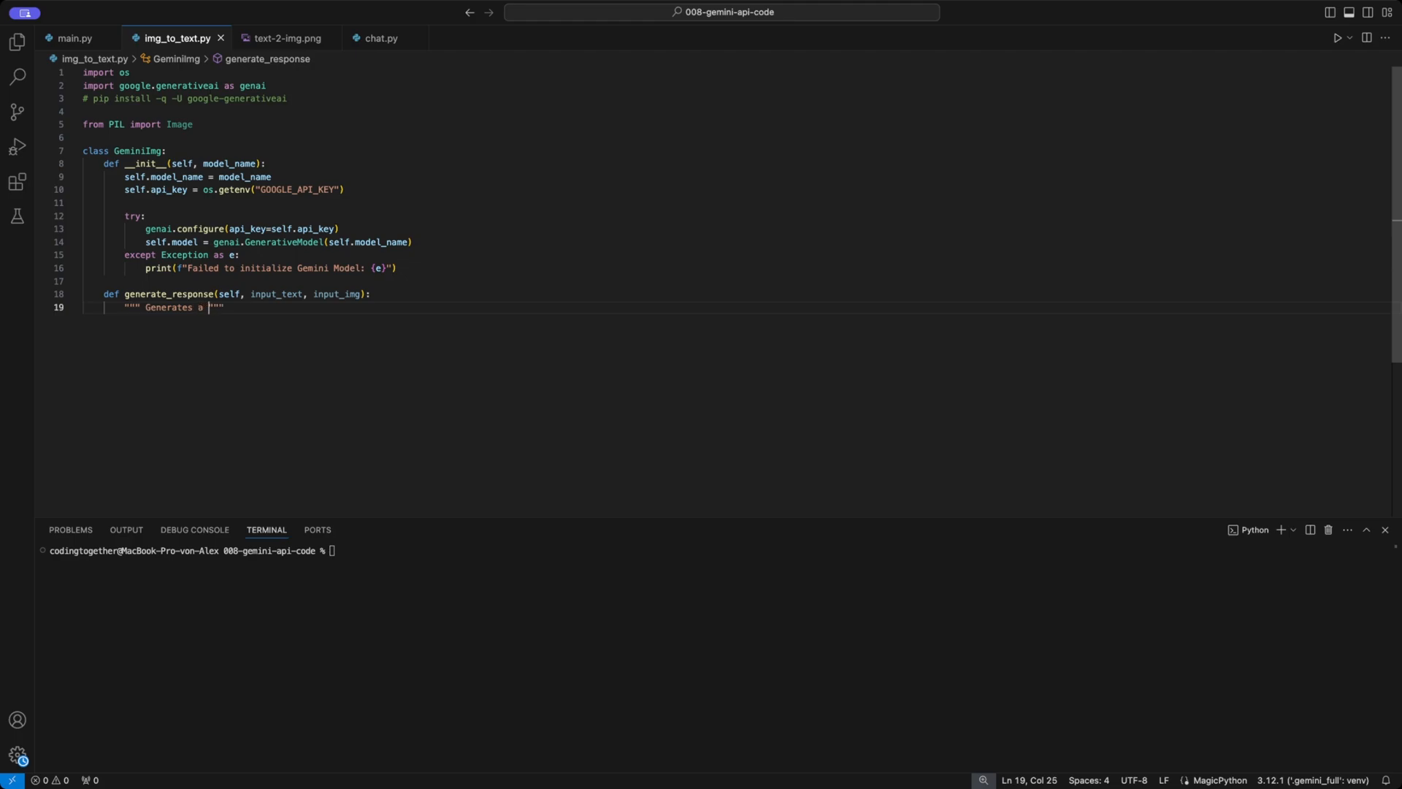
type("response out of an imag")
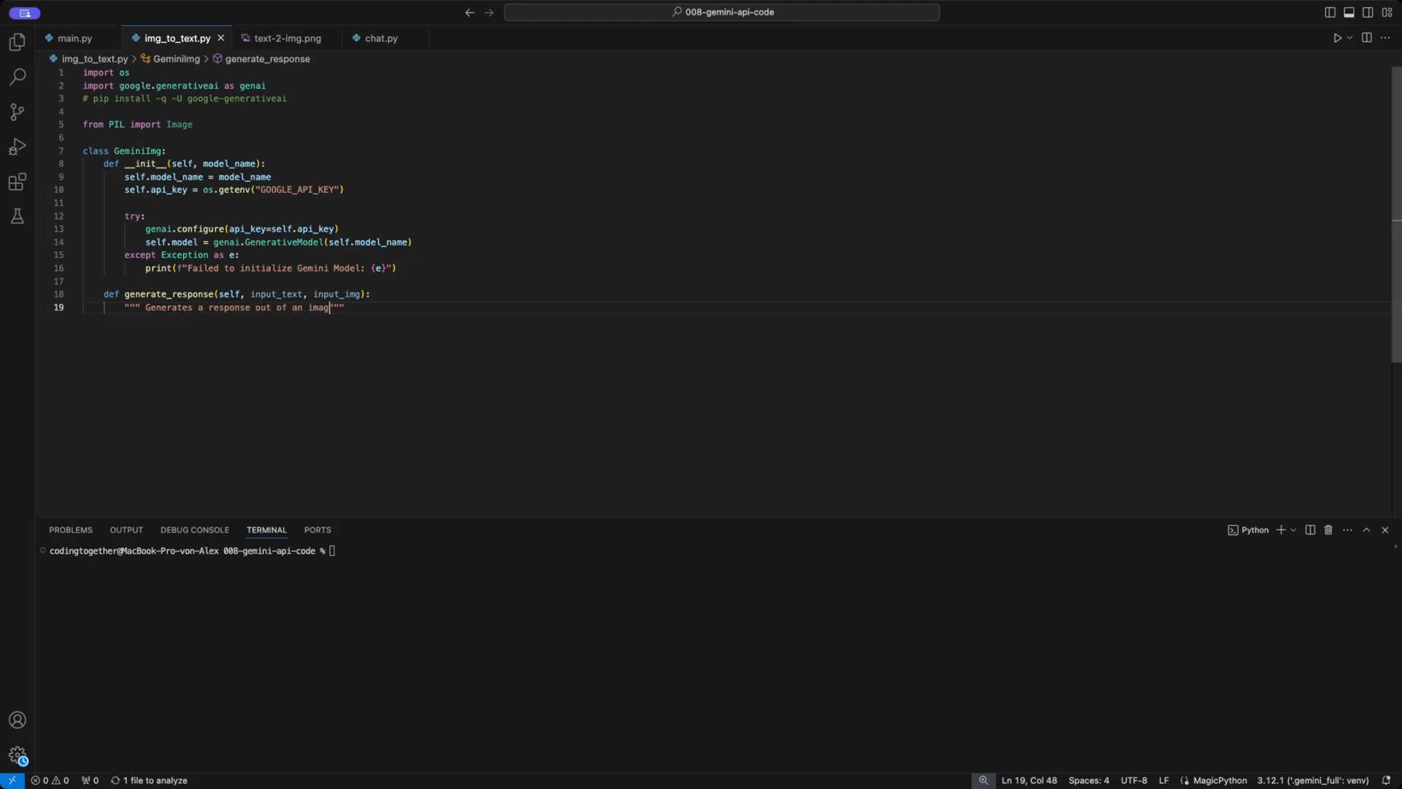
type("and a promt (opt")
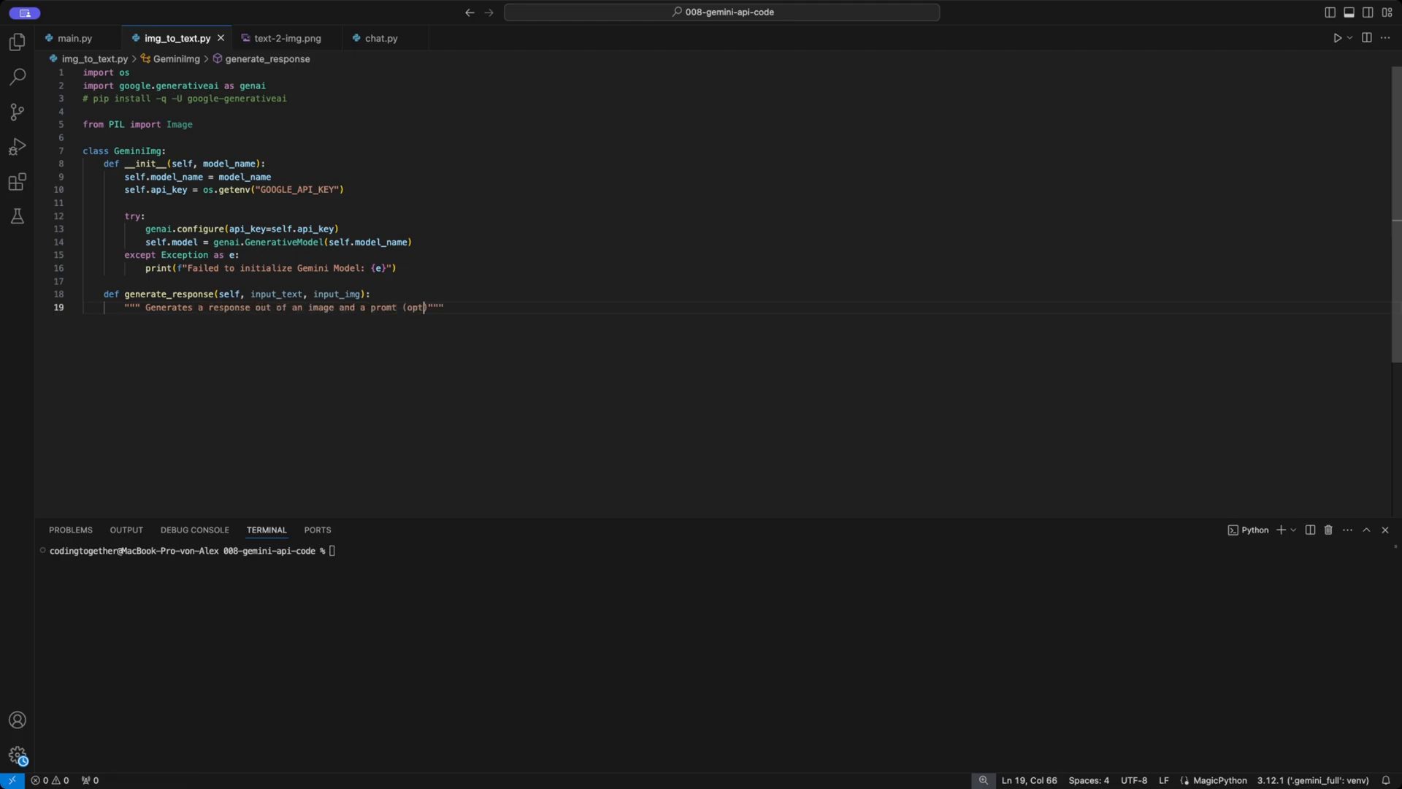
type("ional) using the Gemini")
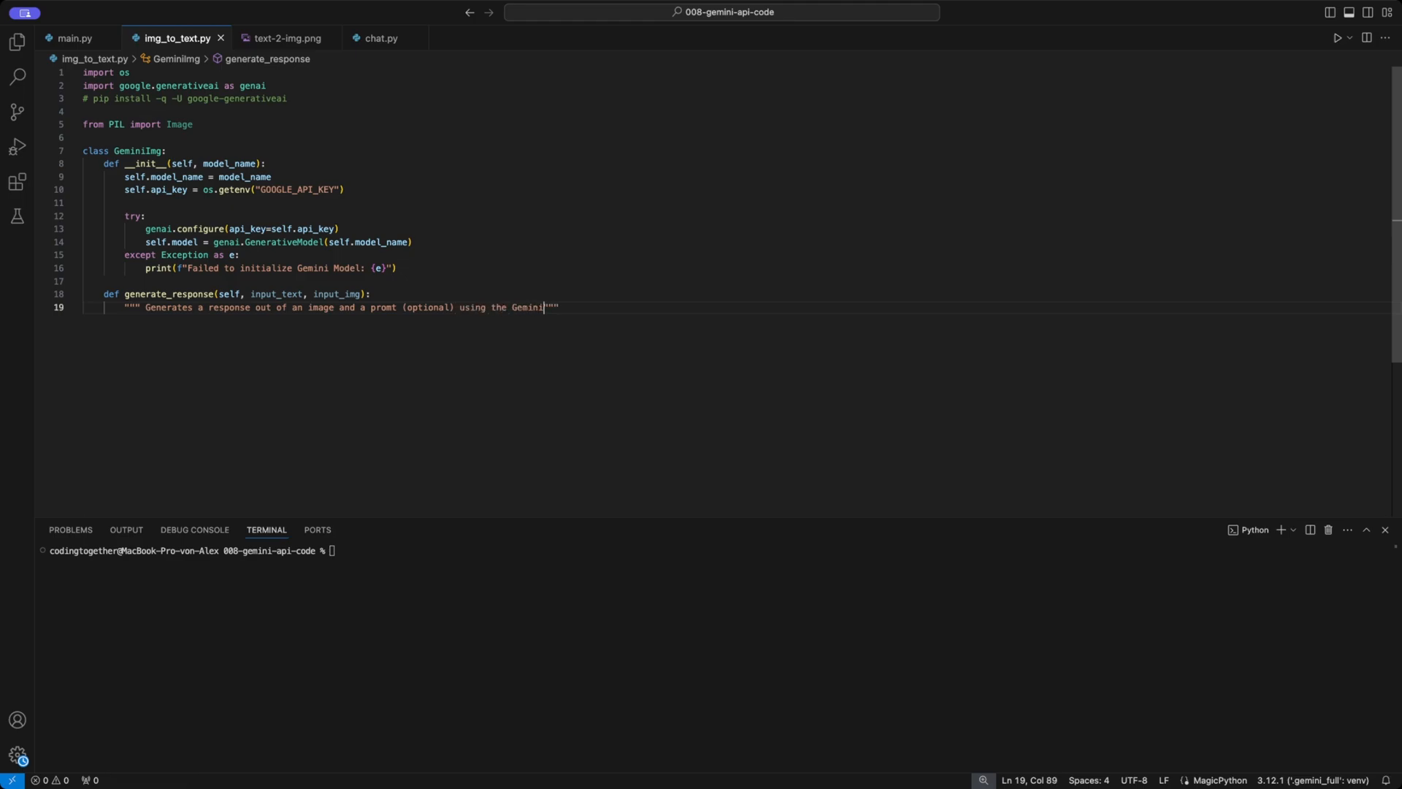
type("vision model")
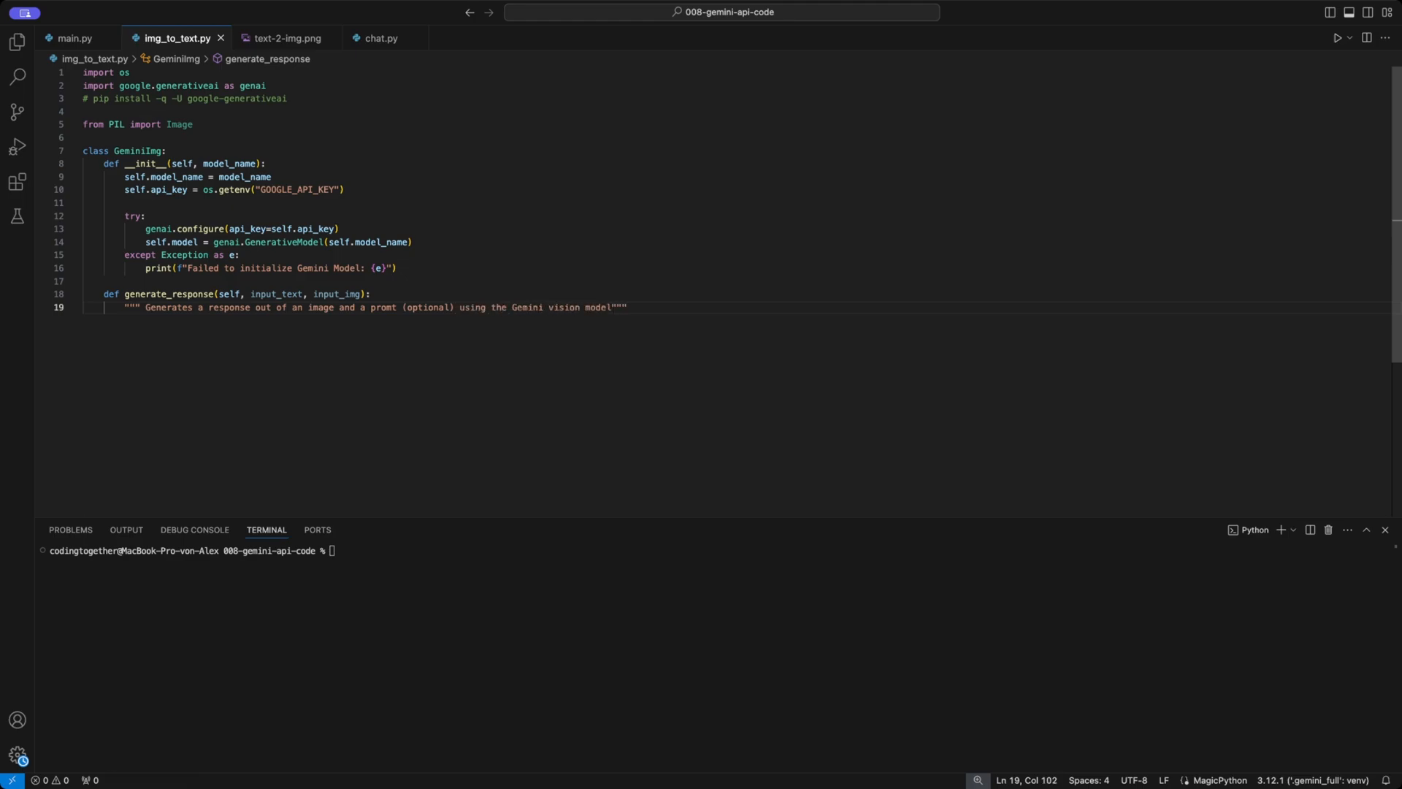
key("Return")
type("try:")
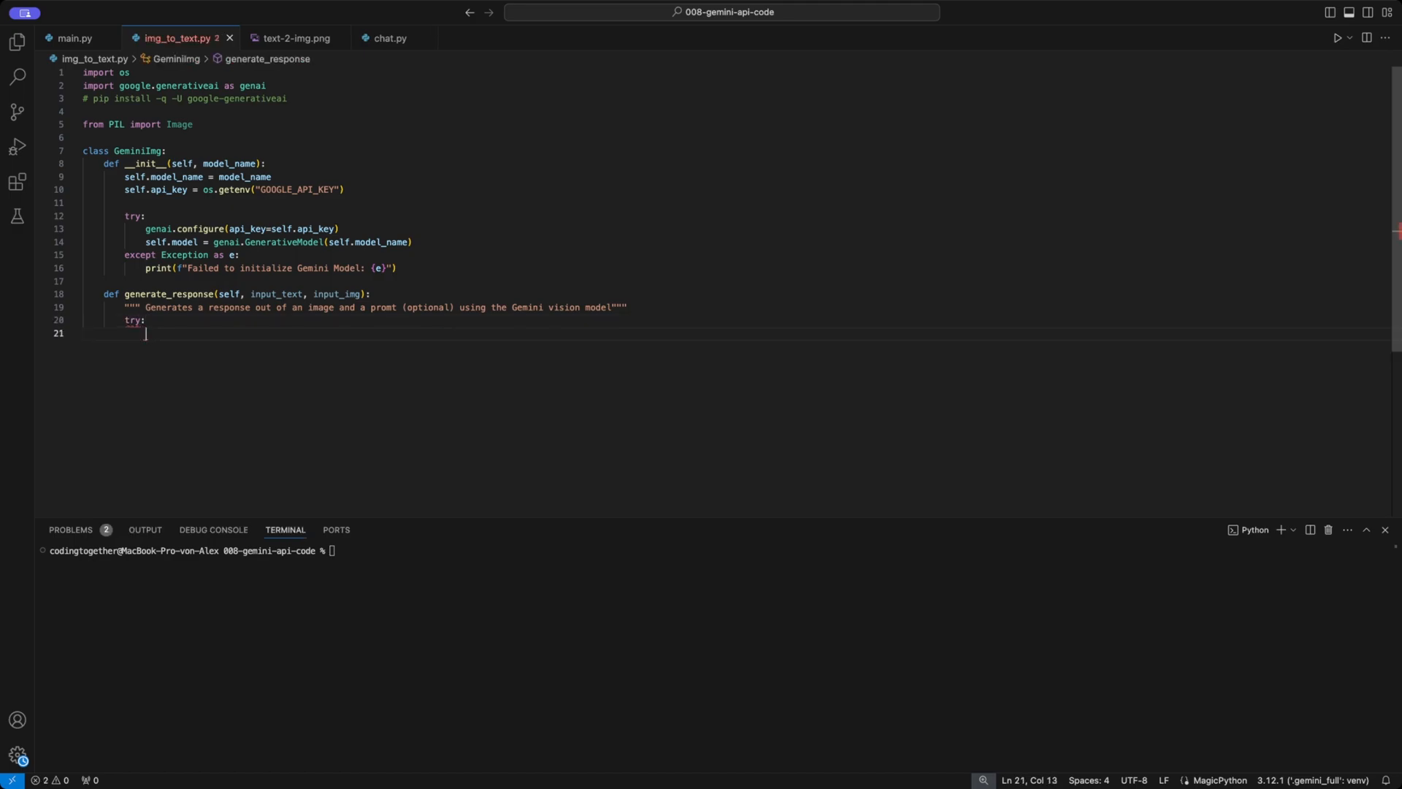
Step: Open the image with Image.open and call self.model.generate_content([input_text, img], stream=True)
type("img = Image")
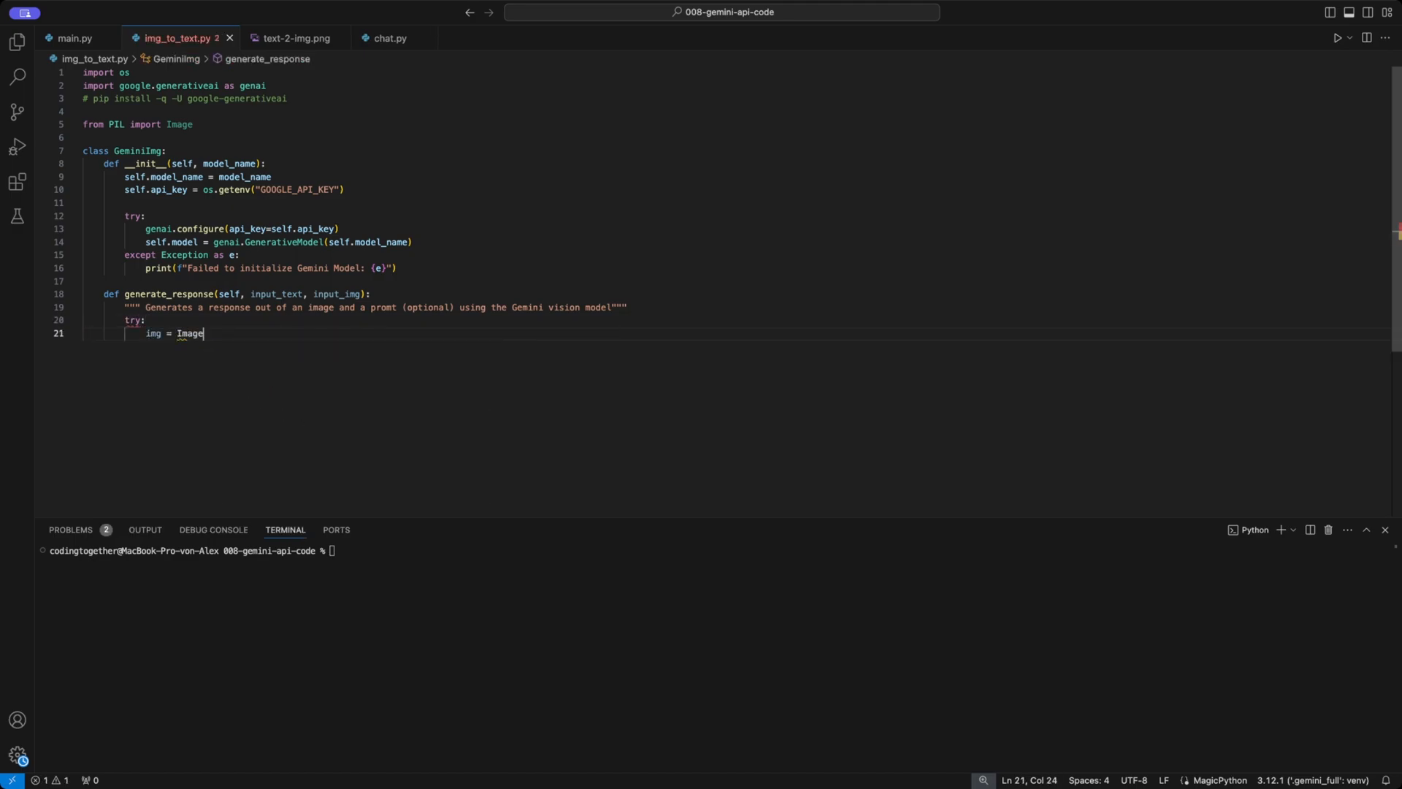
type(".open(")
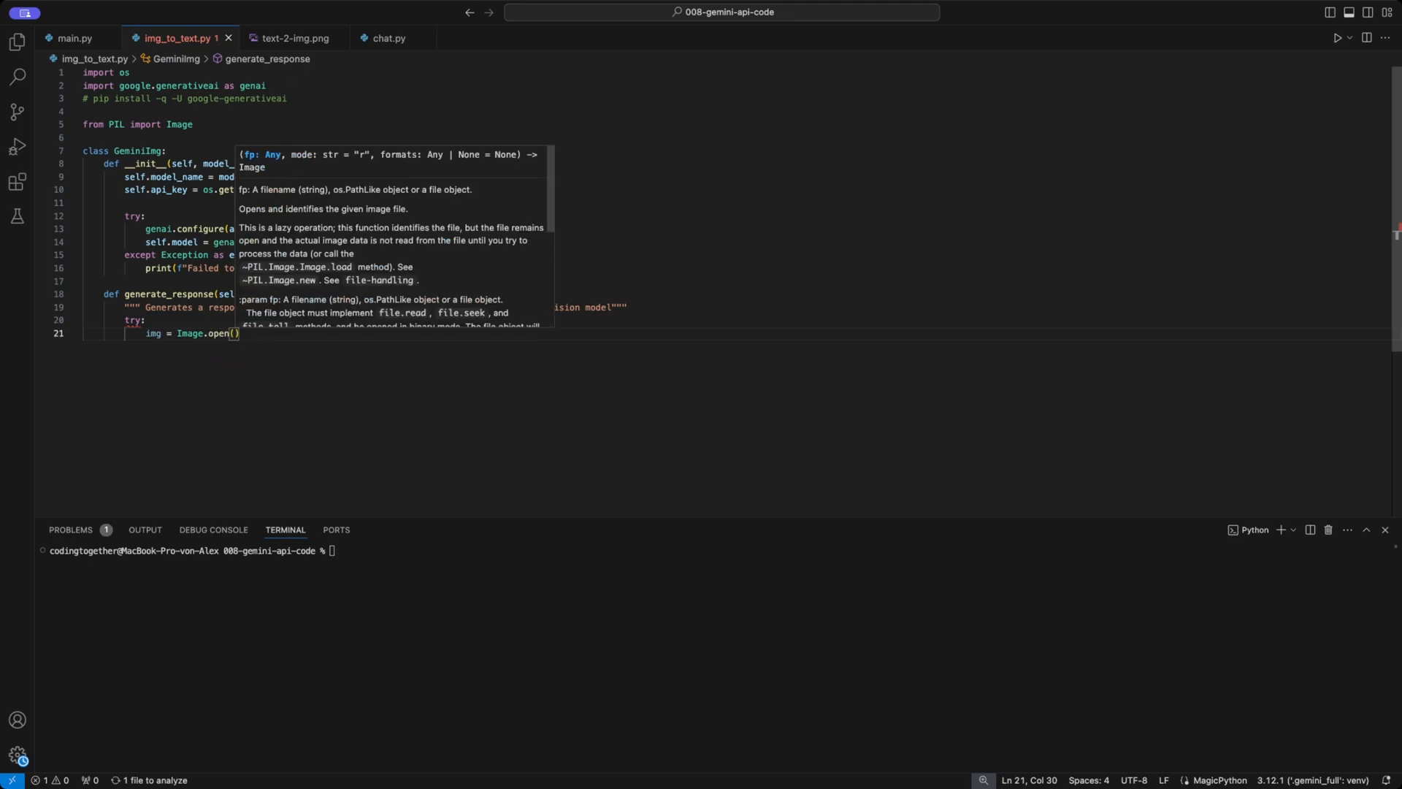
type("input_img")
type("response =")
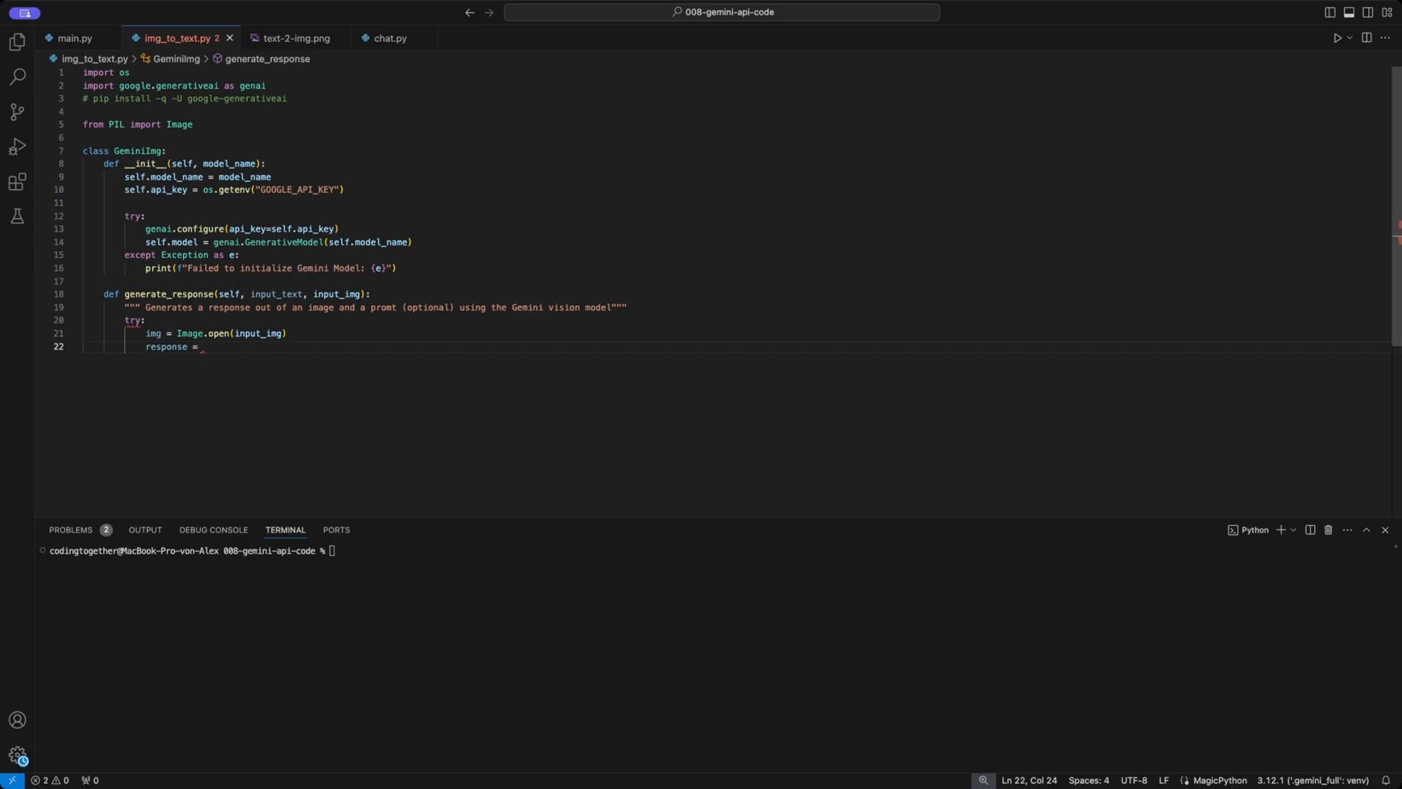
type("self.model")
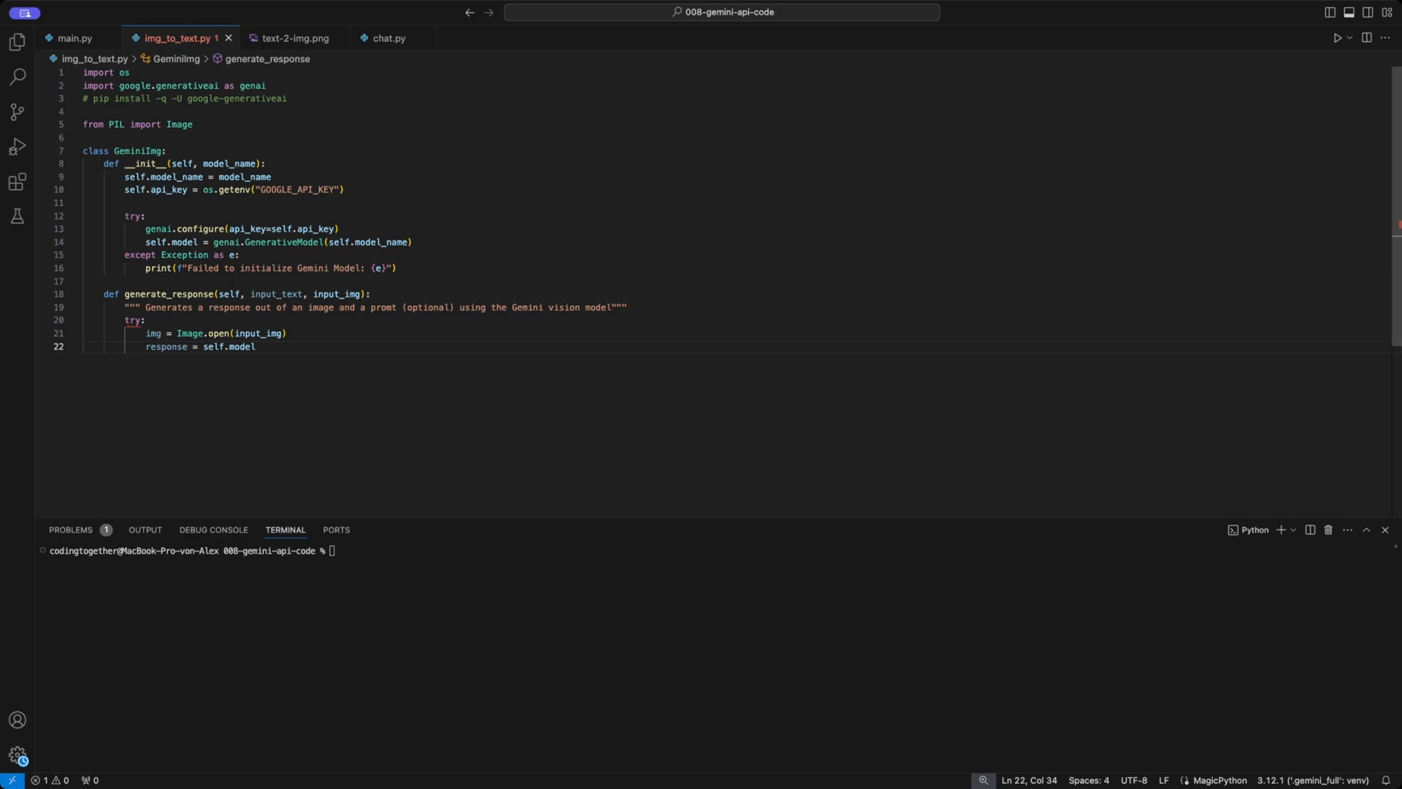
type(".generate_content(")
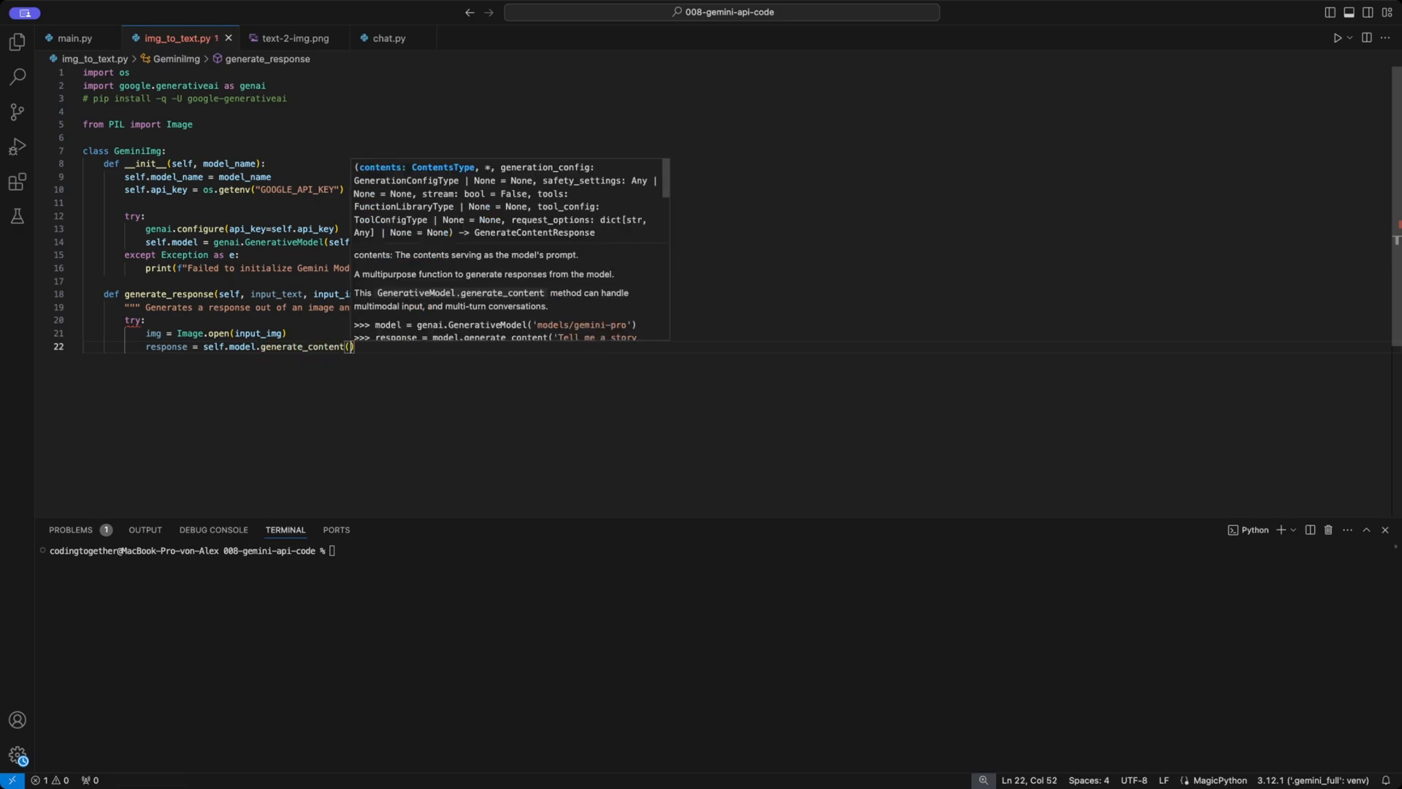
type("[]")
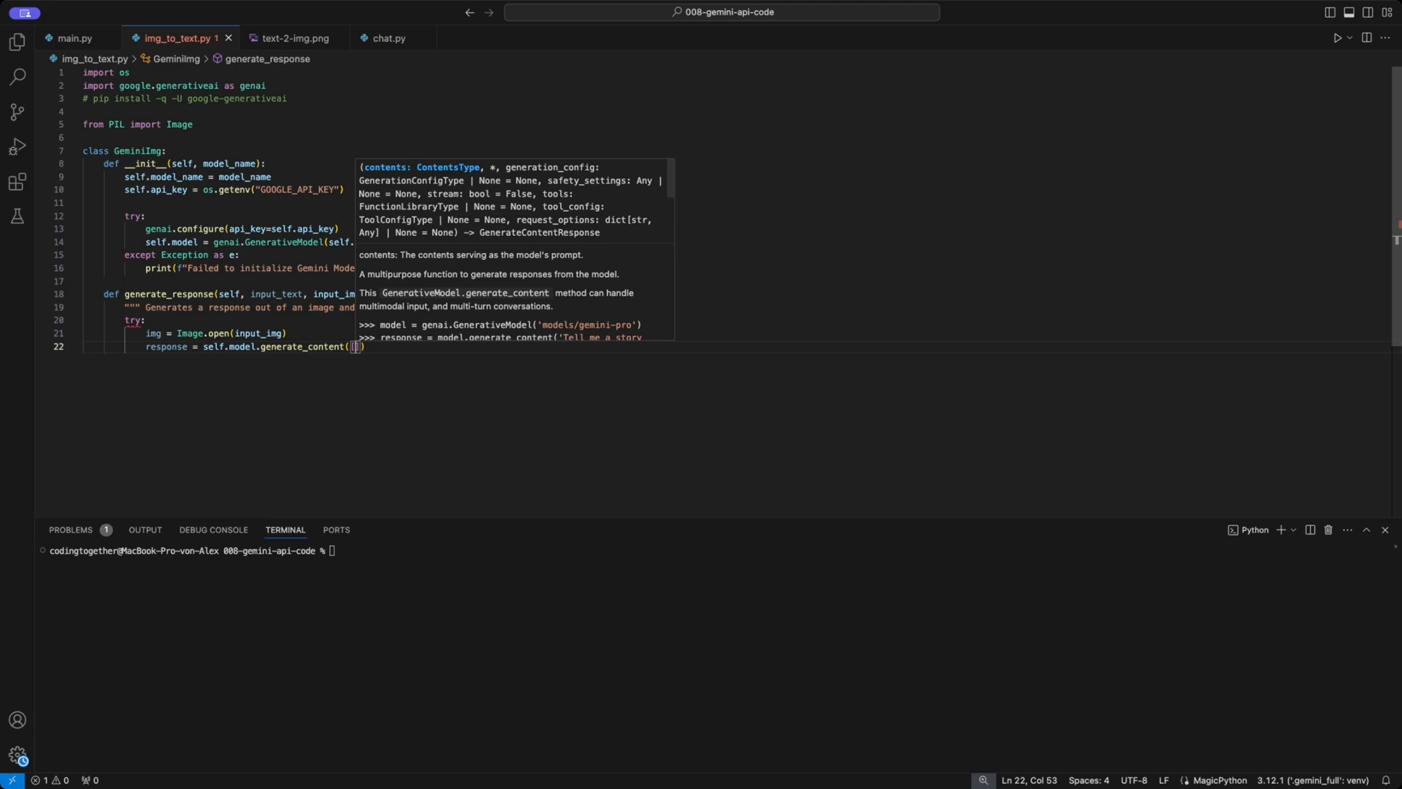
type("input_text,")
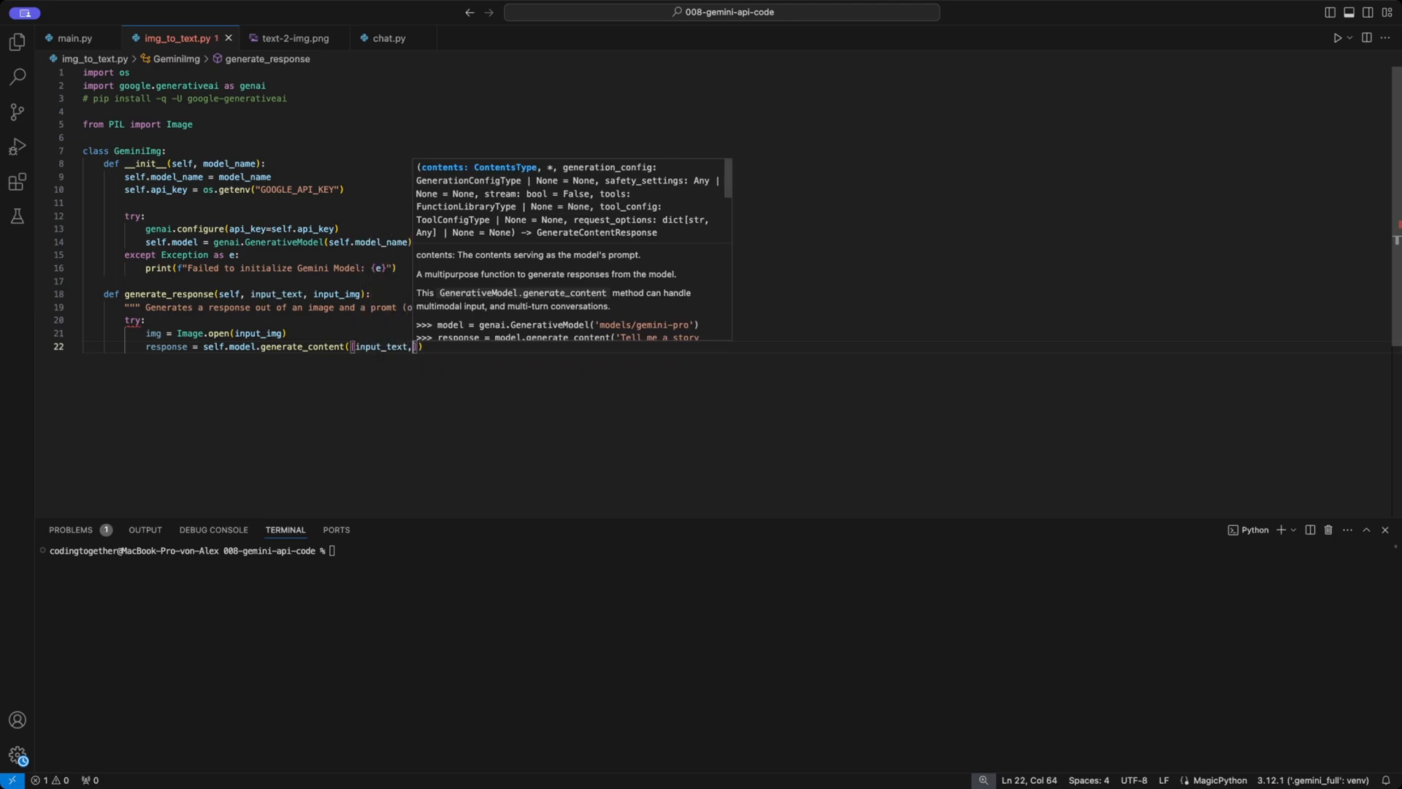
type("img]")
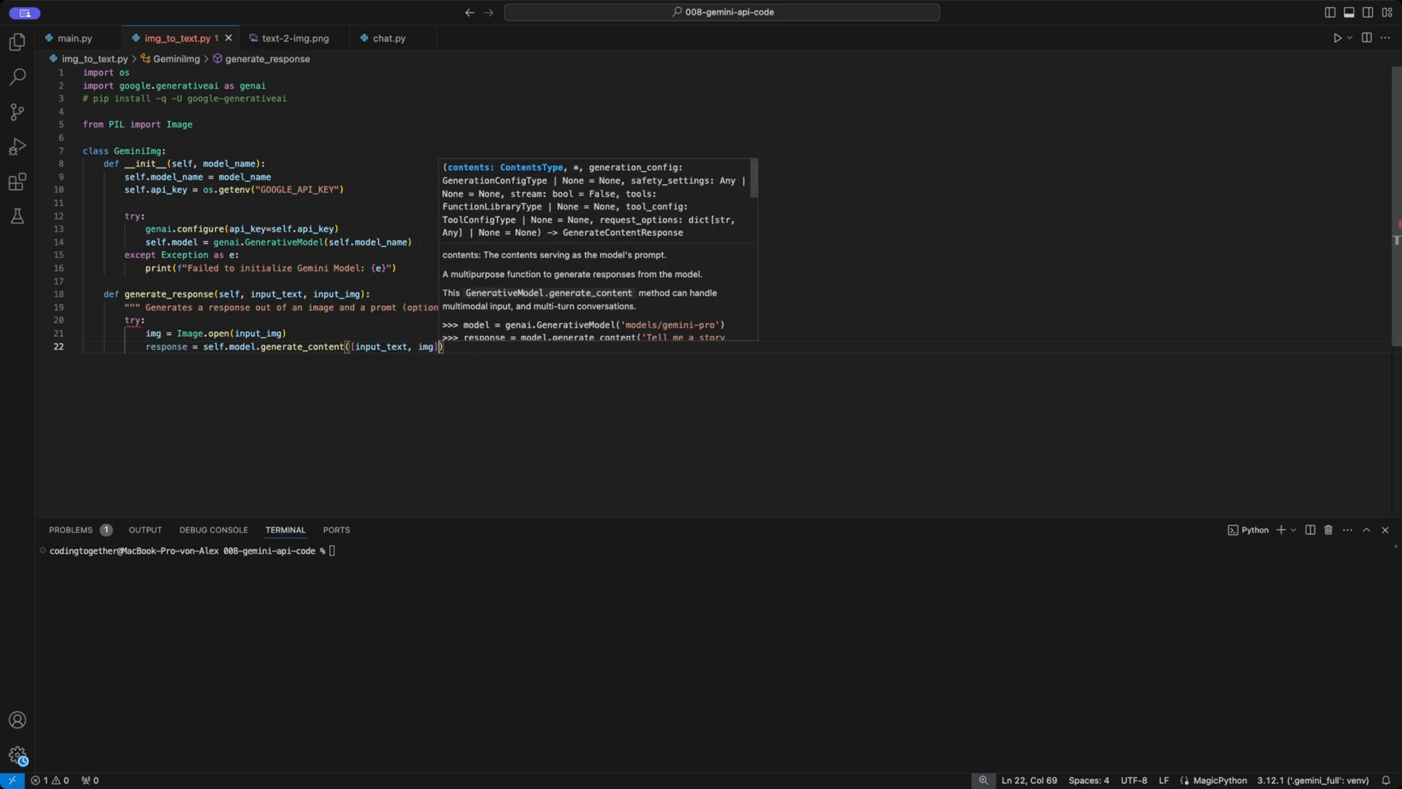
type(", stream=Tru")
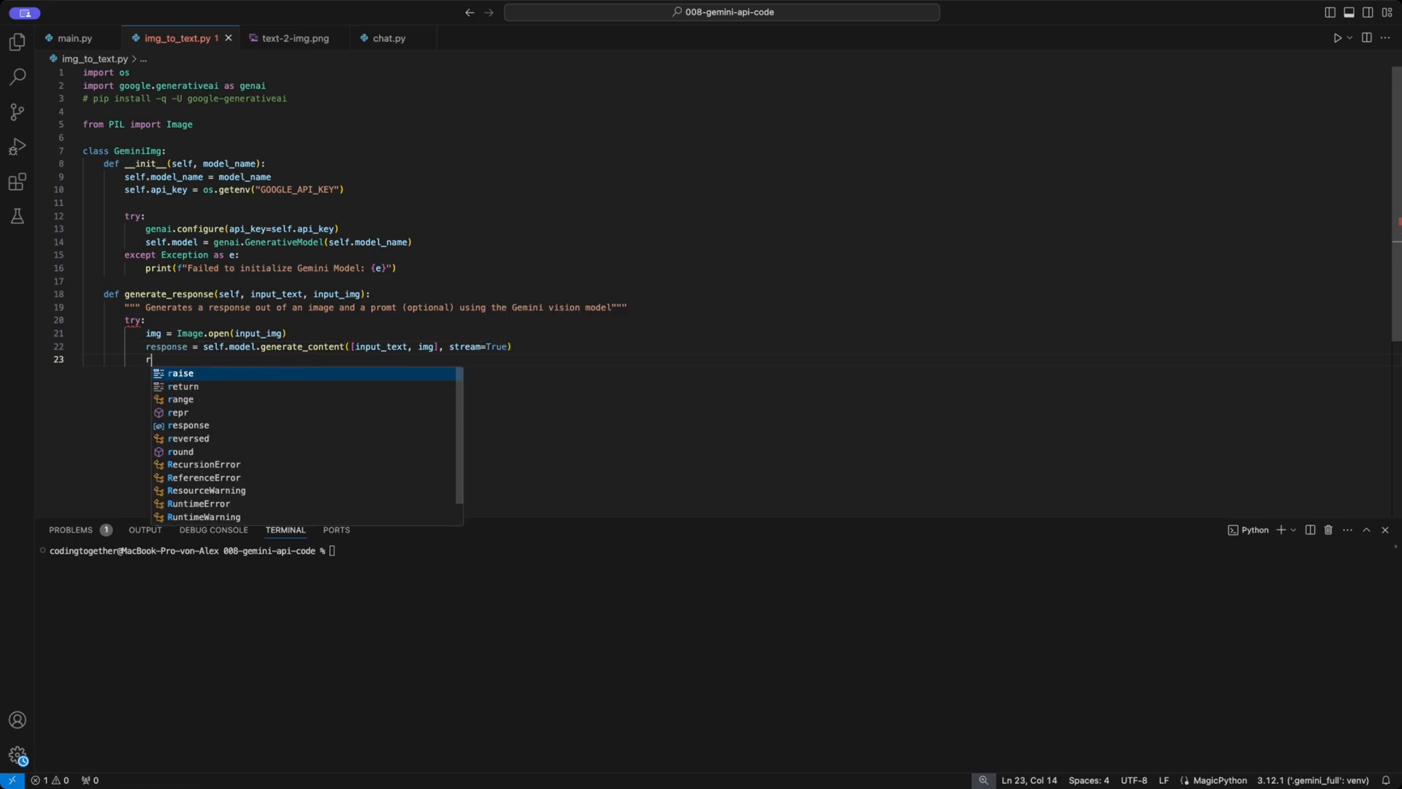
Step: Resolve the response, return response.text, and catch Exception as e to report errors
type("esponse.resolve(")
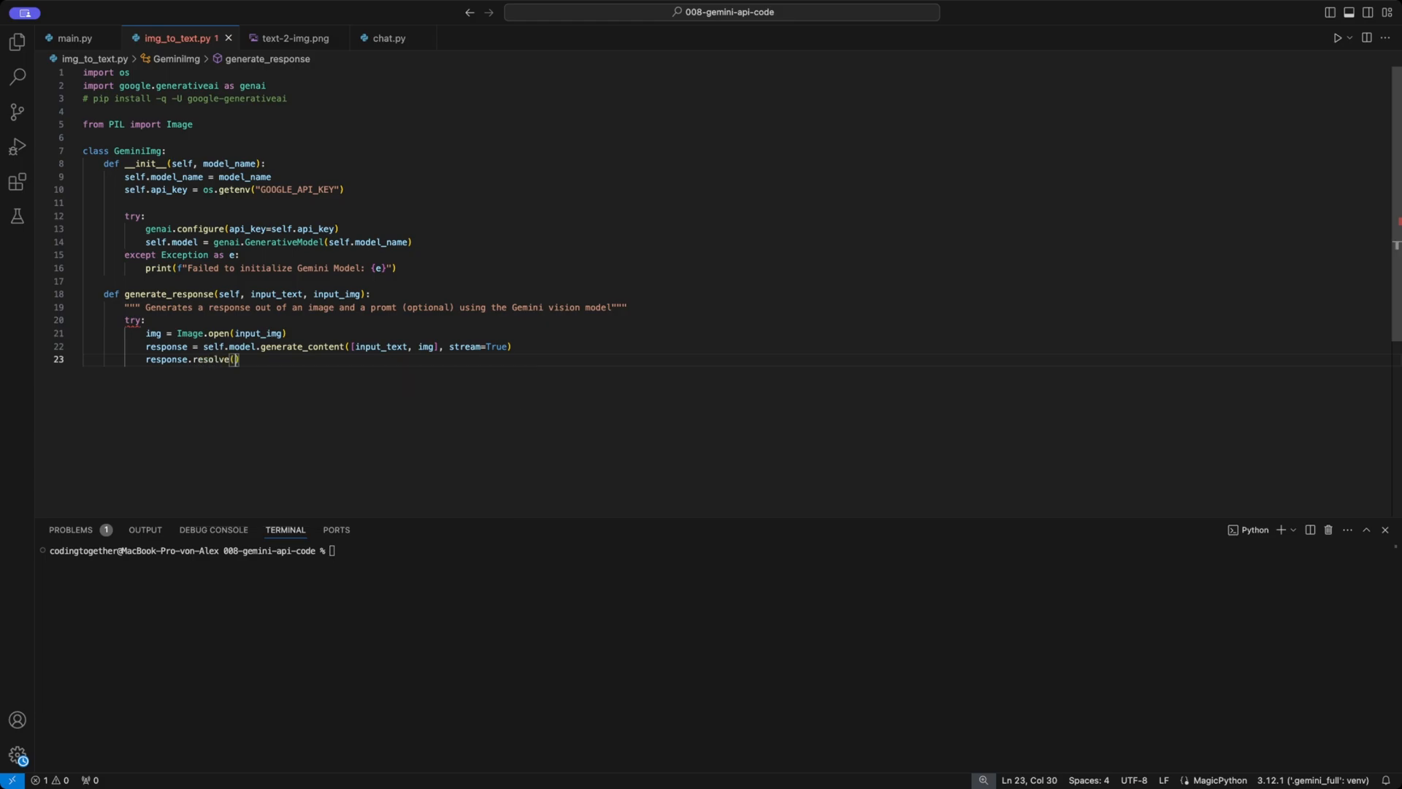
type("return")
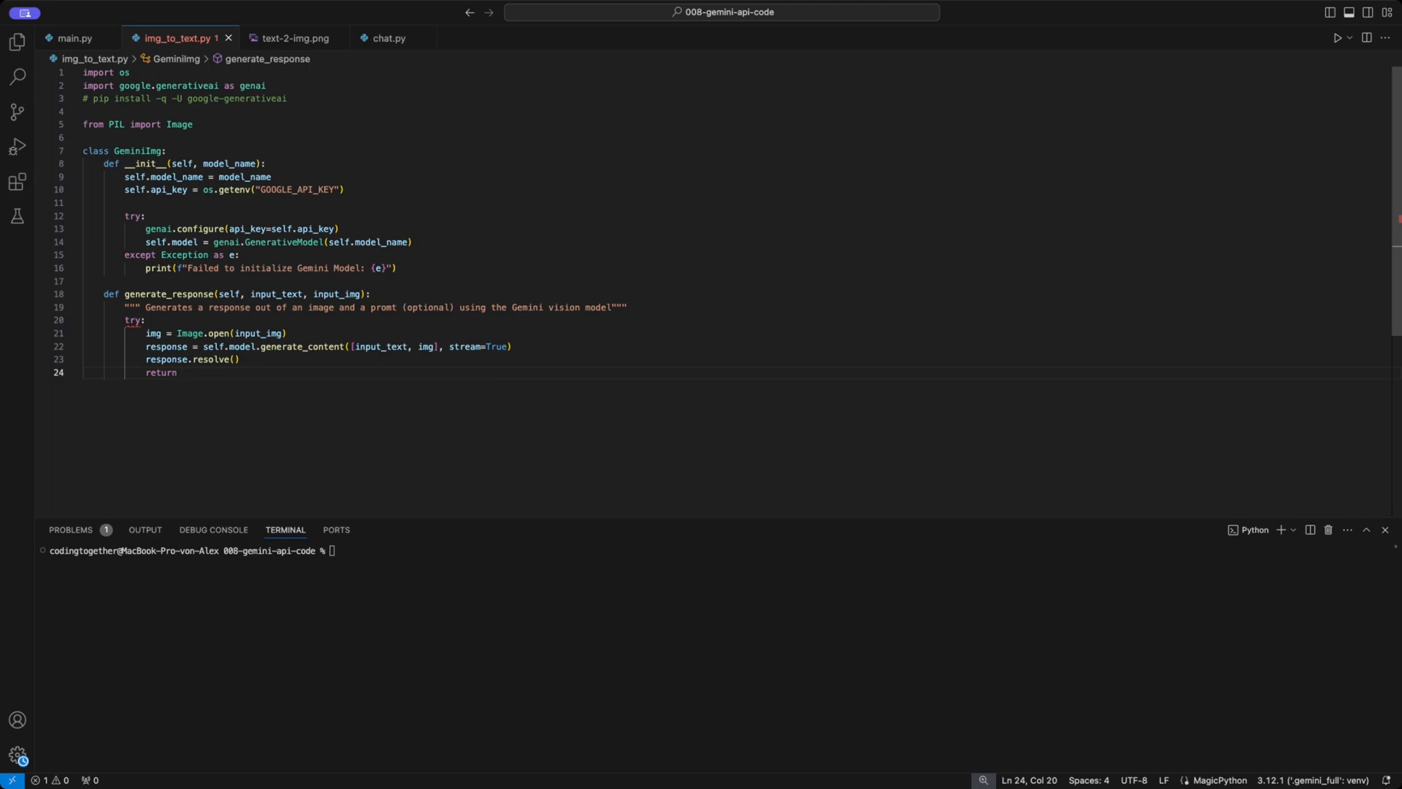
type("response")
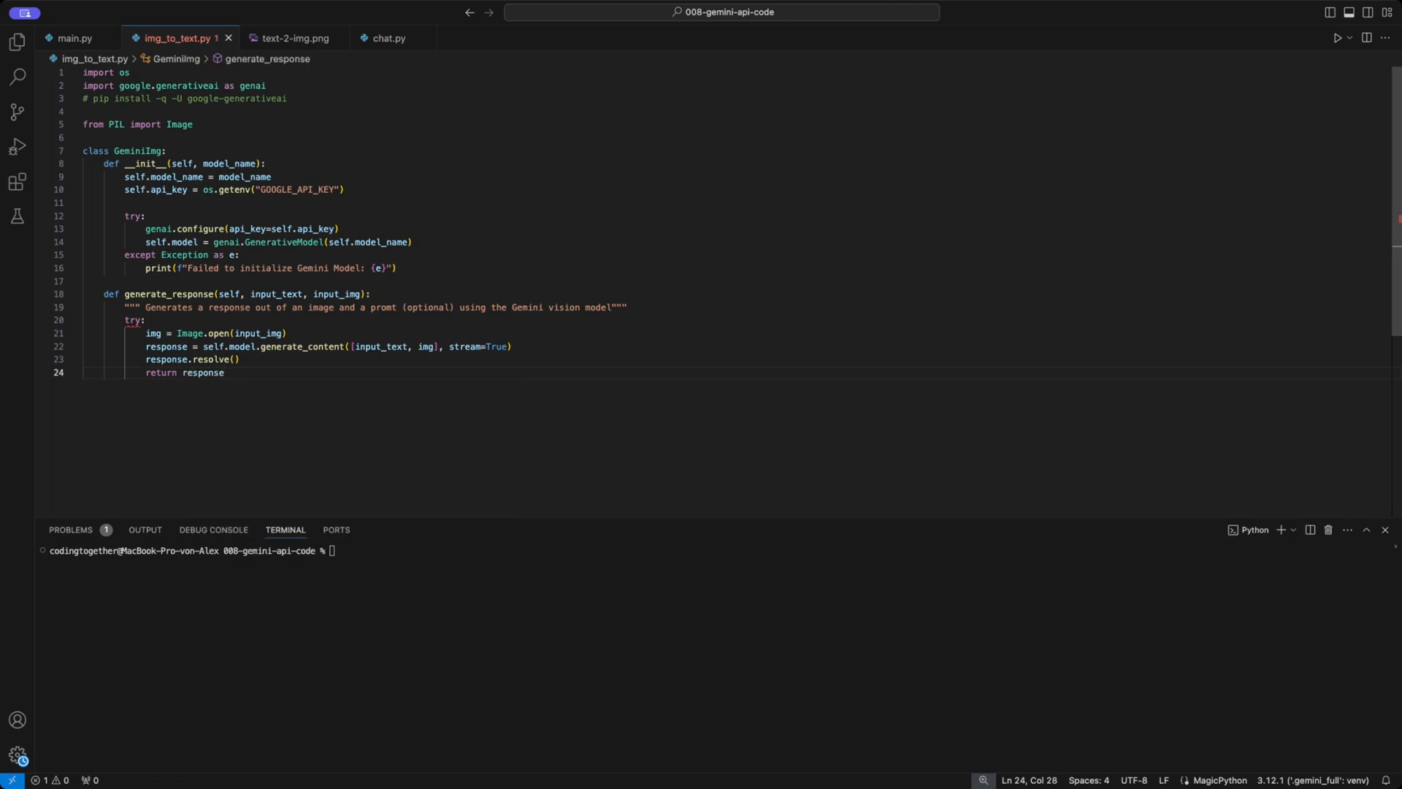
type(".text")
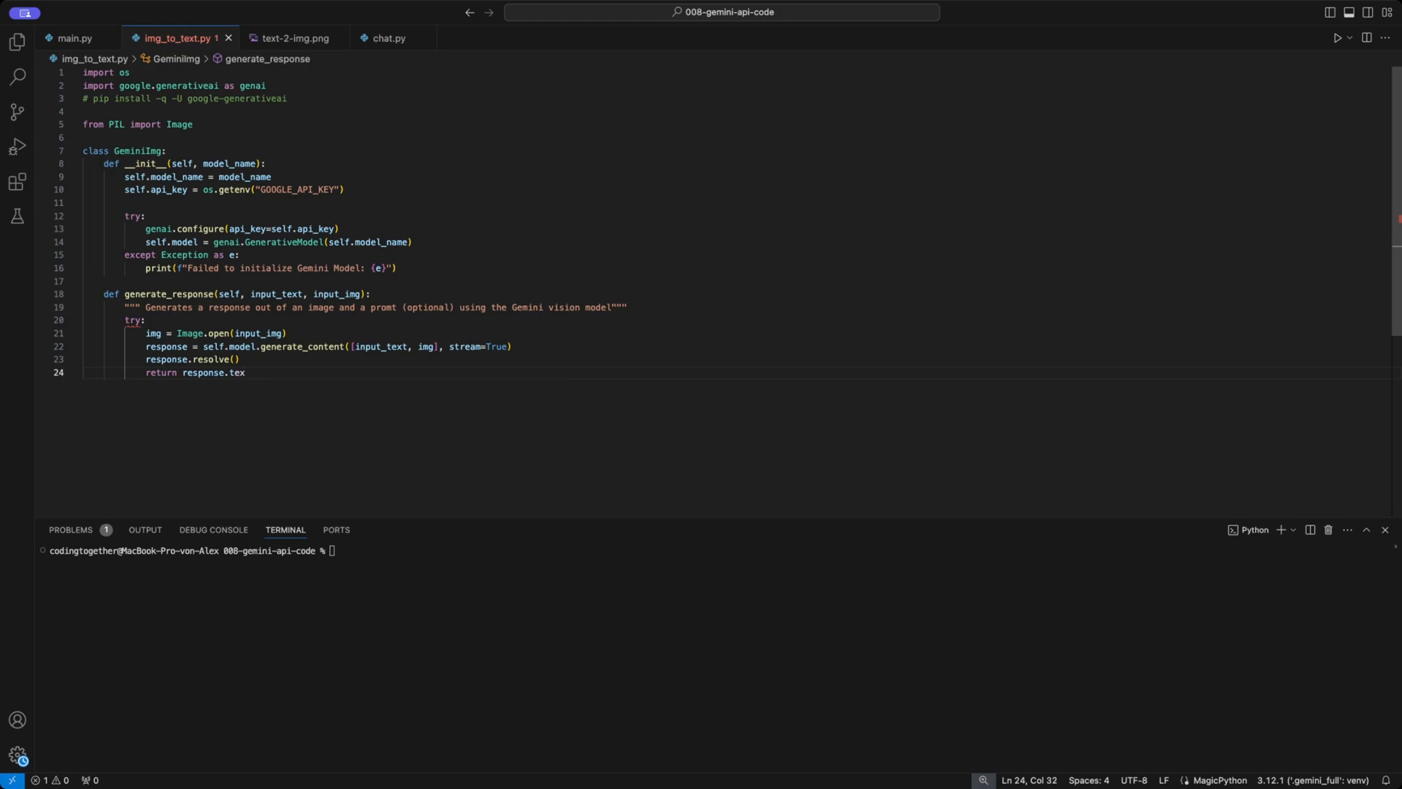
type("except")
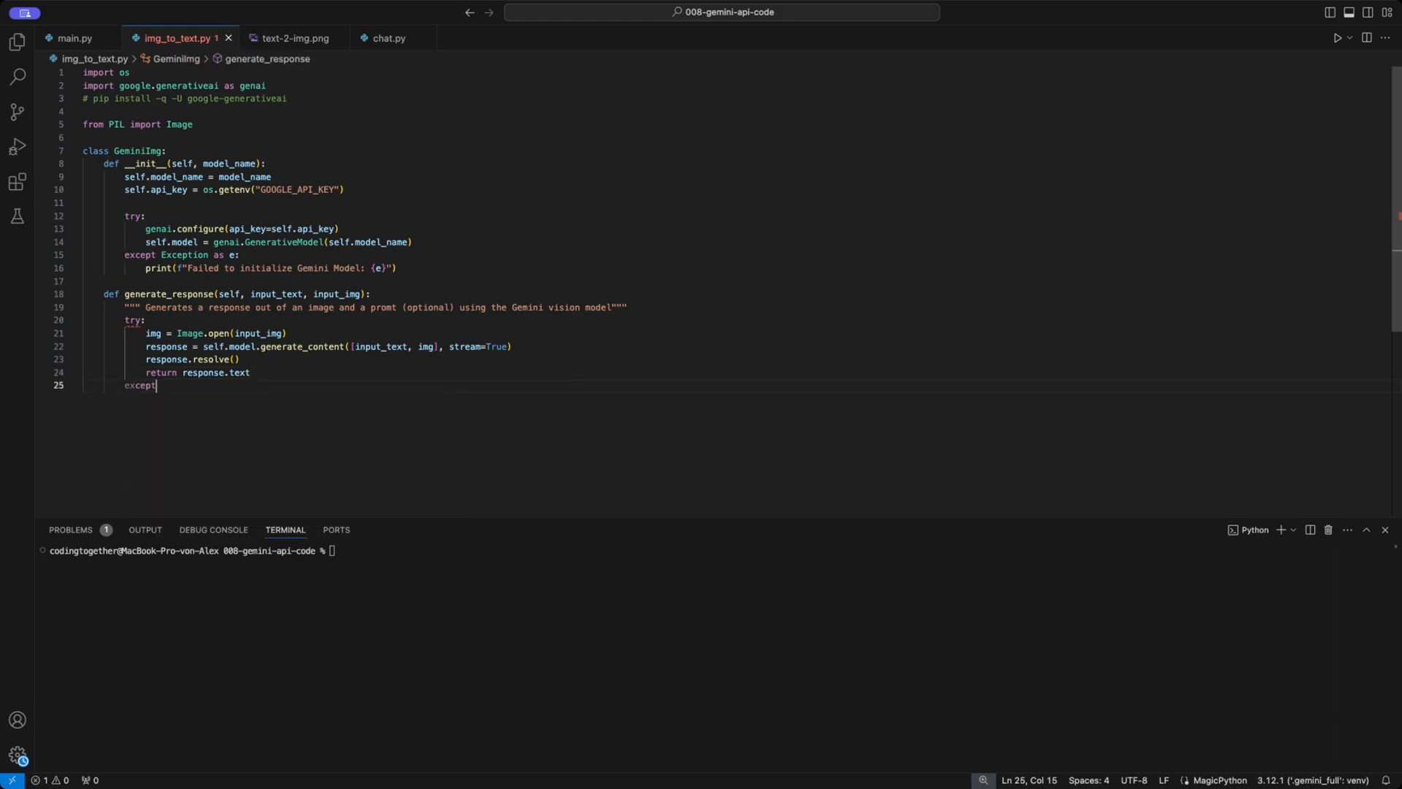
type("Exception as e:")
type("return None")
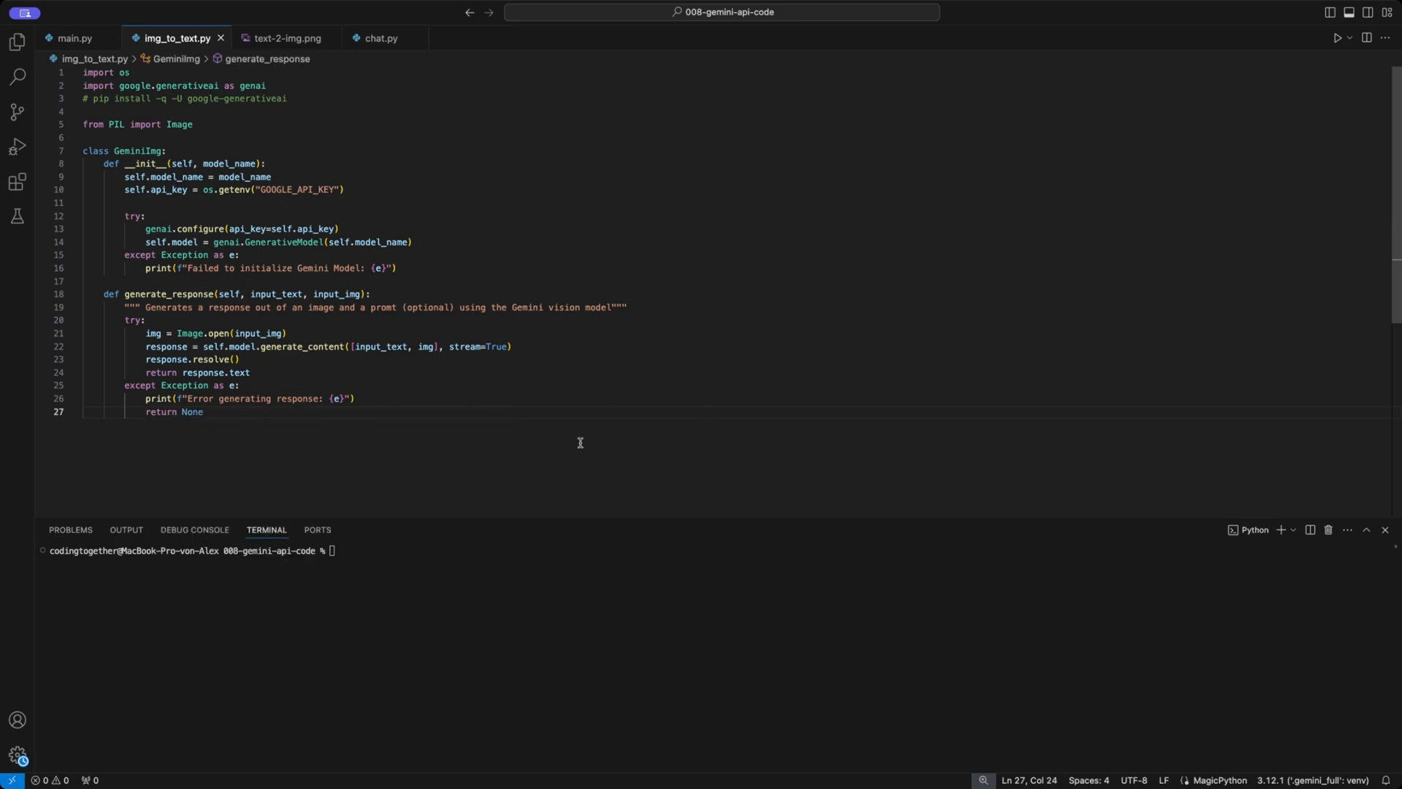
left_click(75, 37)
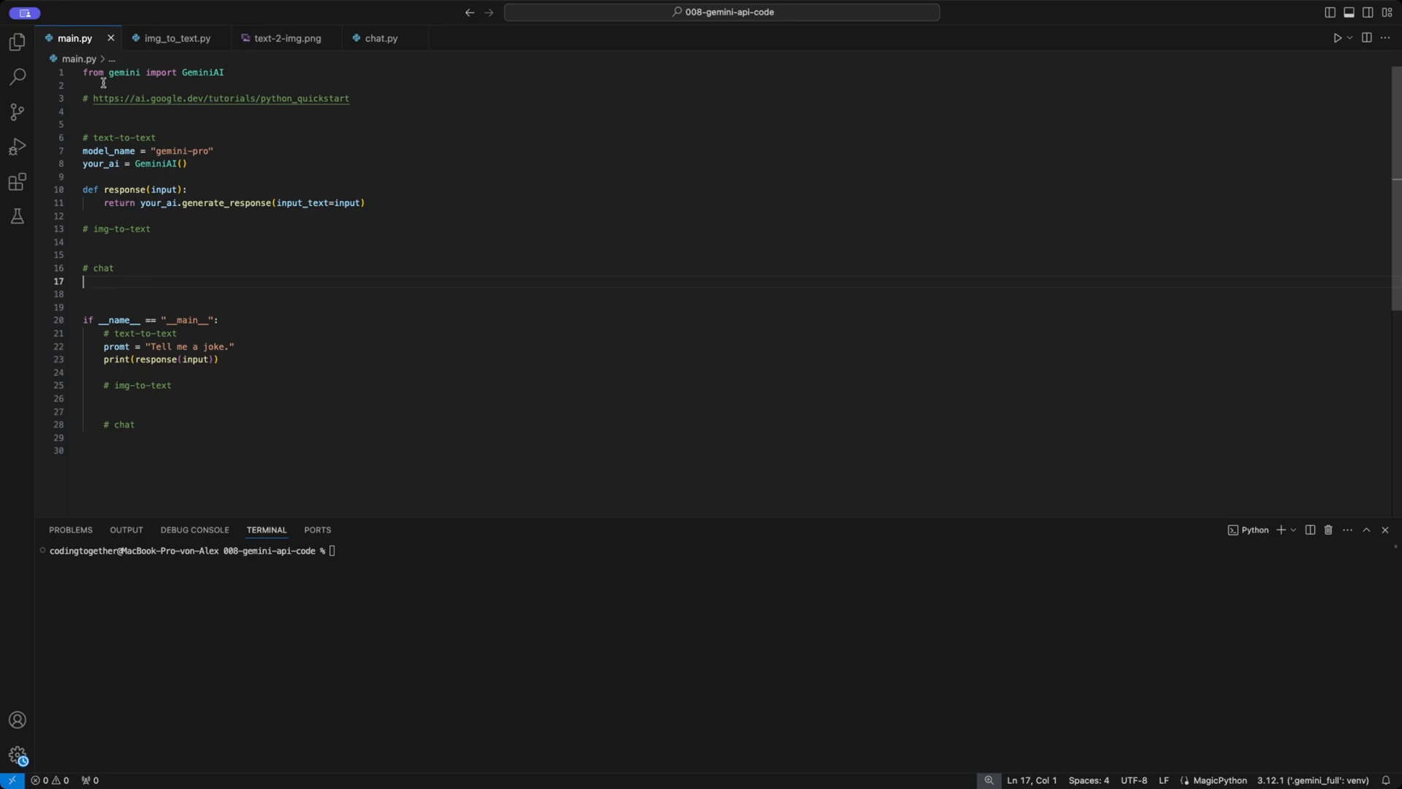
Step: Add 'from dotenv import load_dotenv' to main.py and call load_dotenv()
left_click(223, 85)
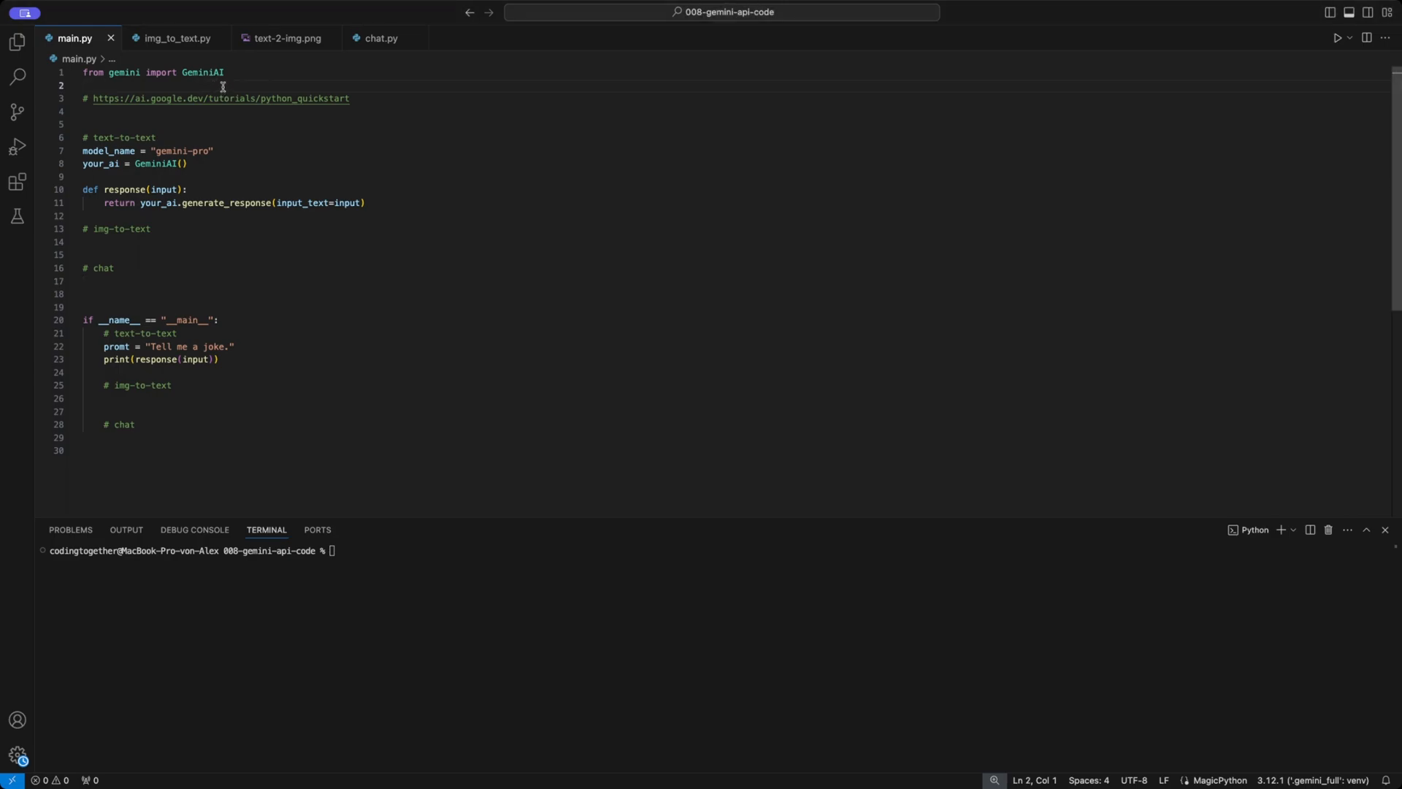
type("from")
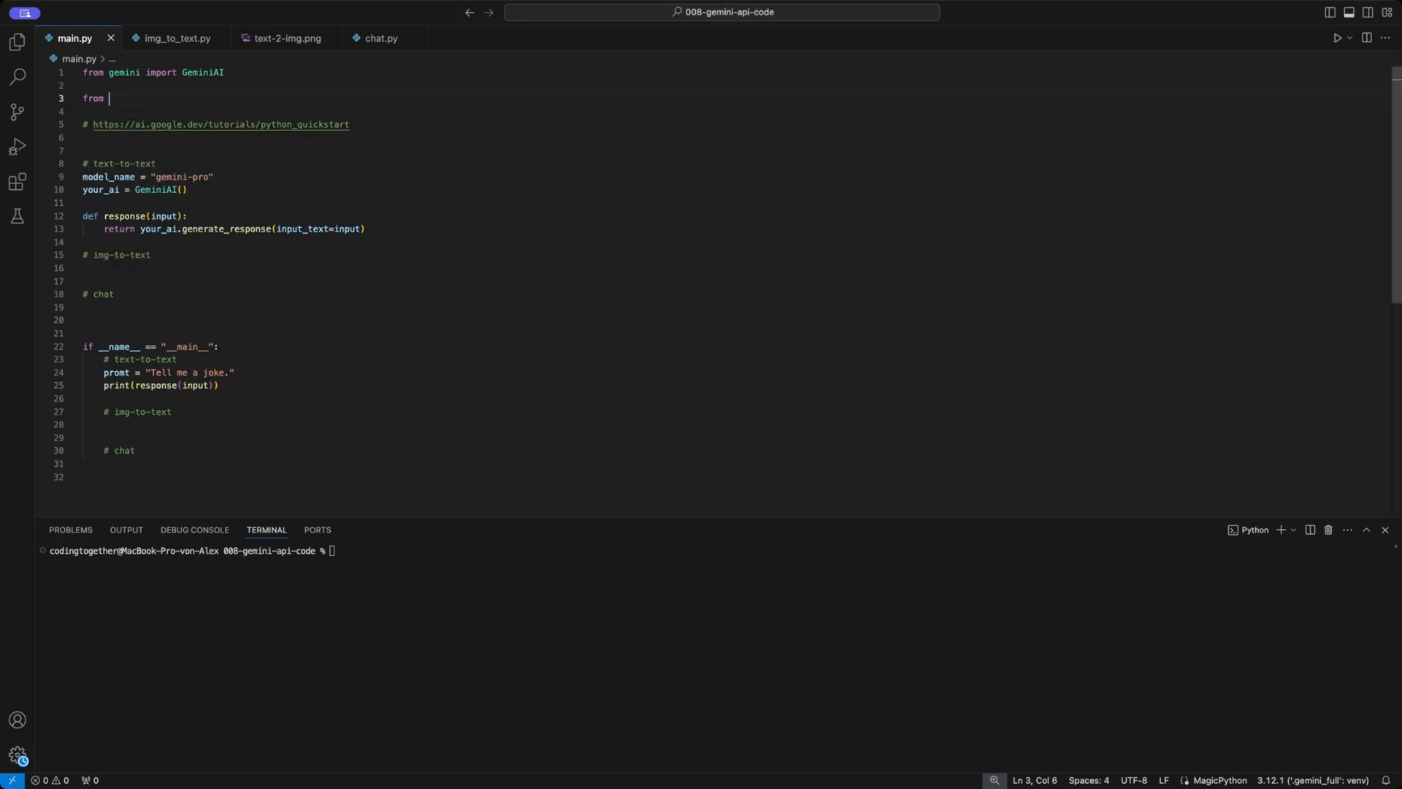
type("dotenv import")
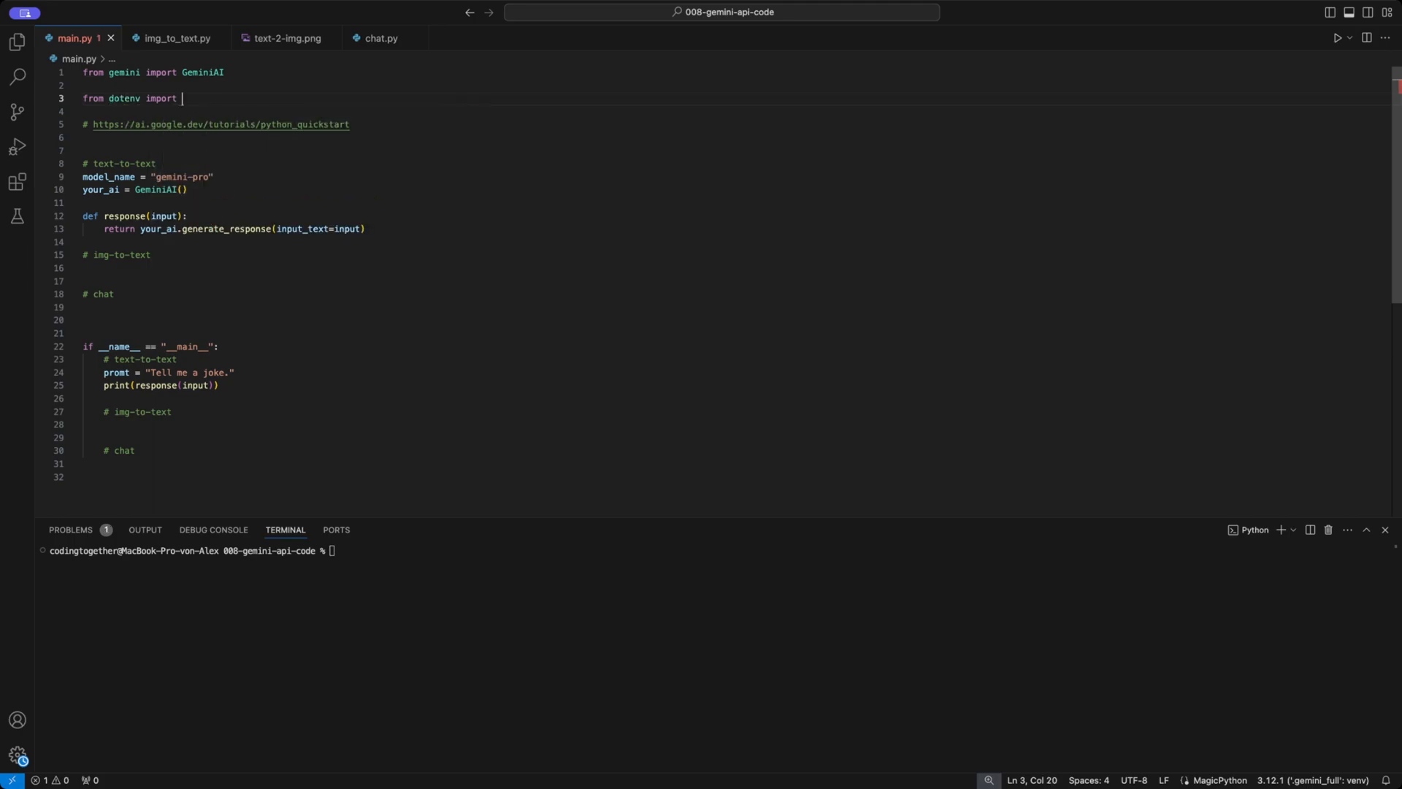
type("load_dotenv")
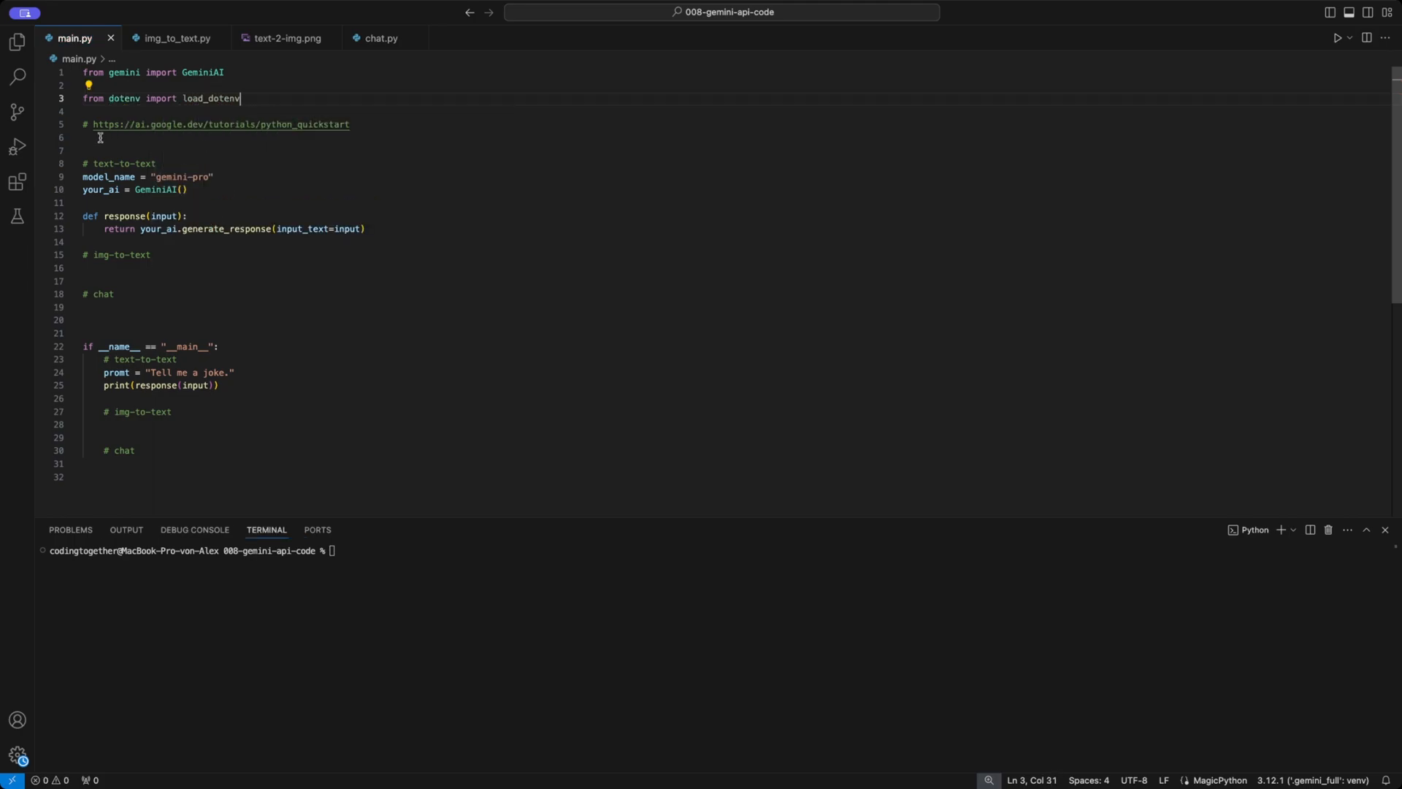
type("load_dotenv()")
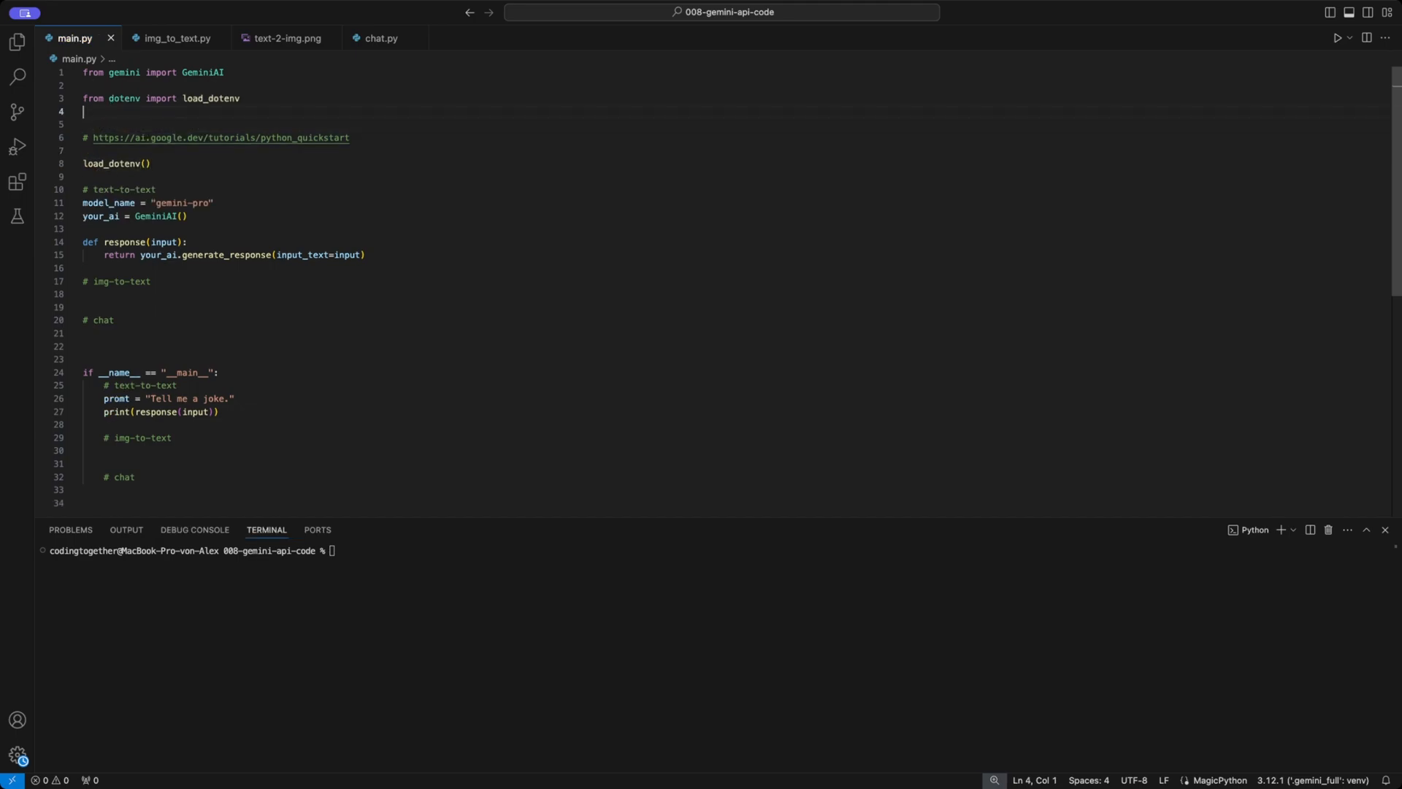
type("from img_to_text import")
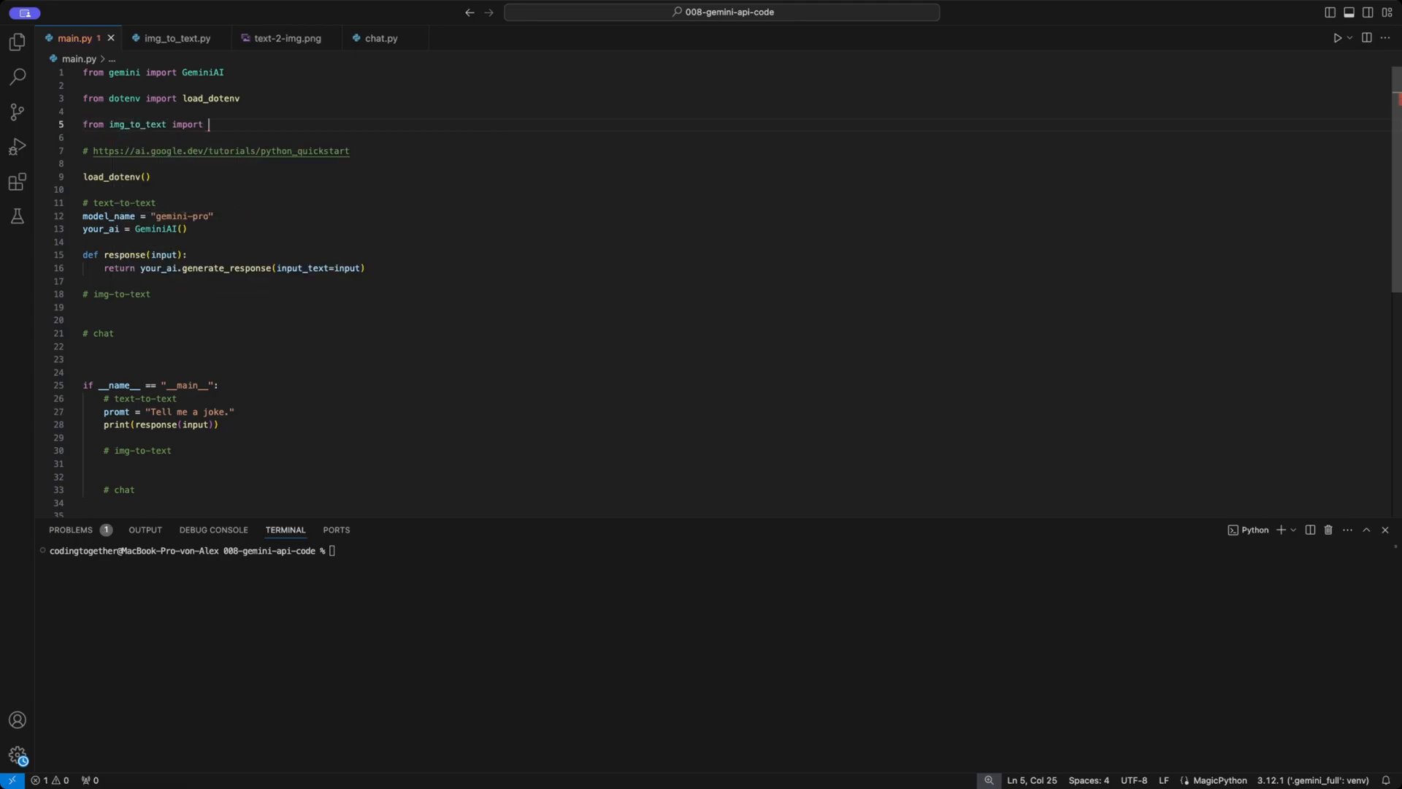
Step: Import GeminiImg, set model_name_img to 'gemini-pro-vision', and create your_img_ai = GeminiImg(model_name_img)
type("GeminiImg")
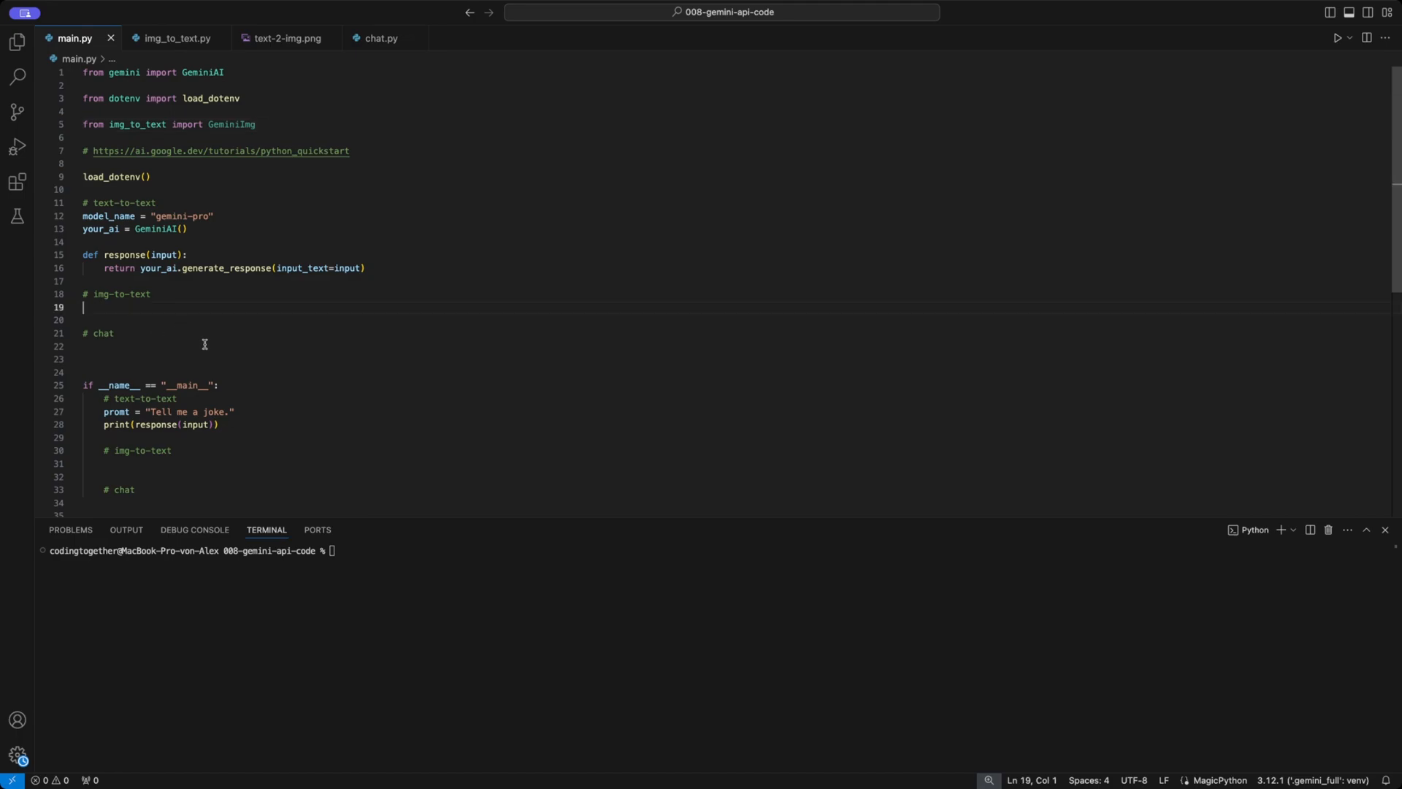
type("model_name = \"gemin")
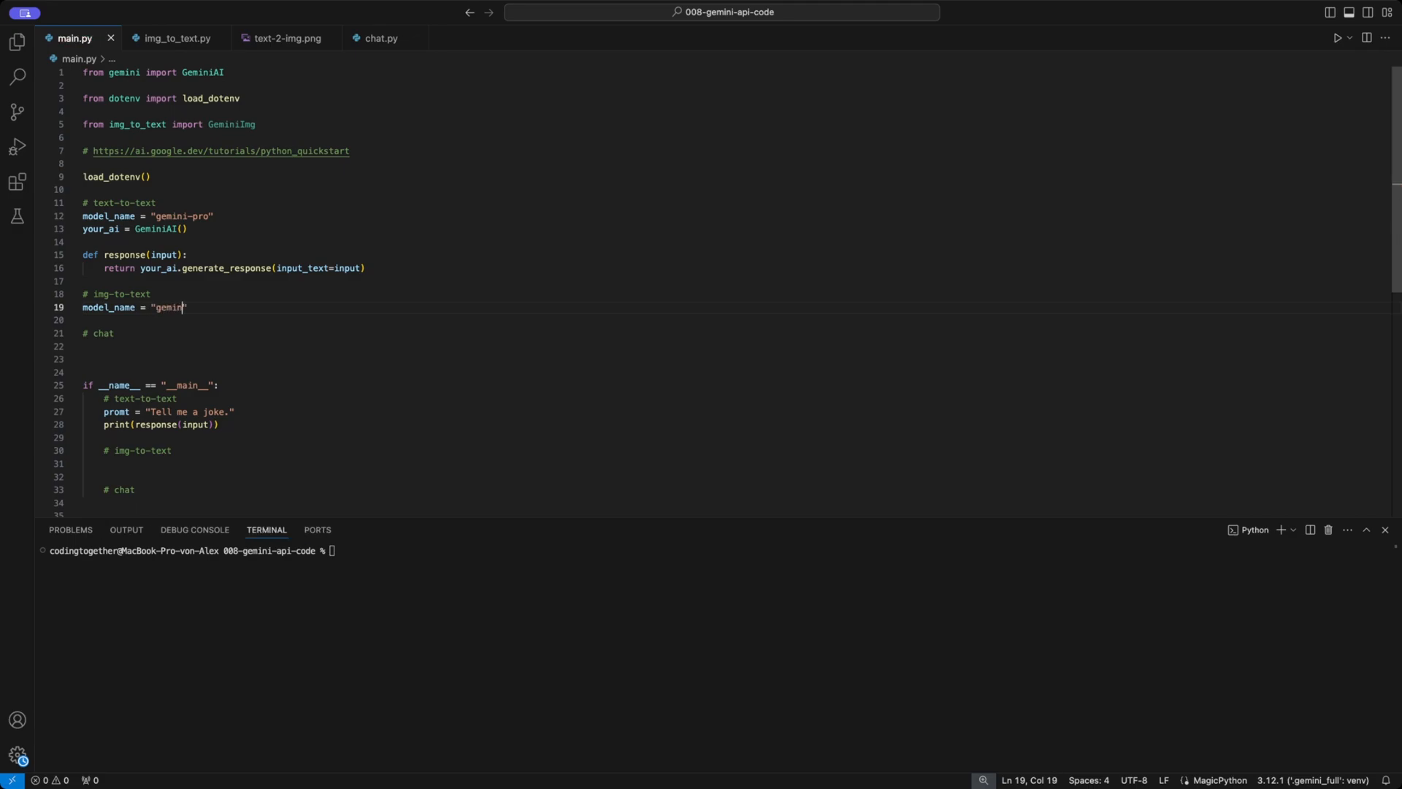
type("i-pro-v")
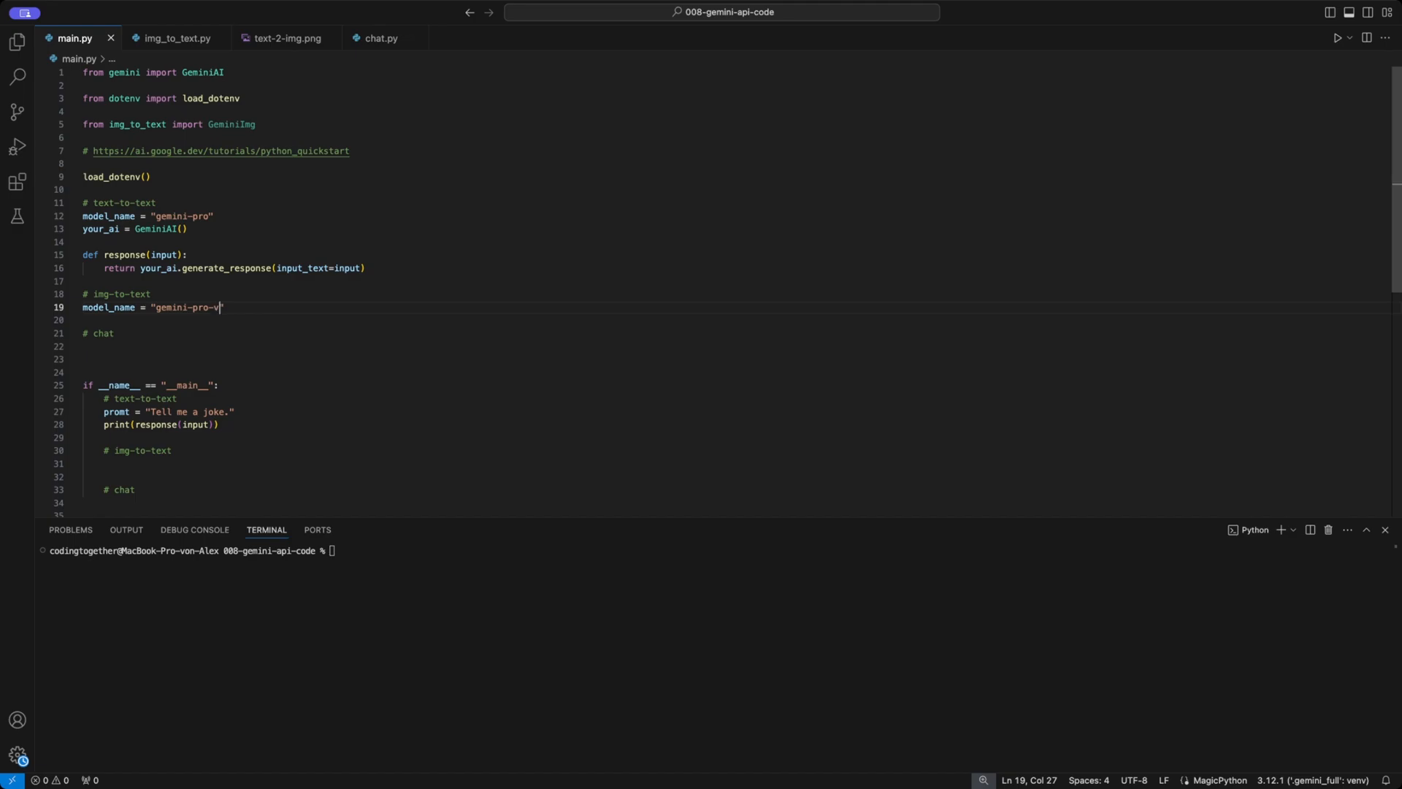
type("ision\"")
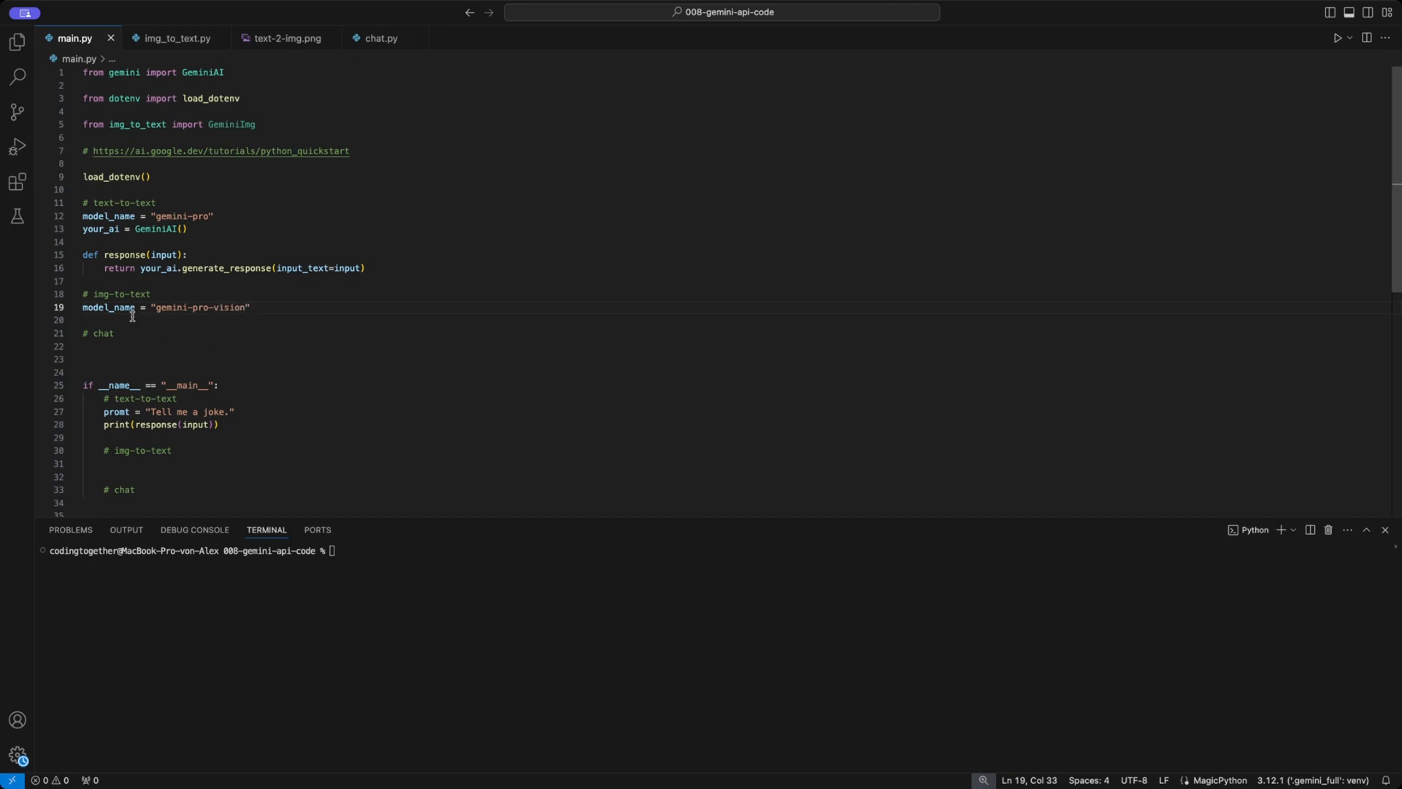
type("_img")
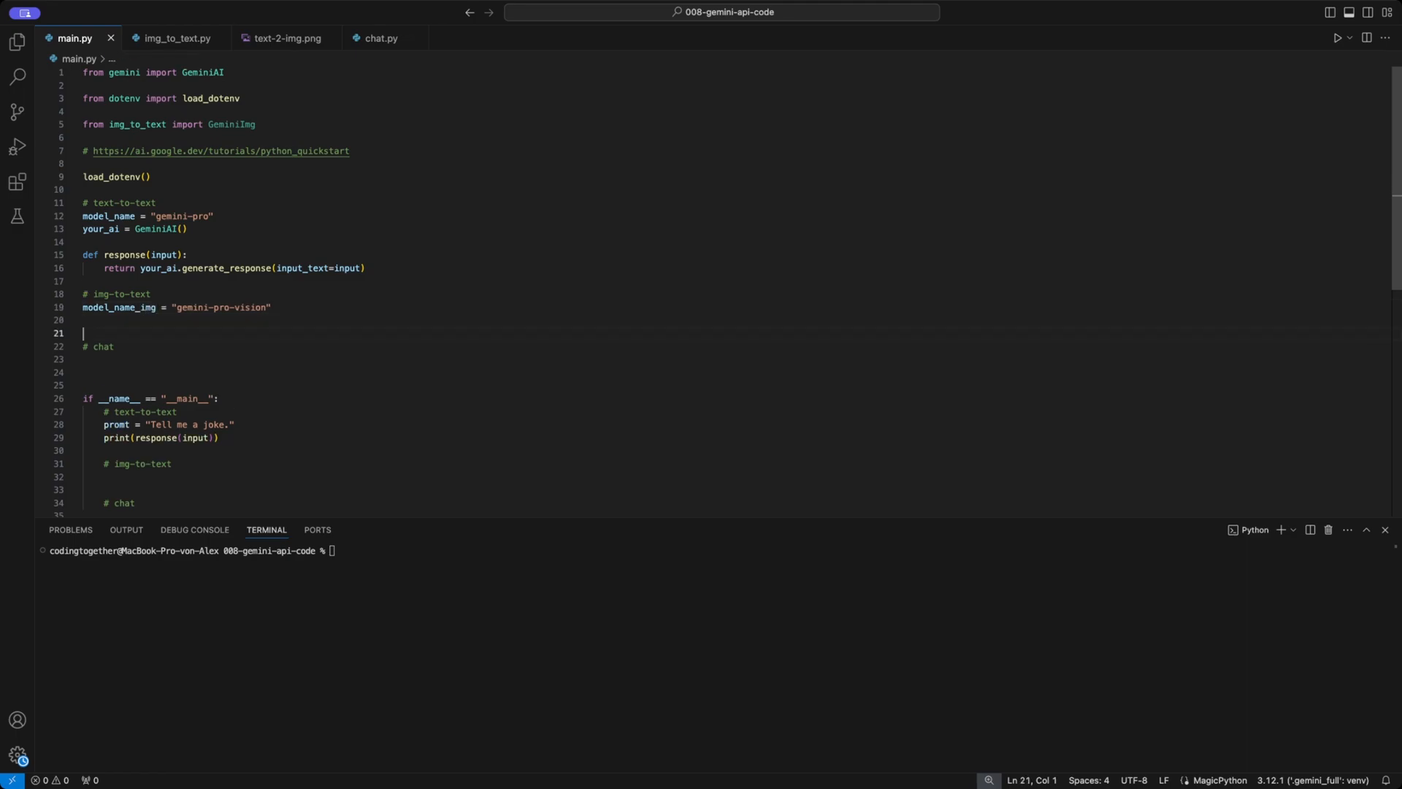
type("your")
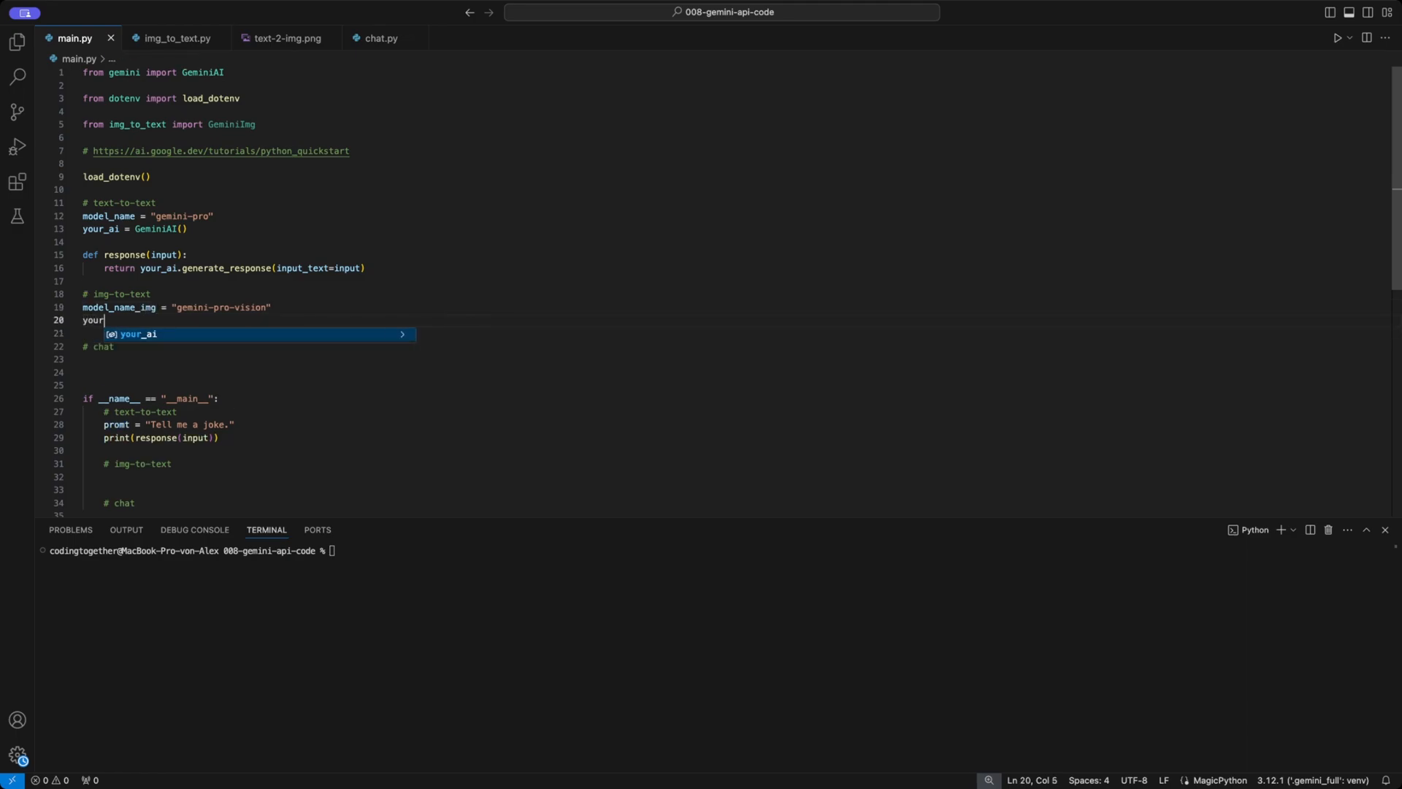
type("_img")
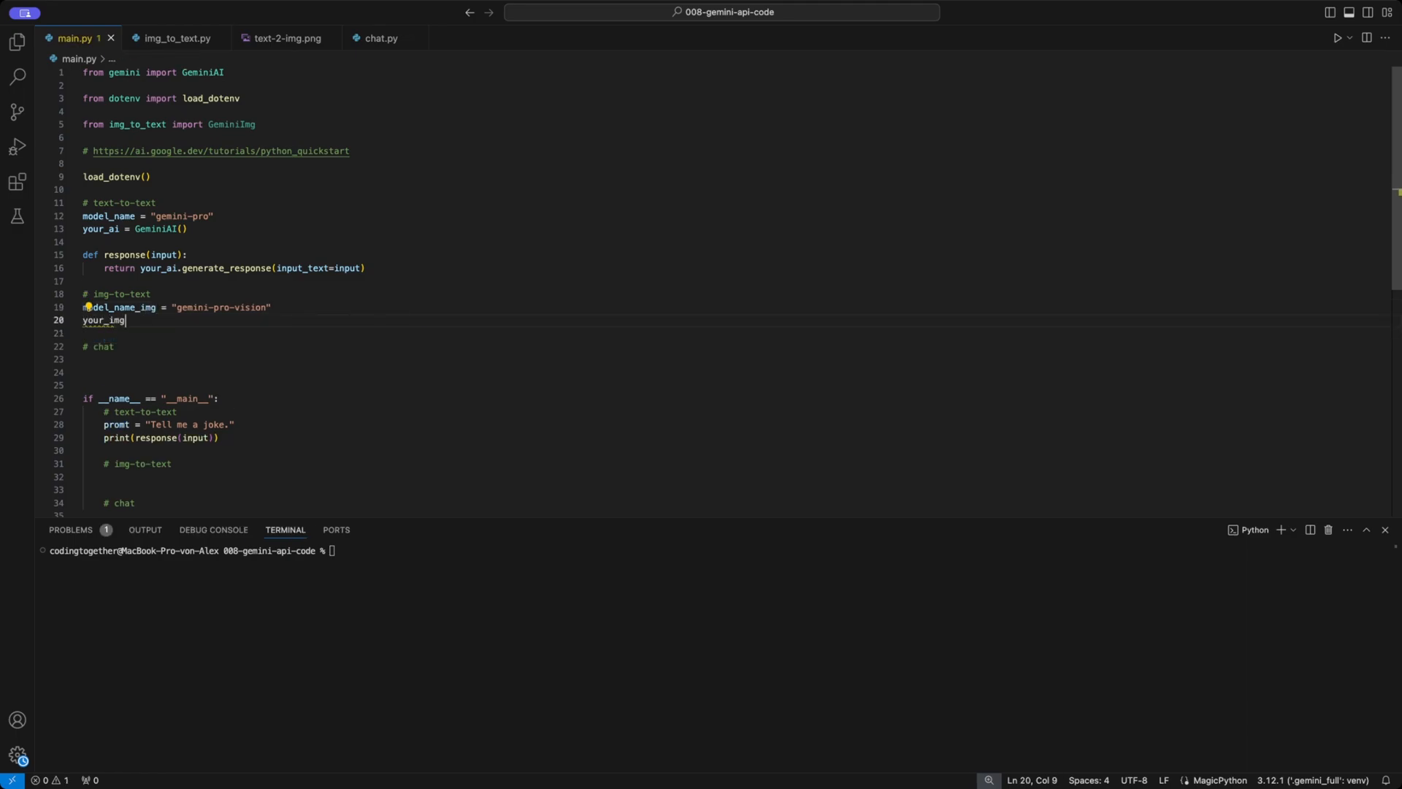
type("_ai =")
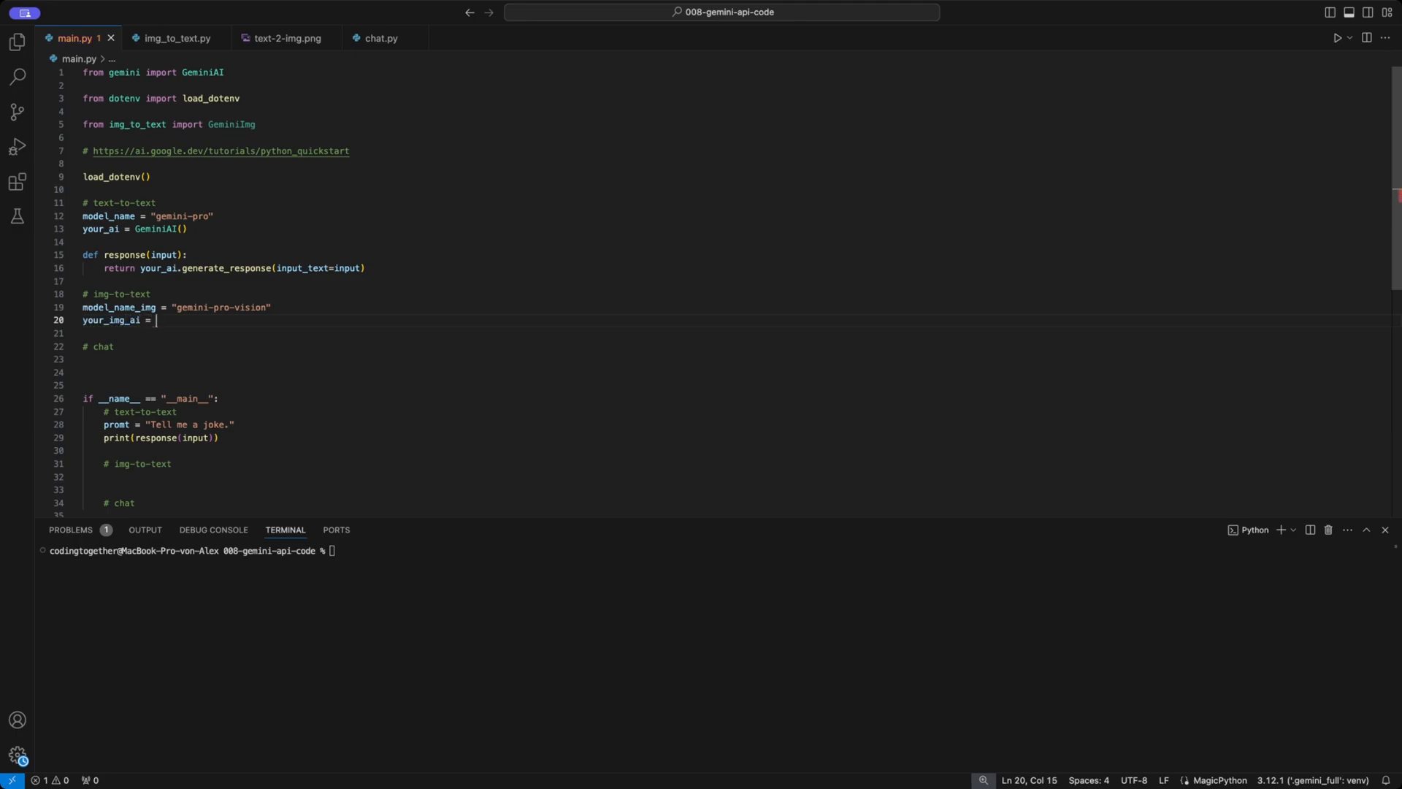
type("GeminiImg")
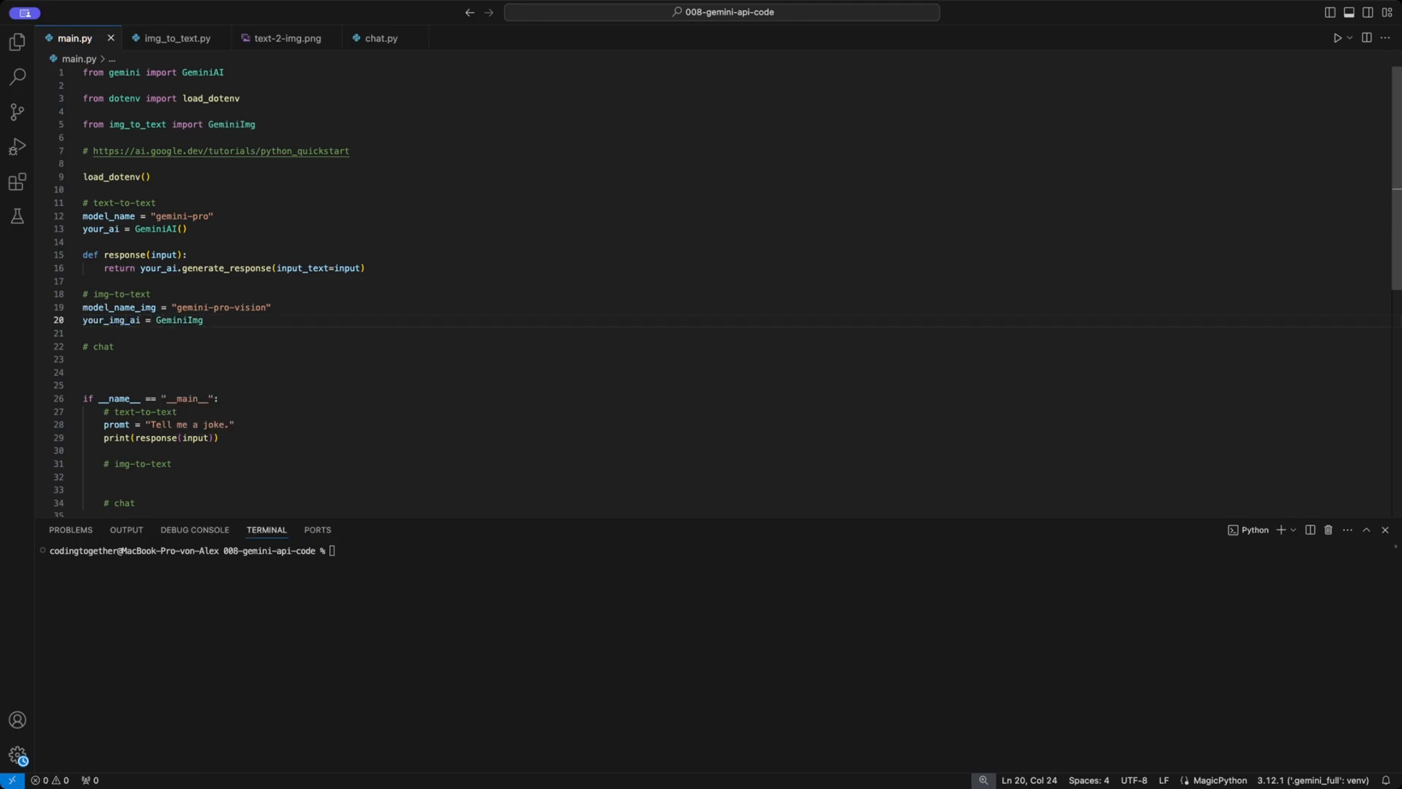
type("model_name_img)")
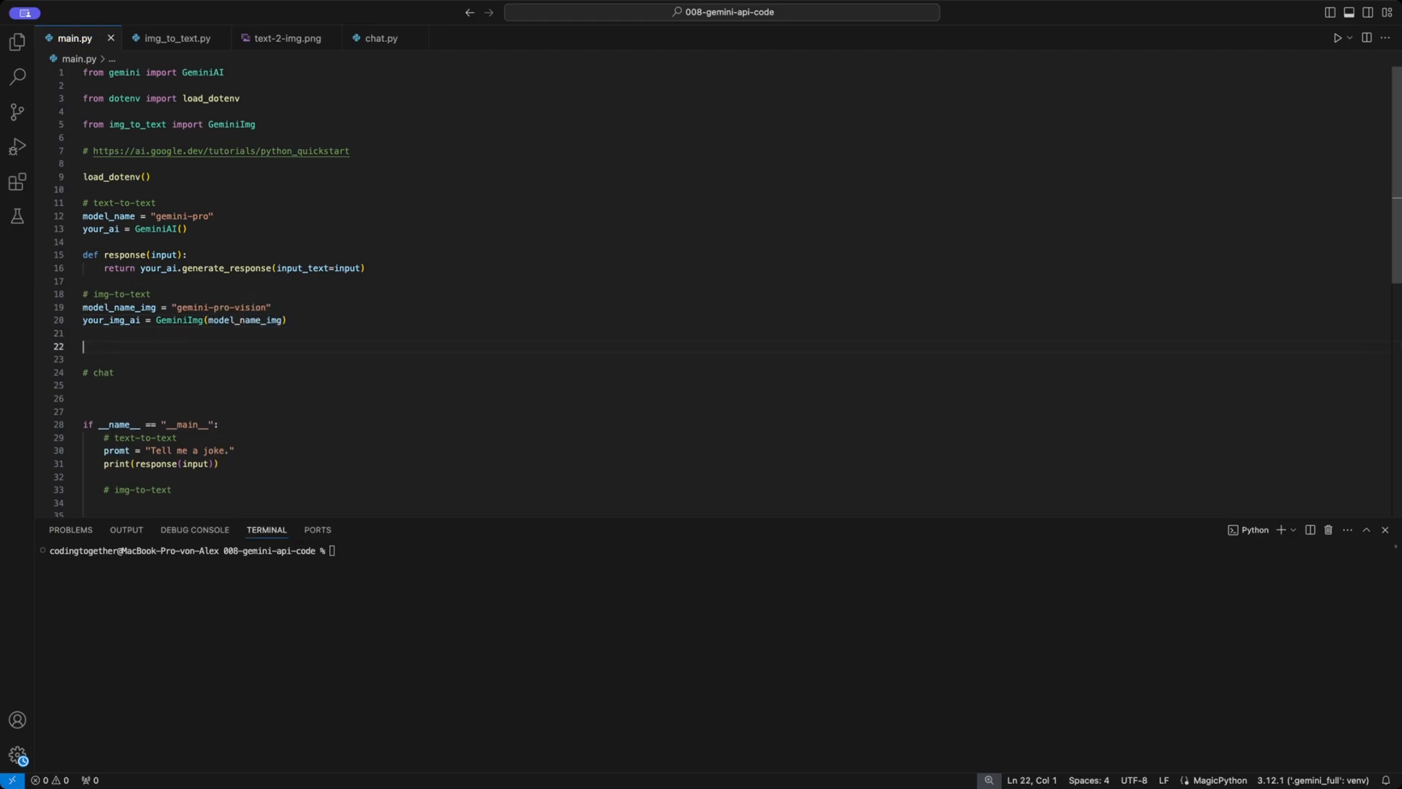
Step: Define img_response(input, img) returning your_img_ai.generate_response with input text and input_img=img
type("def")
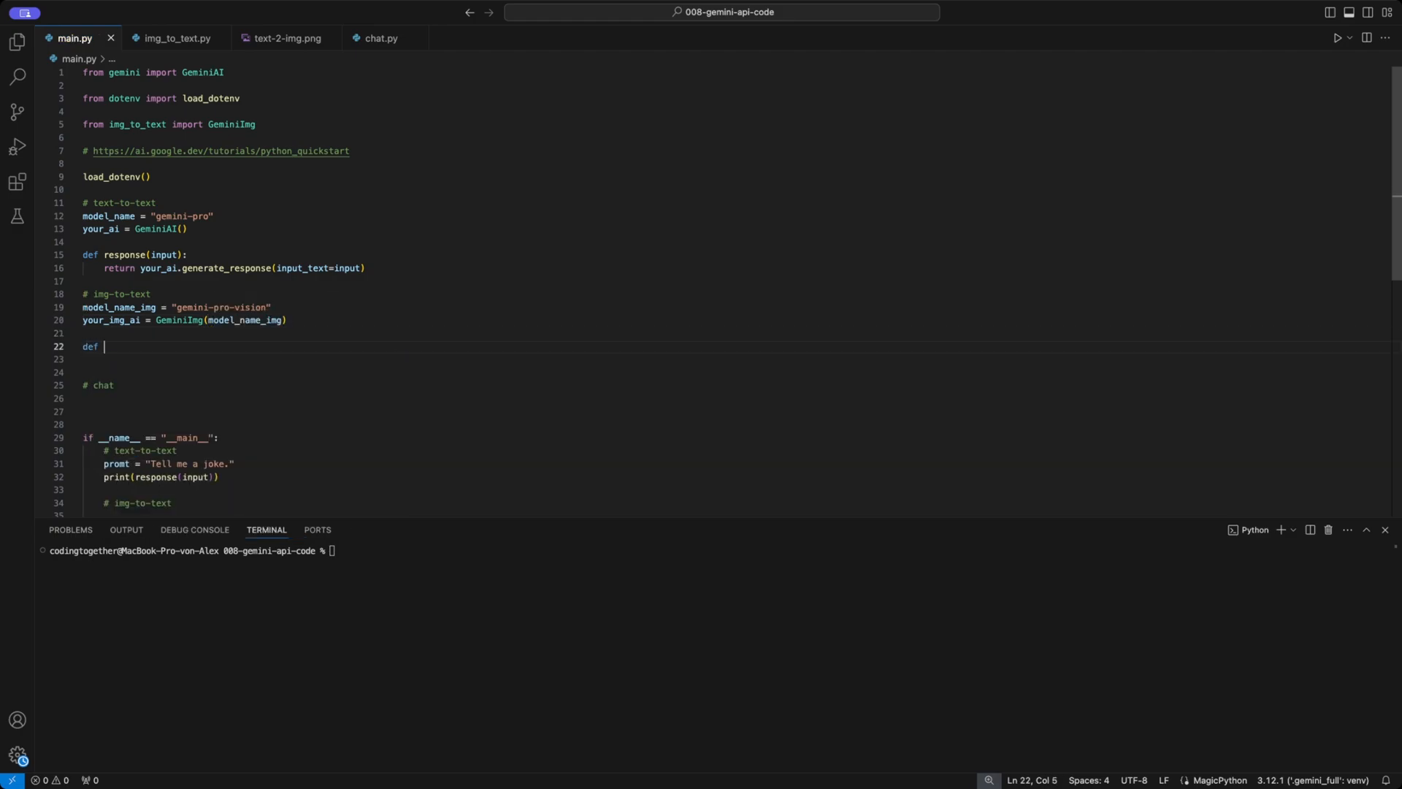
type("img_response")
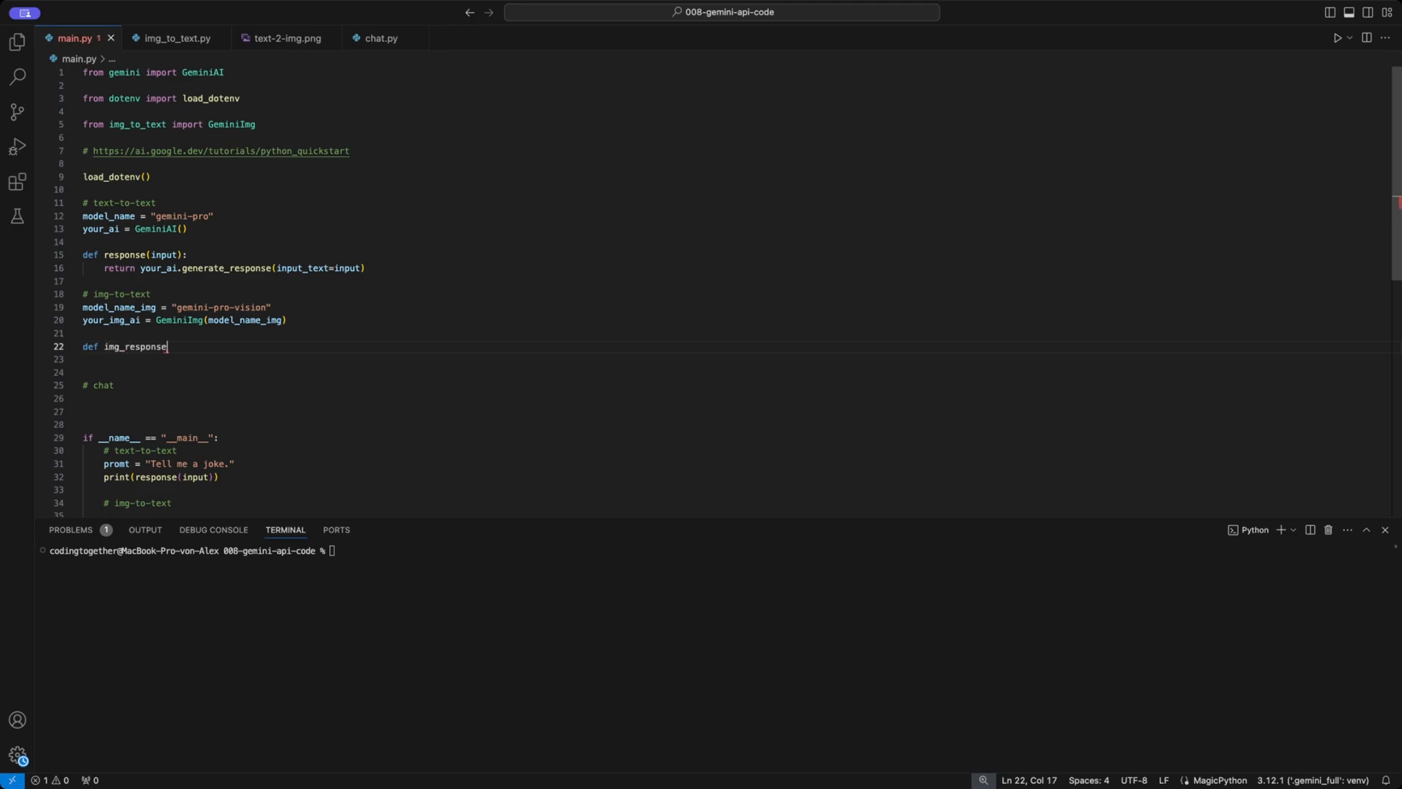
type("(input, img):")
left_click(736, 359)
type("return your_img_ai")
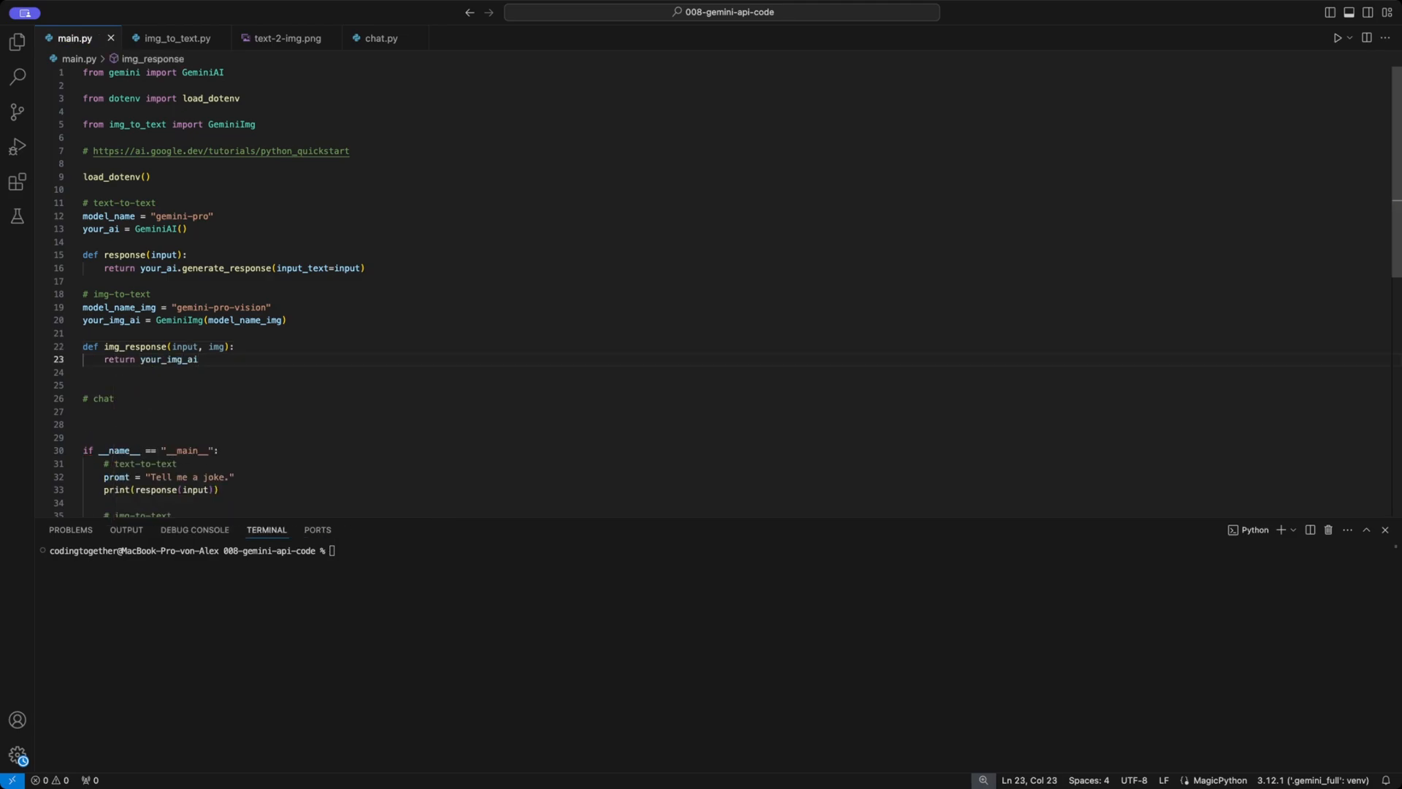
type(".generate_response")
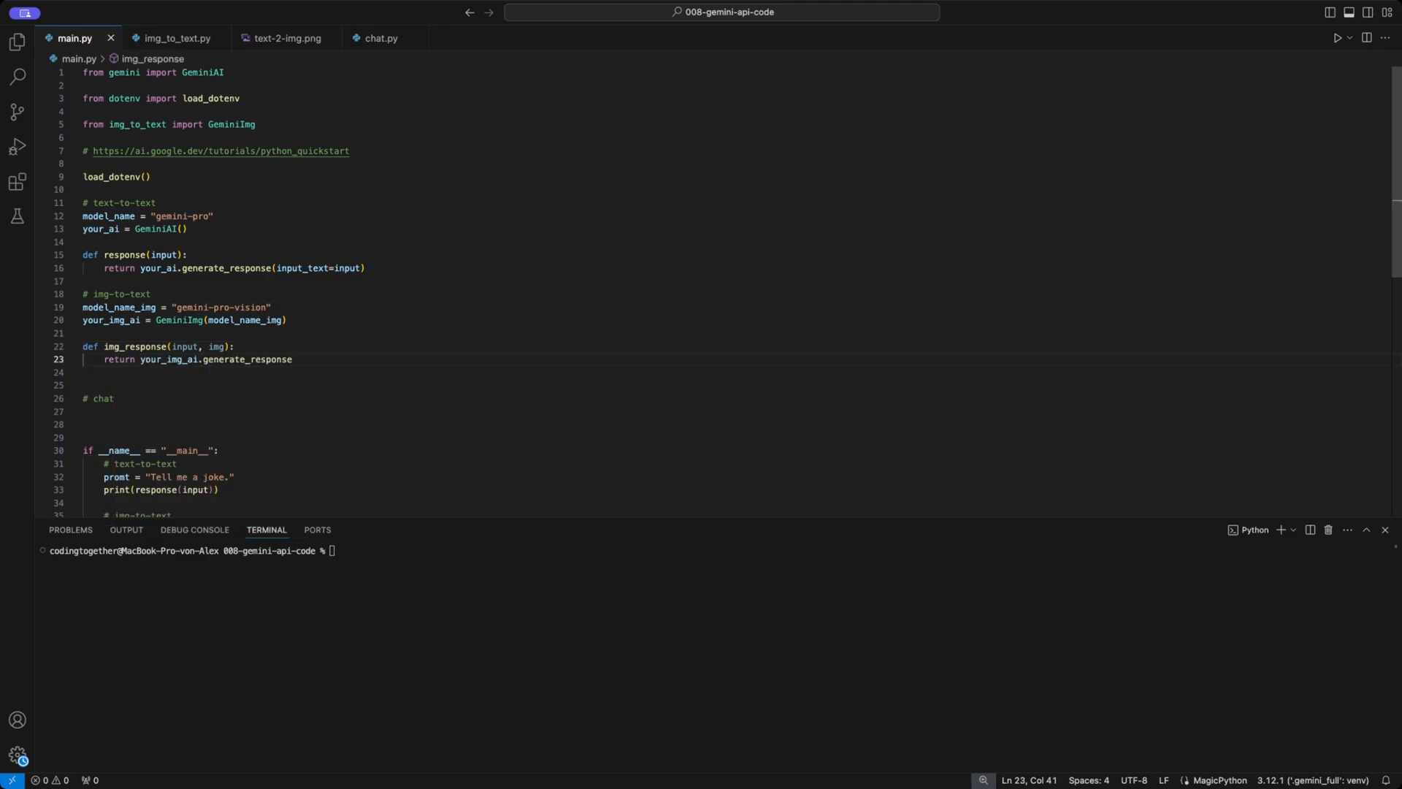
type("(input_text=input,")
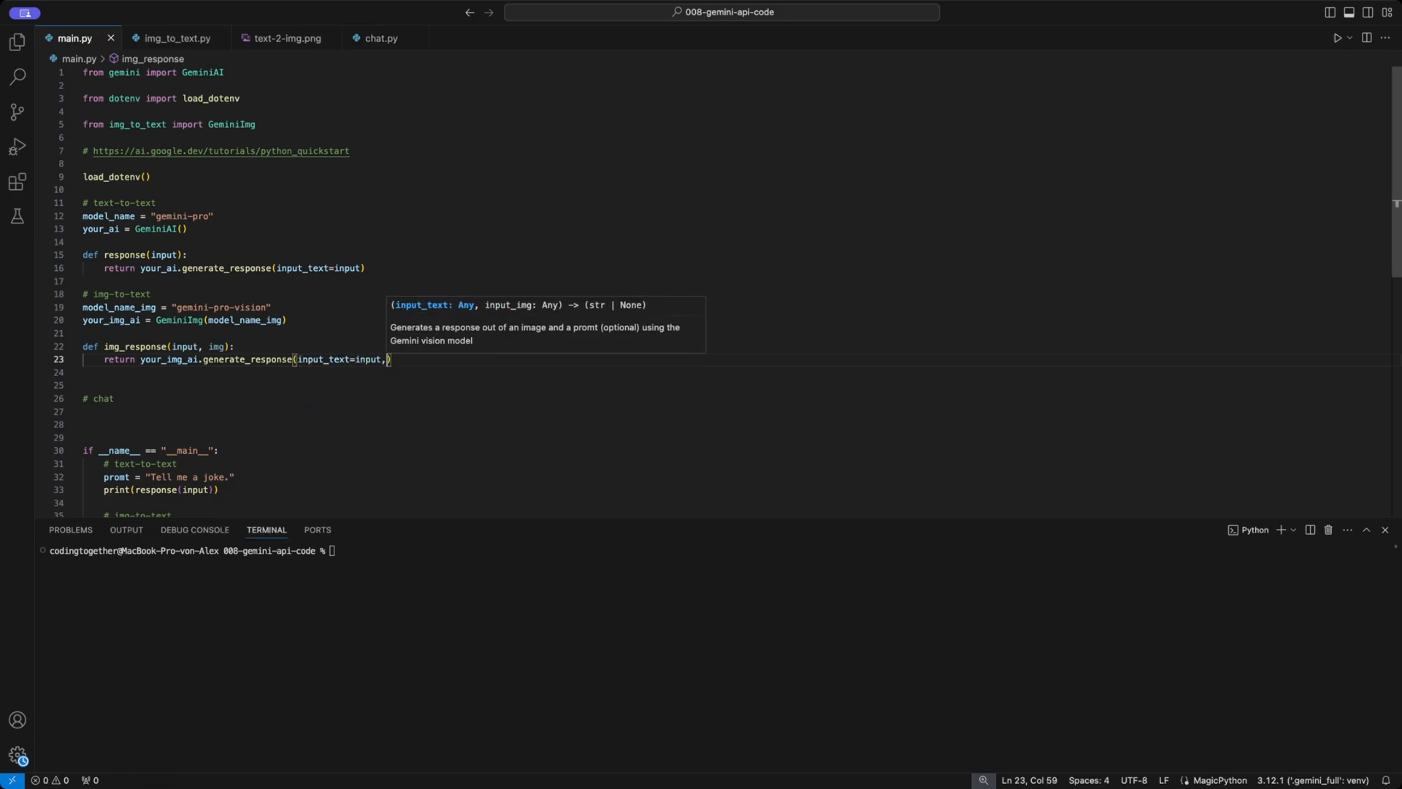
type("input_img=img")
left_click(257, 229)
type("model_name")
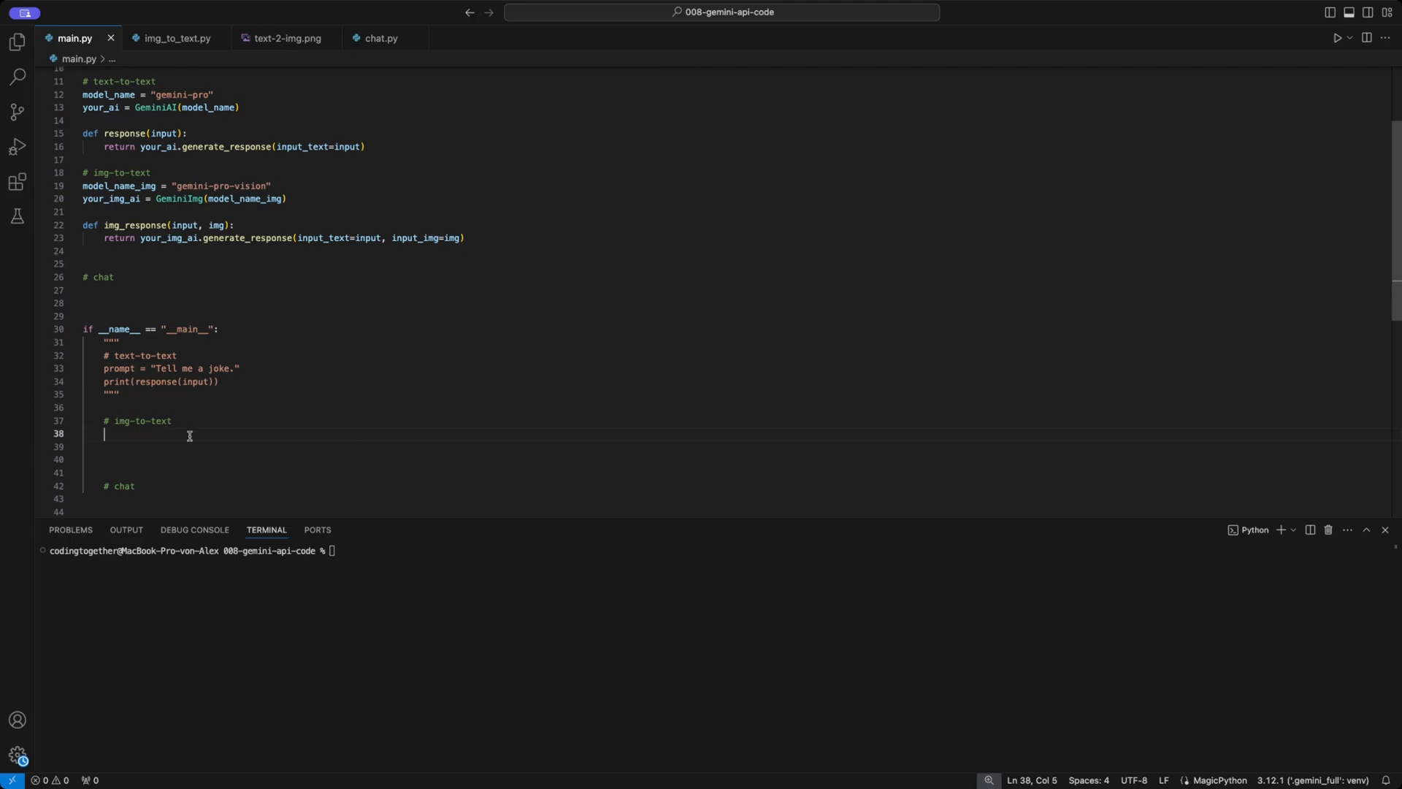
Step: Check the text-2-img.png image, then add a prompt asking which stable-diffusion prompt made it
left_click(287, 37)
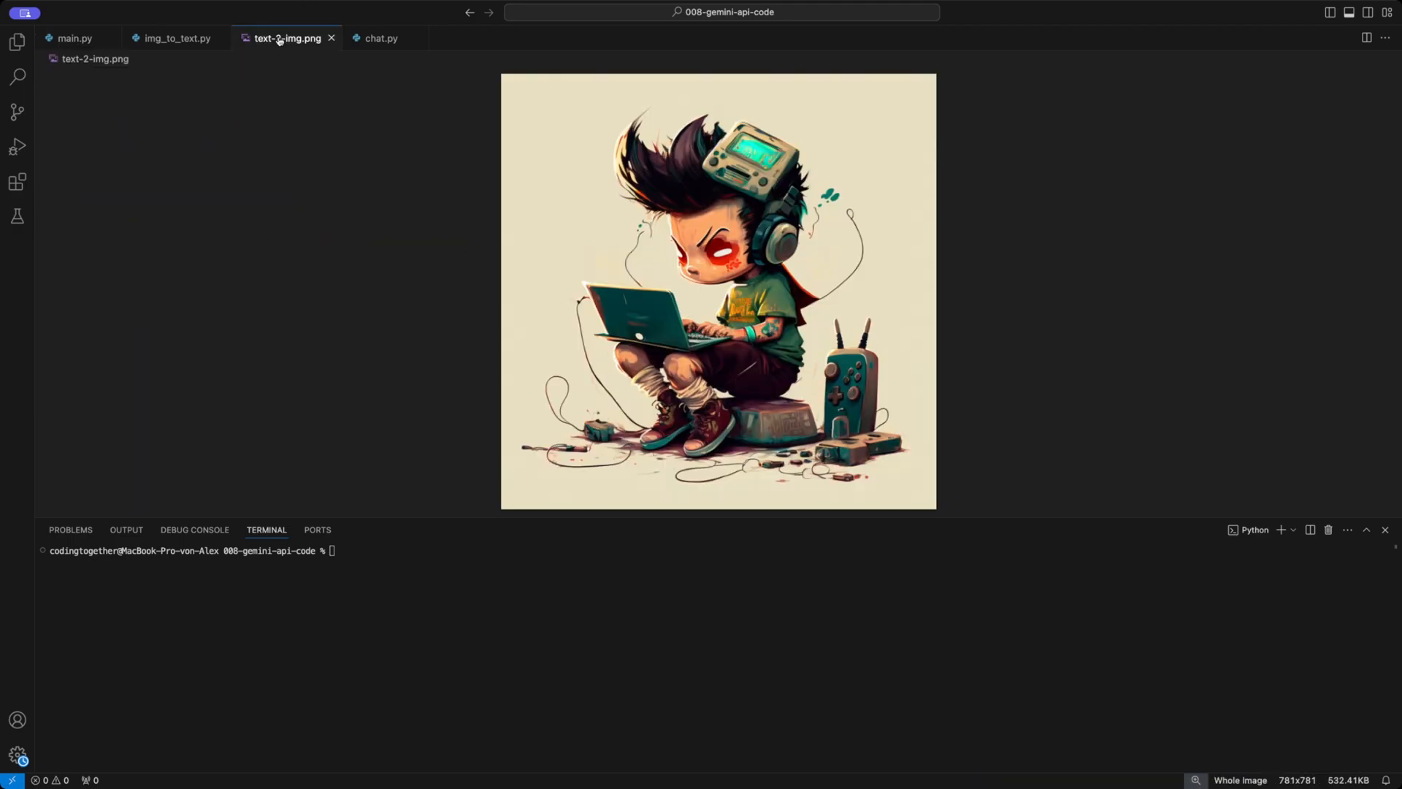
mouse_move(308, 117)
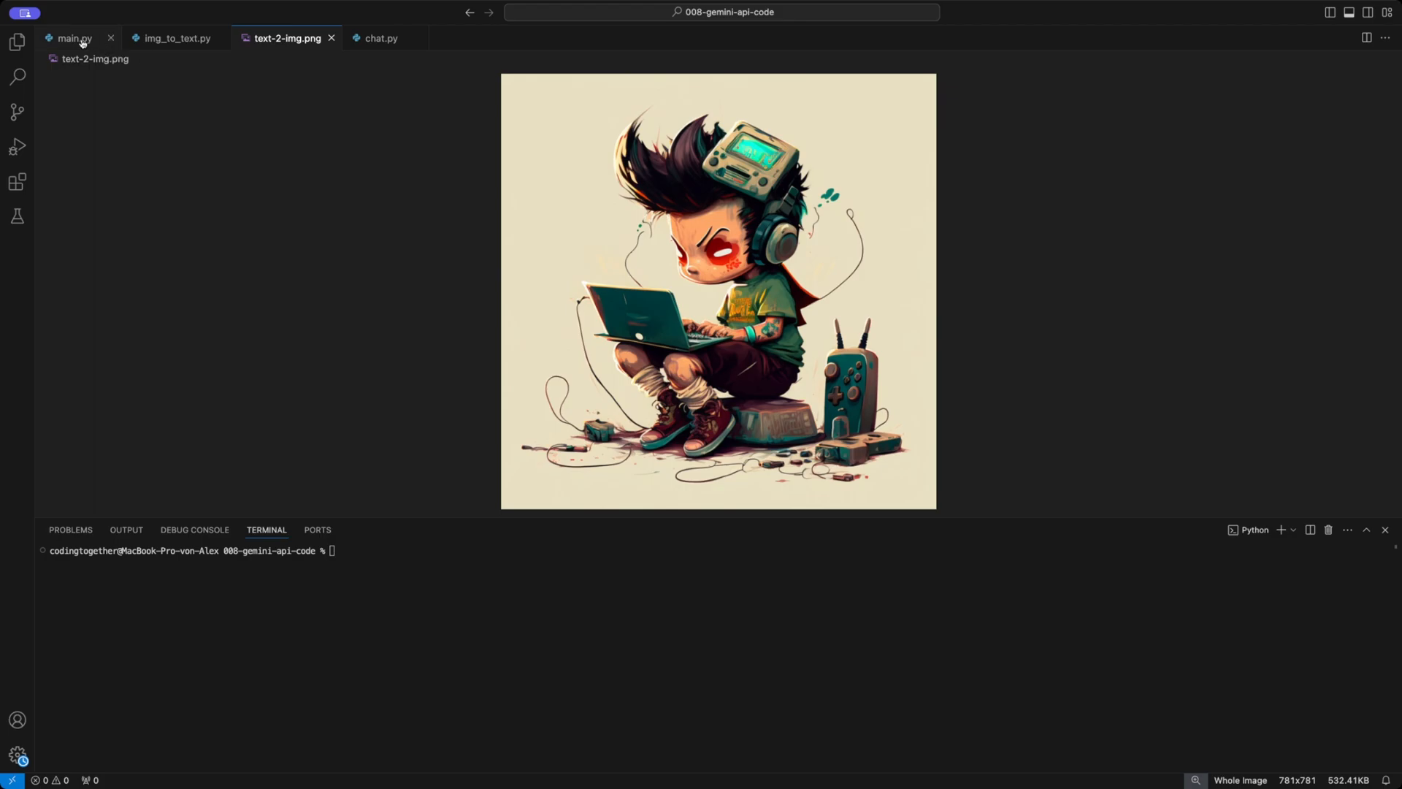
left_click(74, 37)
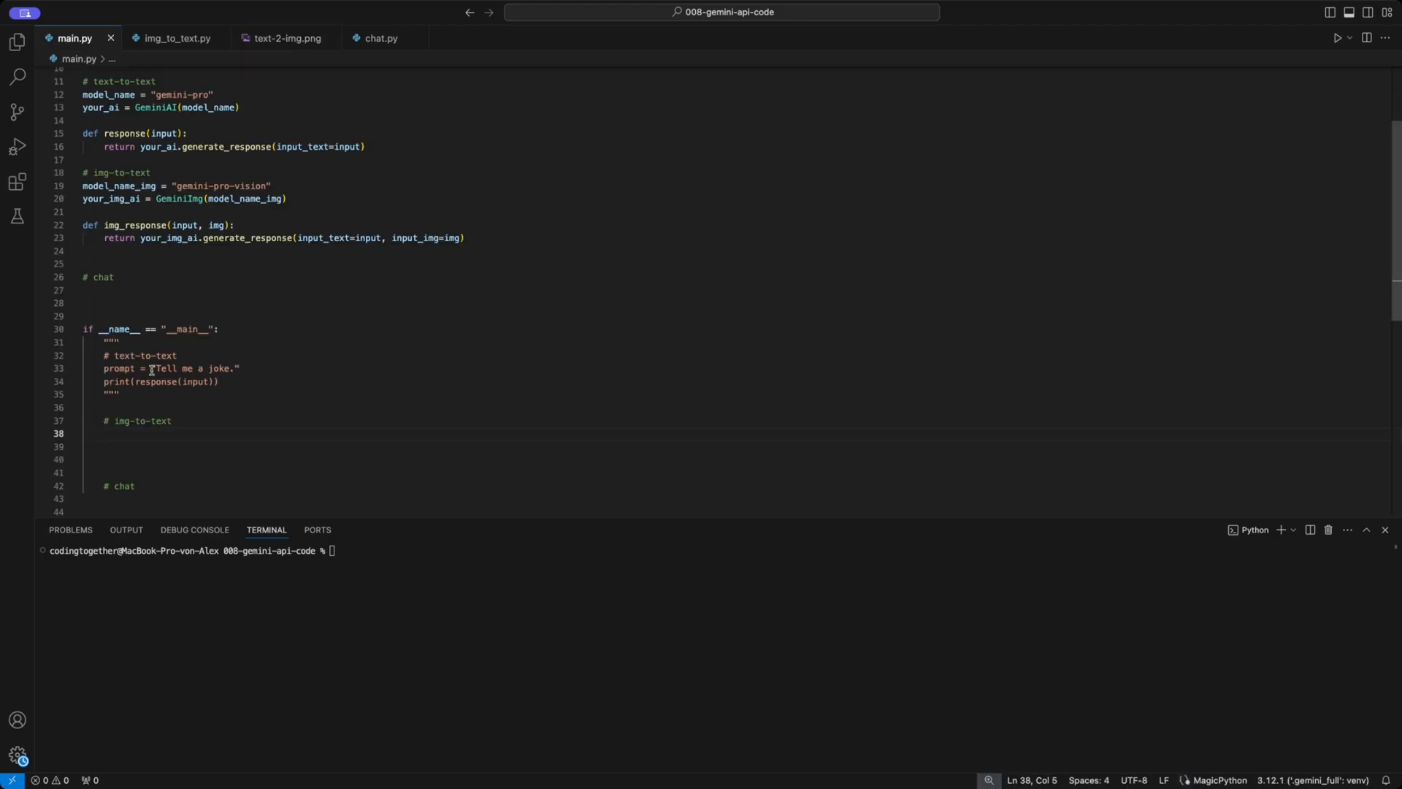
type("prompt =")
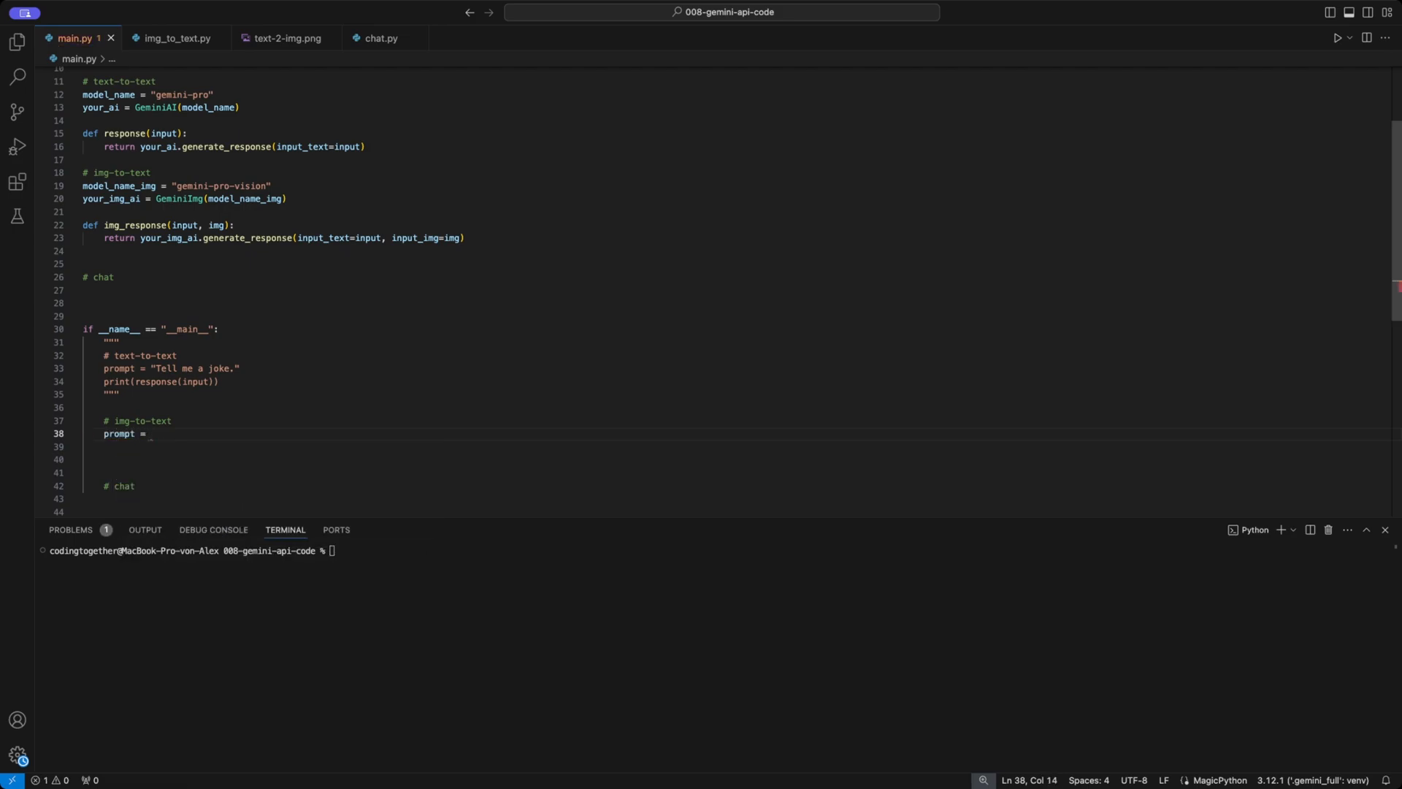
type("\"wh")
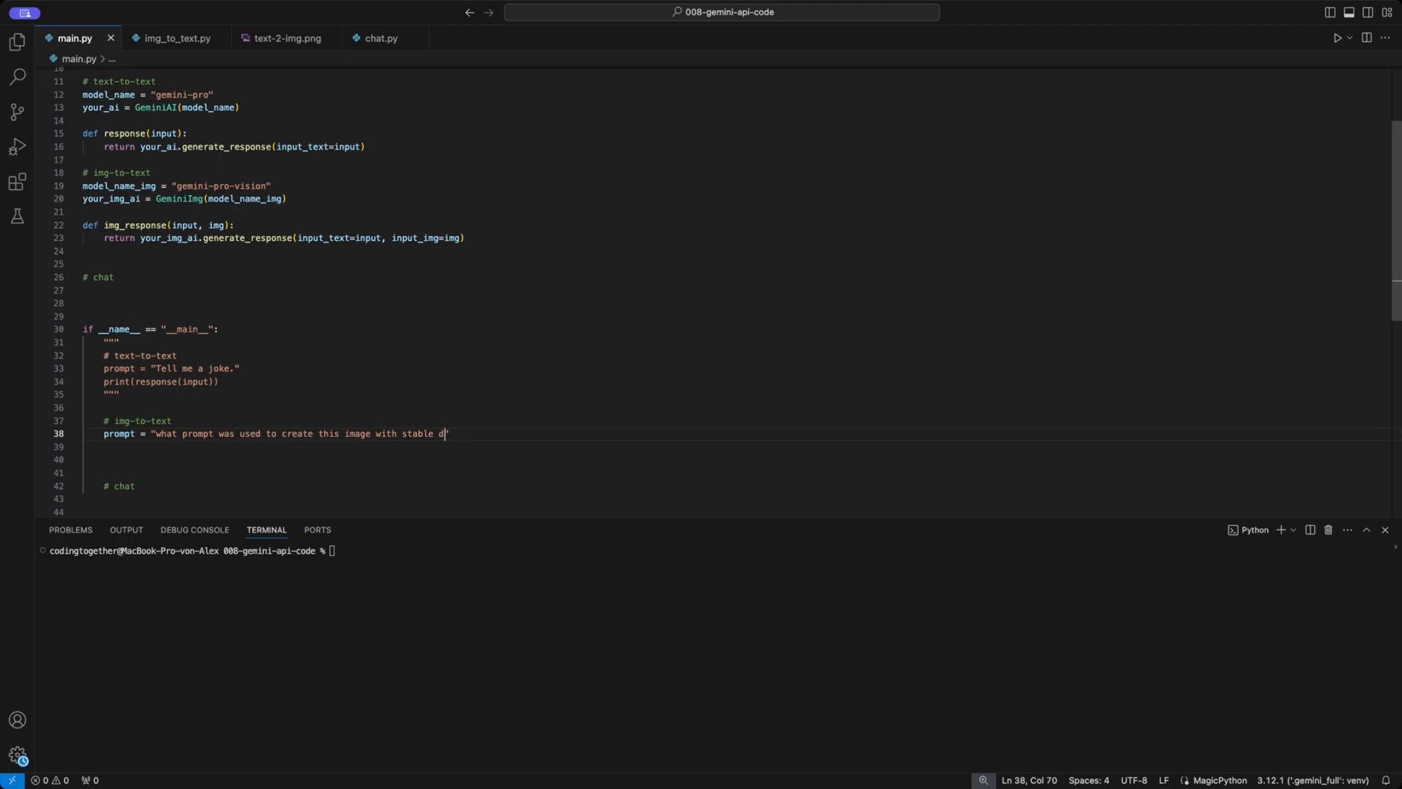
type("ffusion?\"")
left_click(315, 447)
type("img =")
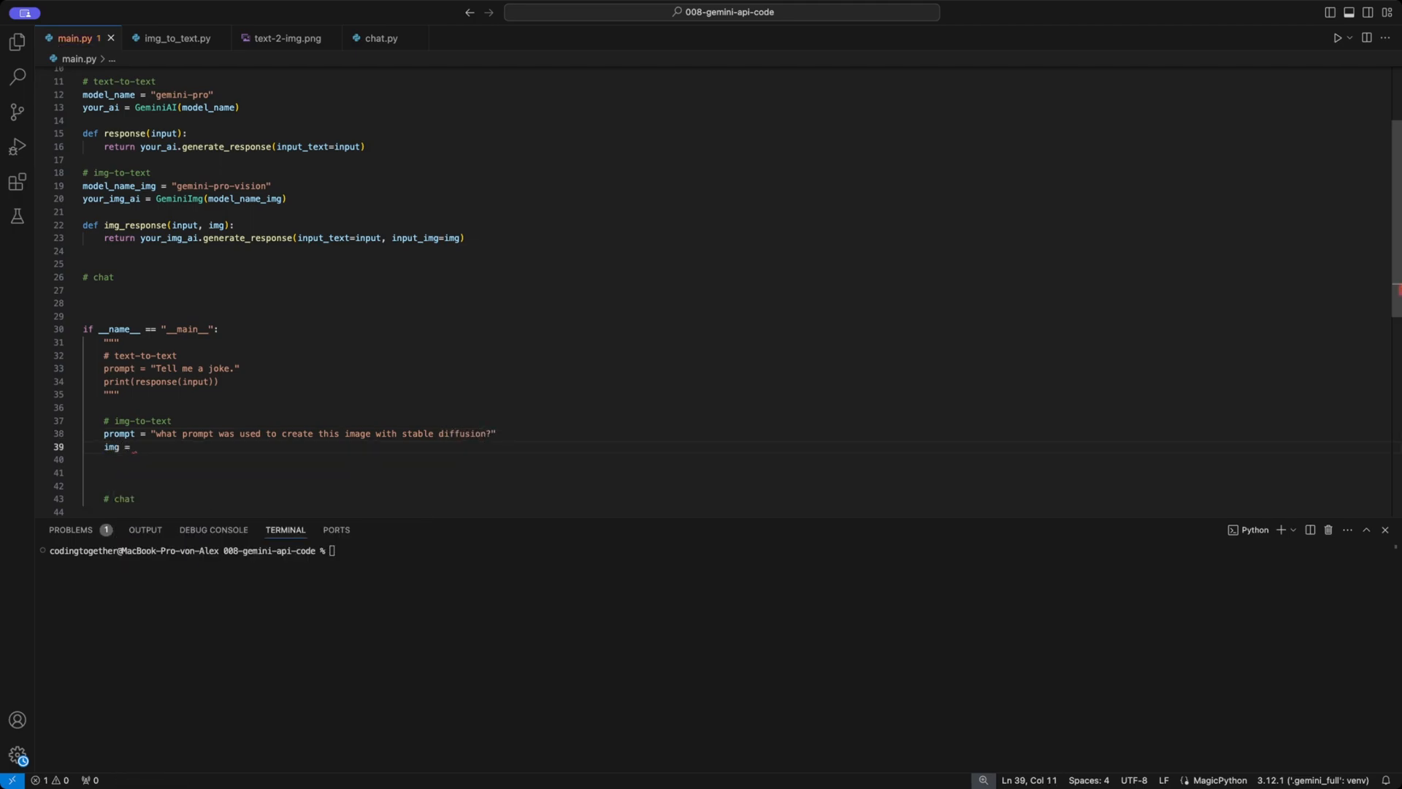
Step: Set img = 'text-2-img.png', print img_response(prompt, img=img), and run main.py
type("\"\"")
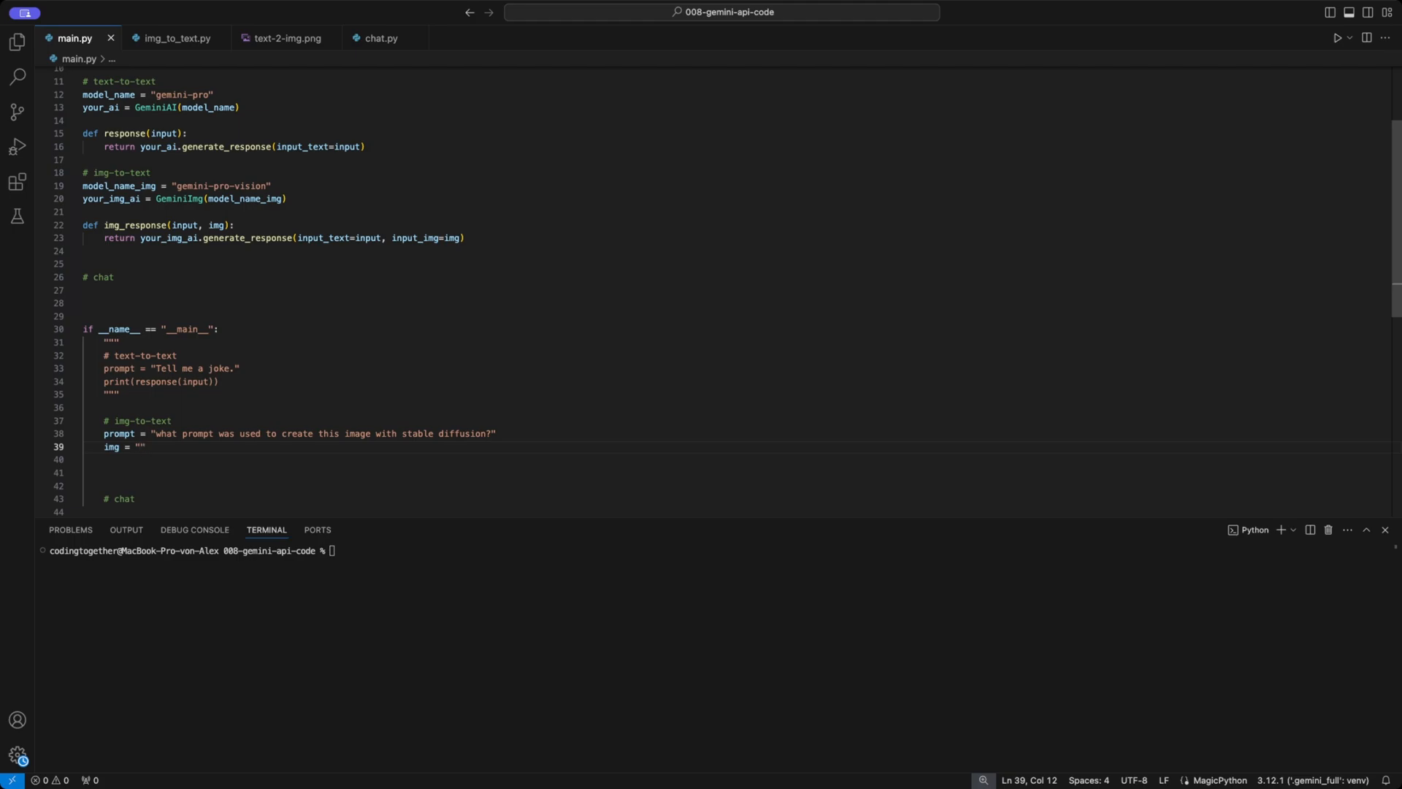
type("text-2")
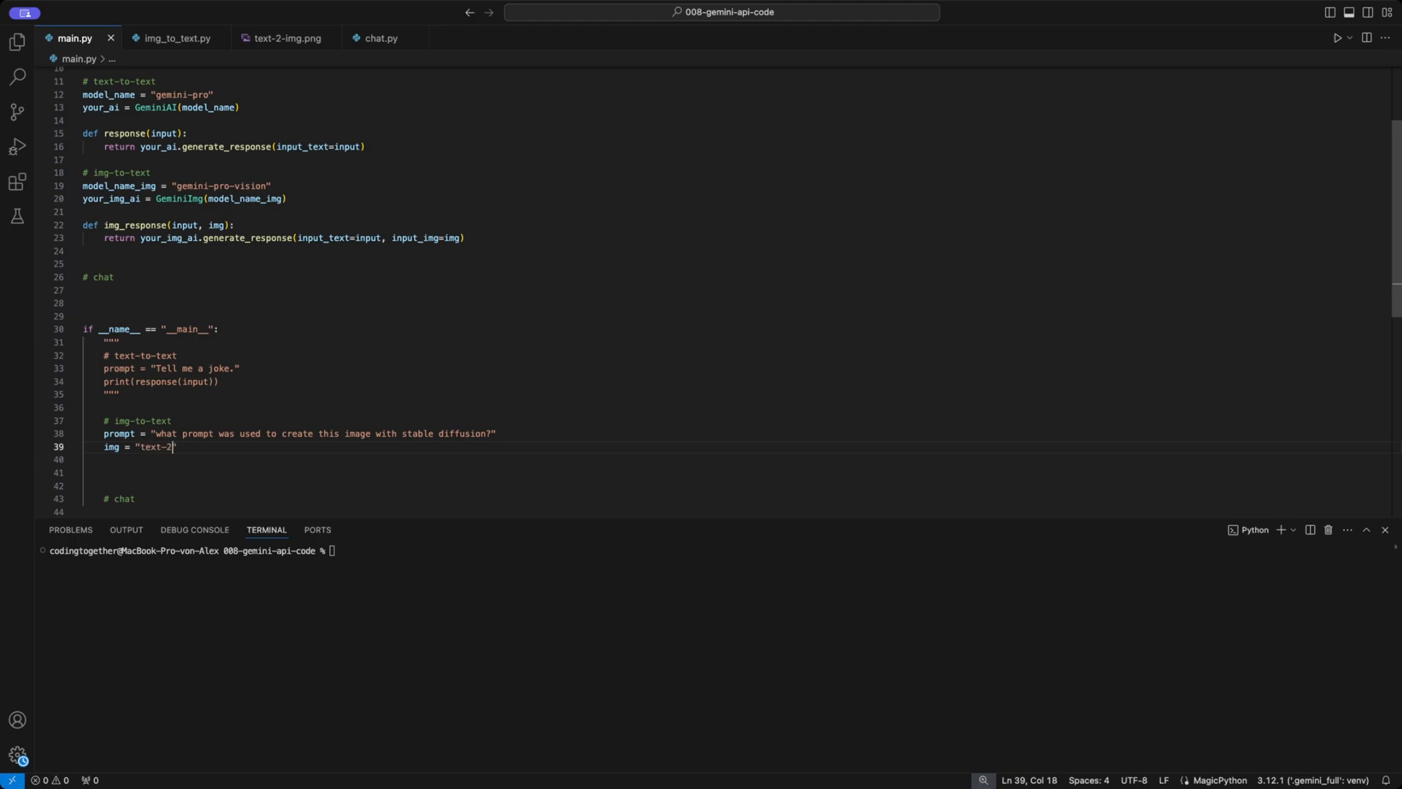
type("-img.png")
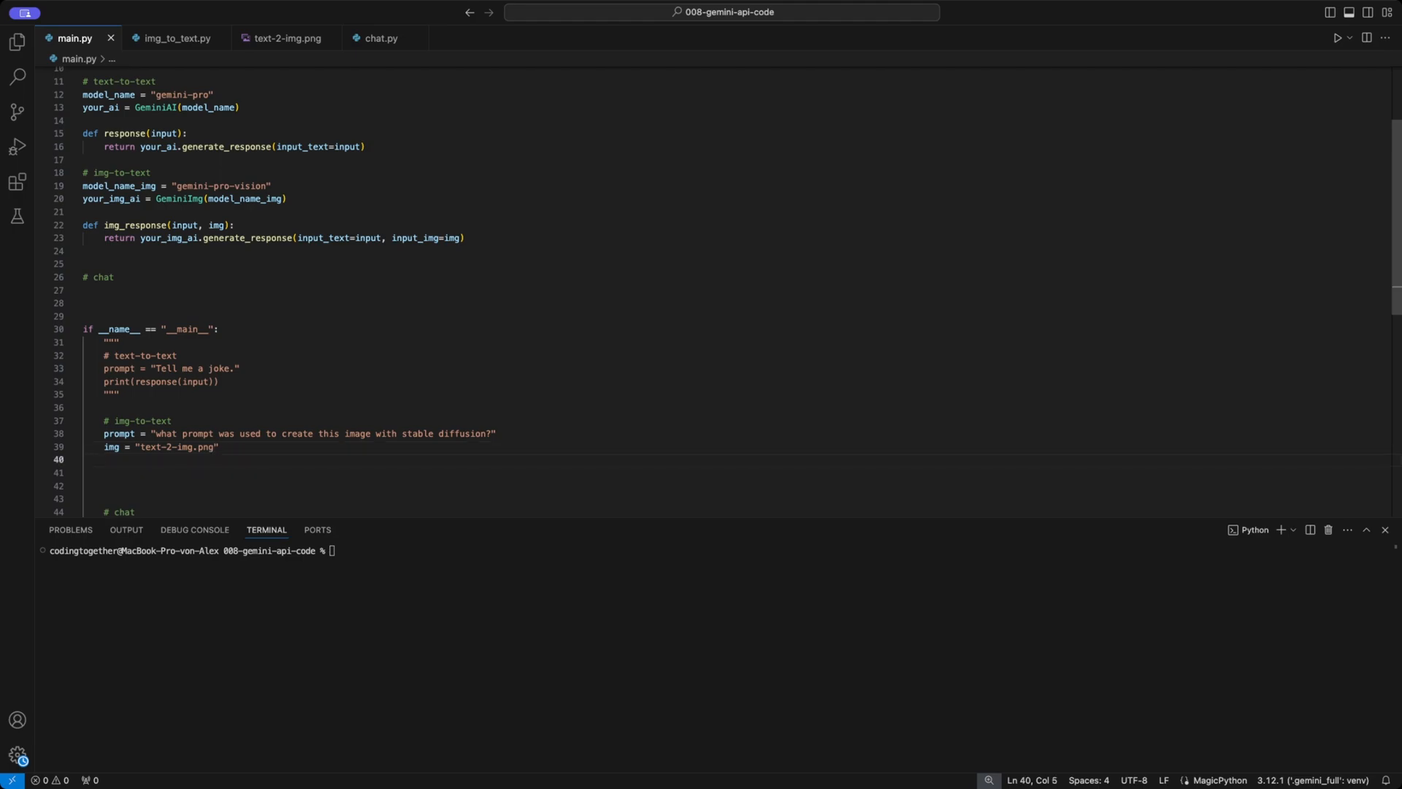
type("print(")
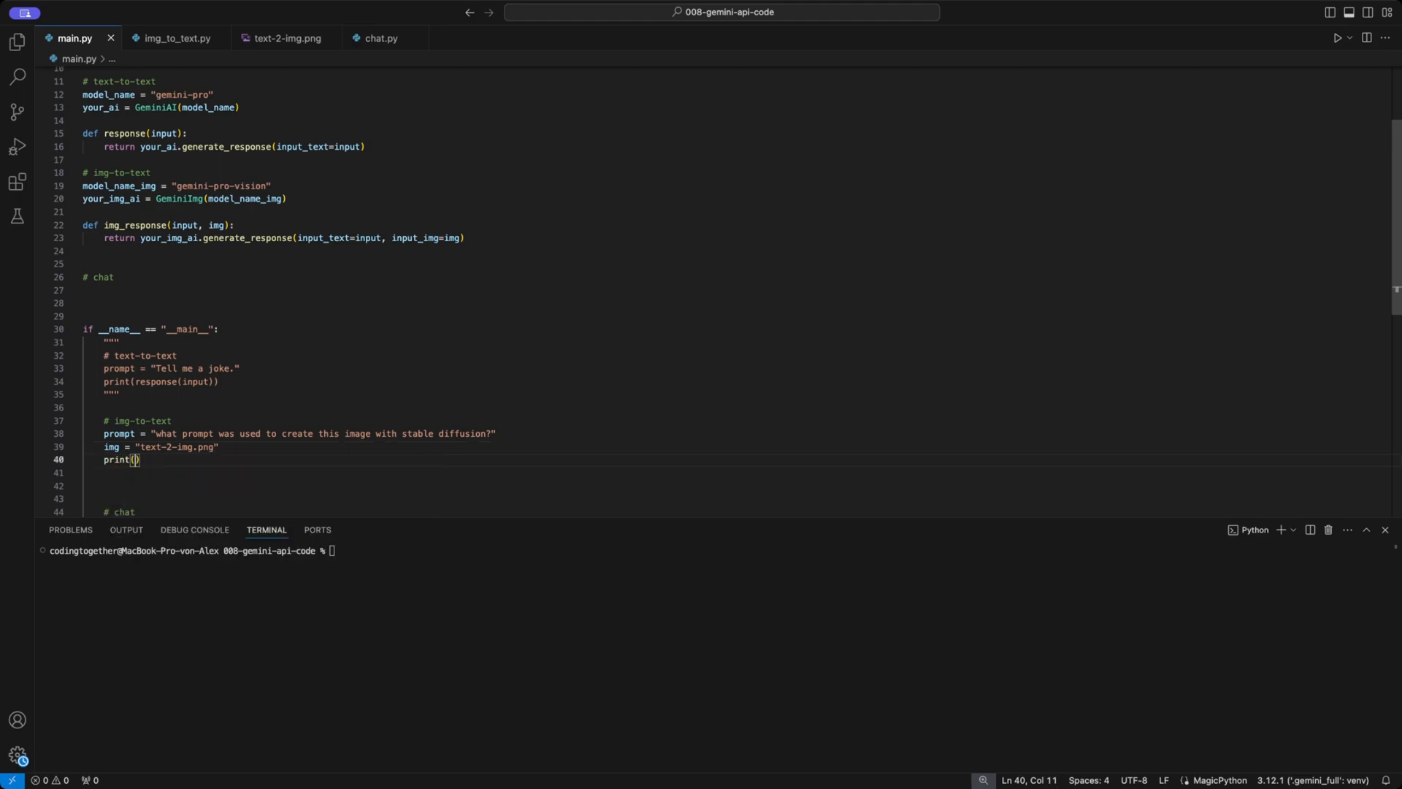
type("img_response(input=promp")
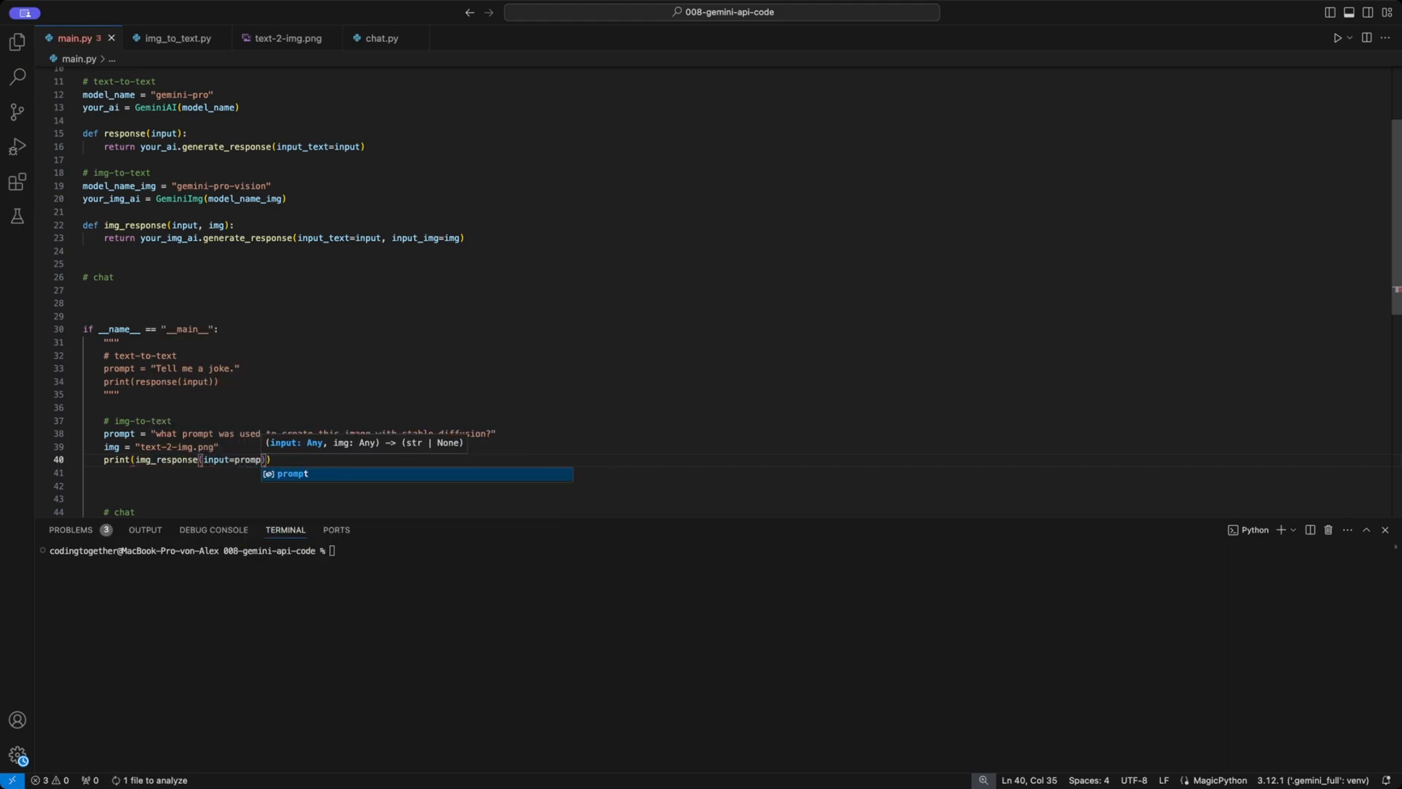
type(", img=img")
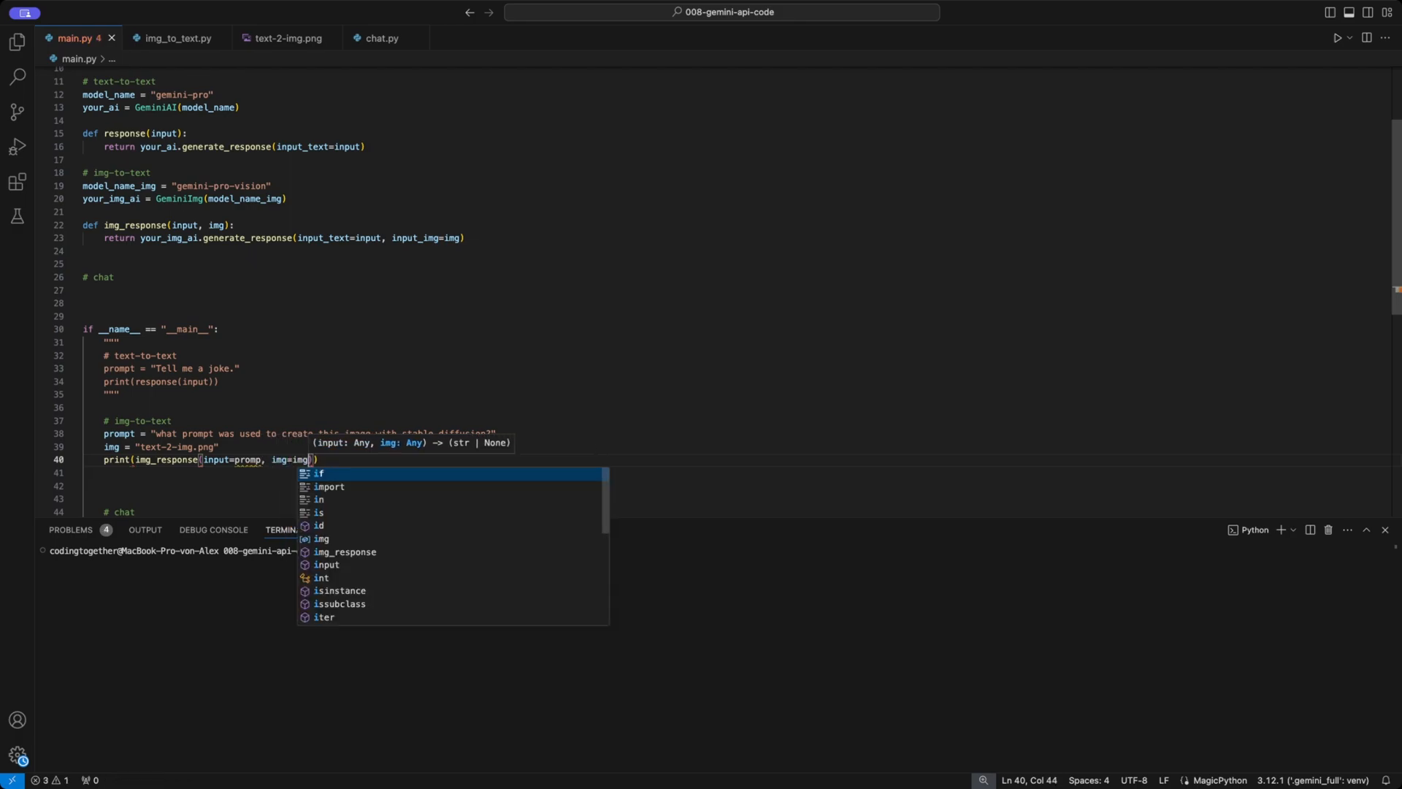
left_click(1338, 38)
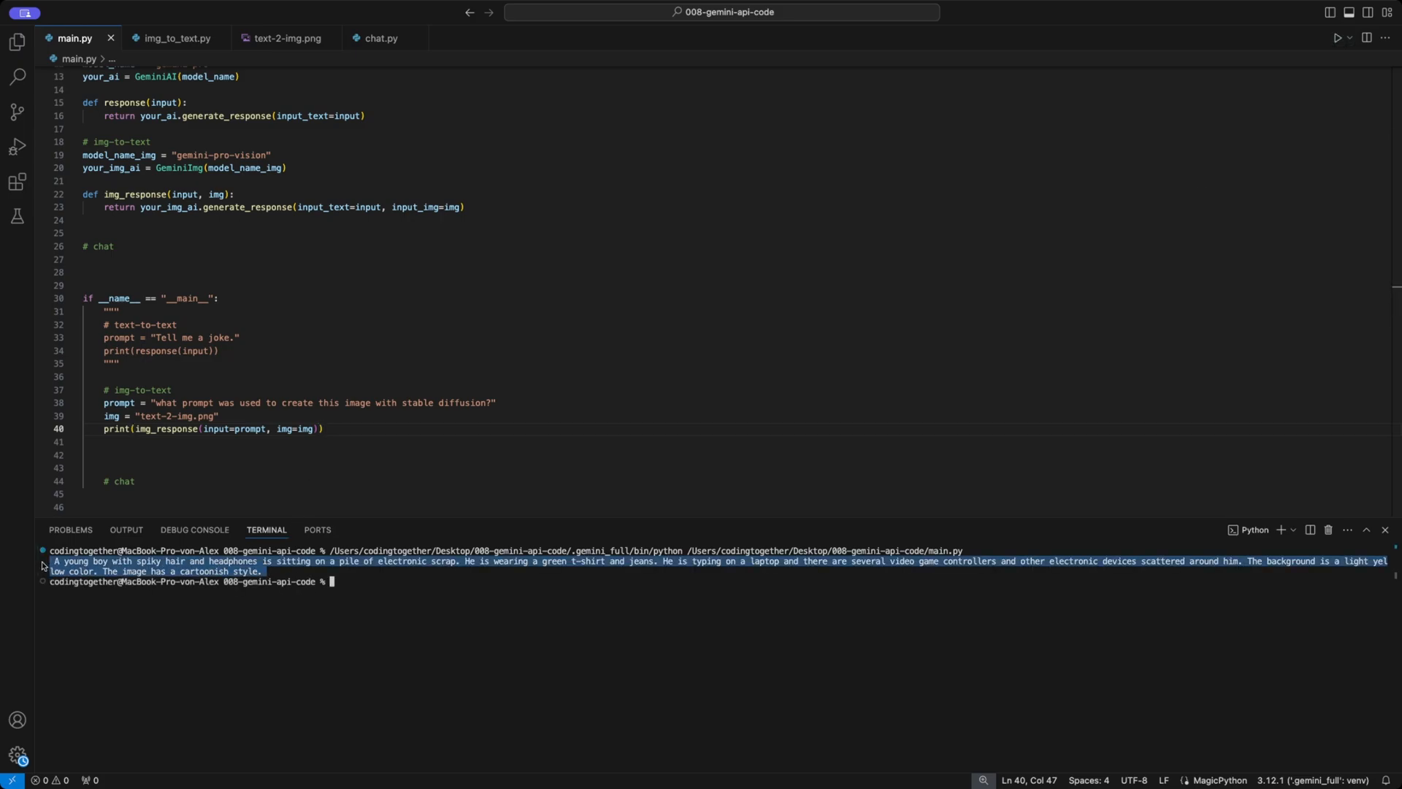
mouse_move(463, 636)
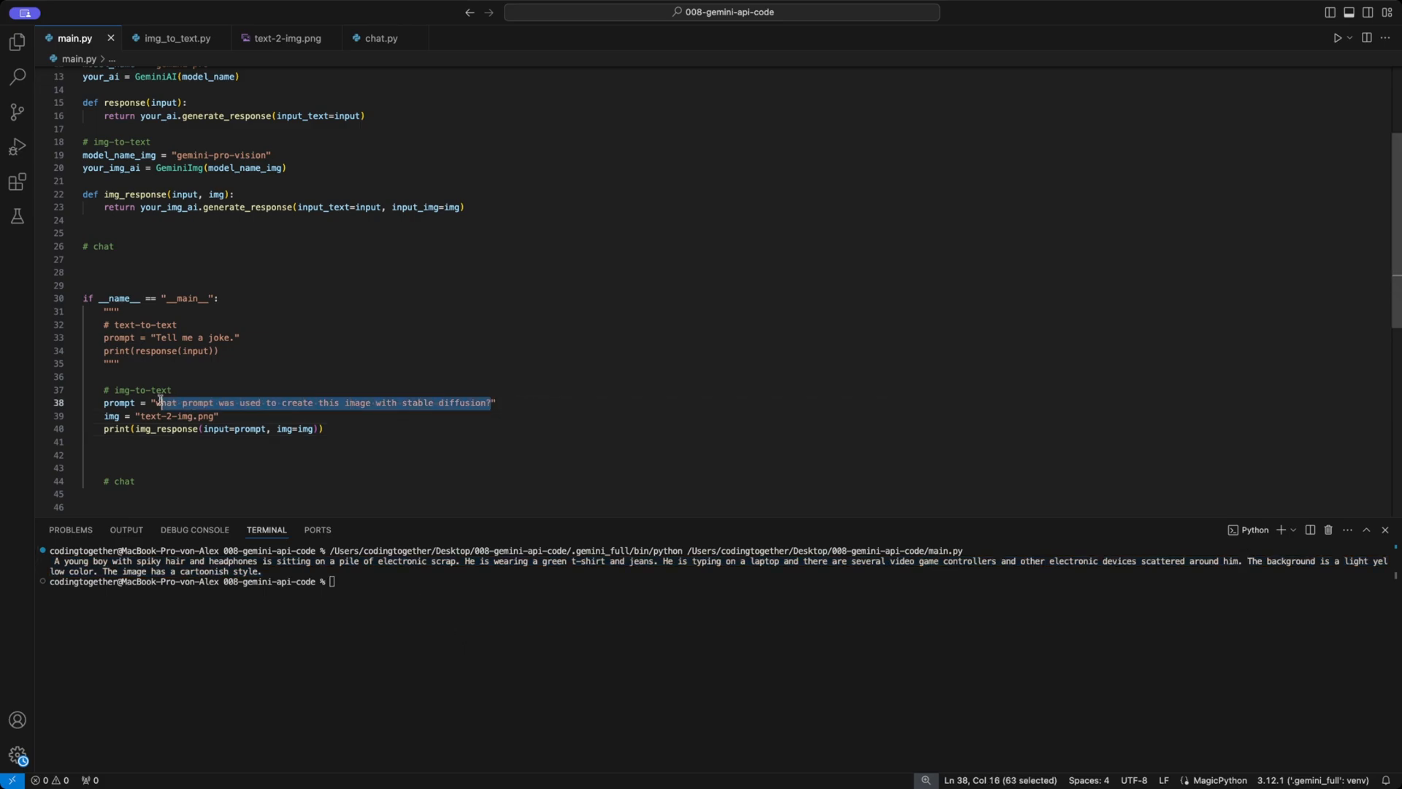
Step: Delete the image prompt question text and rerun main.py for a new description
key("Delete")
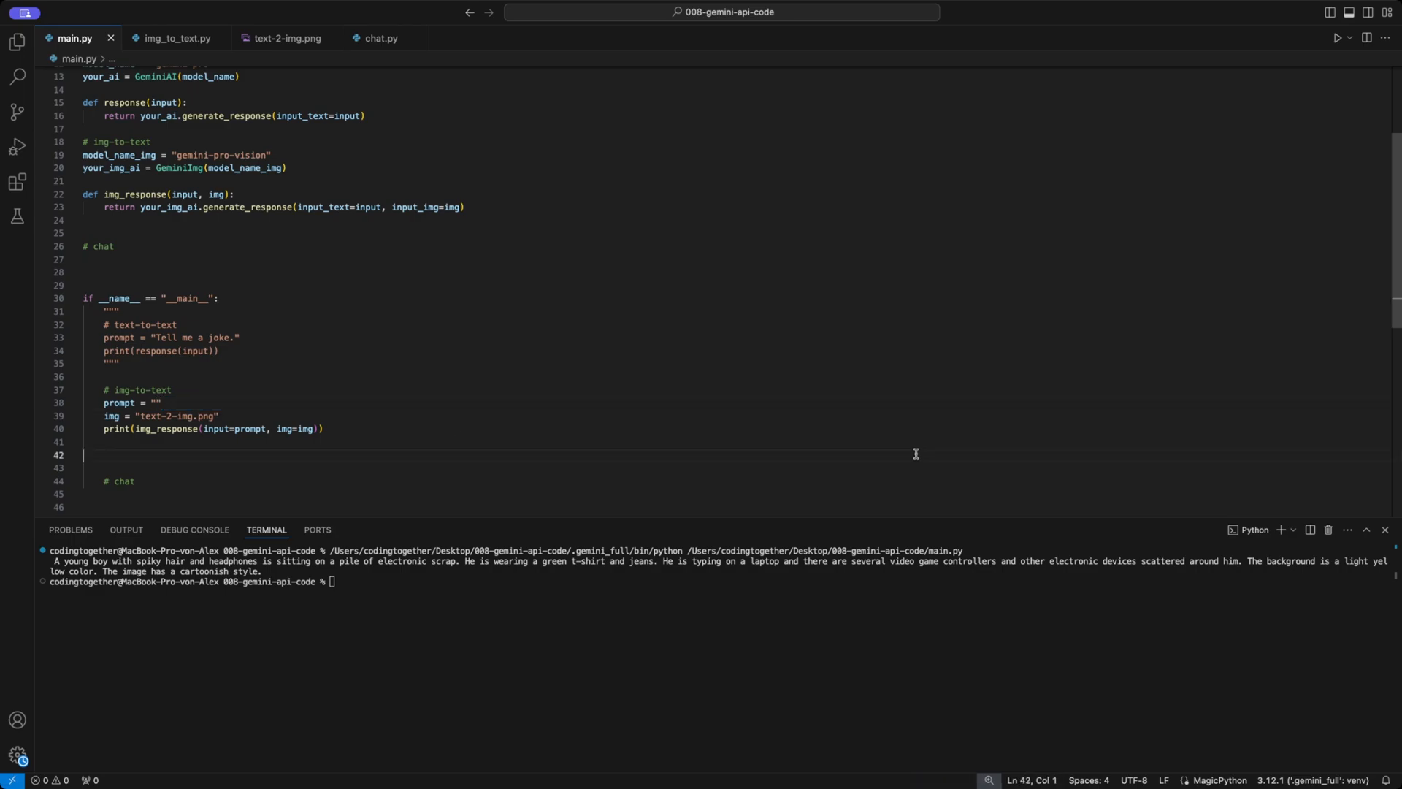
left_click(1337, 38)
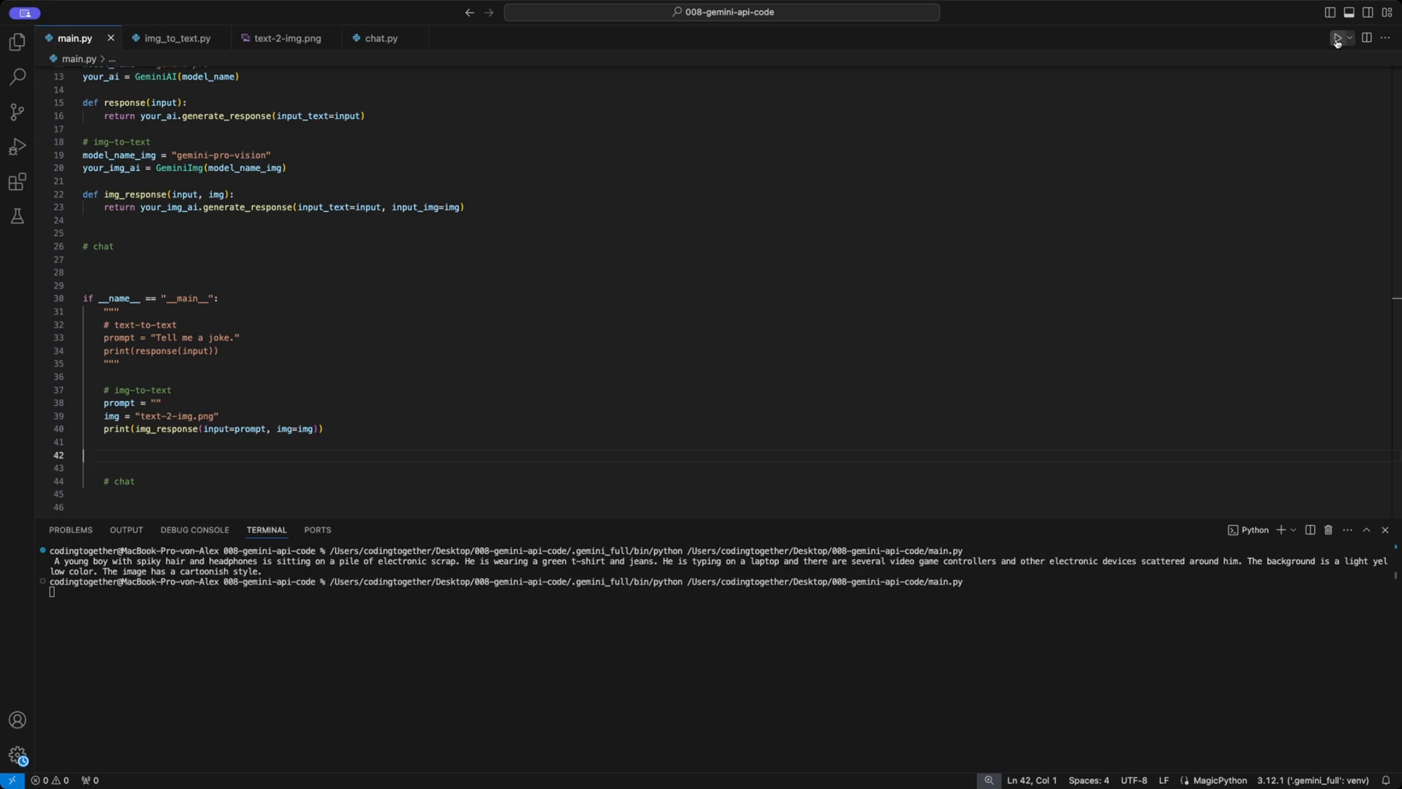
left_click(1335, 37)
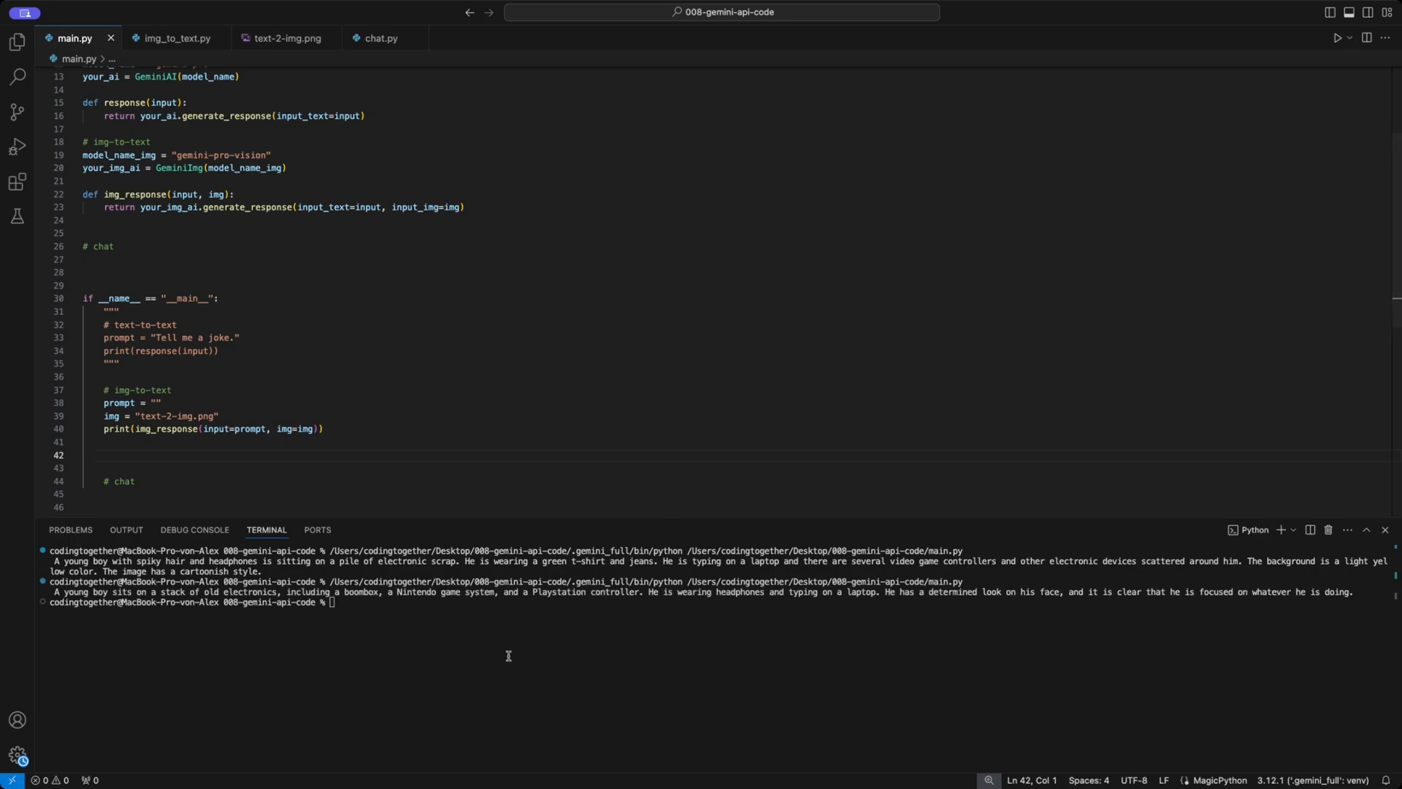
mouse_move(530, 654)
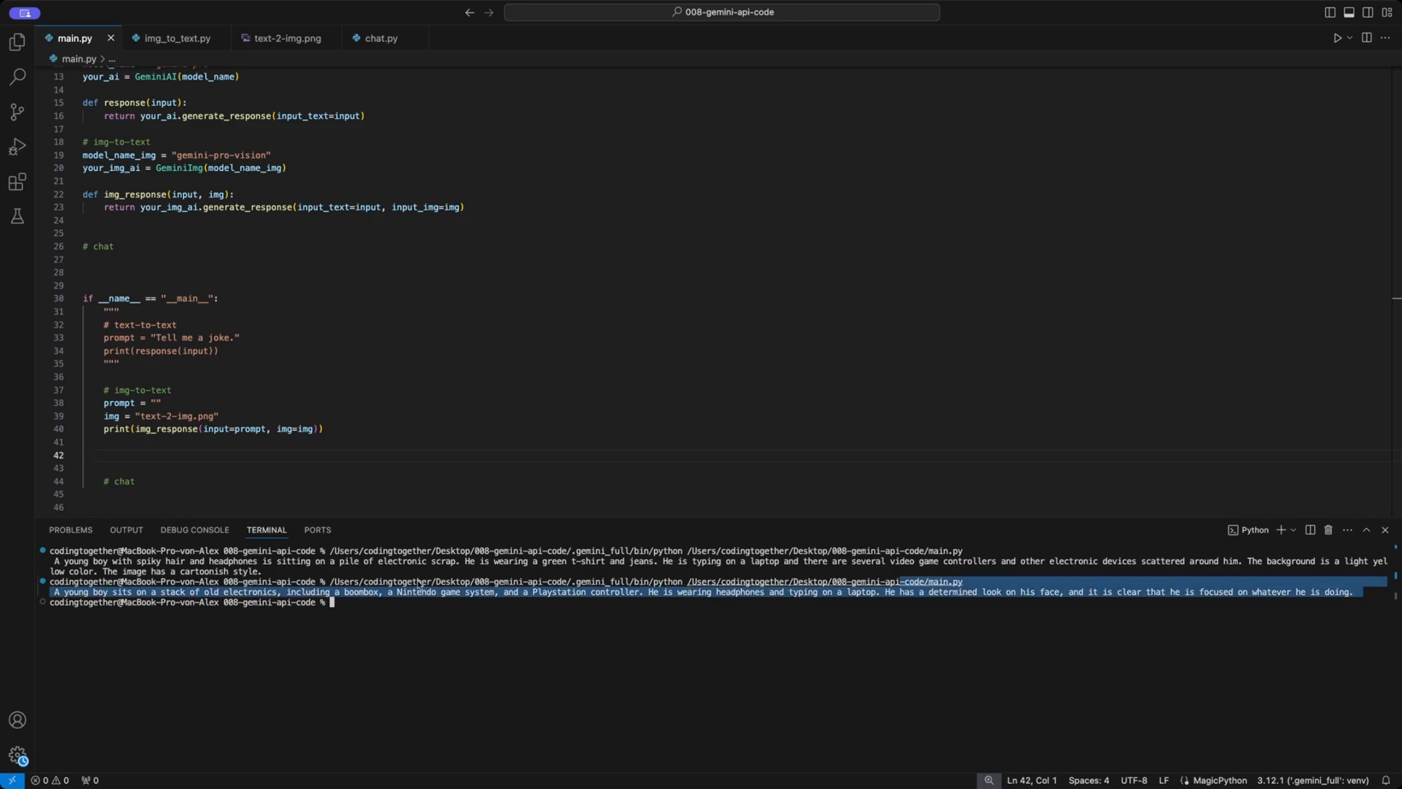
mouse_move(354, 670)
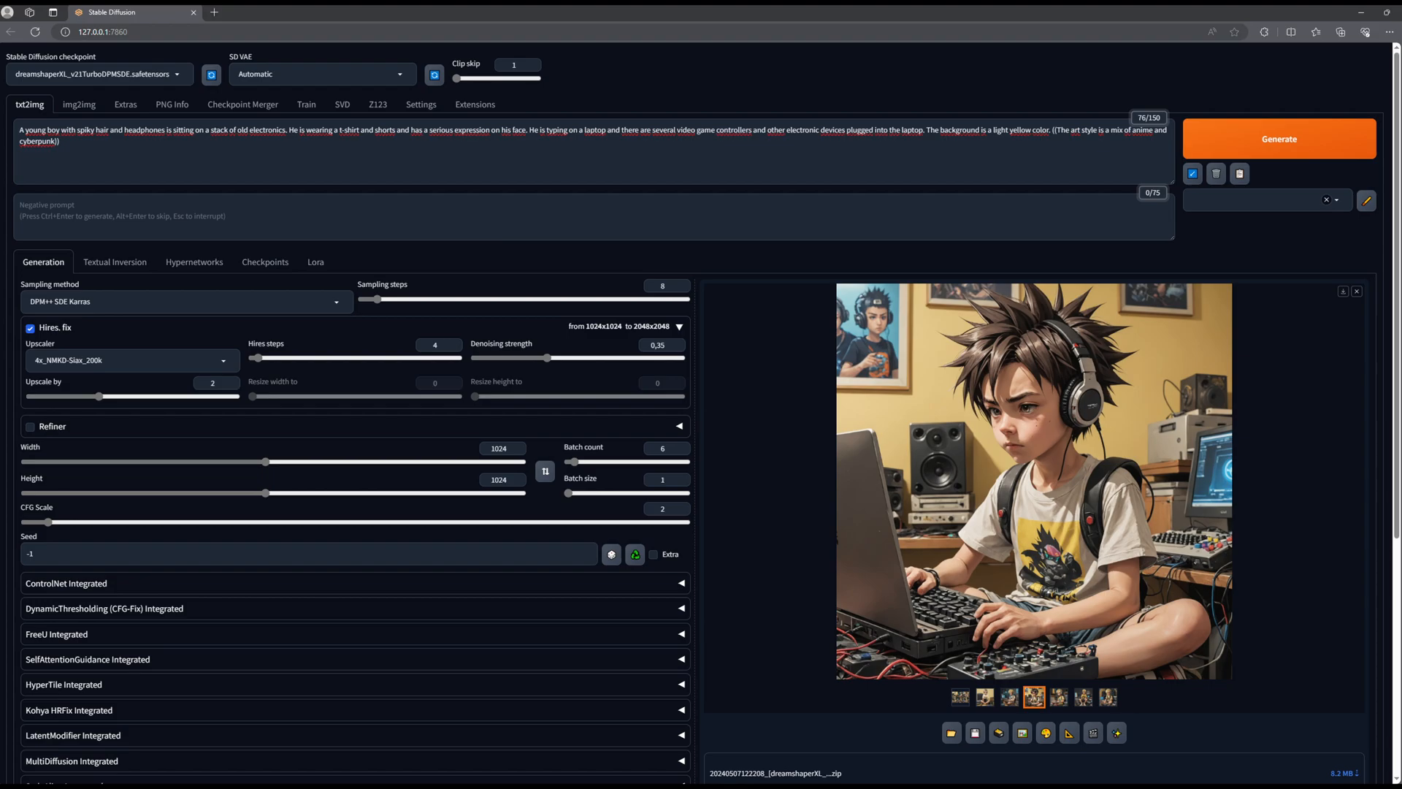
Step: Enlarge the generated boy-with-headphones image in the Forge gallery preview
left_click(1035, 480)
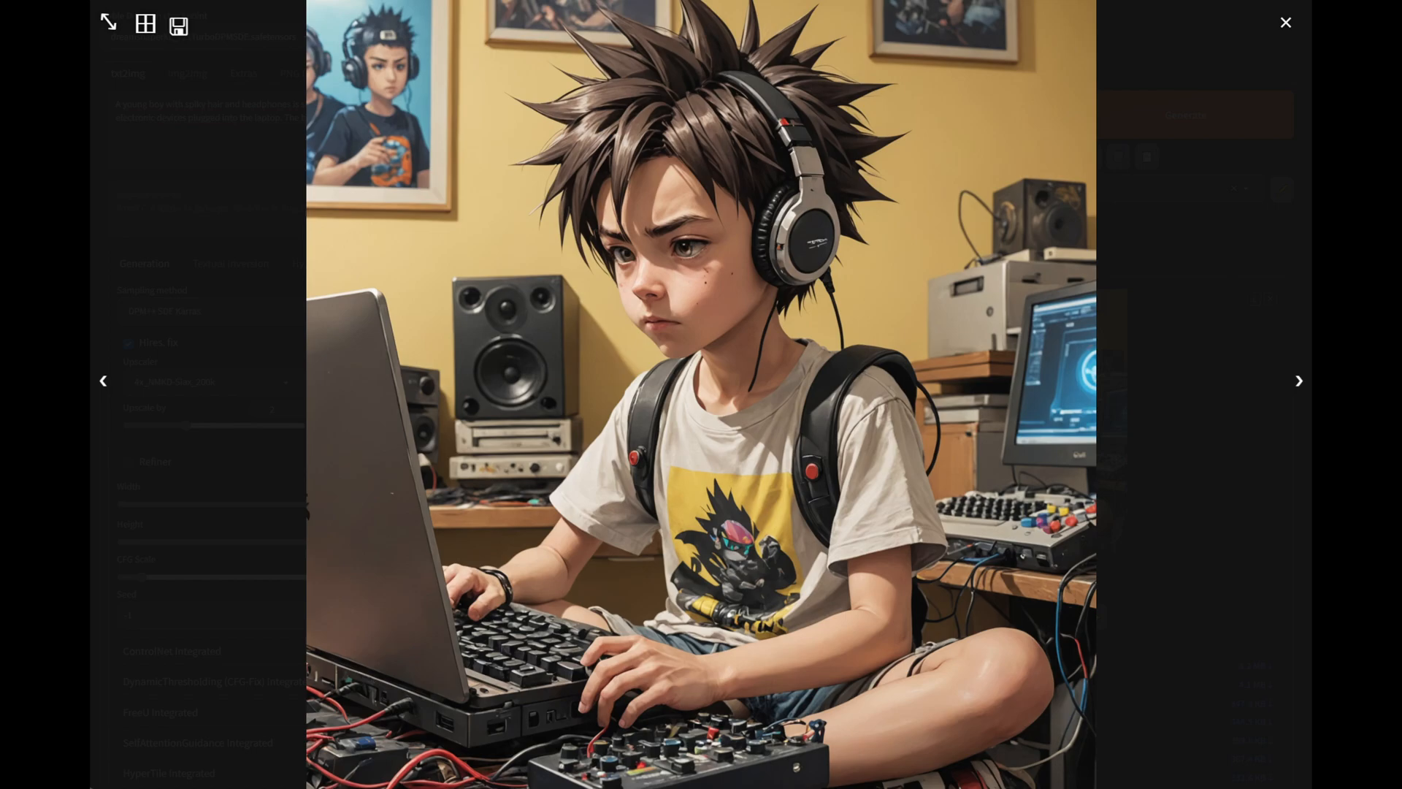
left_click(1298, 380)
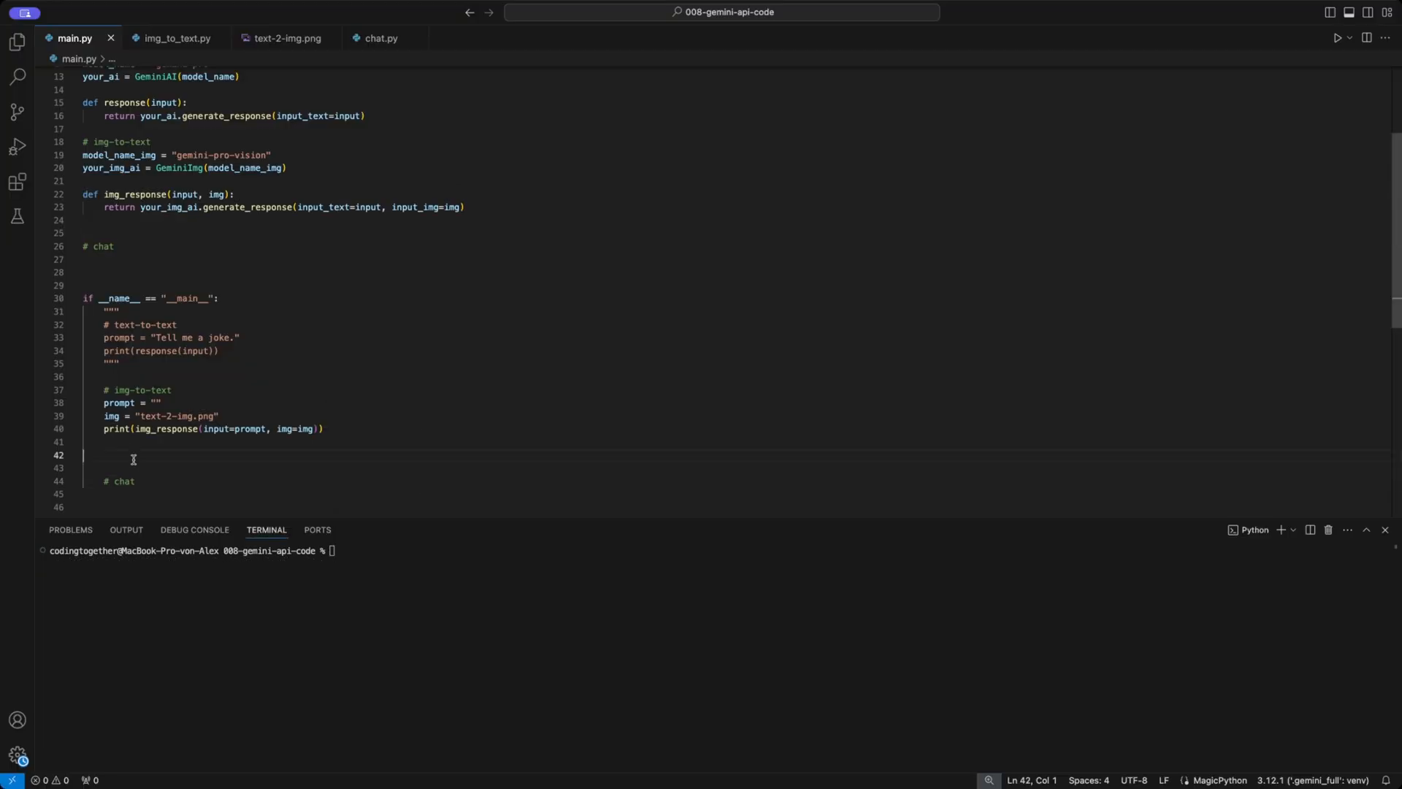
Step: Switch to chat.py and start the GeminiChat class with its __init__ method
scroll("up", 3)
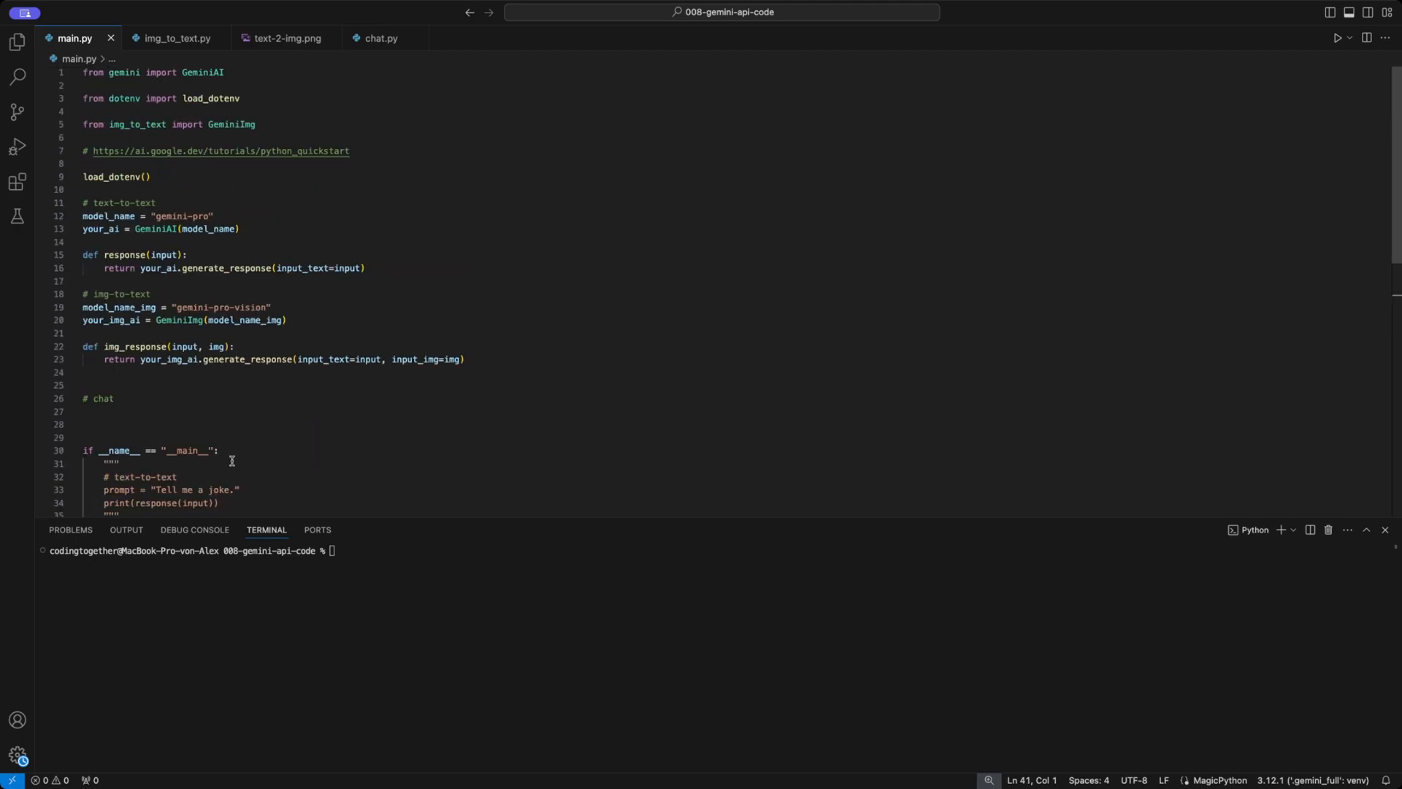
left_click(84, 411)
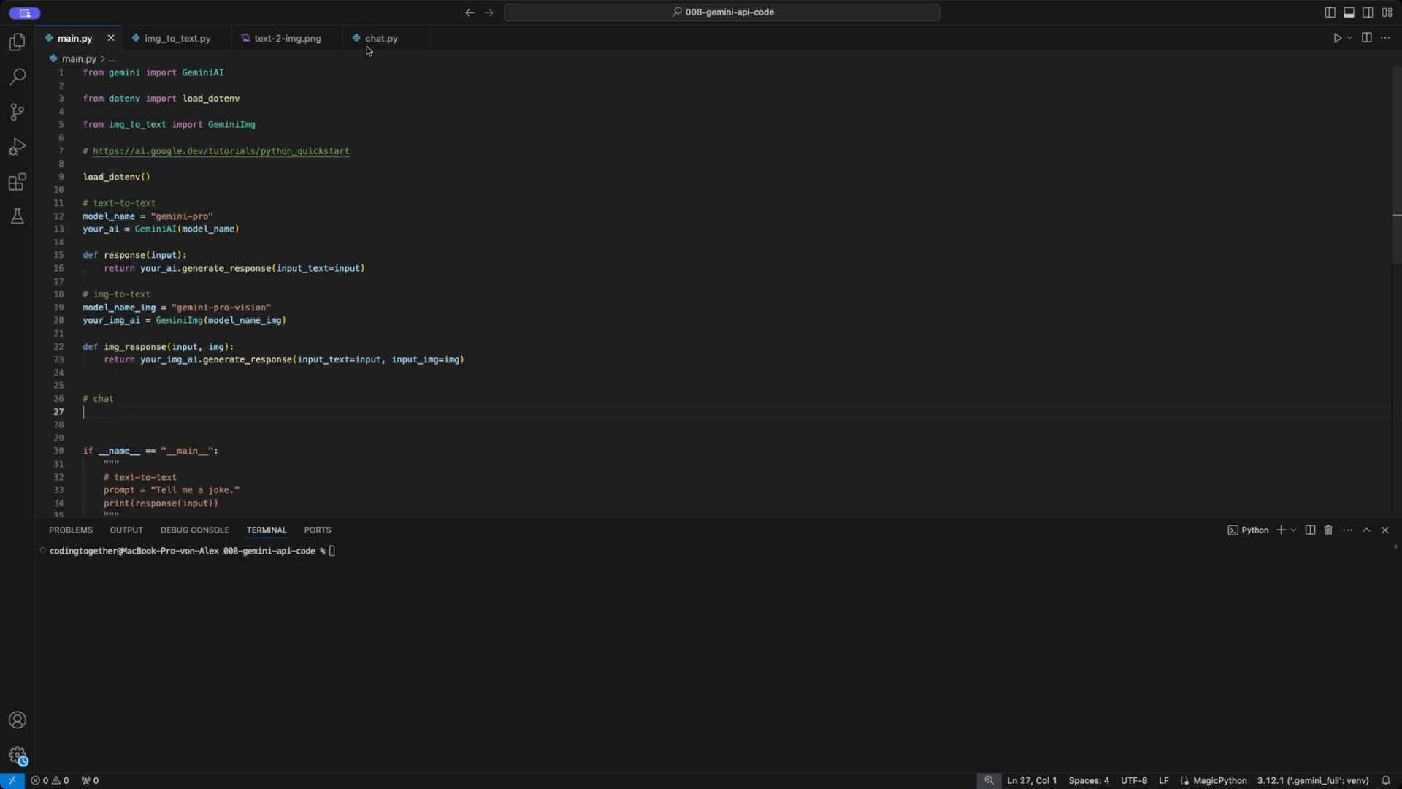
left_click(379, 37)
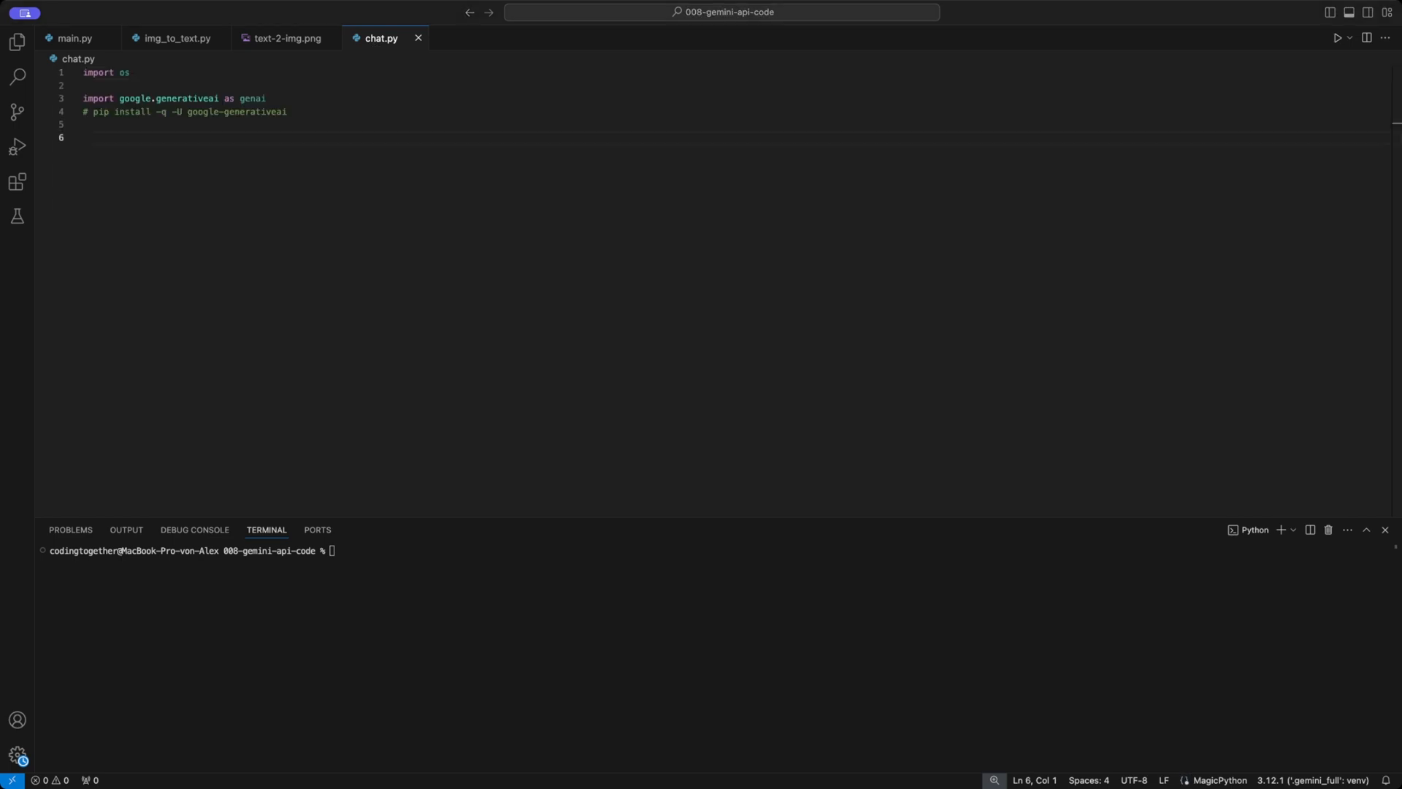
mouse_move(179, 172)
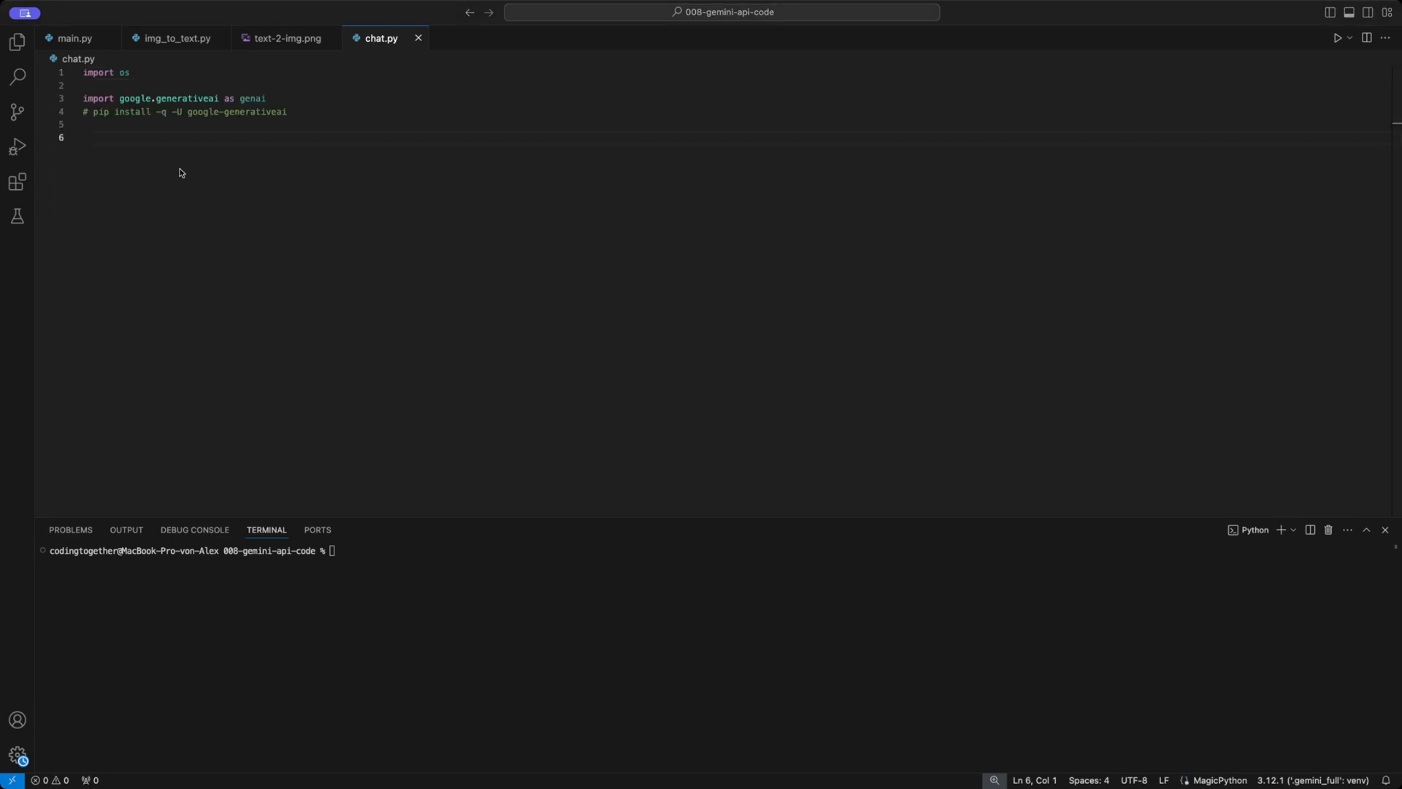
type("class GeminiChat")
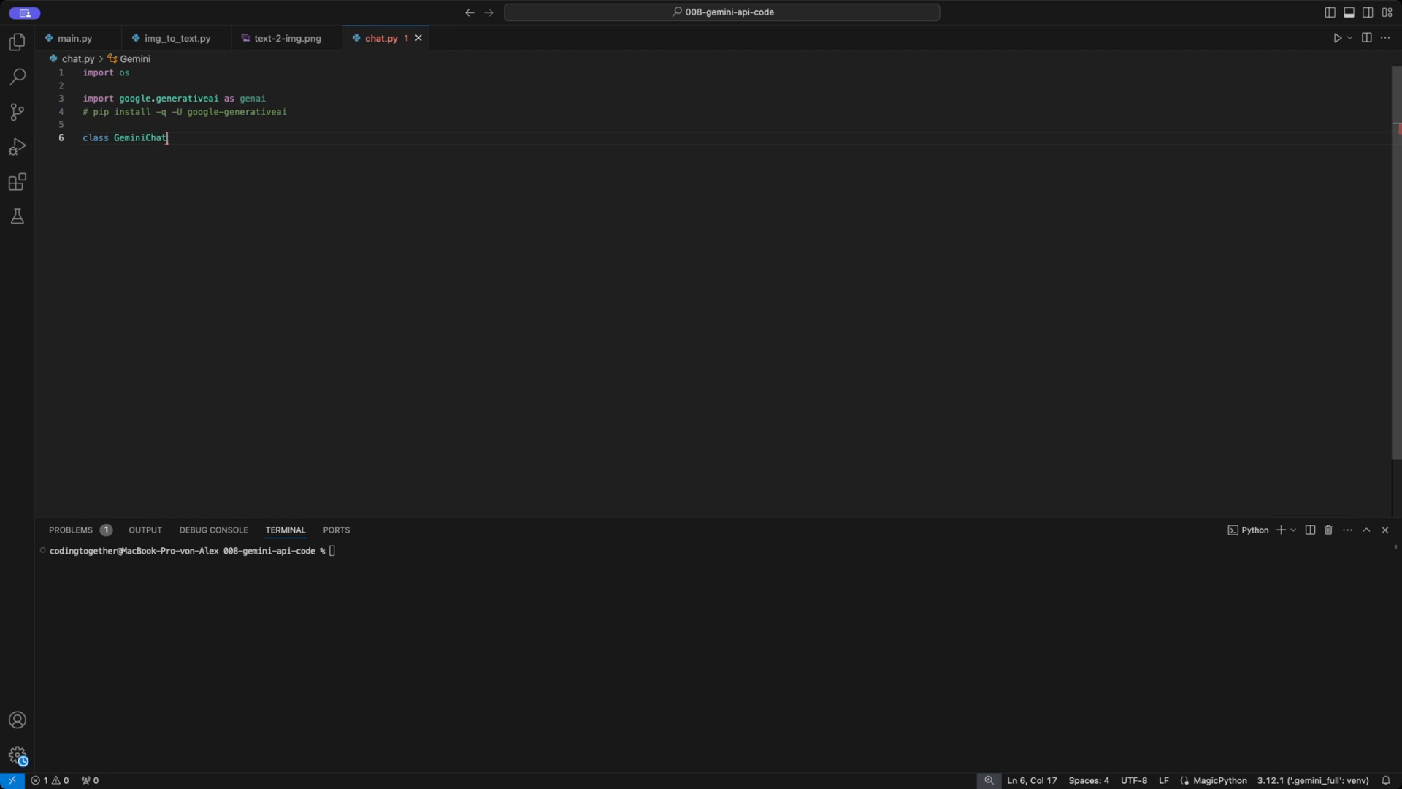
type(":")
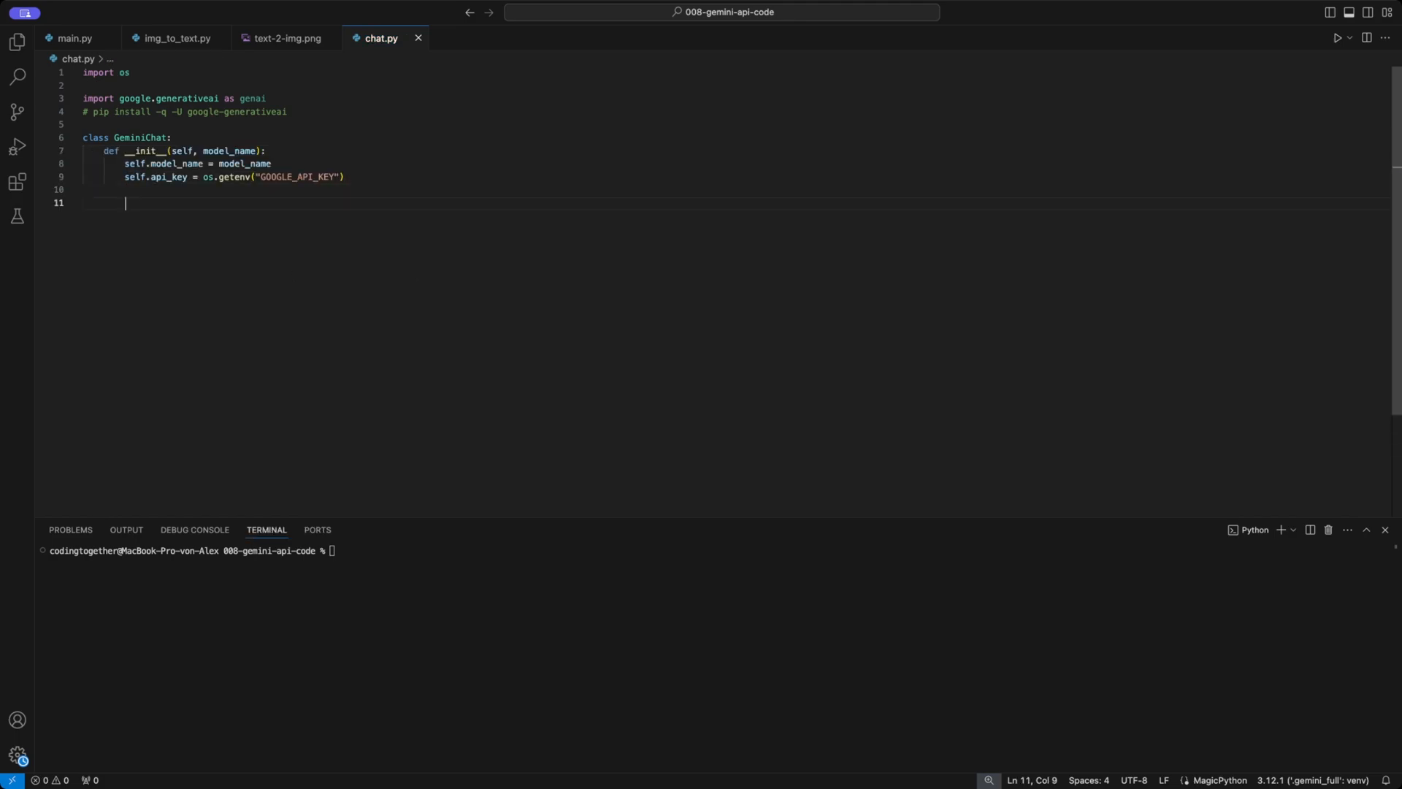
Step: Add a try block configuring genai, creating the model, and starting a chat with history=[]
type("try")
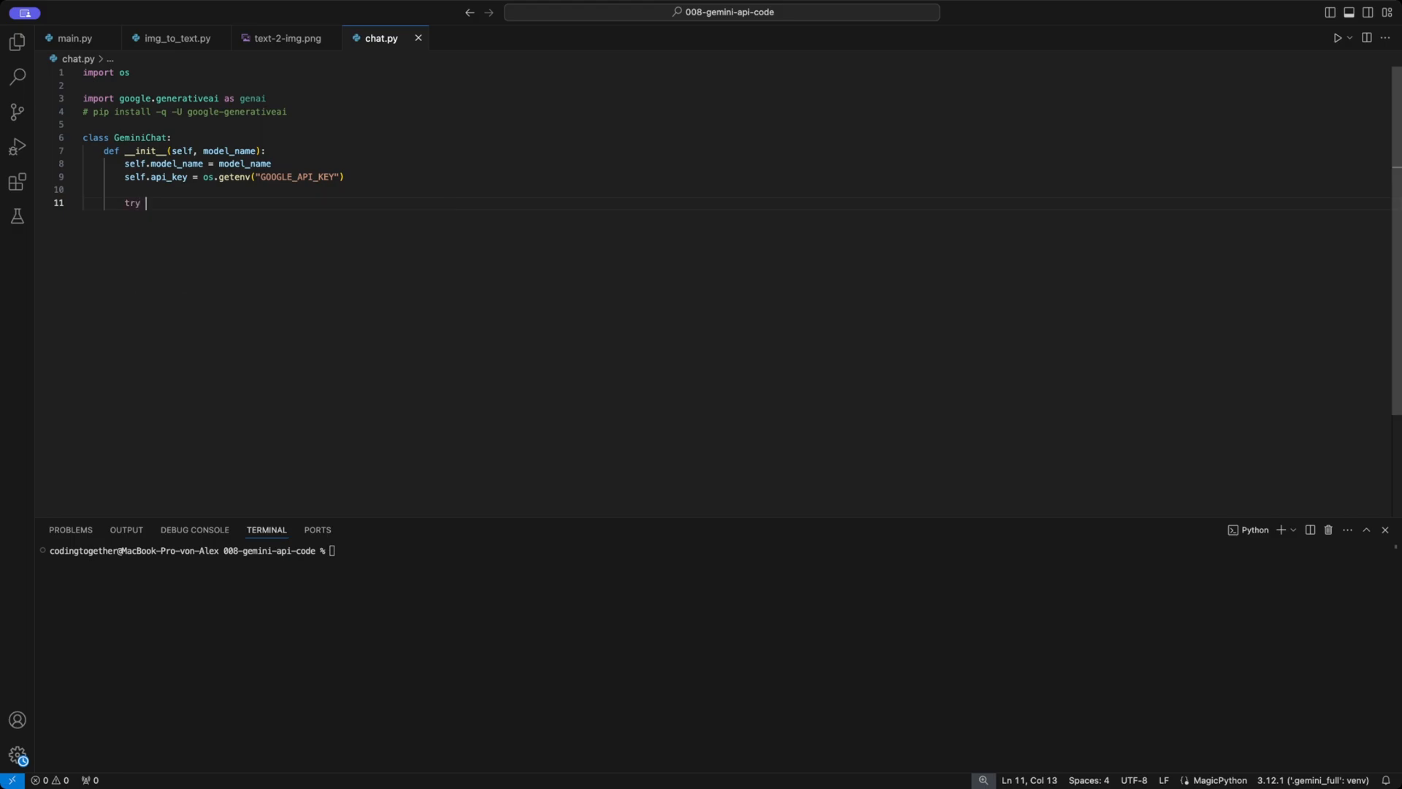
type(":")
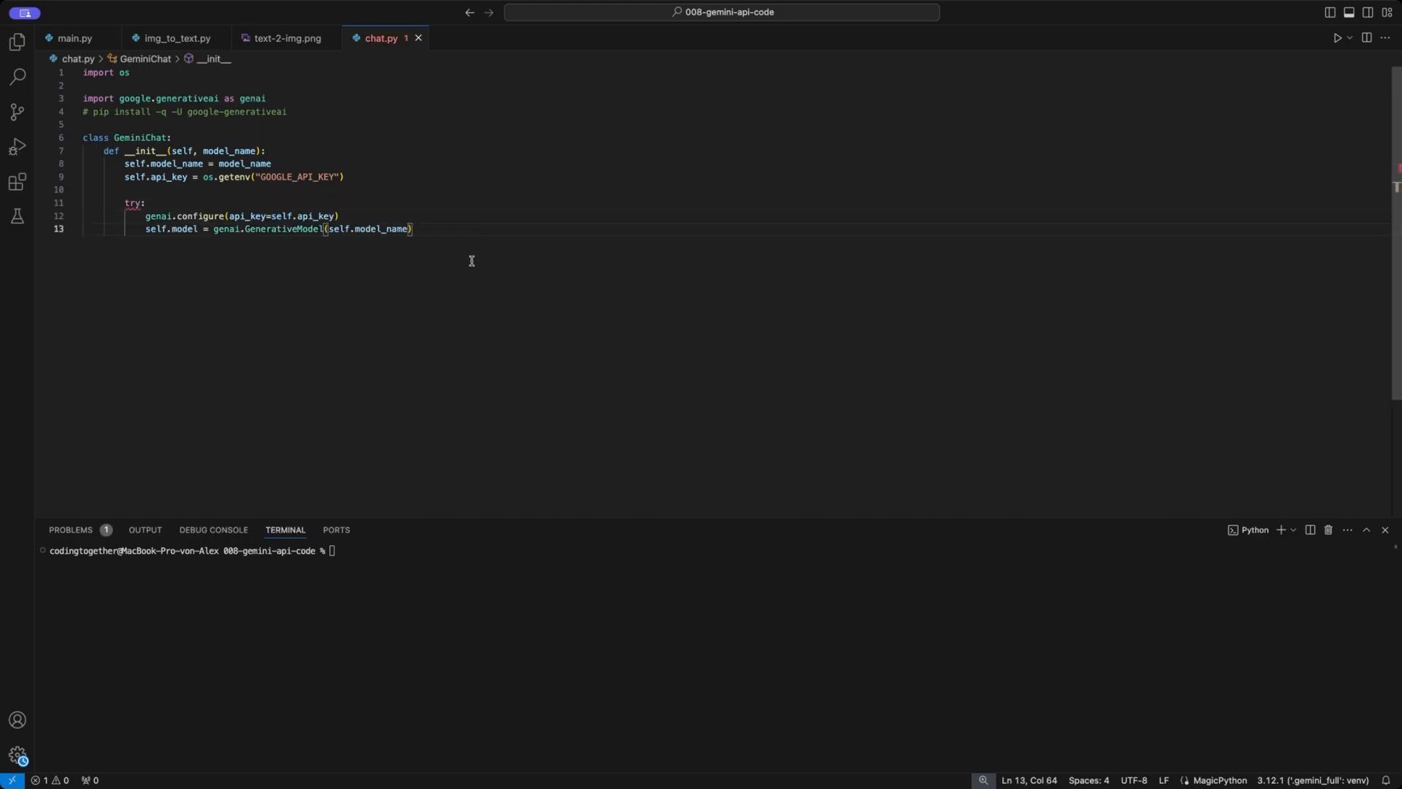
type("self")
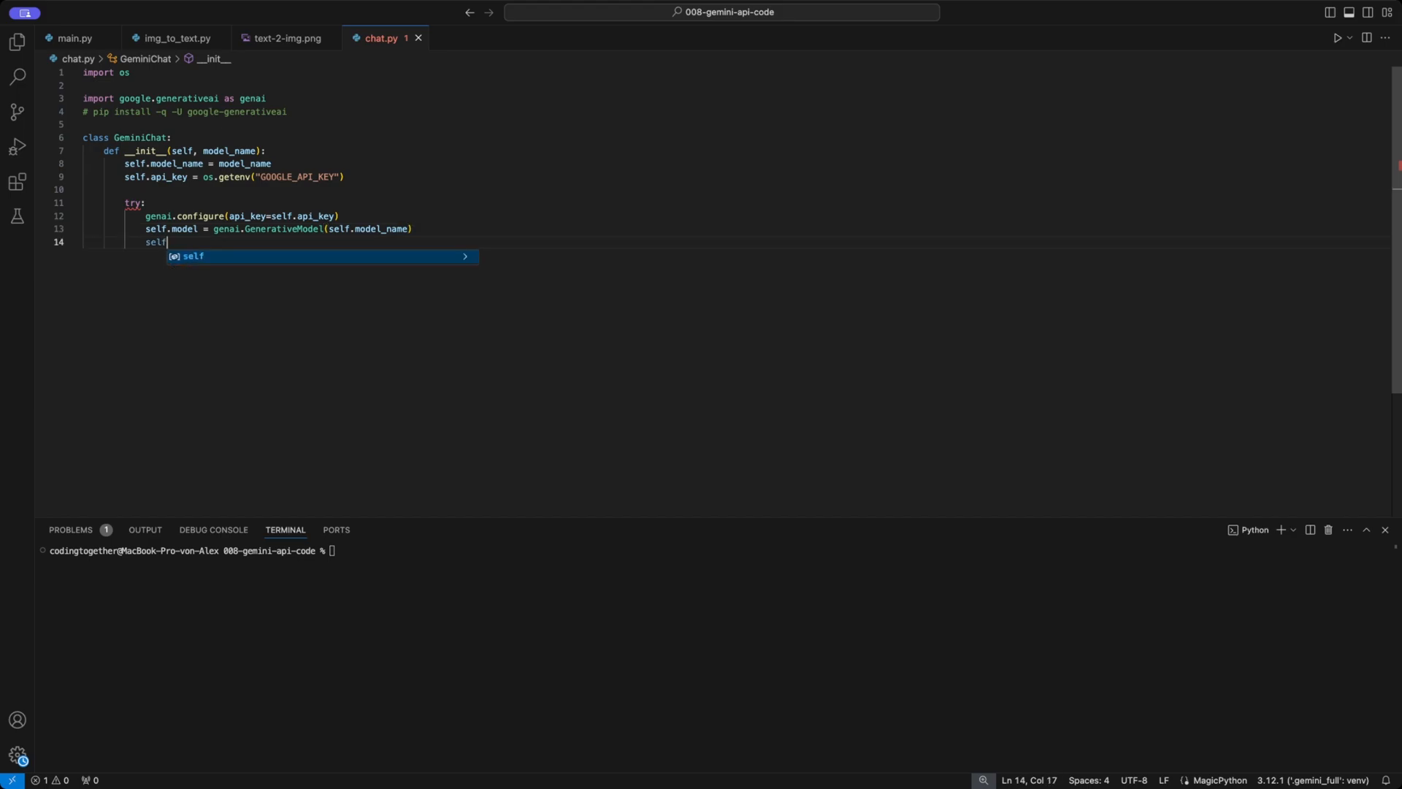
type(".chat = self.")
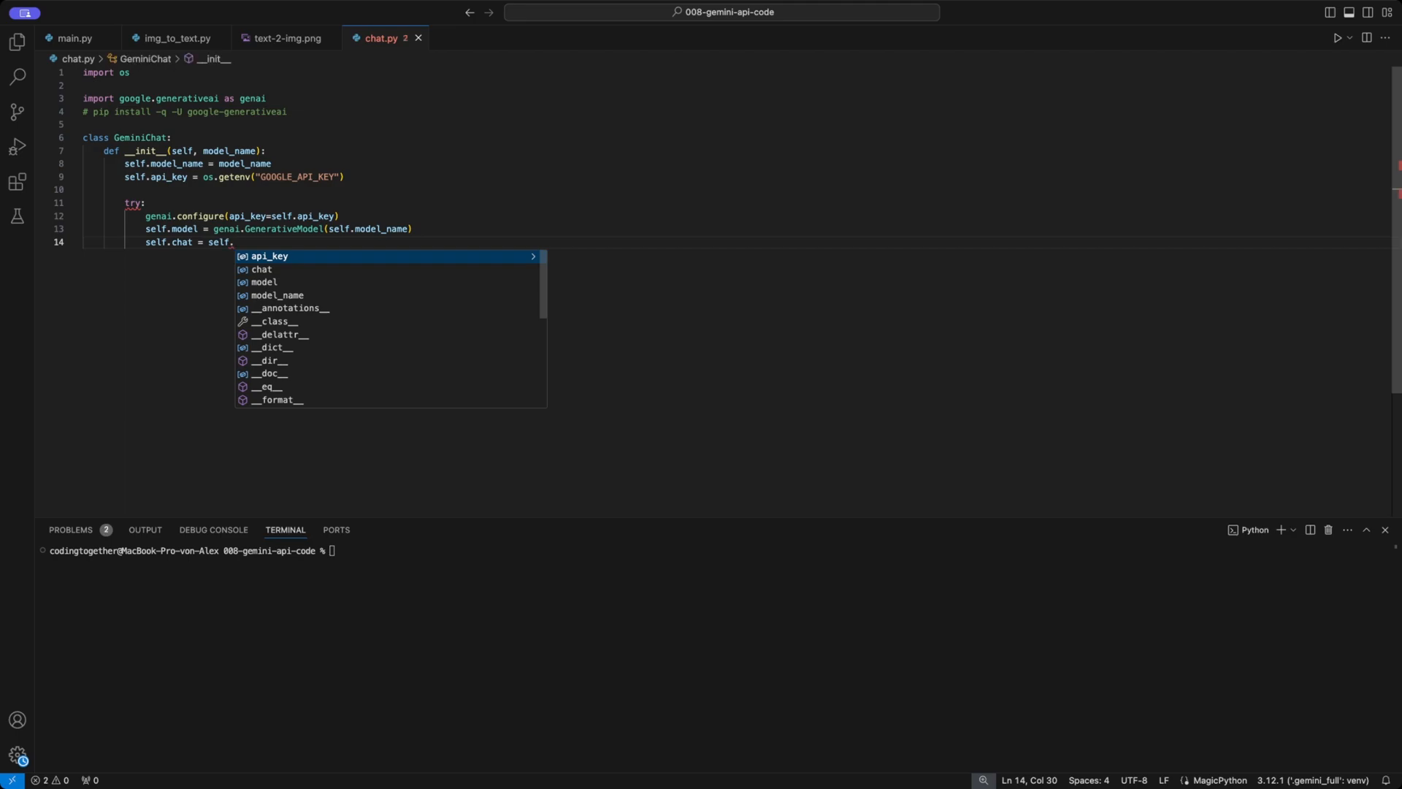
type("model.start_chat(")
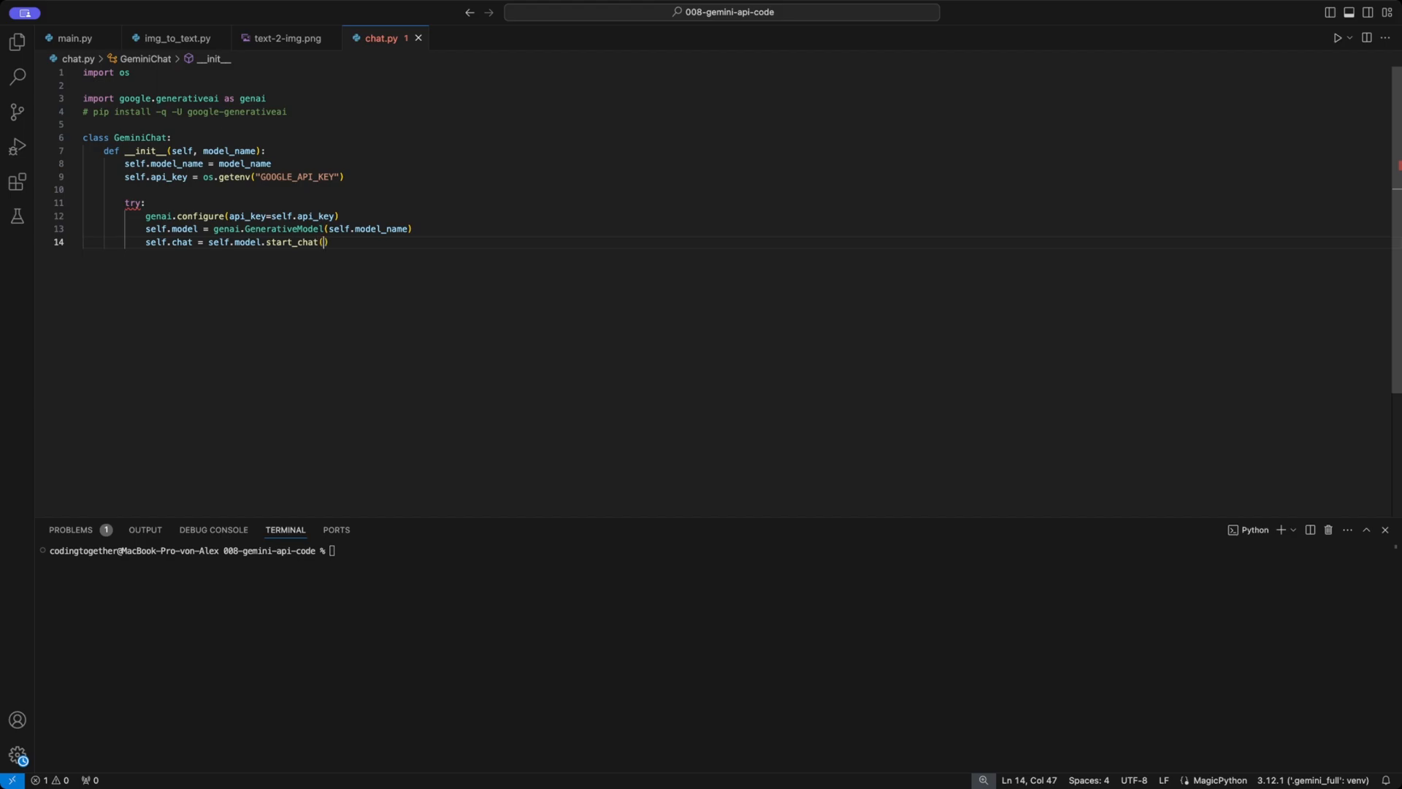
type("history=")
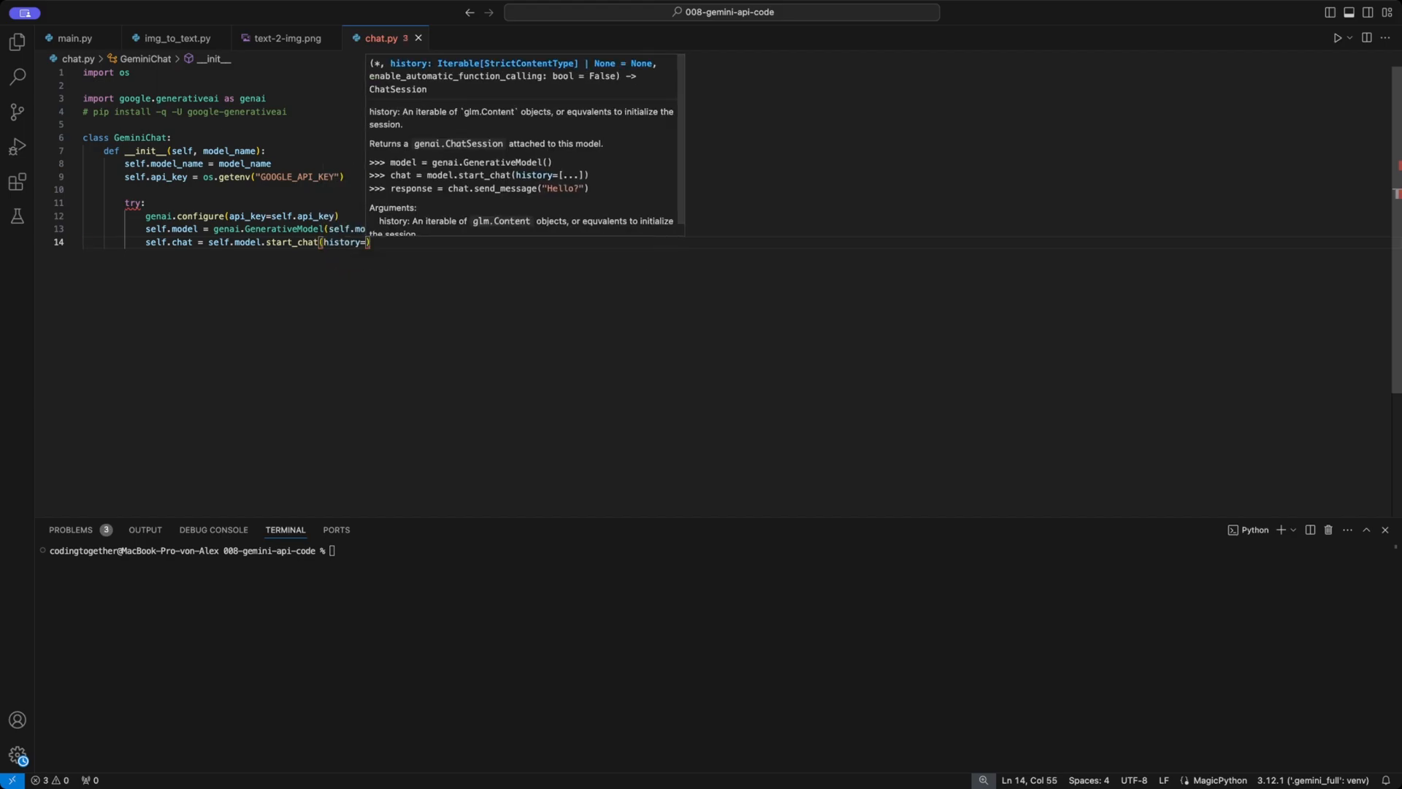
type("[]")
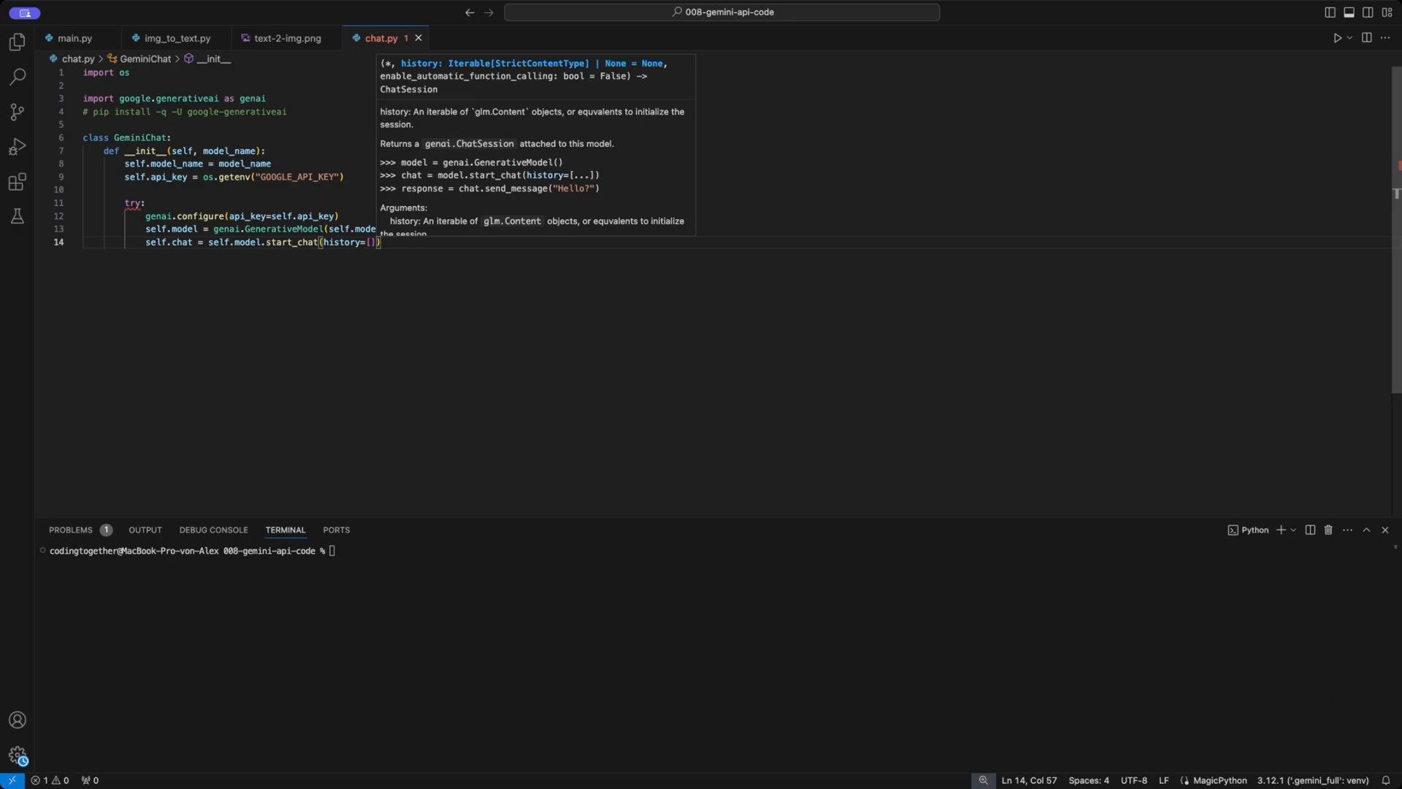
key("enter")
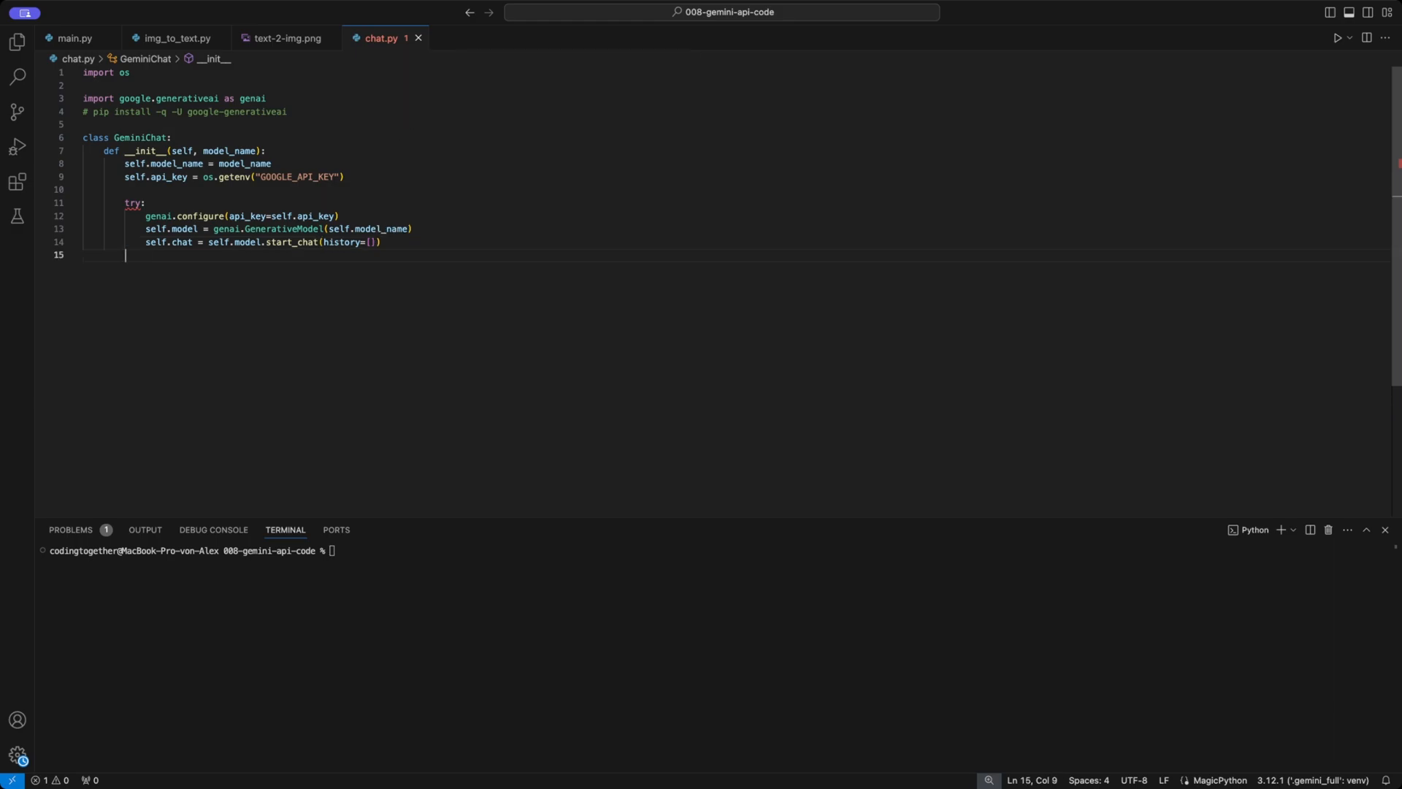
Step: Add 'except Exception as e' printing an initialize-Gemini-model error, and begin a new method
type("except Exception as e")
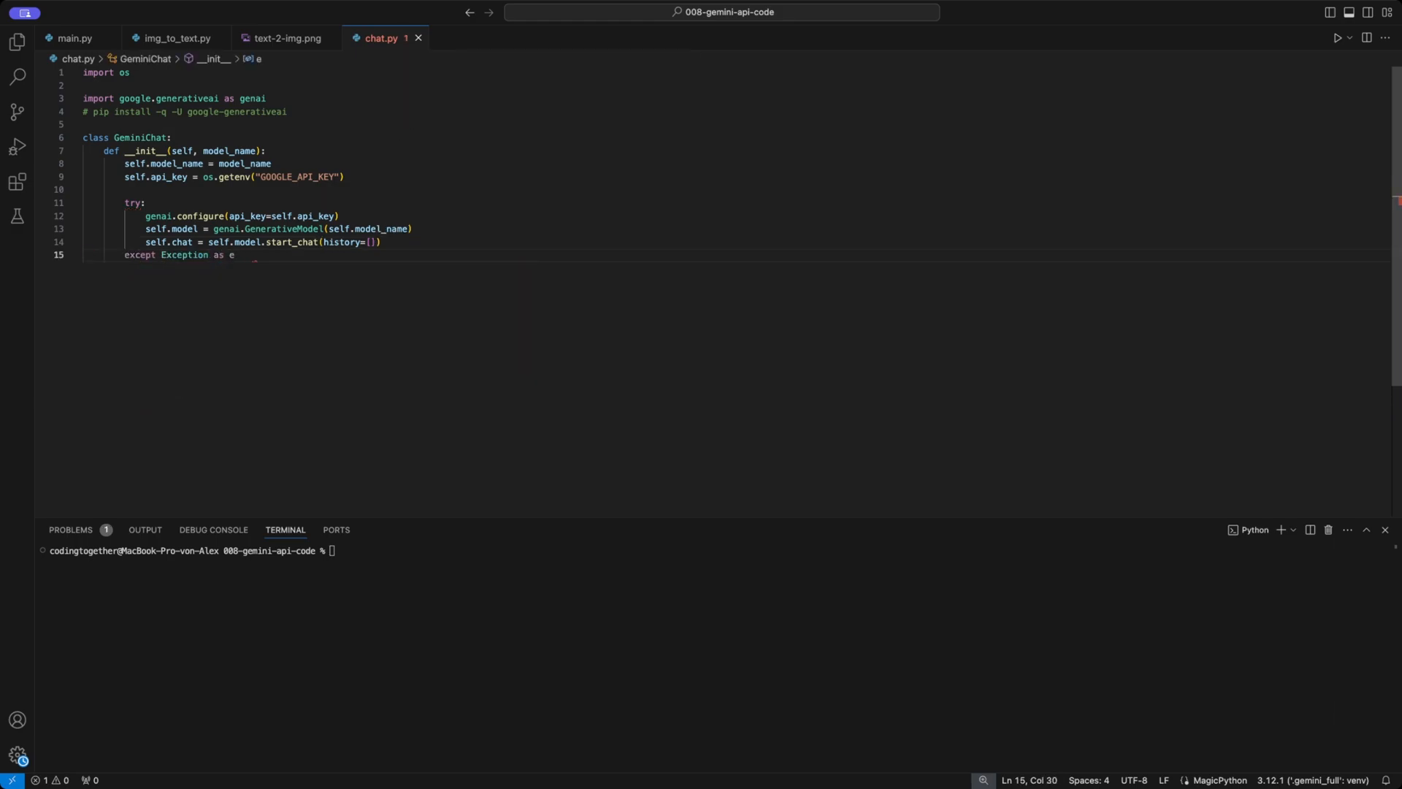
type("print(f\"Failed to ini")
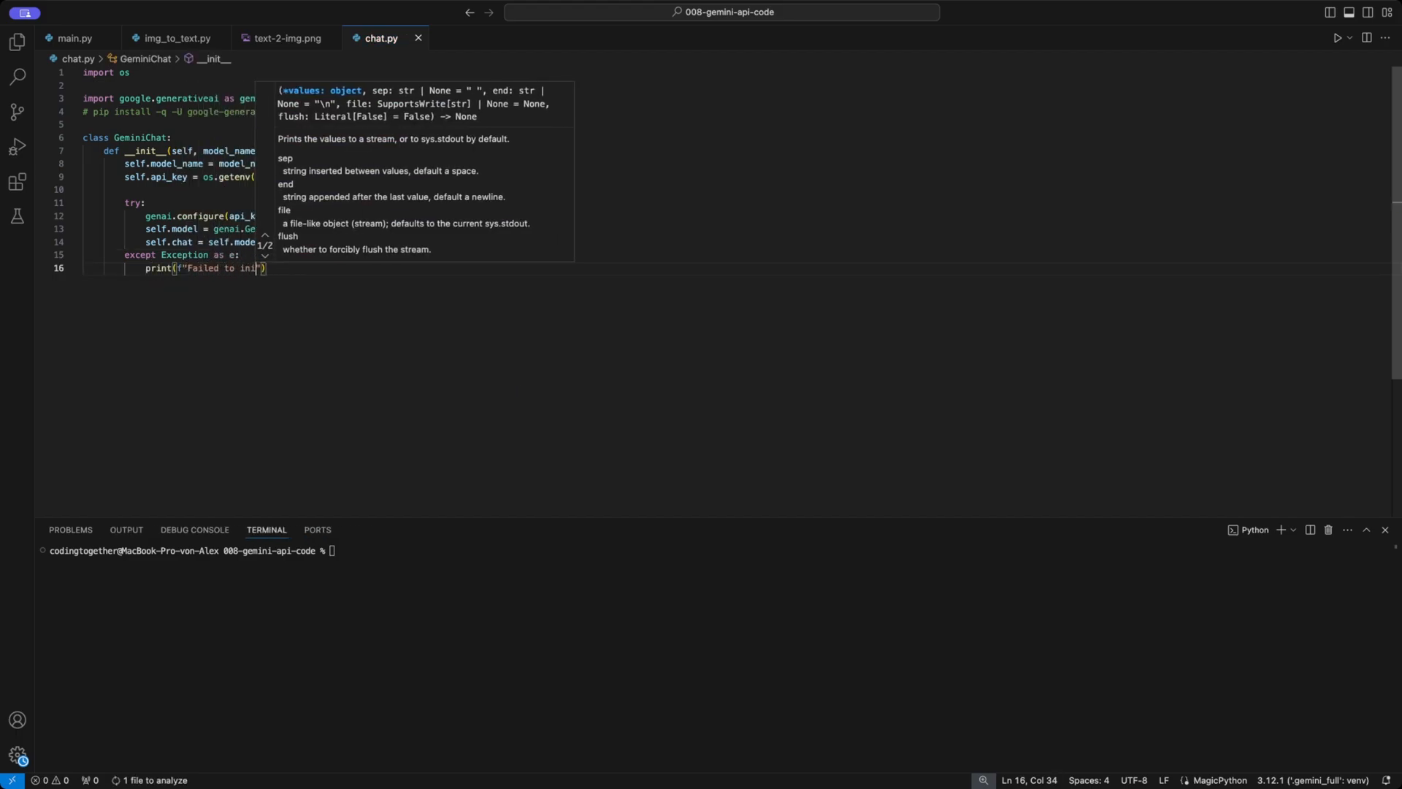
type("initialize Gemini M")
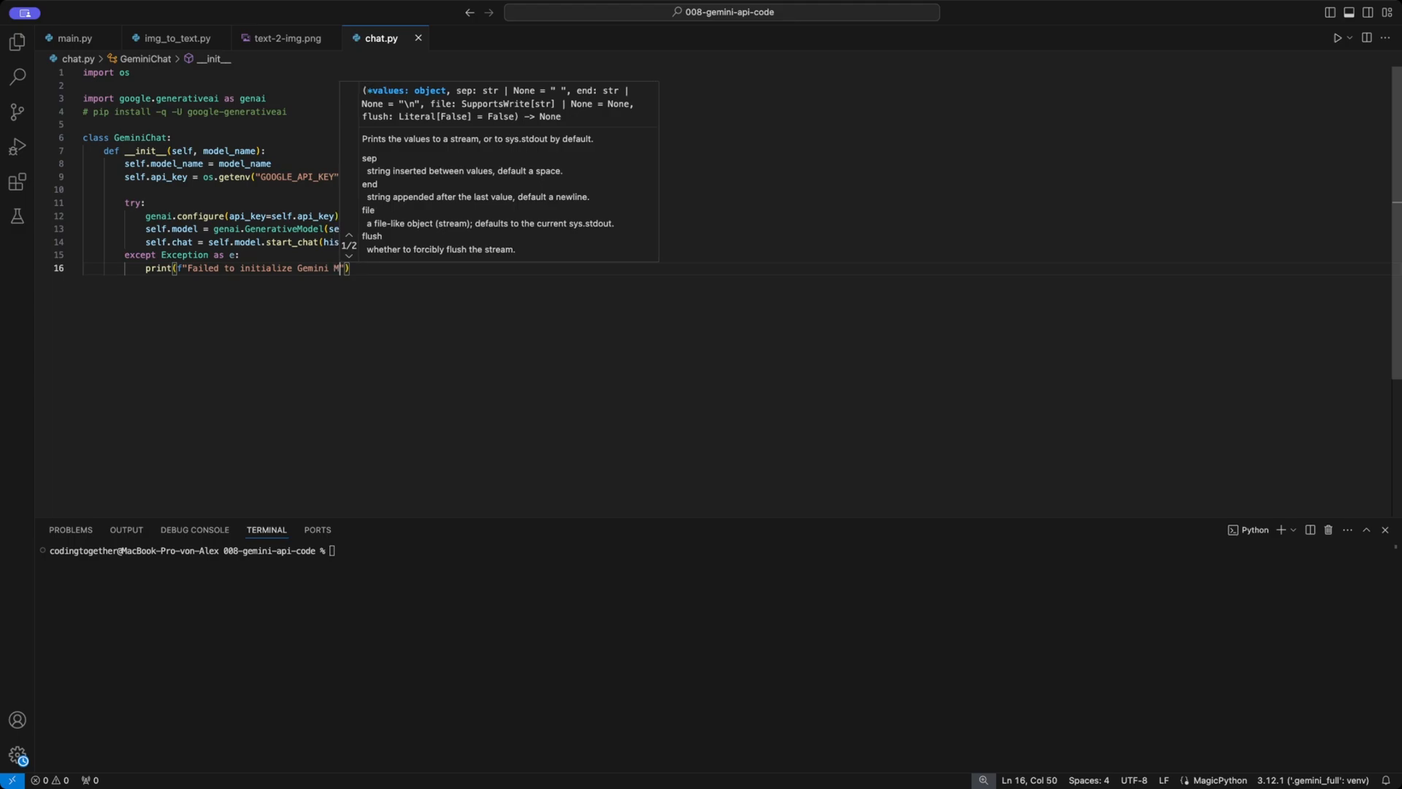
type("def request(self,")
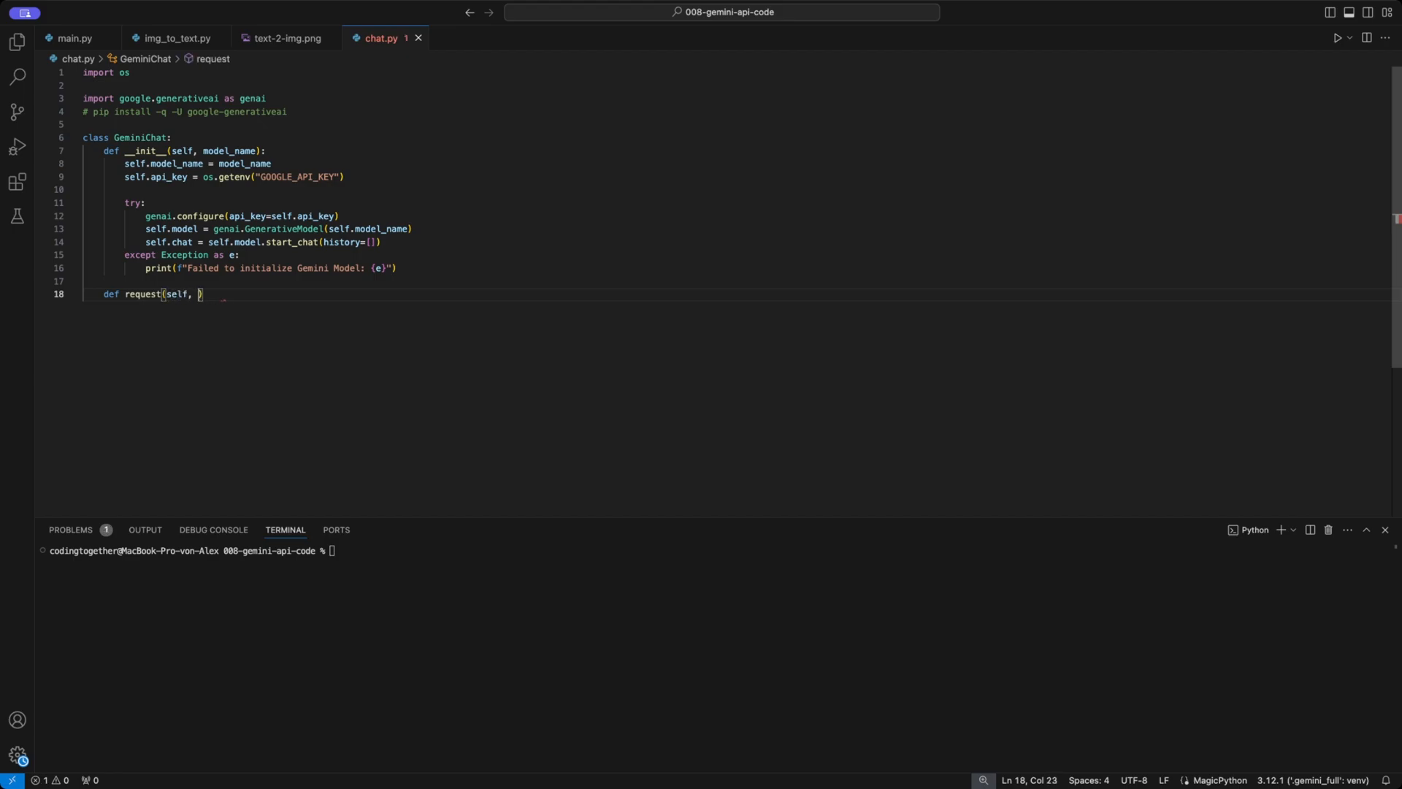
Step: Finish request(self, user_input) and add a get_last_response(self) method stub
type("user_input")
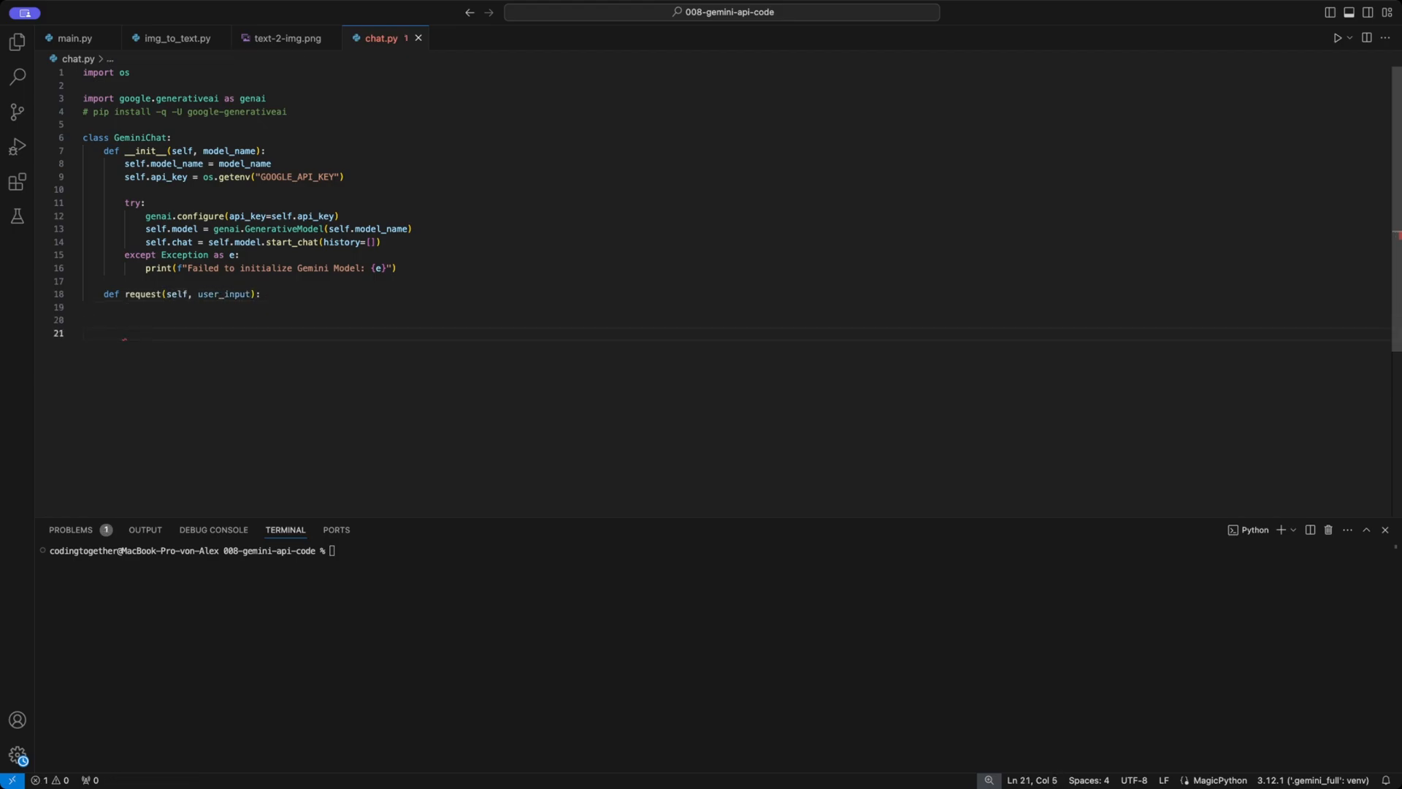
type("def ge")
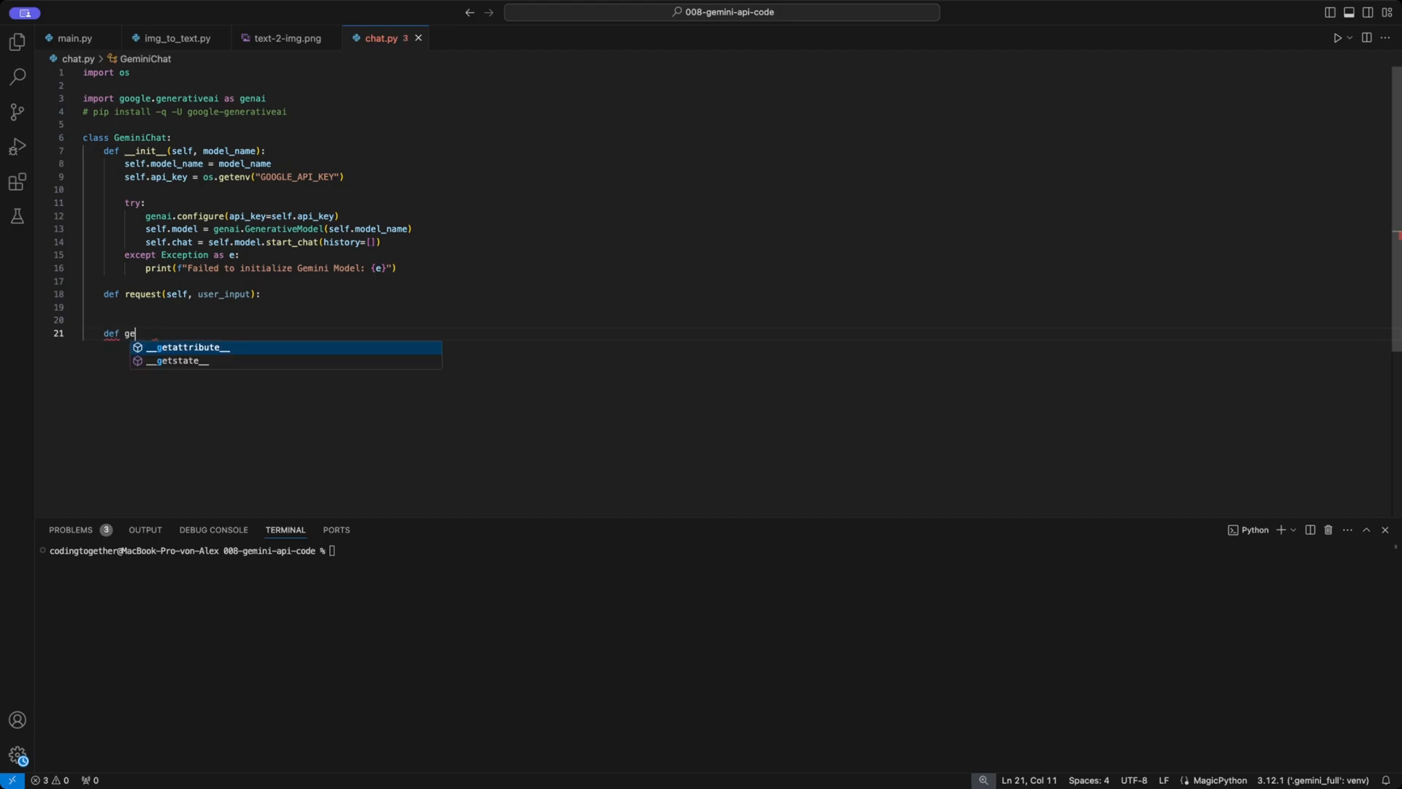
type("t_last")
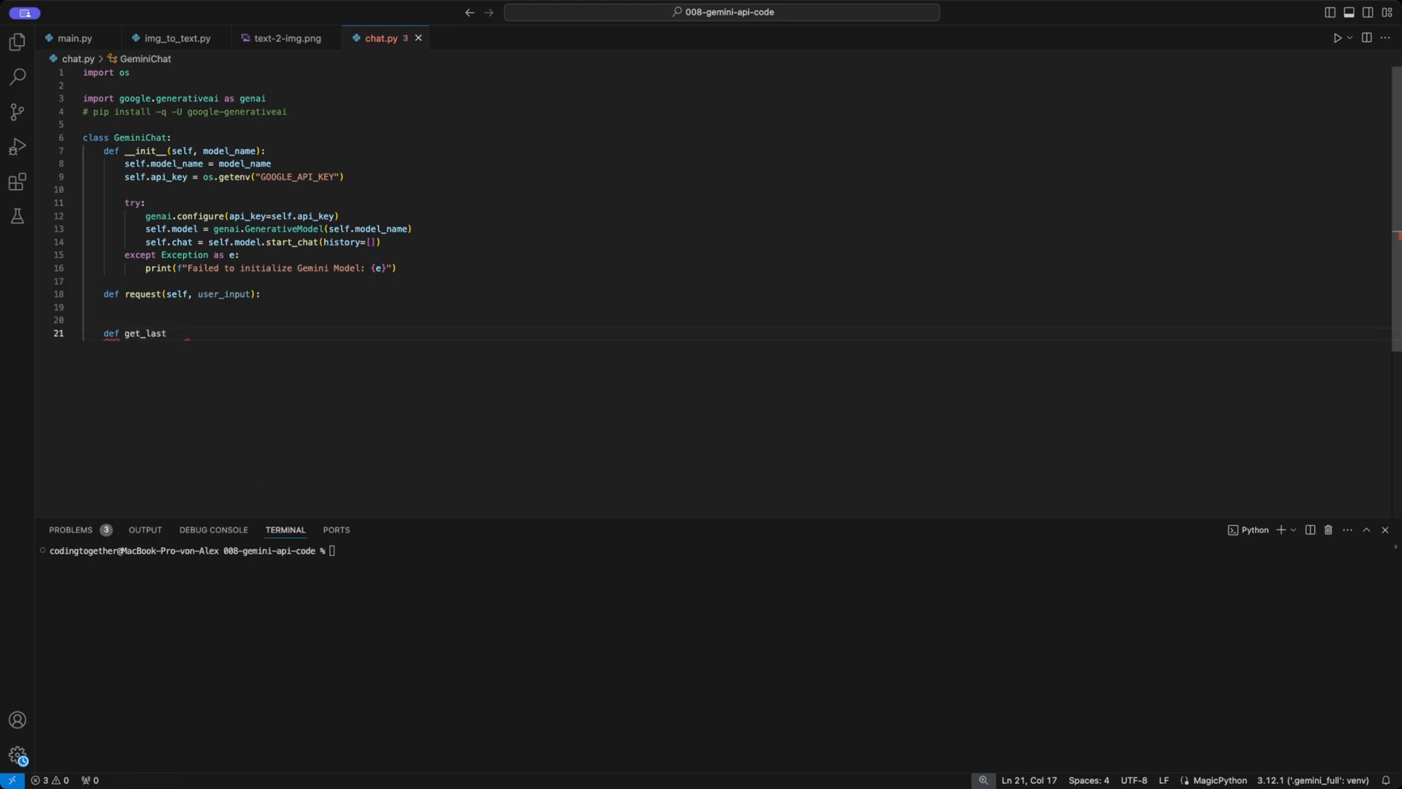
type("_response()")
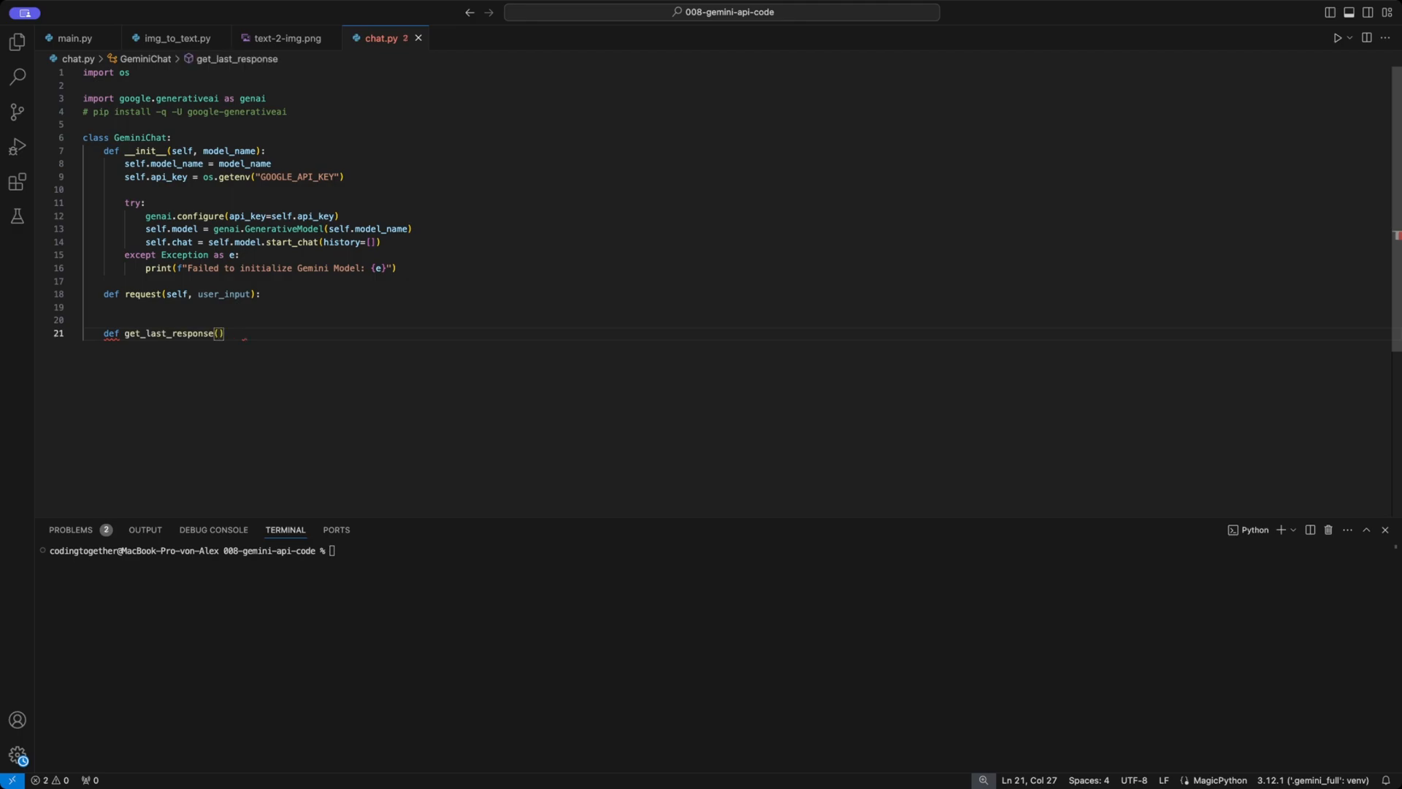
type("self):")
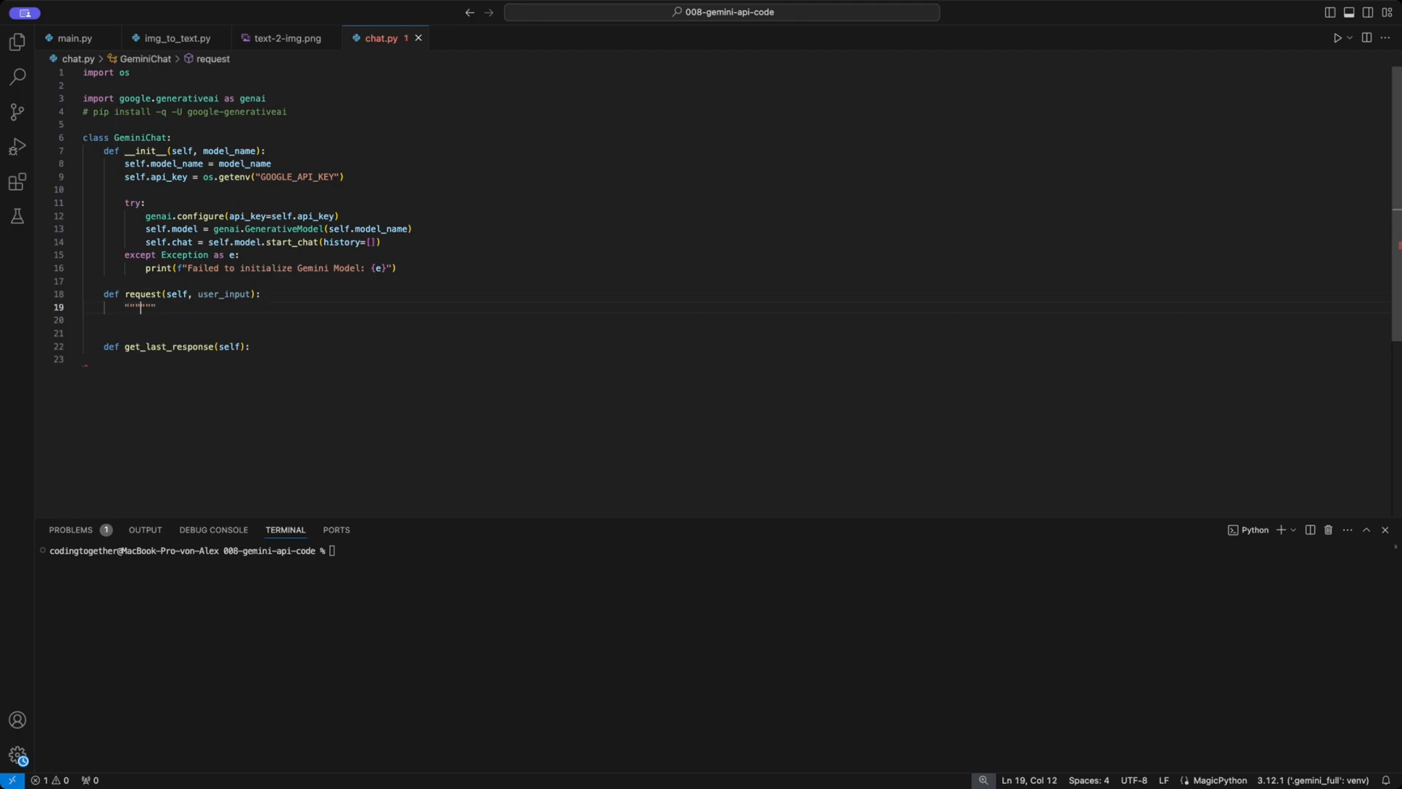
Step: Write the request docstring and start response = self.chat.send_message(user_input)
type("Sends user input to the chat session and returns")
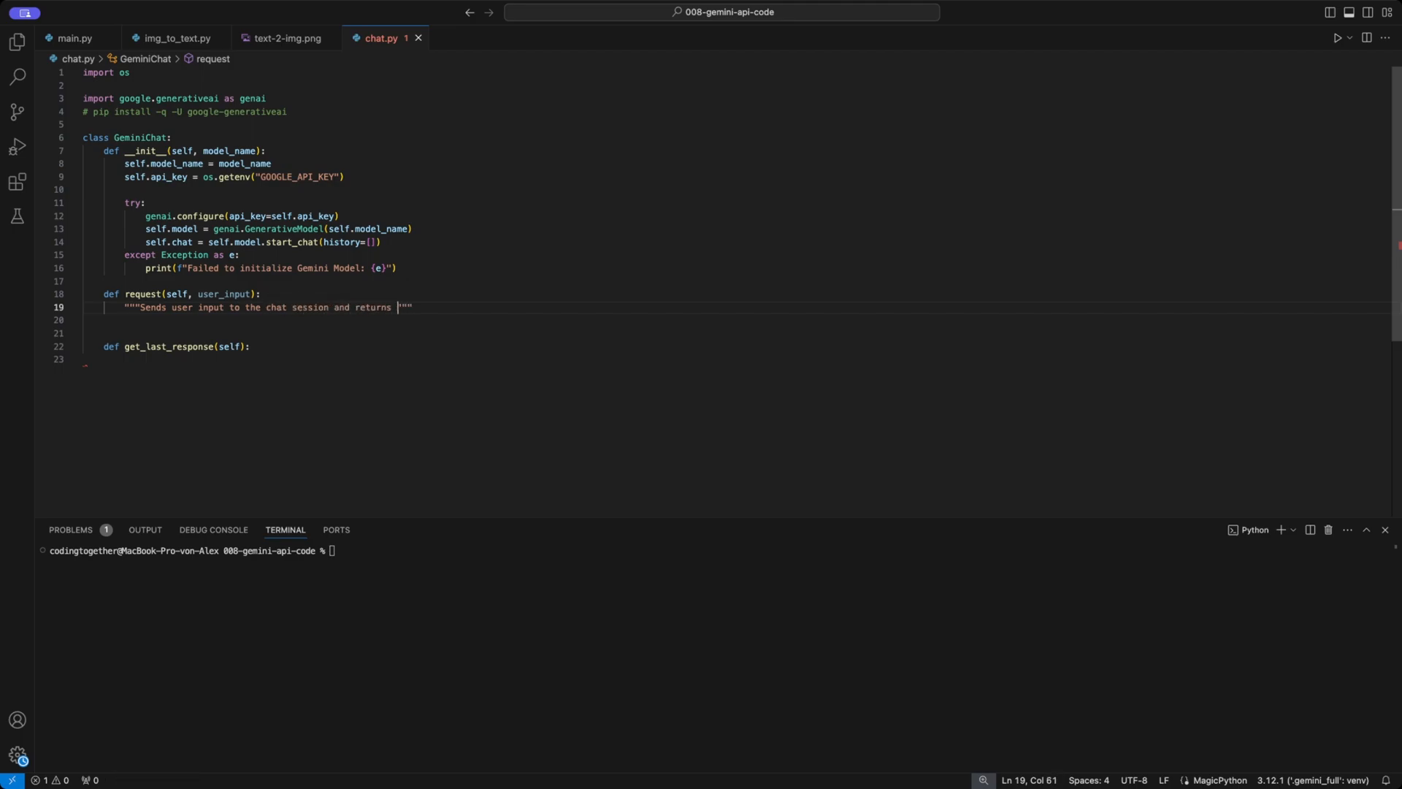
type("the response")
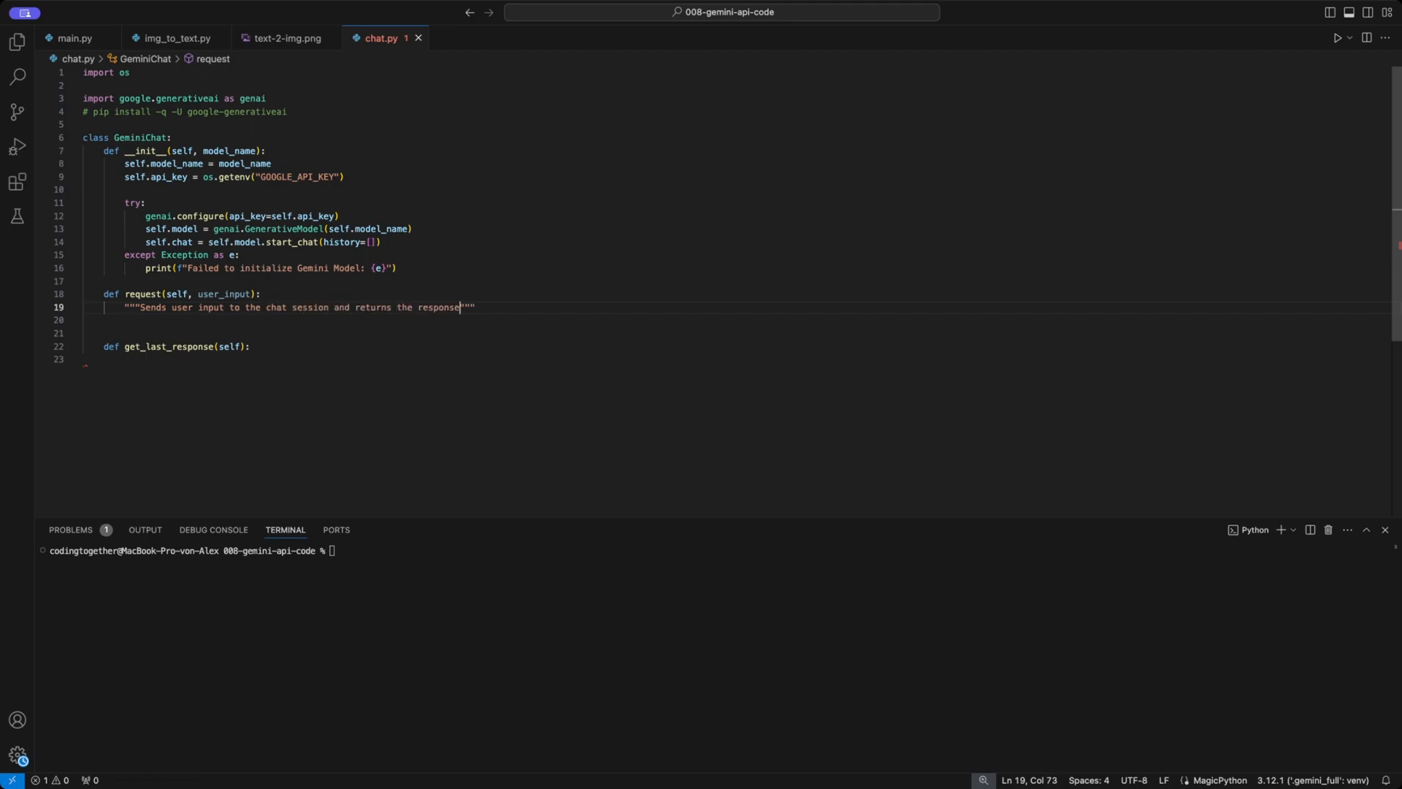
key("enter")
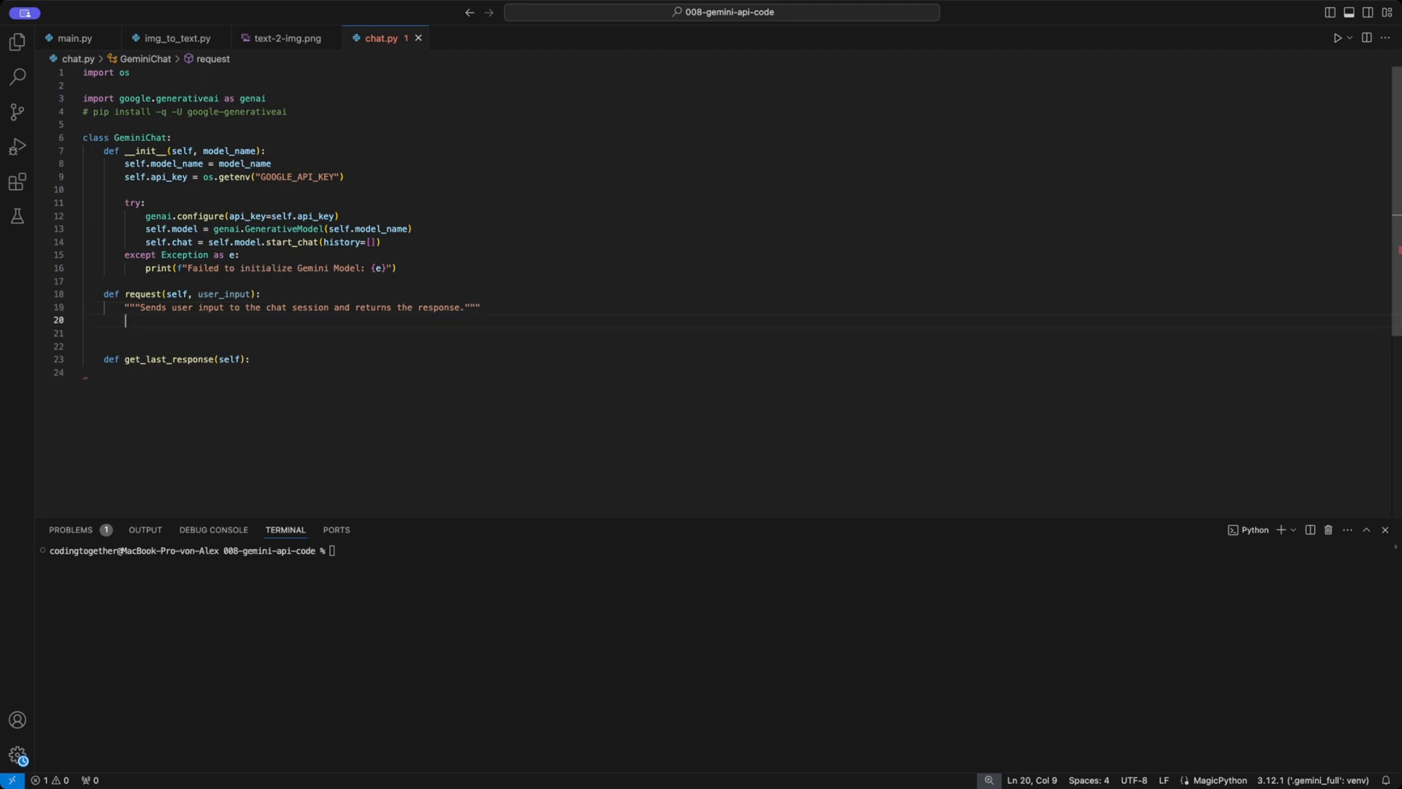
type("response = s")
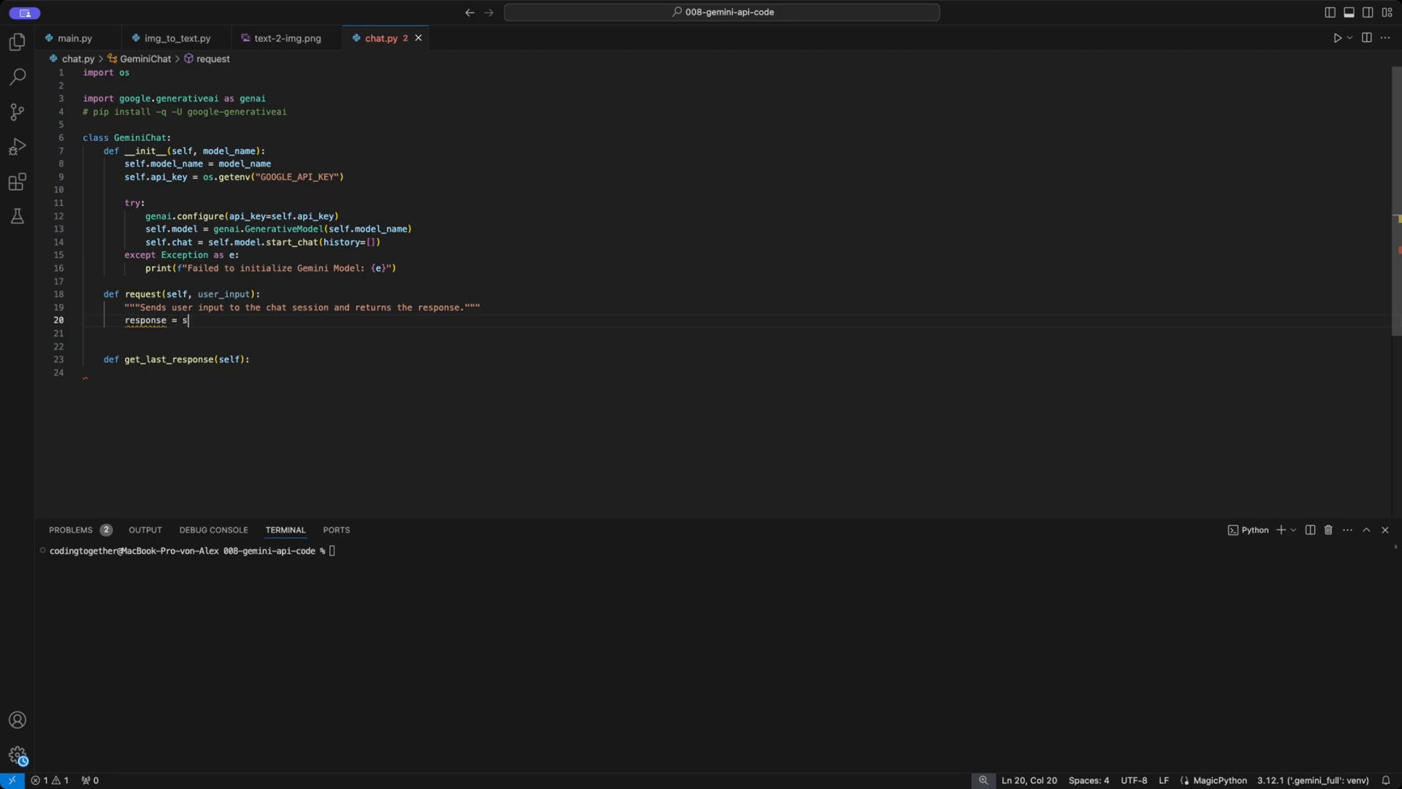
type("elf.chat")
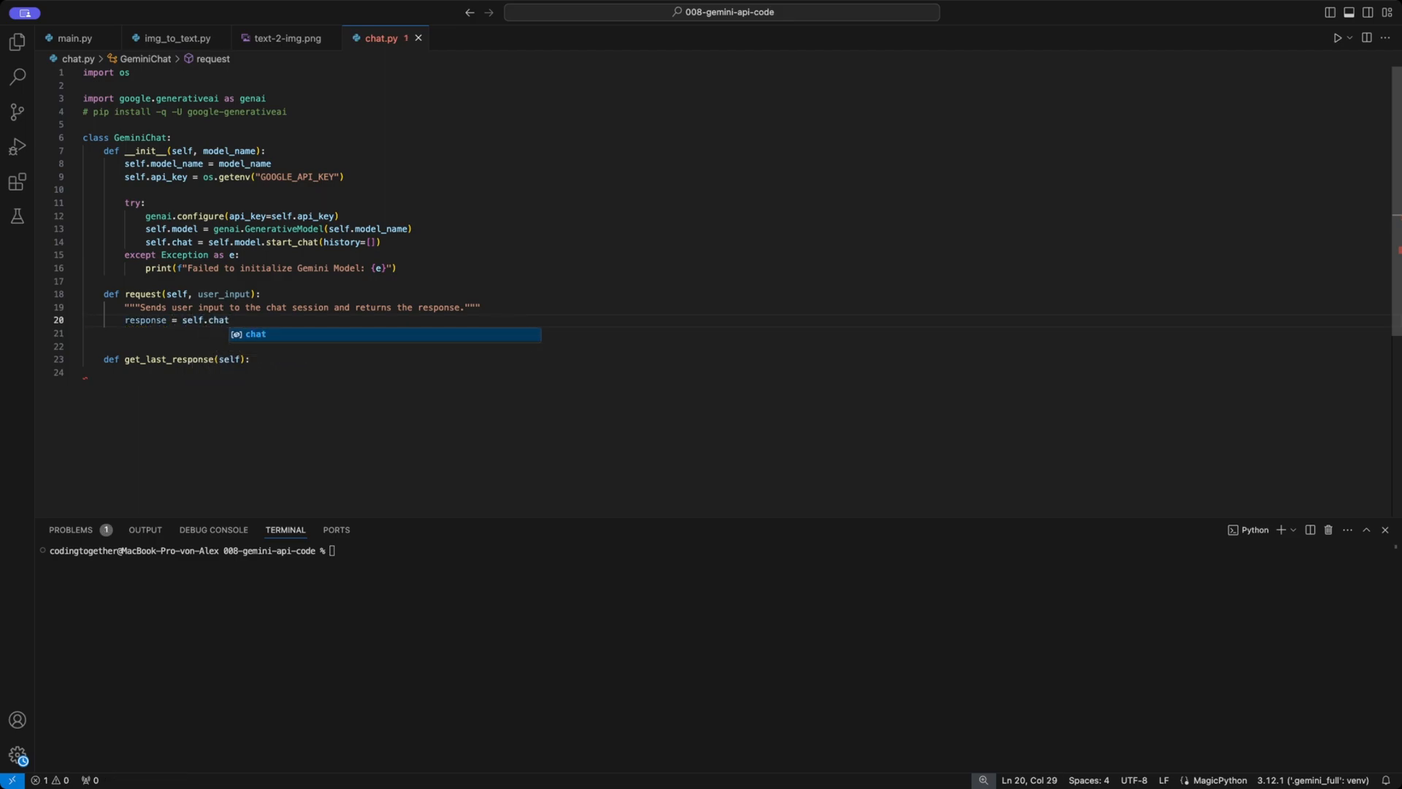
type(".sen")
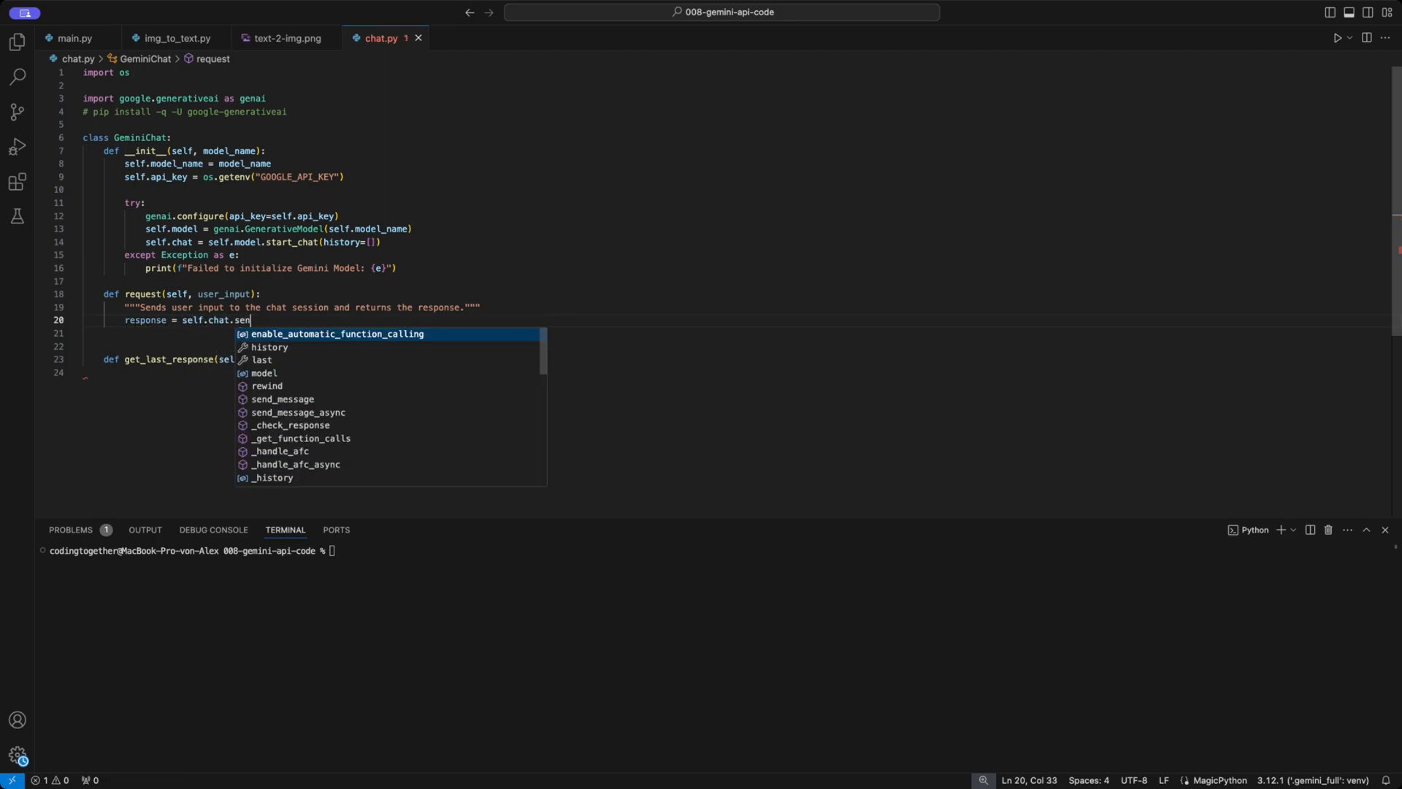
type("d_message(user_input")
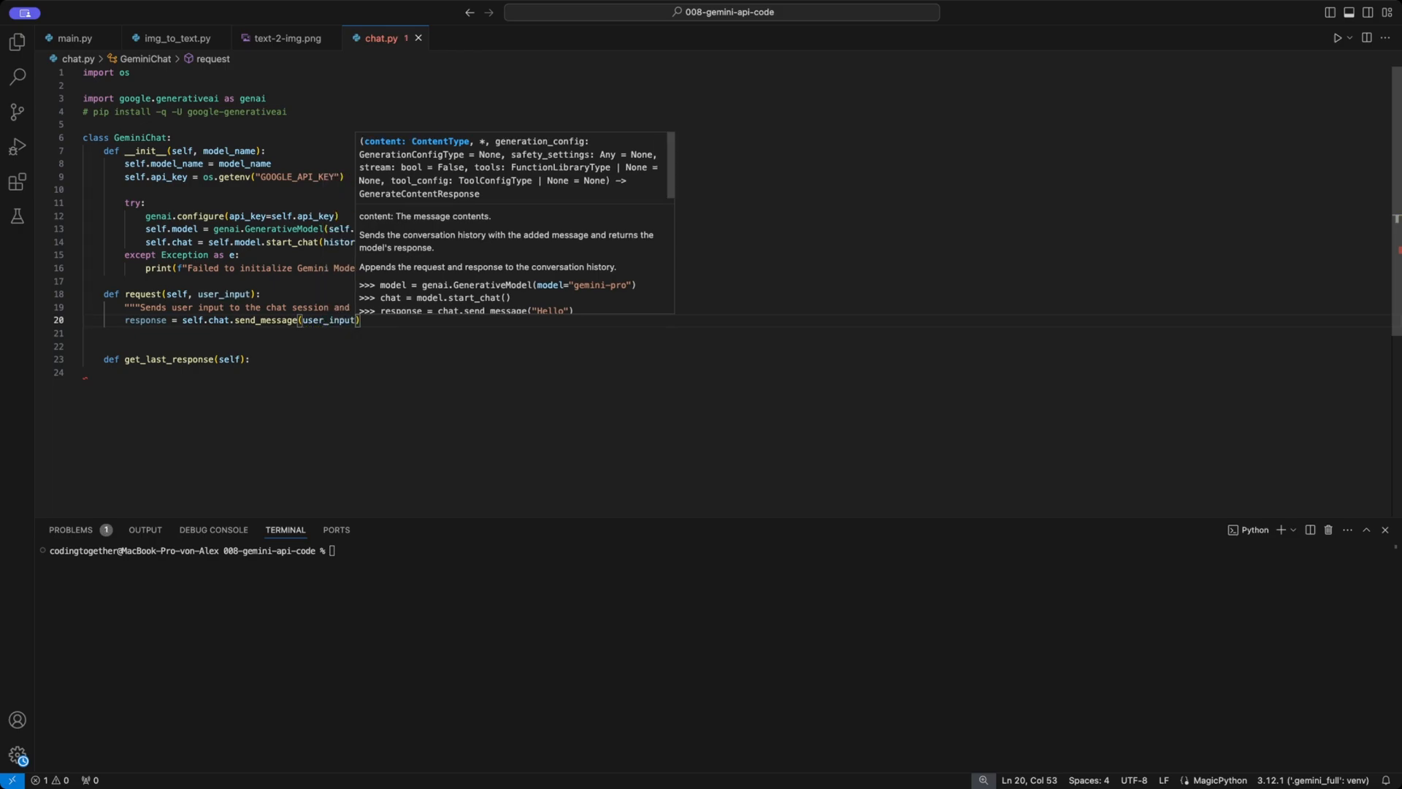
Step: Pass stream=True, call response.resolve(), and return response
type(", stream=True")
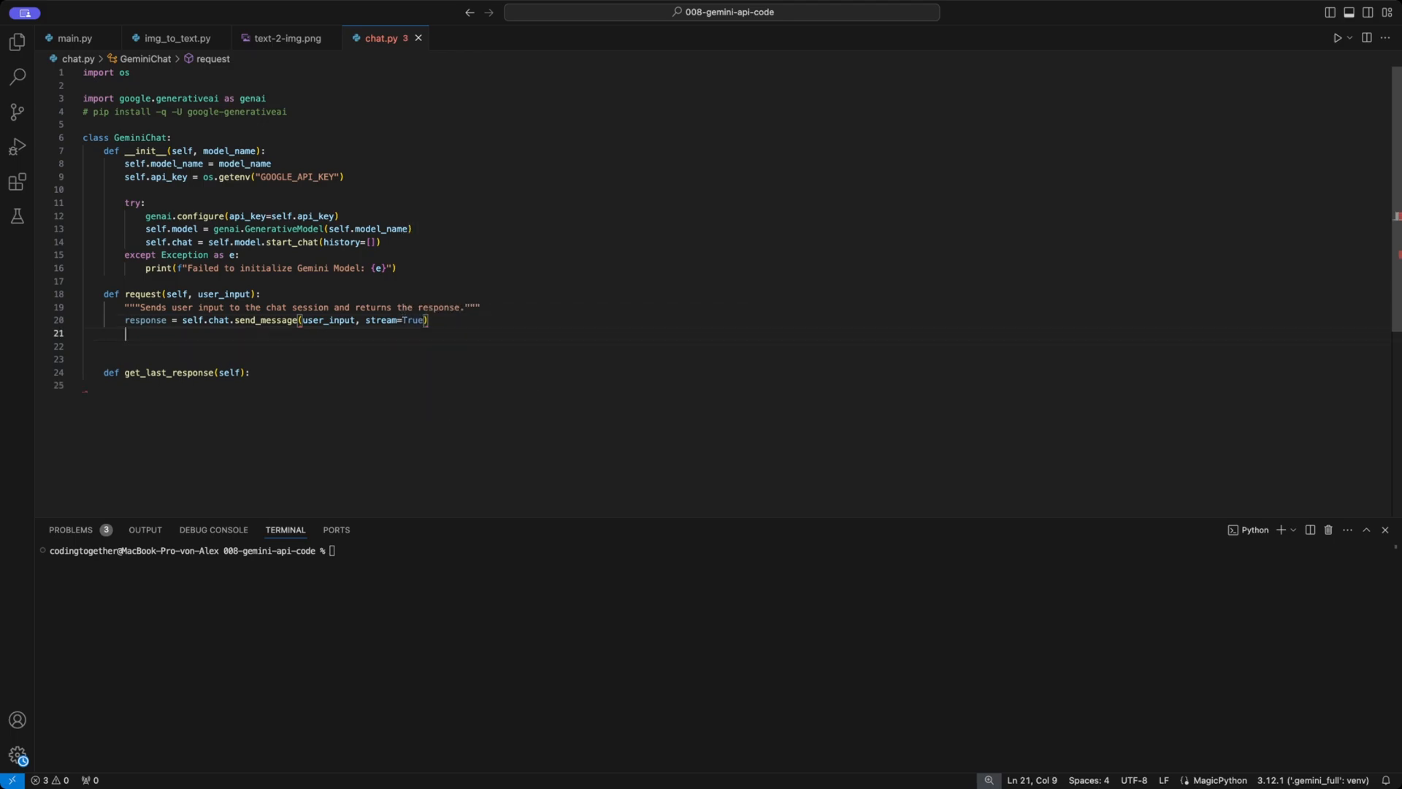
type("res")
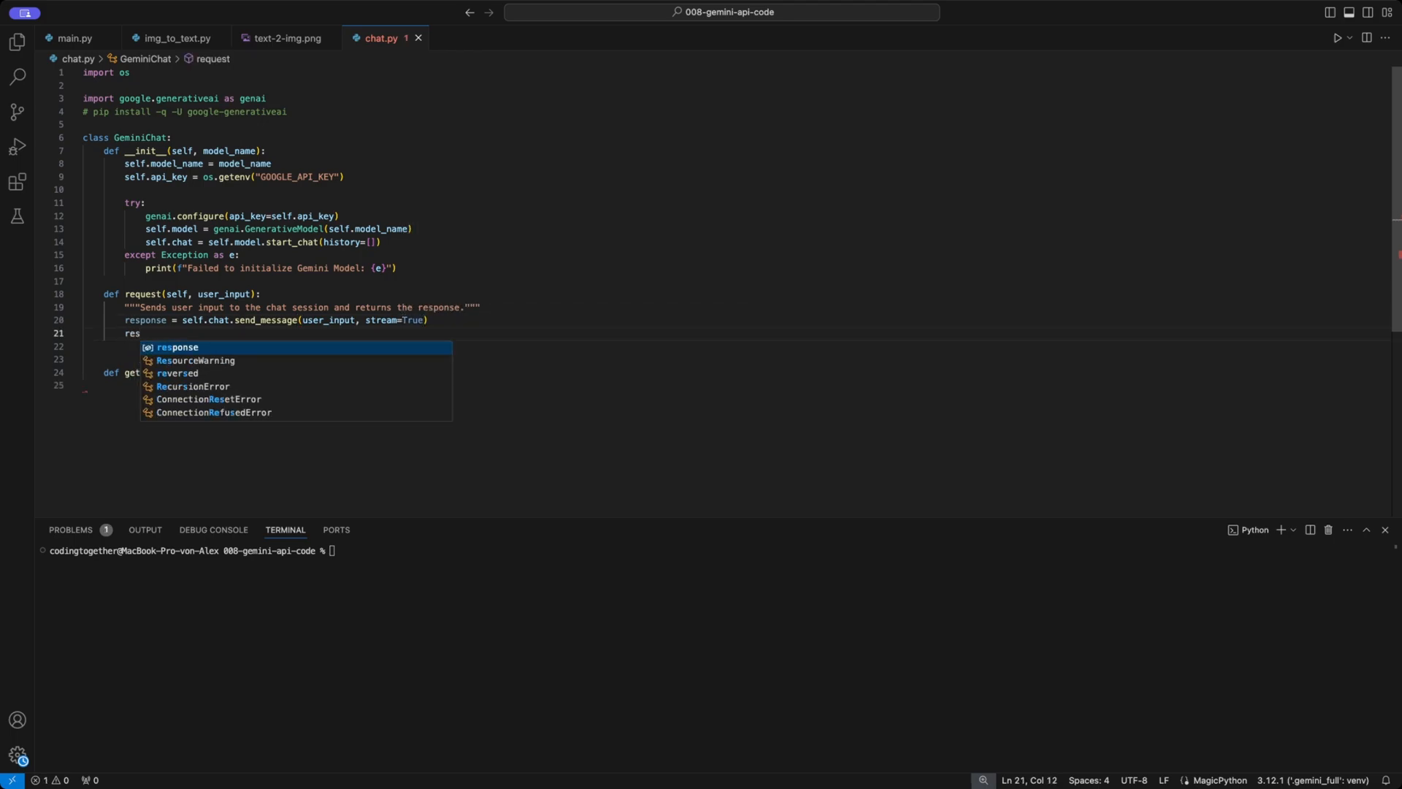
type("ponse.resolve(")
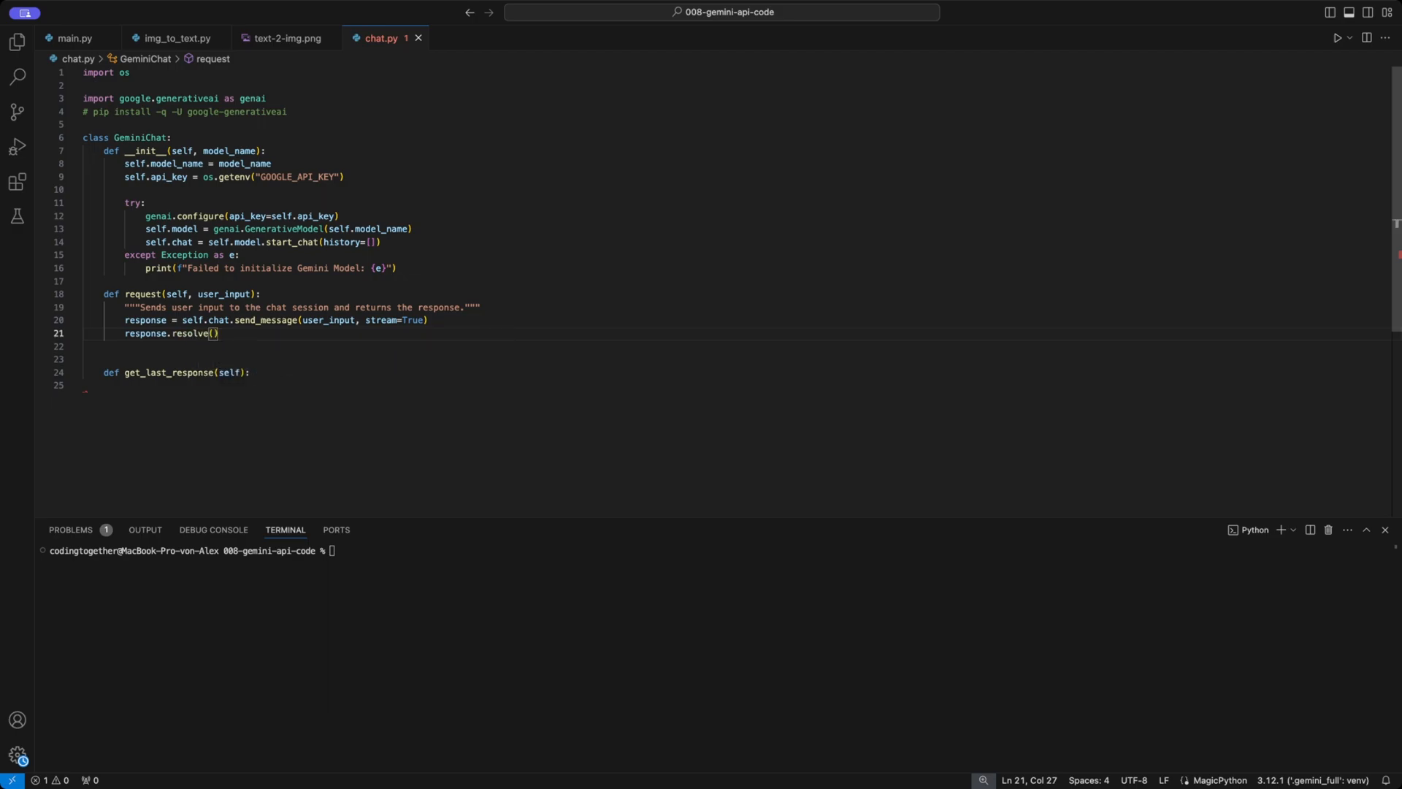
type("return")
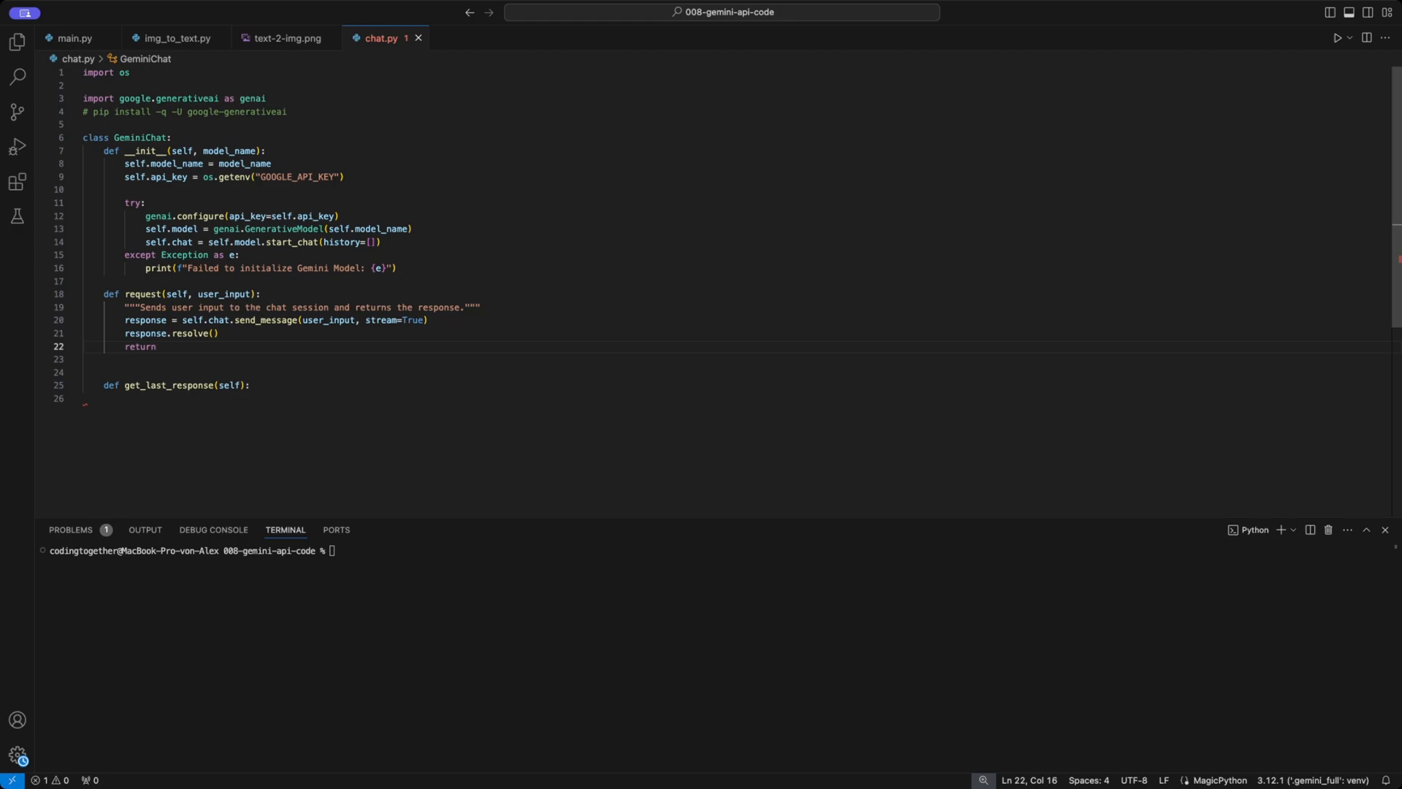
type("response")
left_click(736, 398)
type("\"\"\"\"\"")
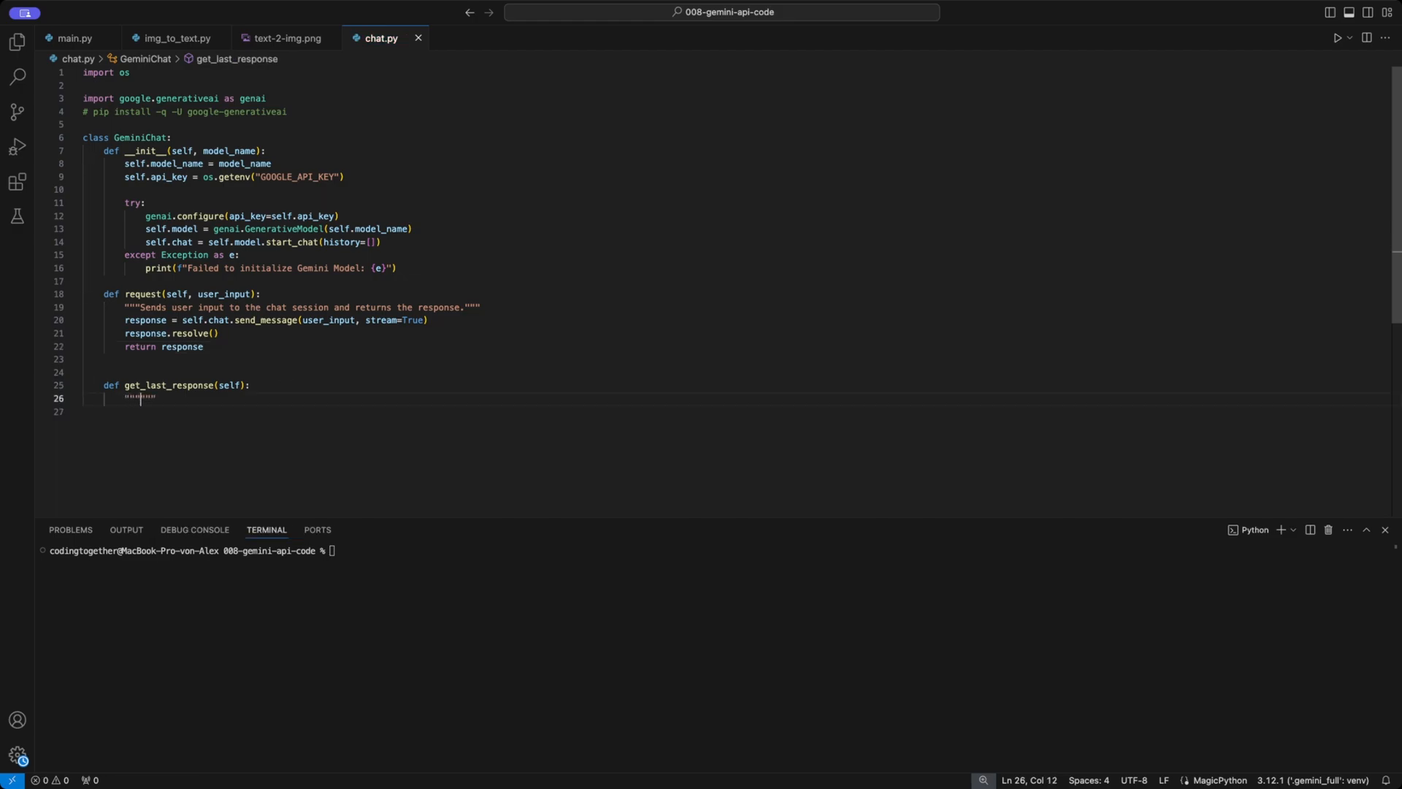
Step: Add a 'Returns the last ... chat history' docstring and an if self.chat.history: check
type("Returns the last response from the")
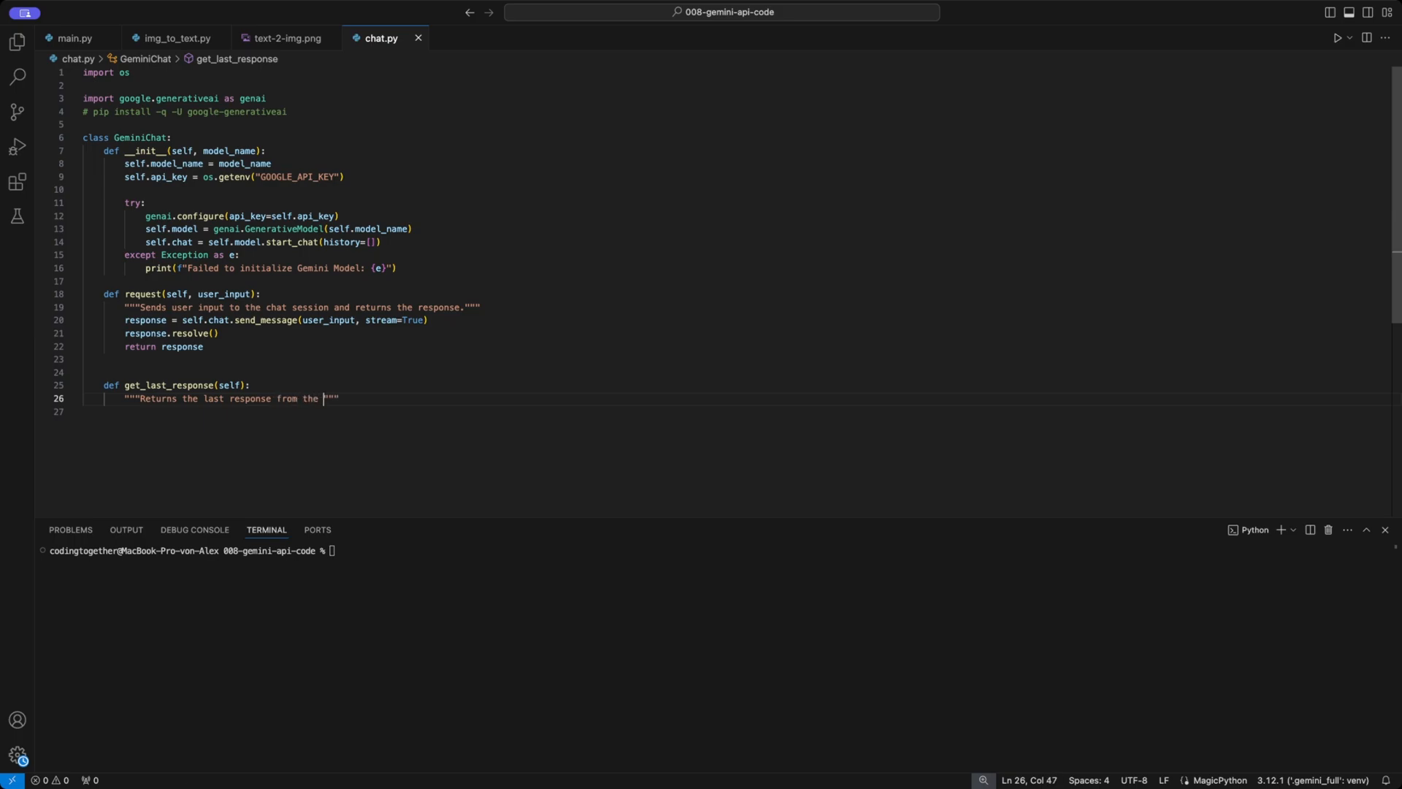
type("chat history.")
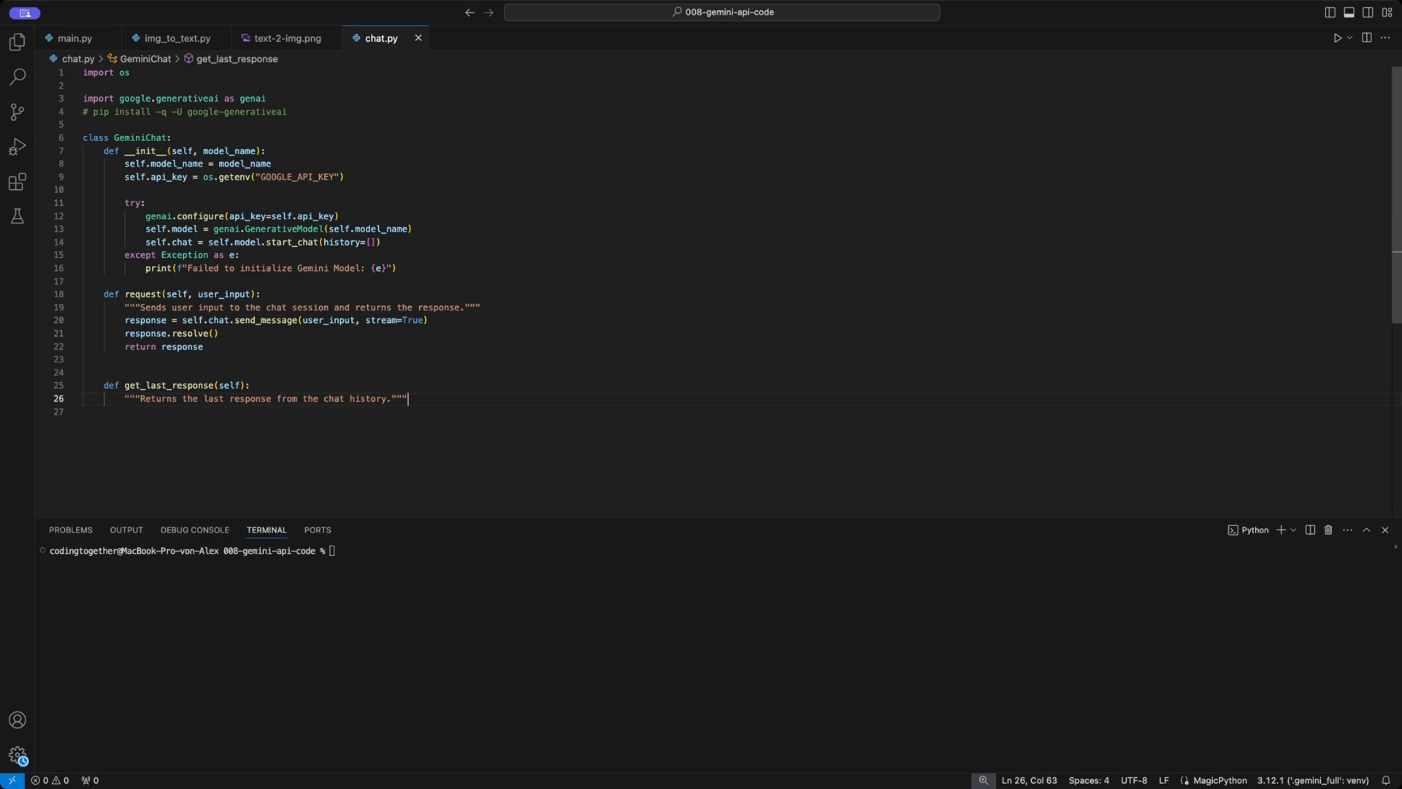
type("i")
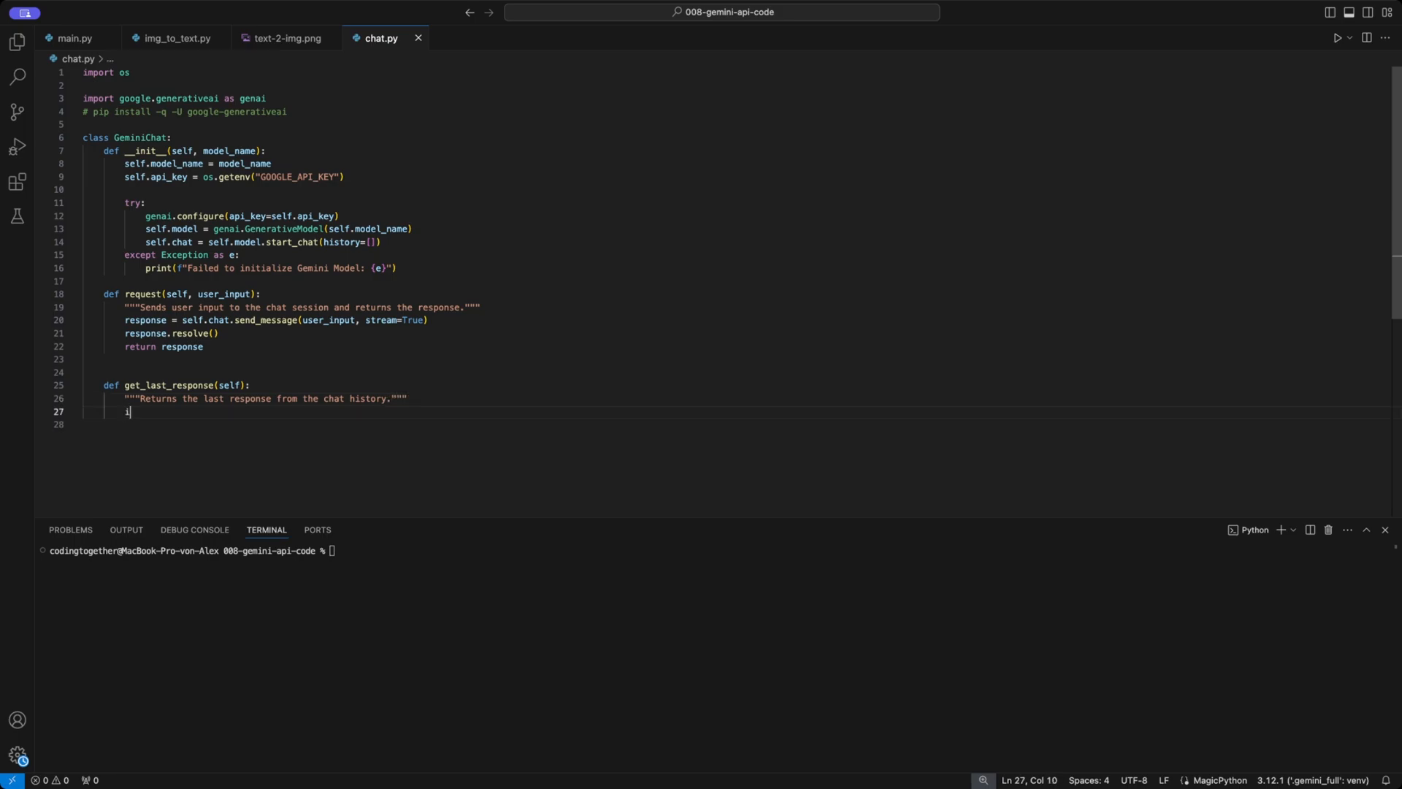
type("if self.chat.")
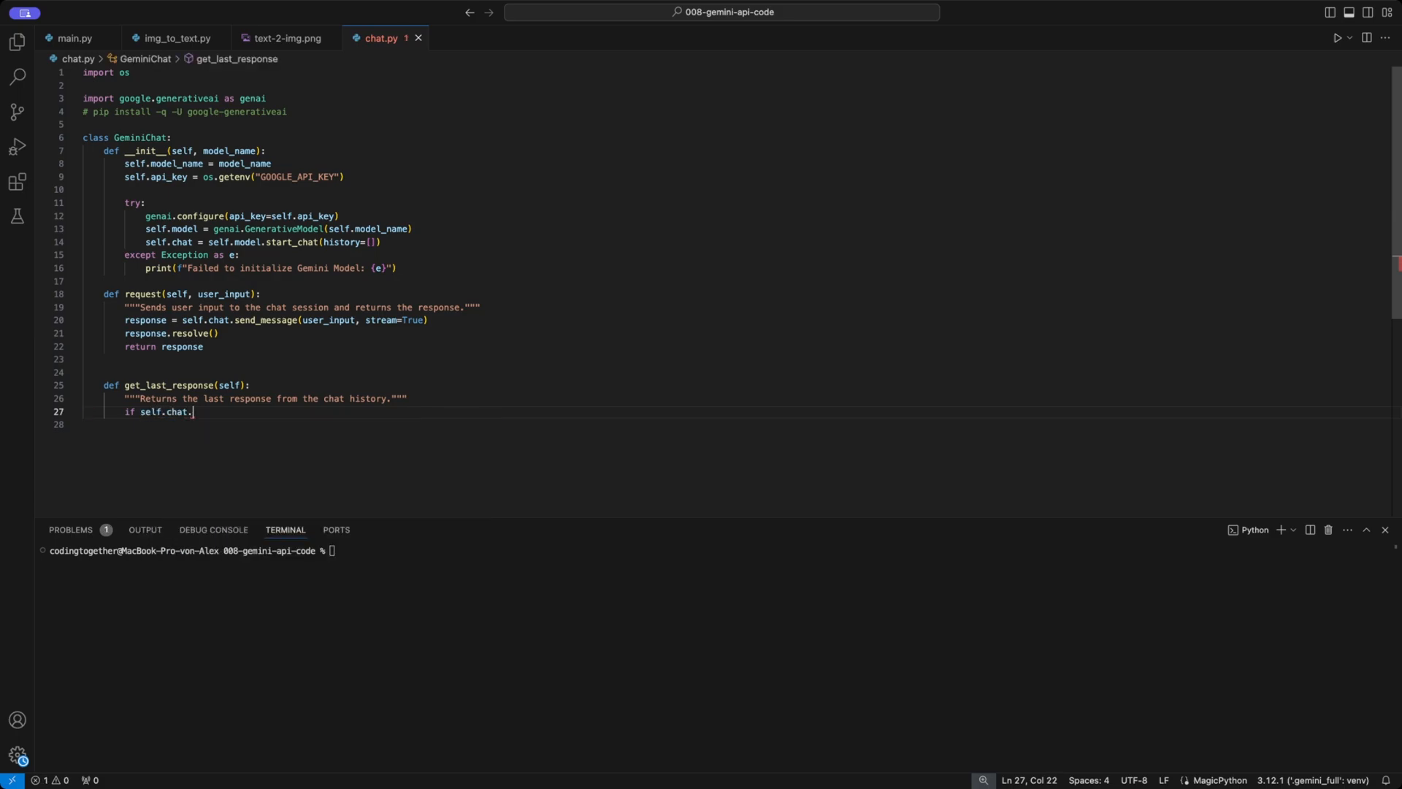
type("history:")
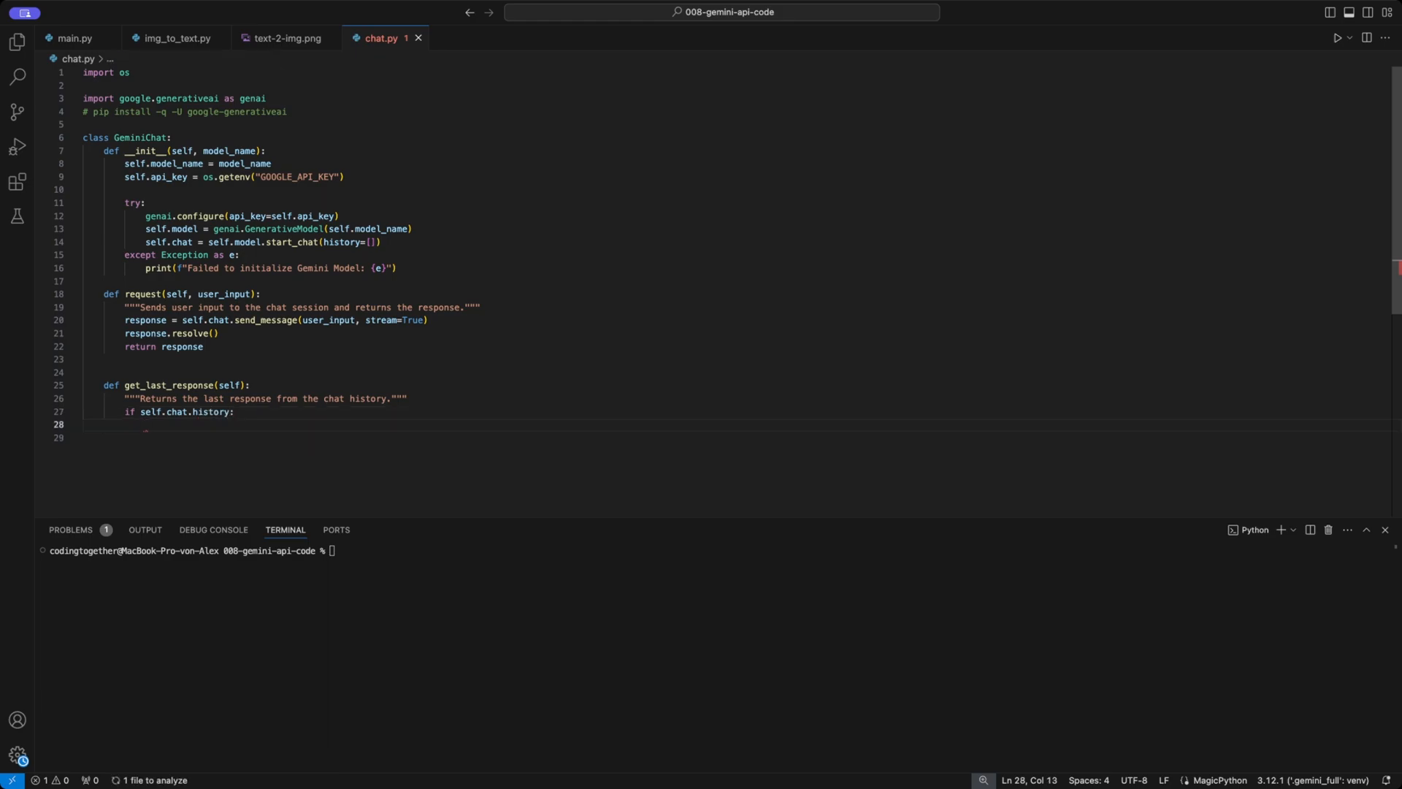
Step: Set last_message = self.chat.history[-1] and begin the return f-string
type("last")
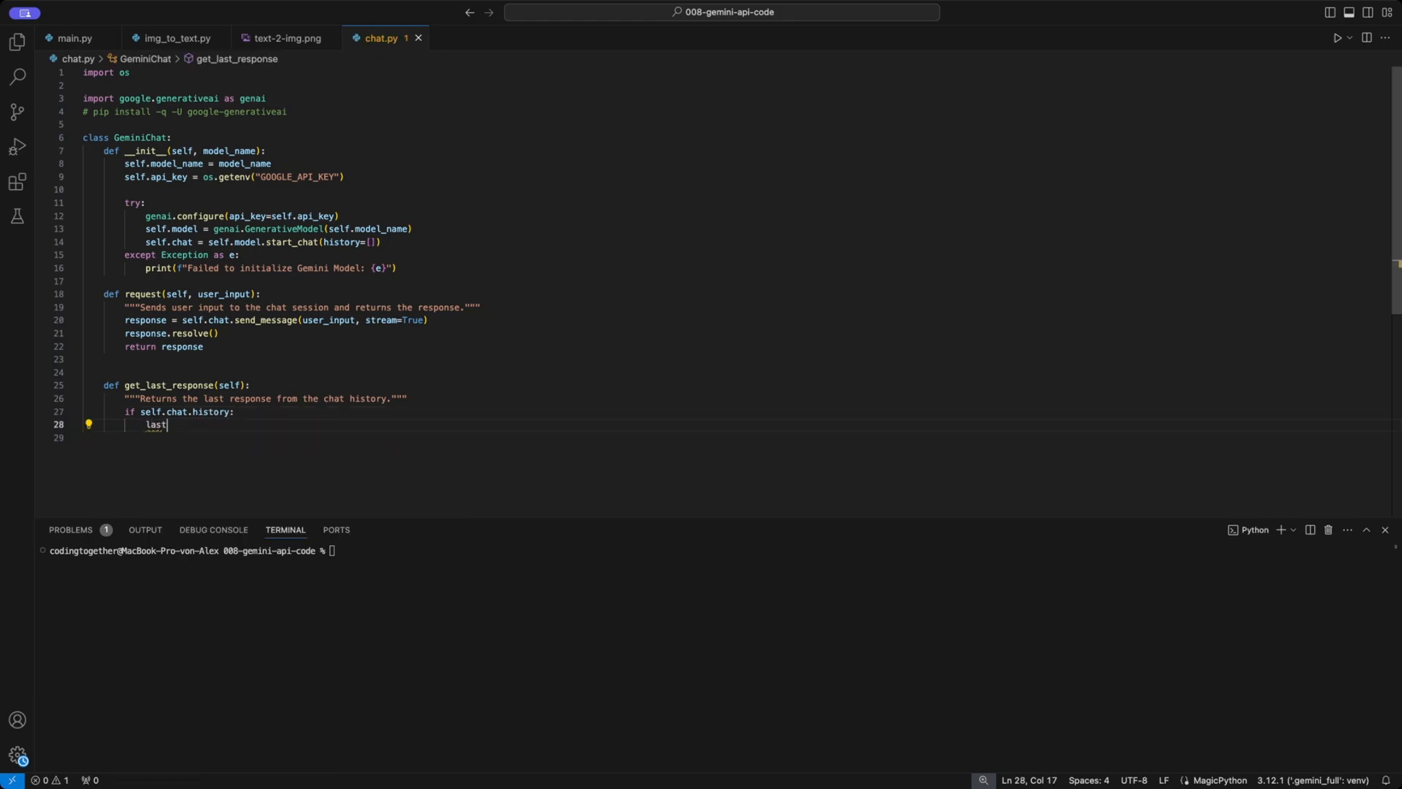
type("_mess")
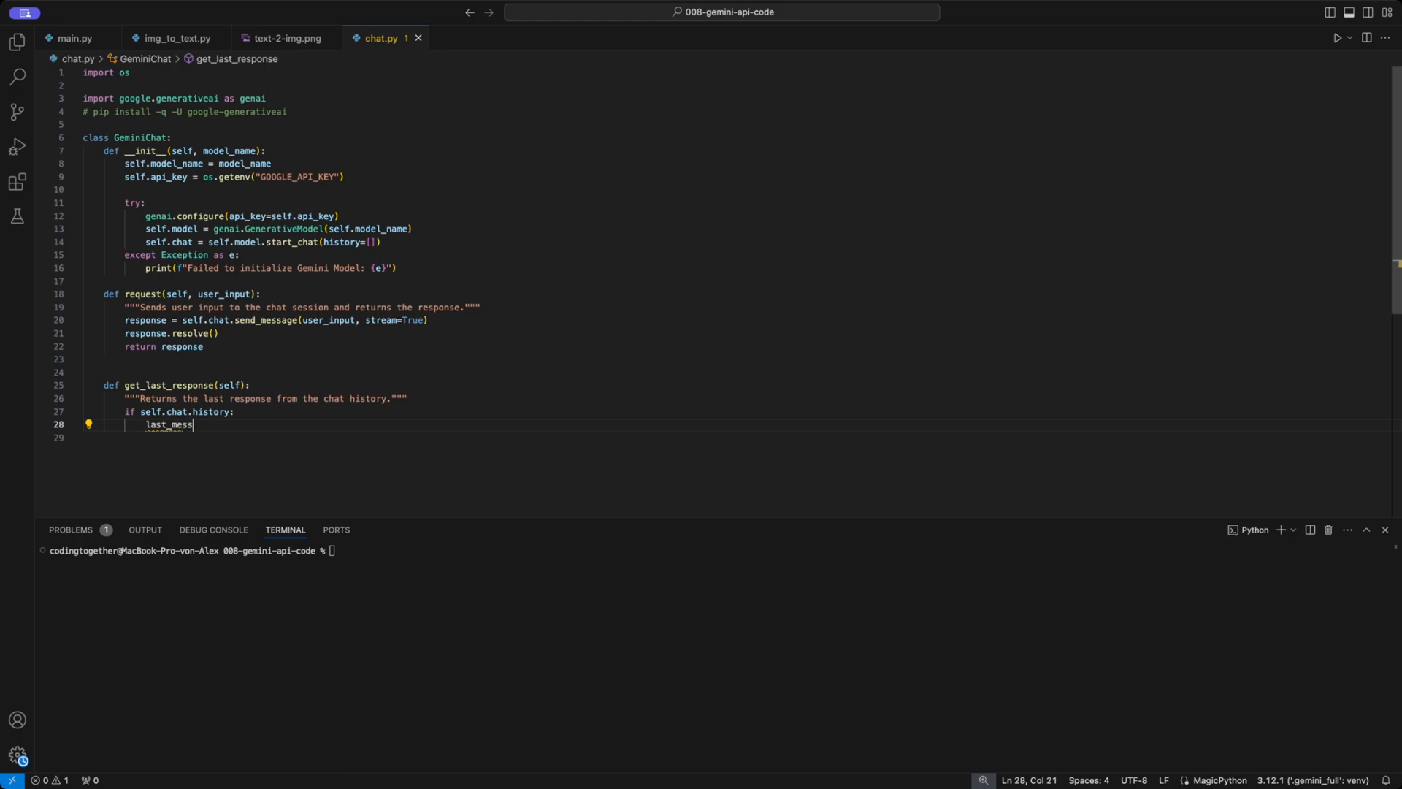
type("age")
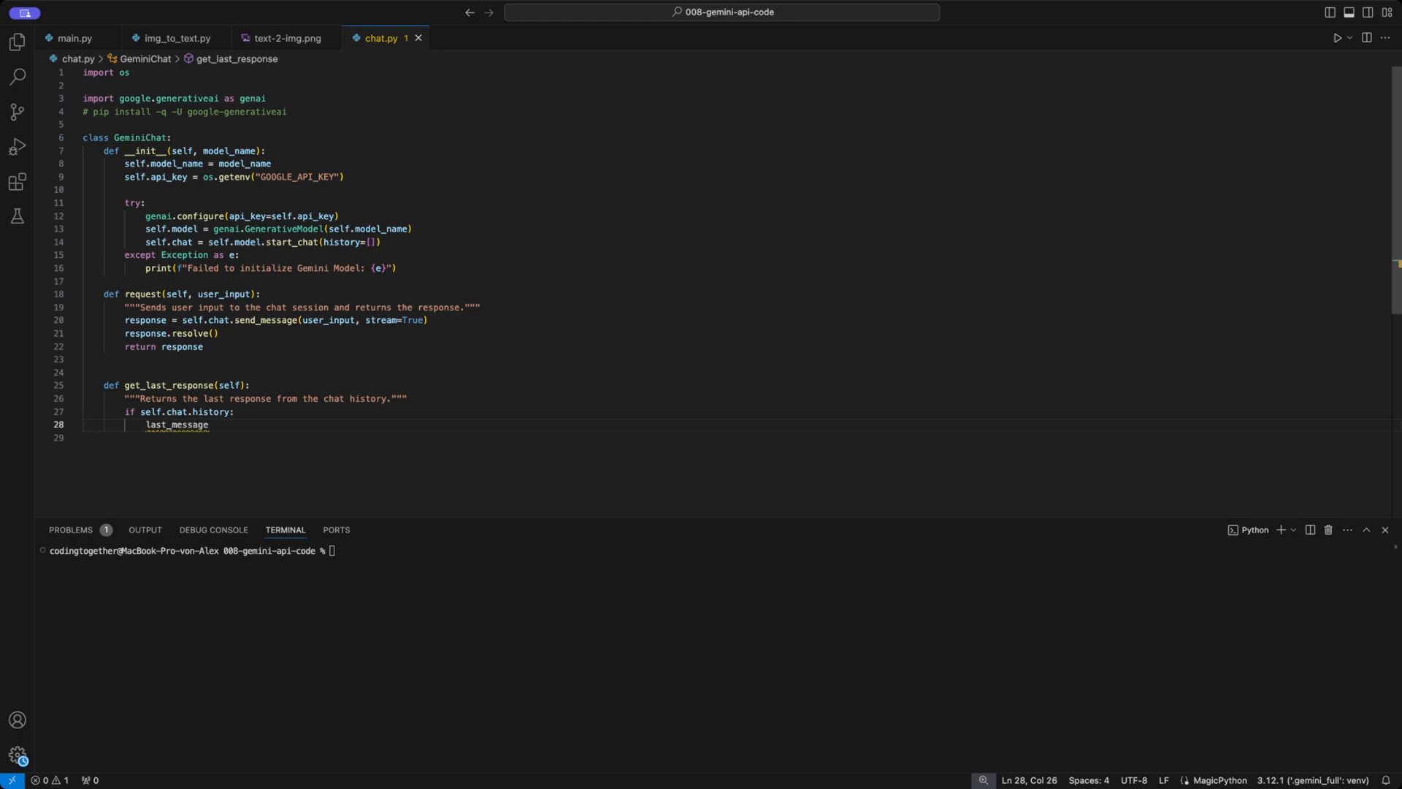
type("= self.chat")
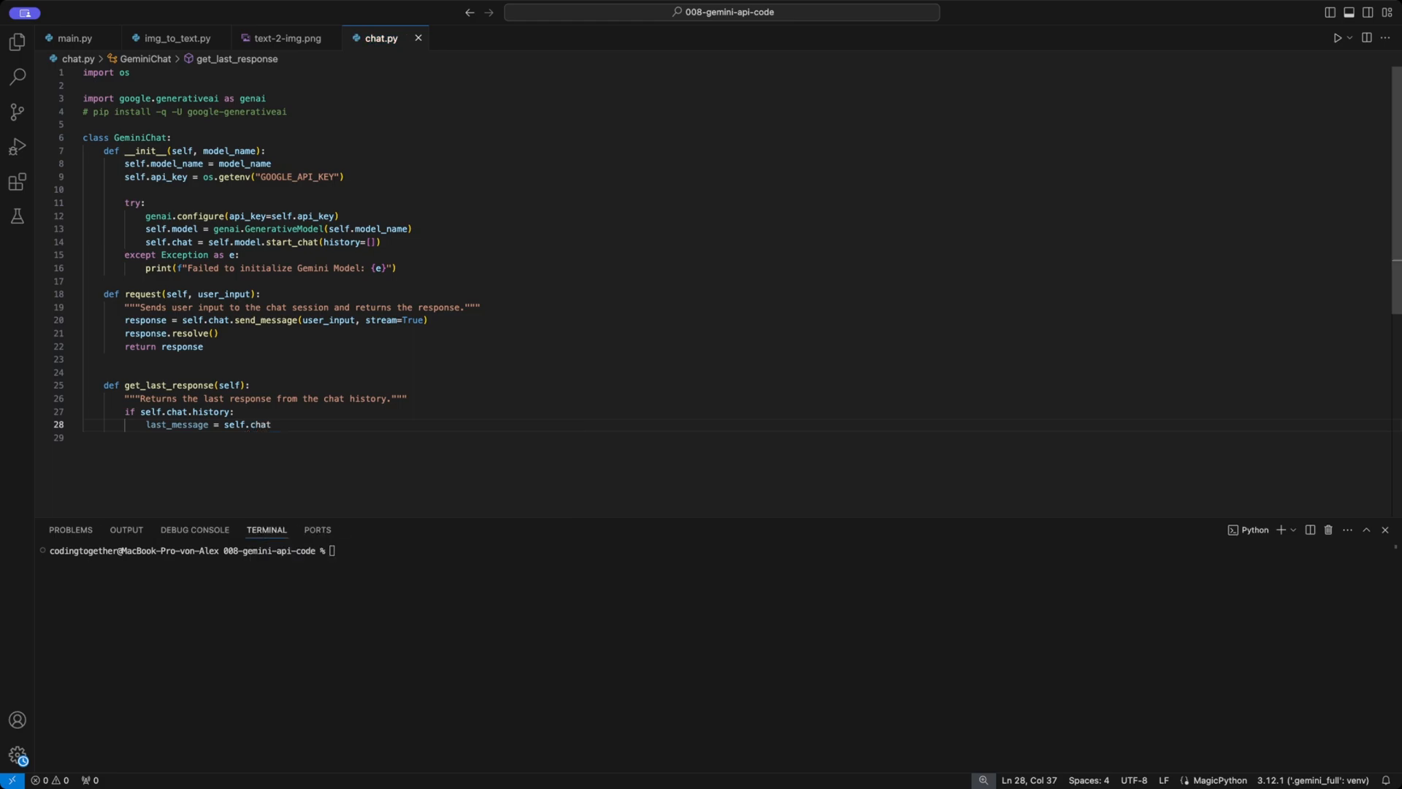
type("history")
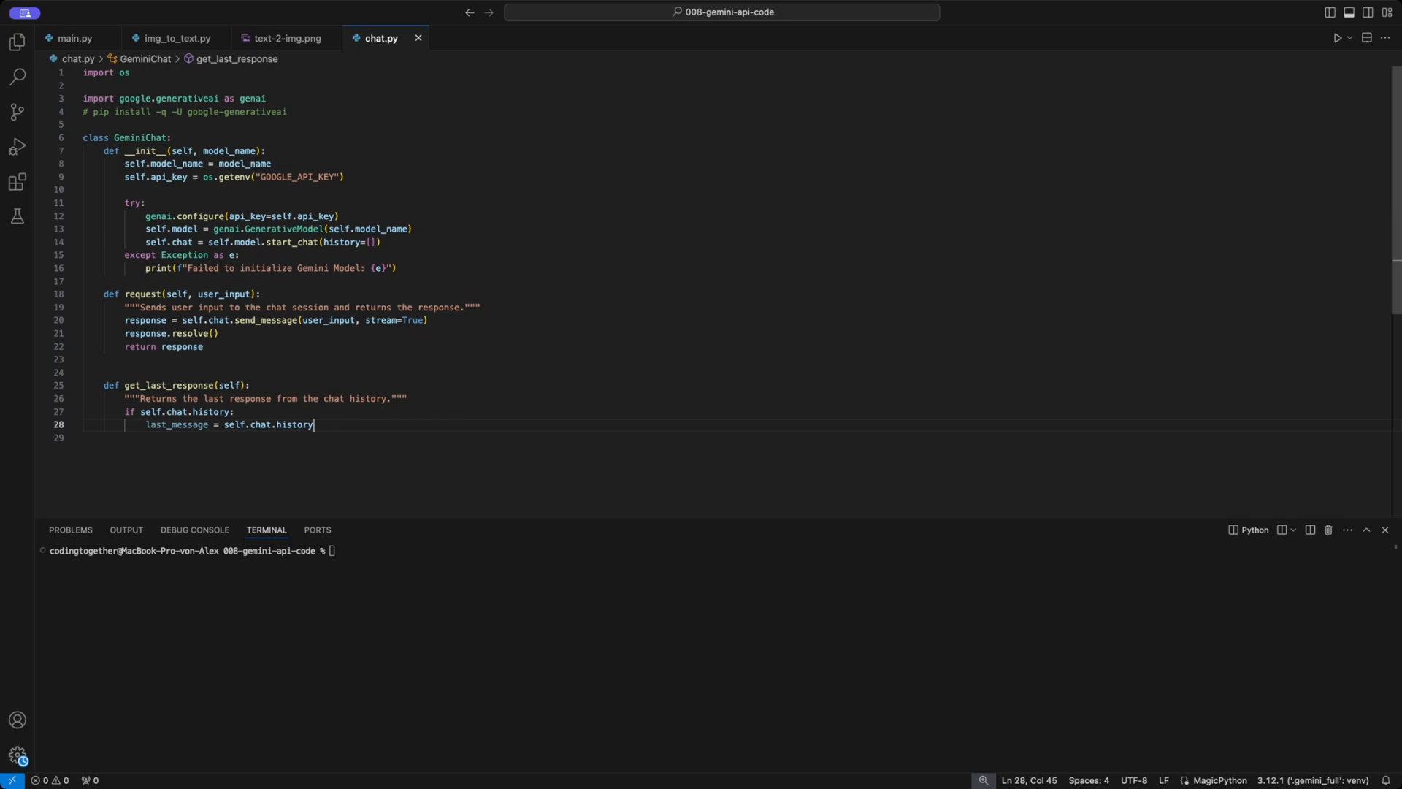
type("[-1]")
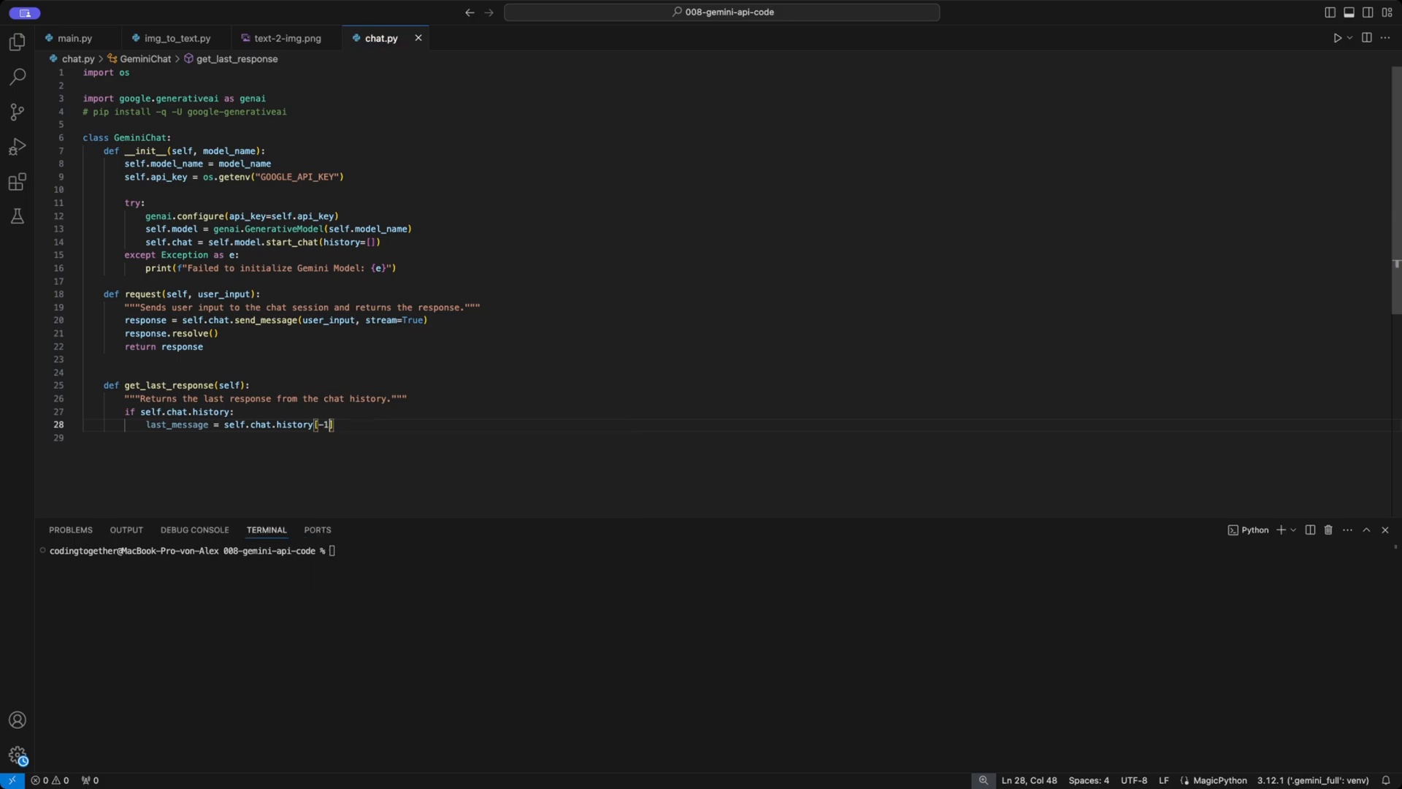
type("return")
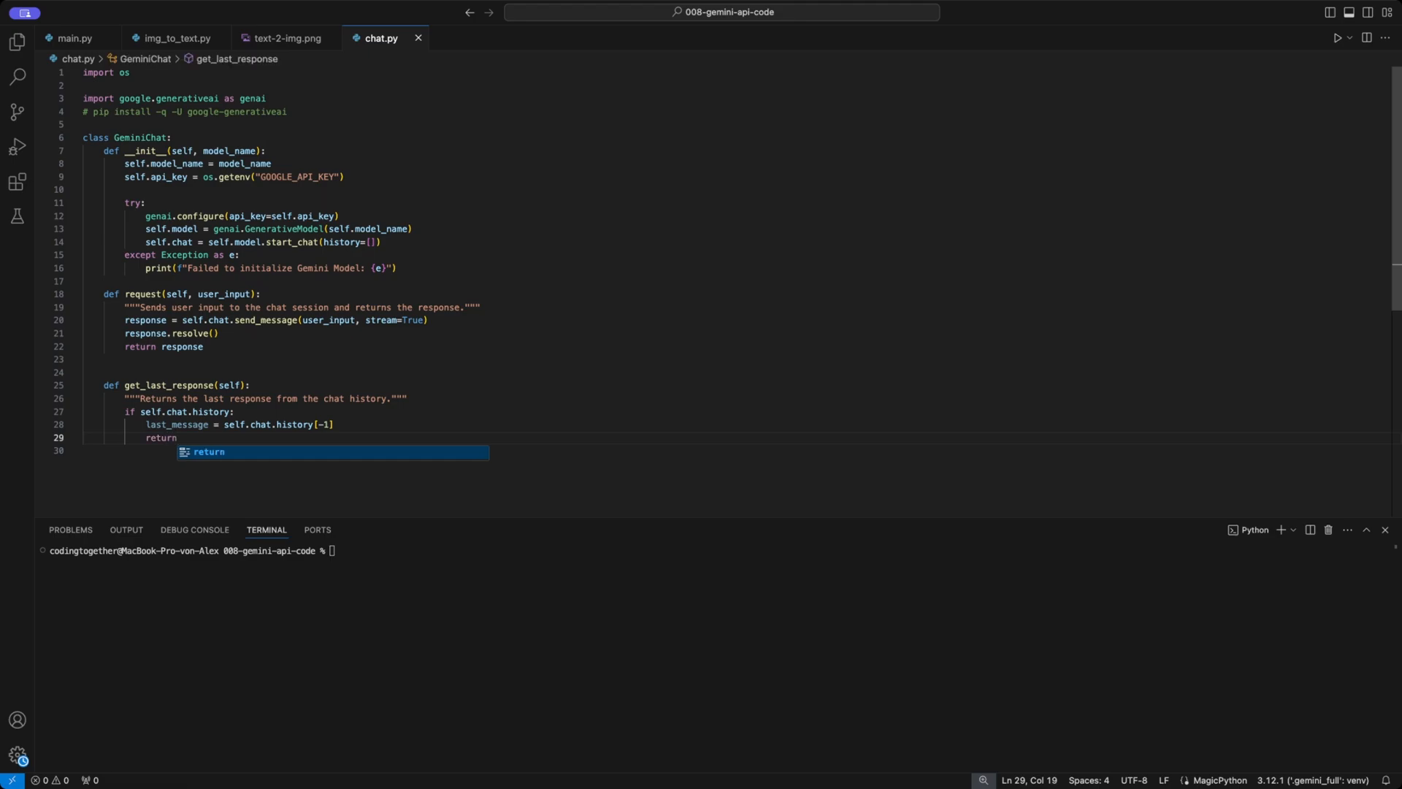
type("f")
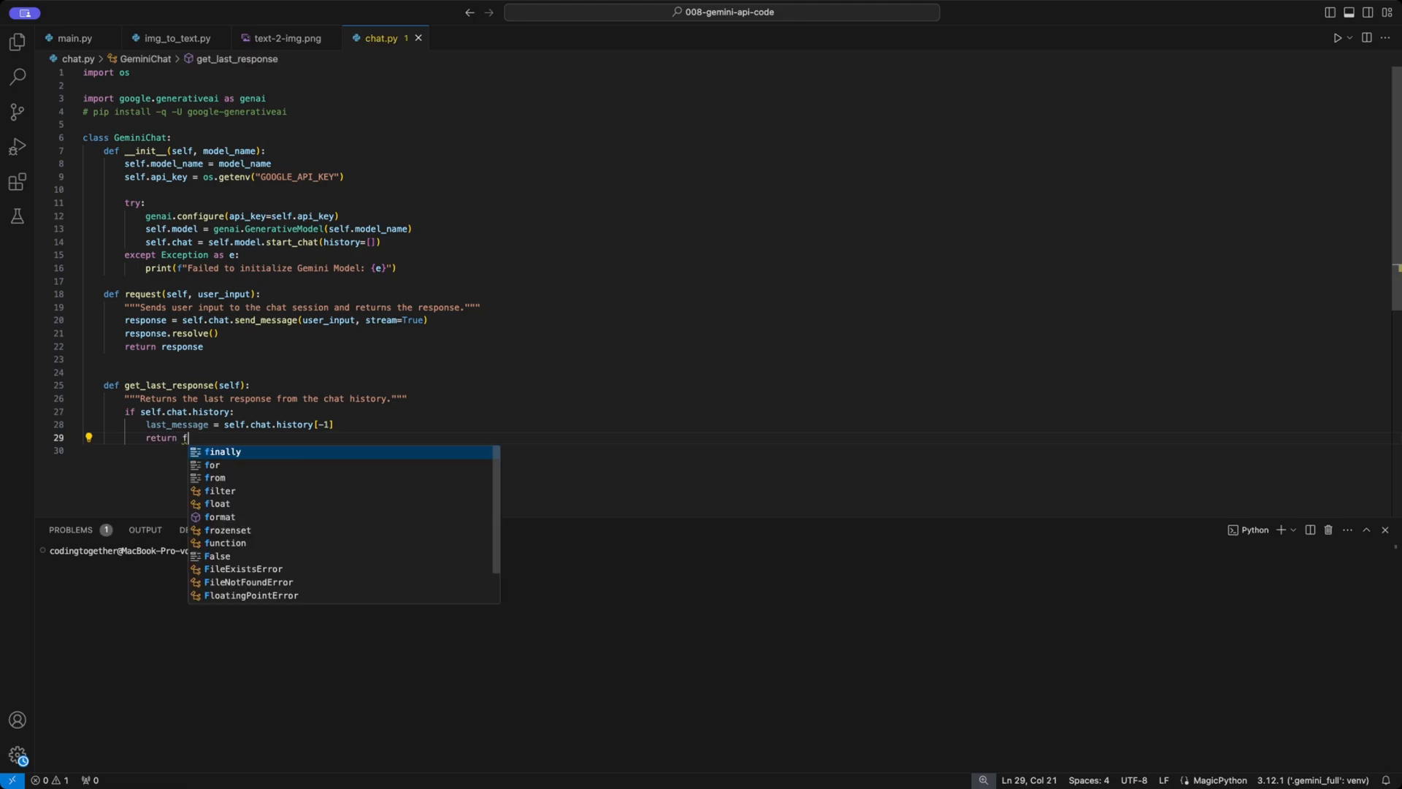
type("\"")
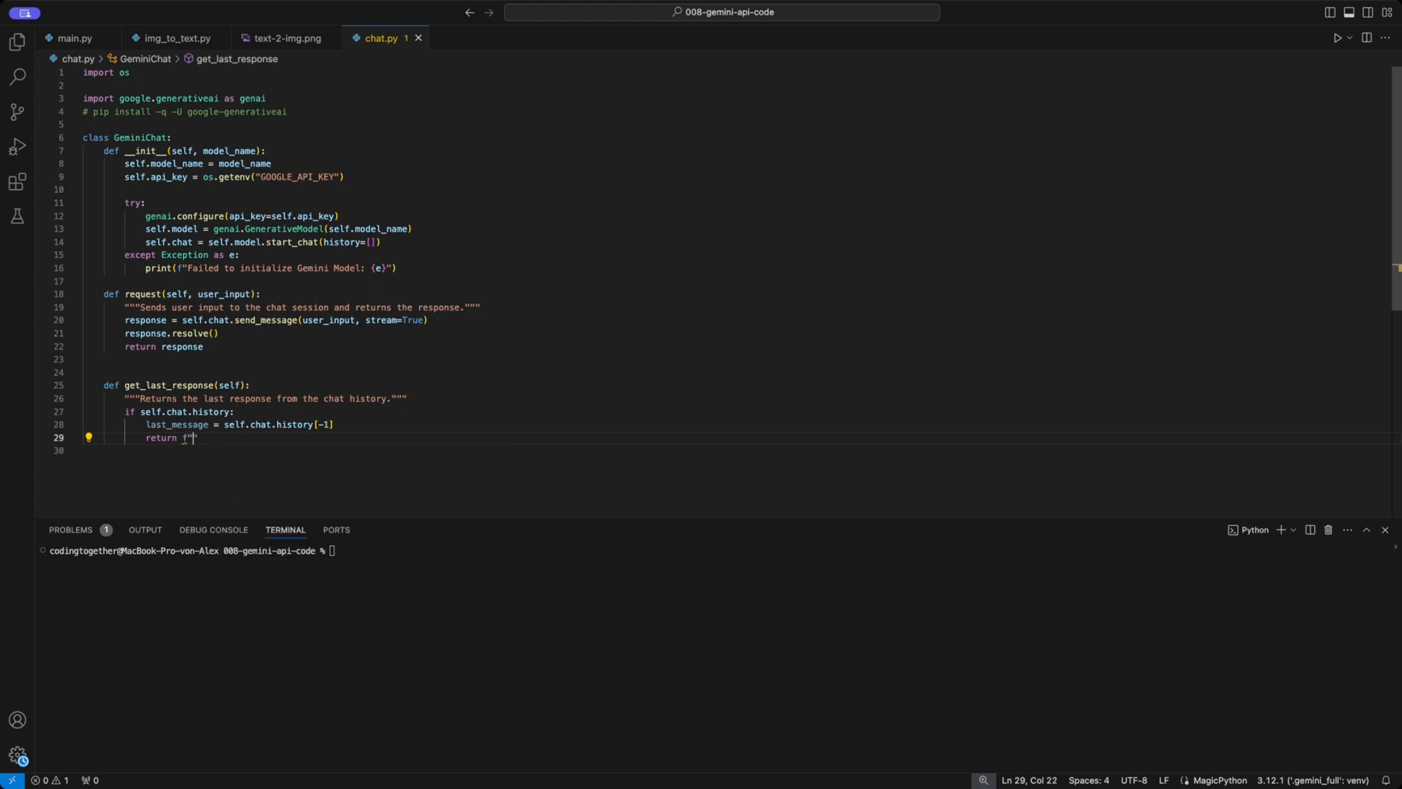
type("\\")
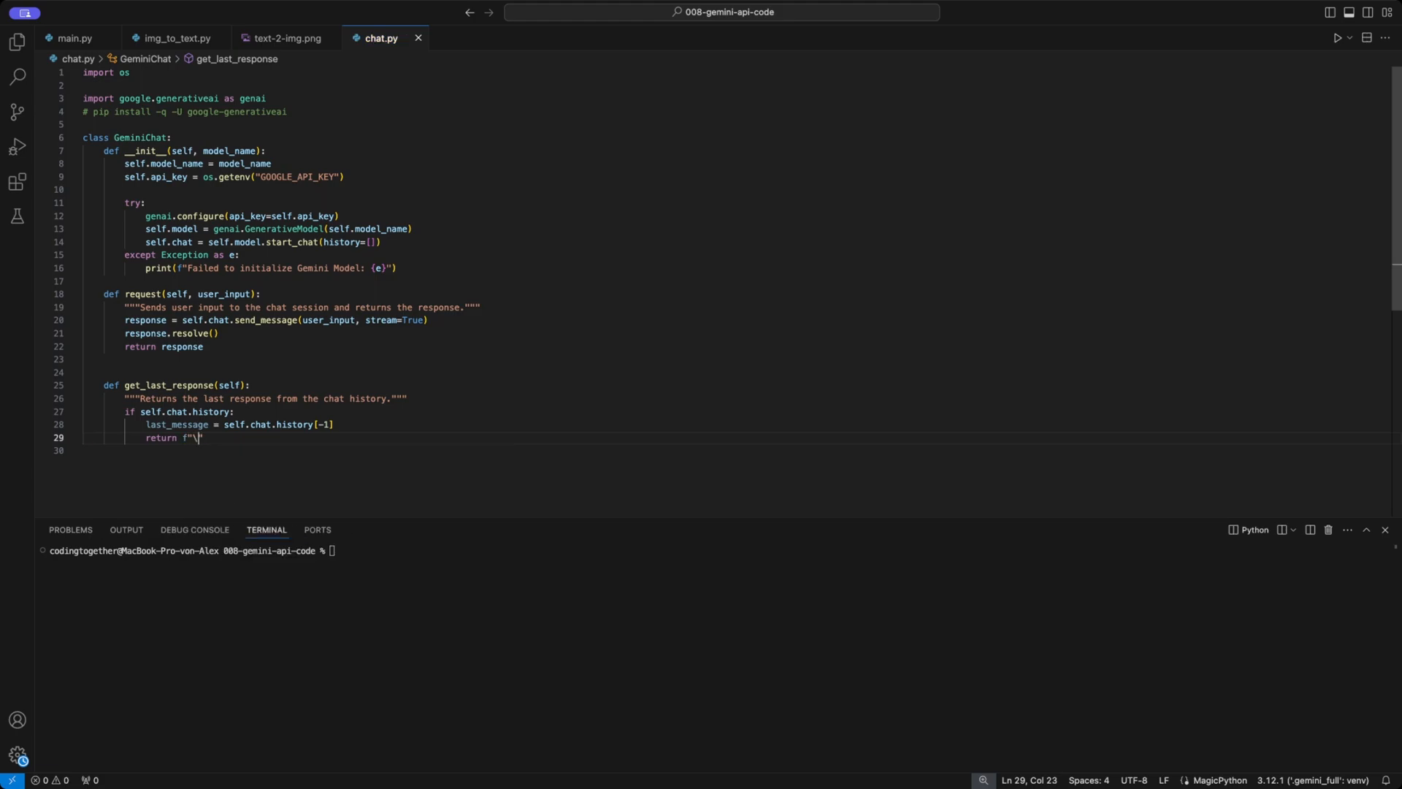
Step: Complete the return f-string with the bold role and last_message.parts[0].text
type("n")
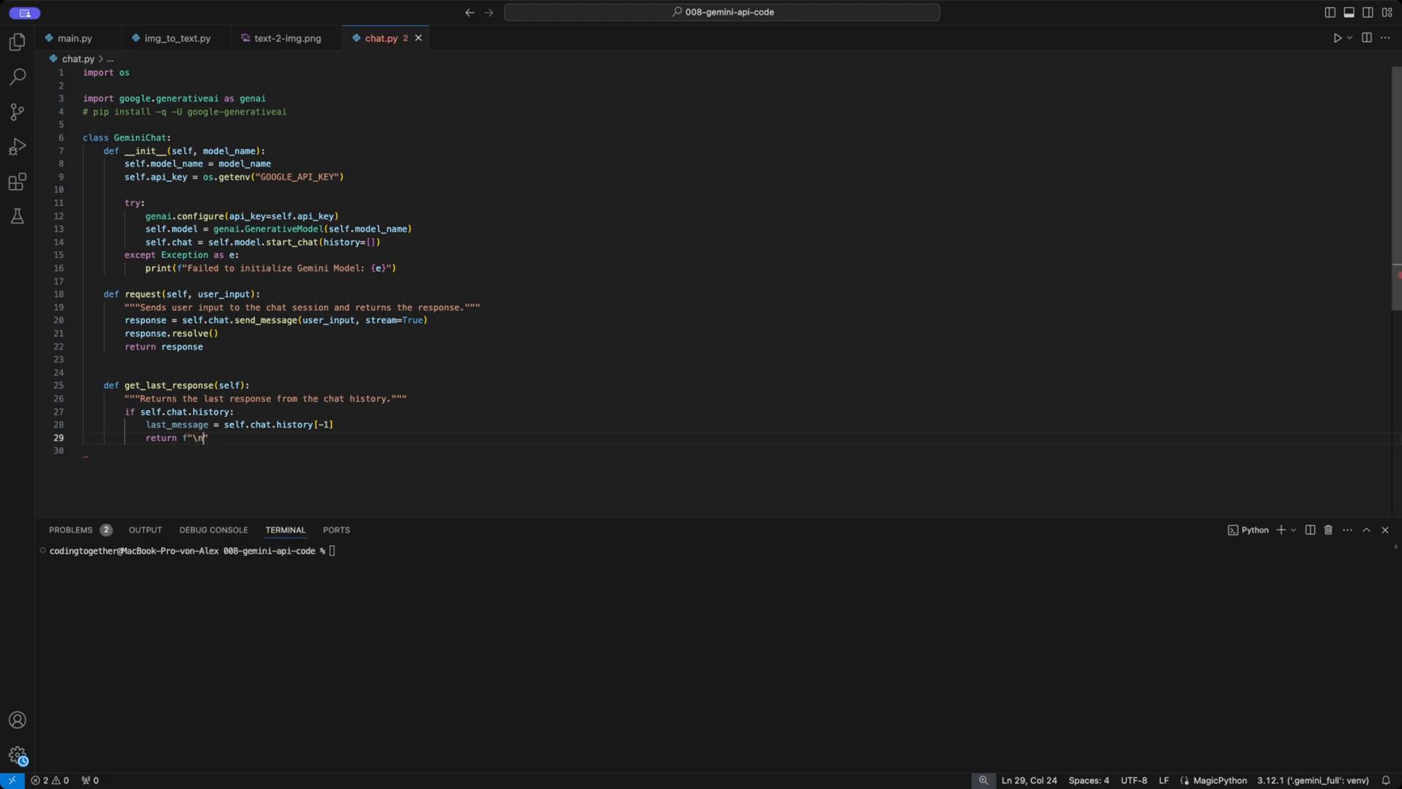
type("**")
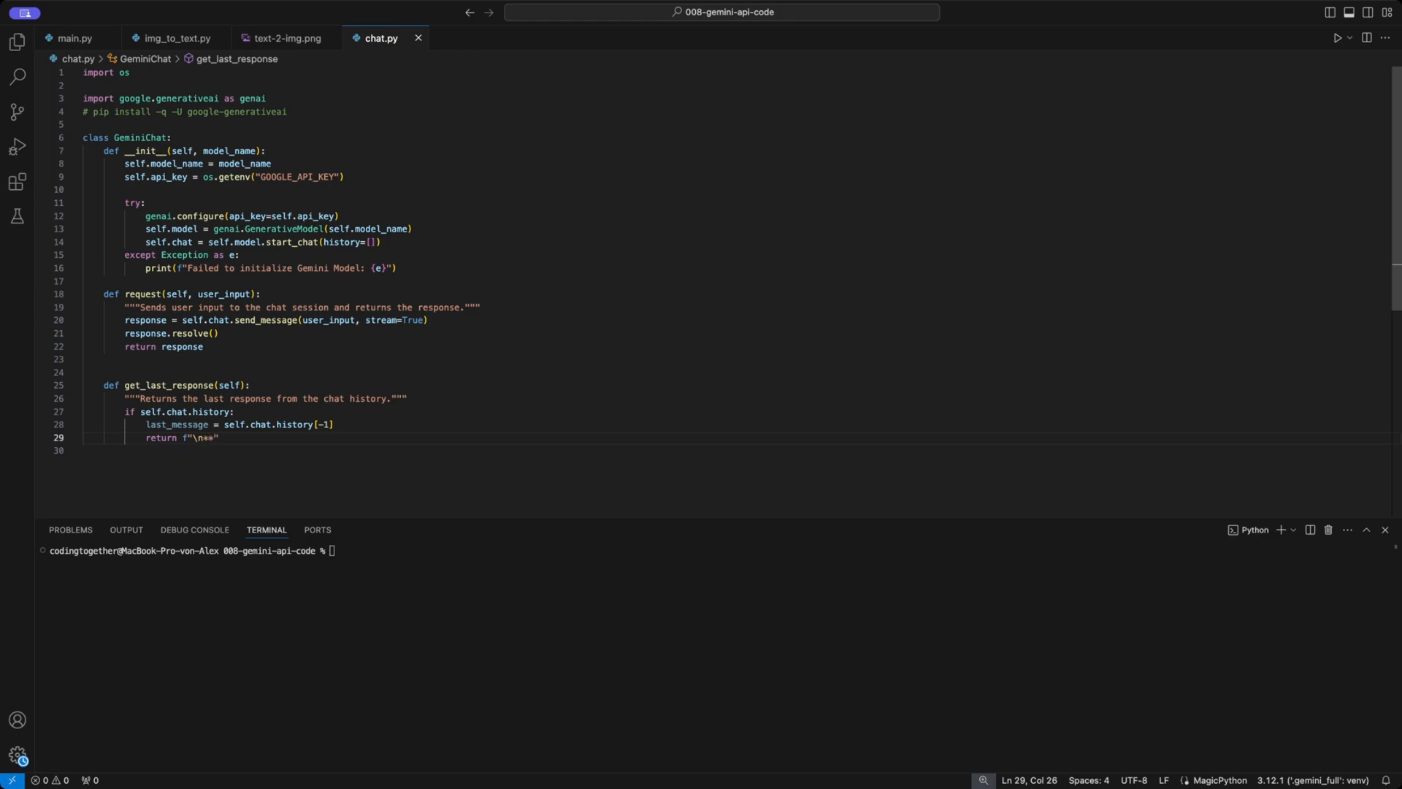
type("{last_message.role")
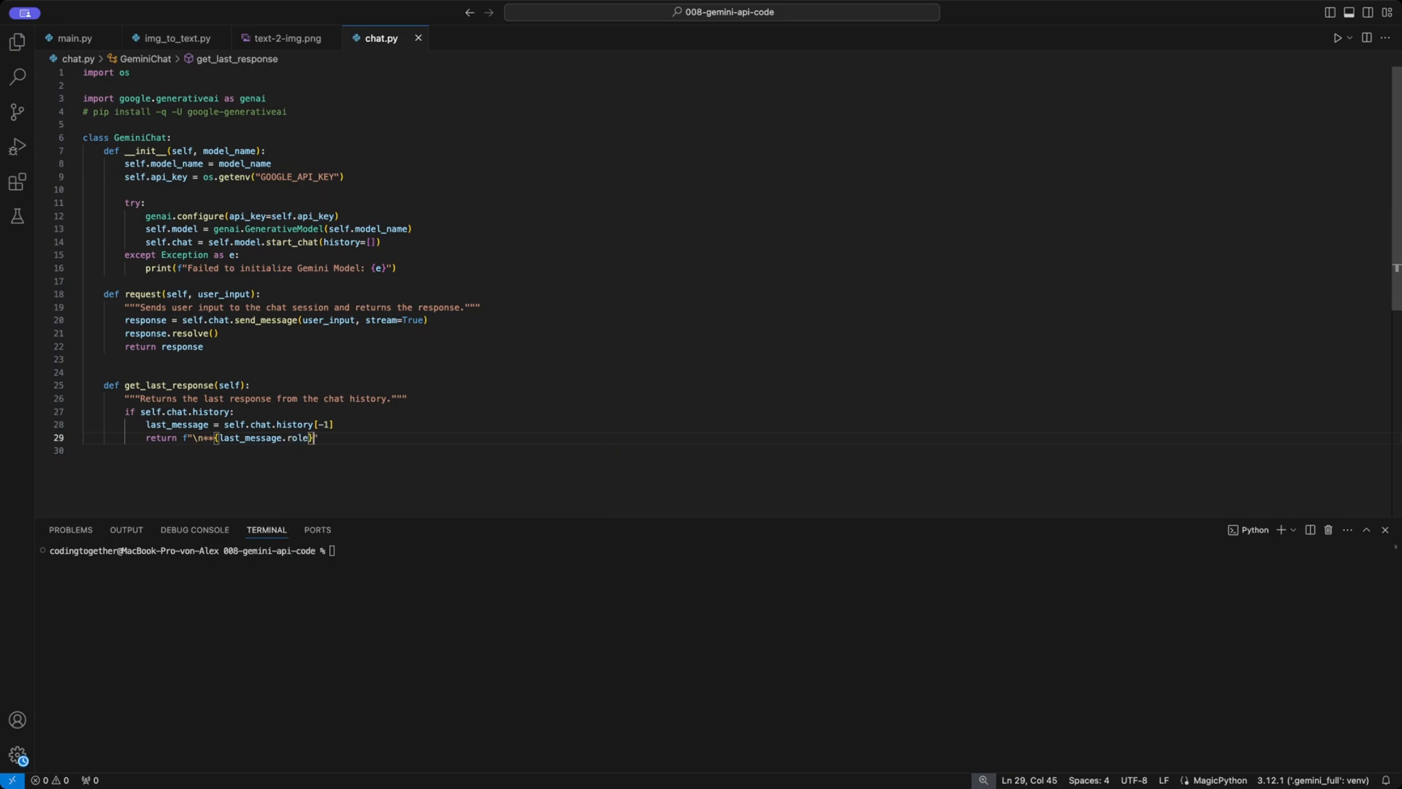
type("**:")
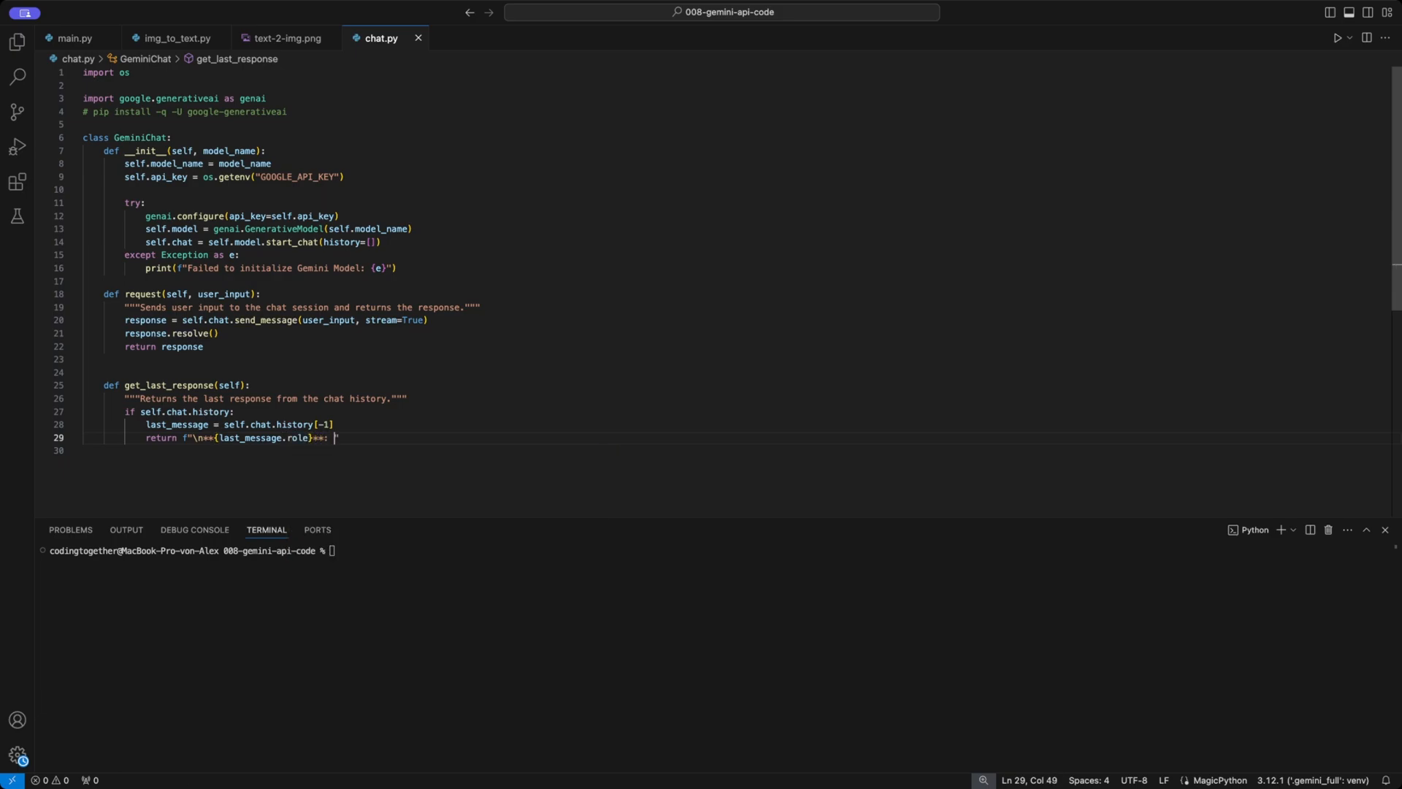
type("{last_message}")
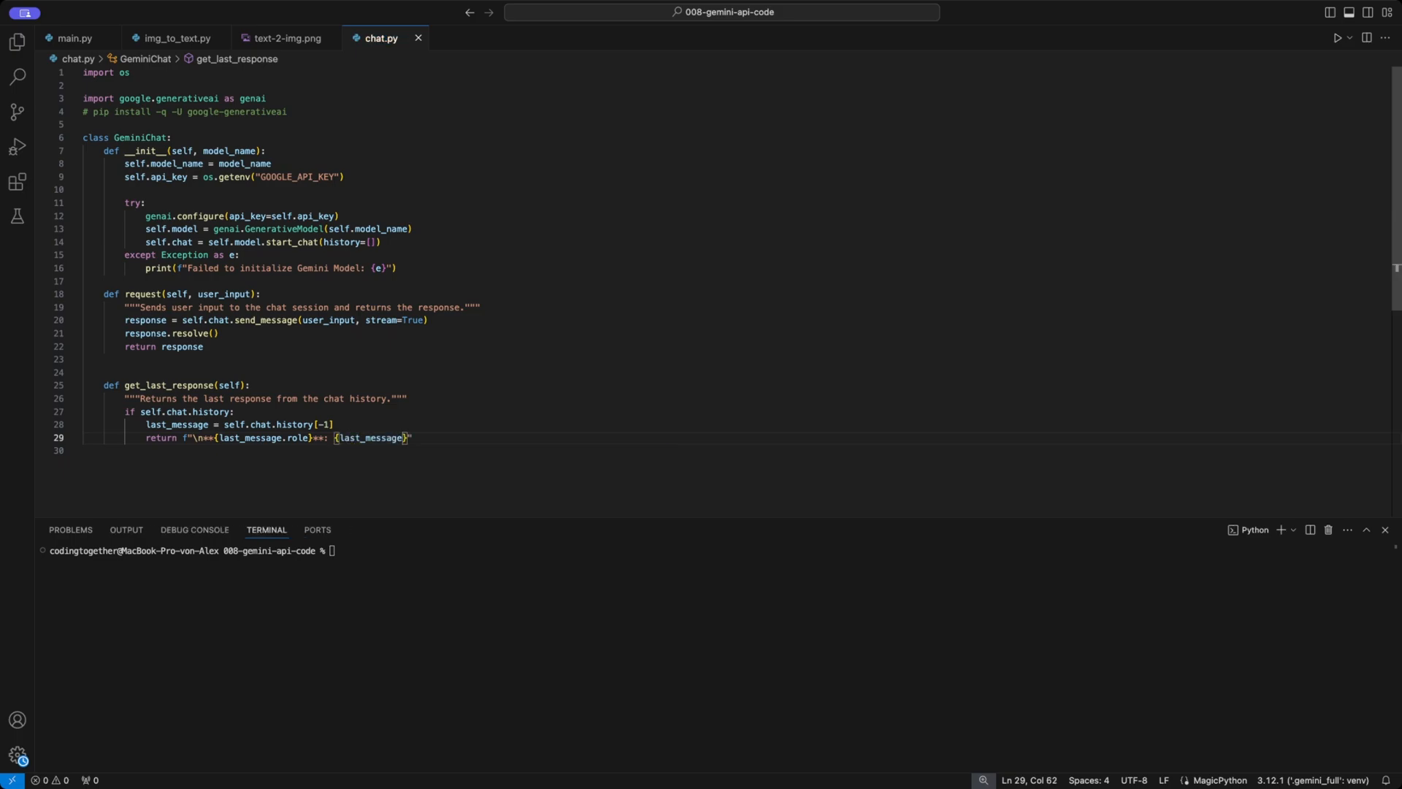
type(".parts")
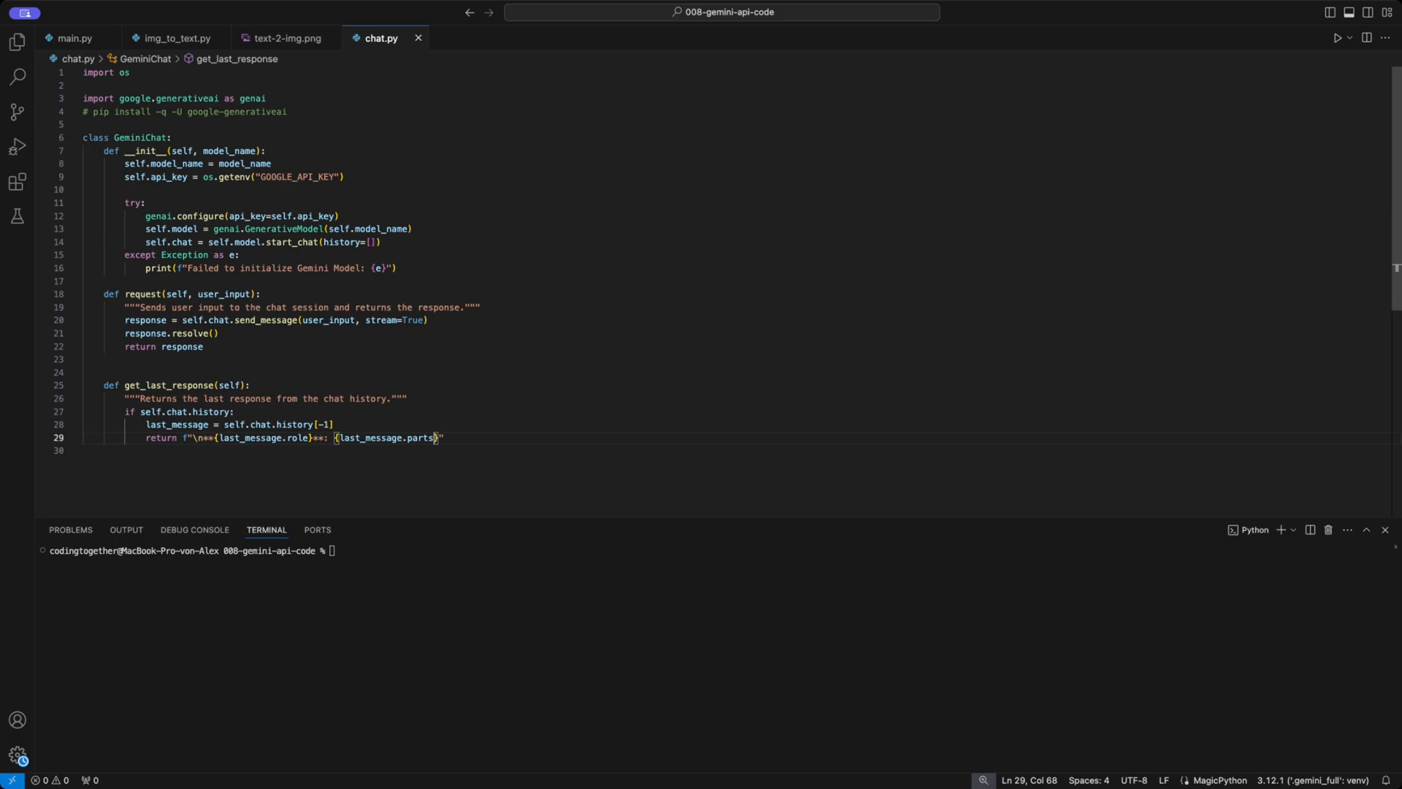
type("[")
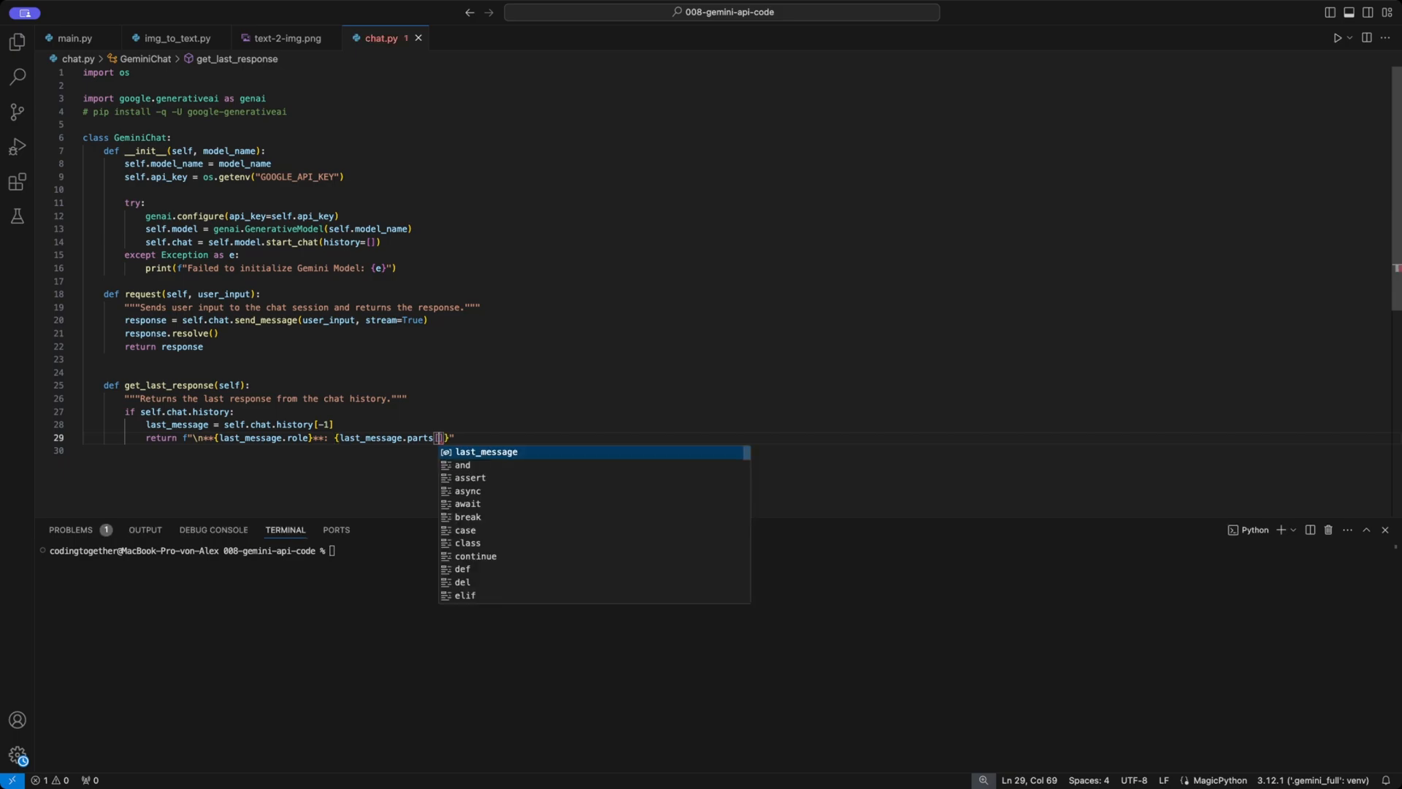
type("0].text")
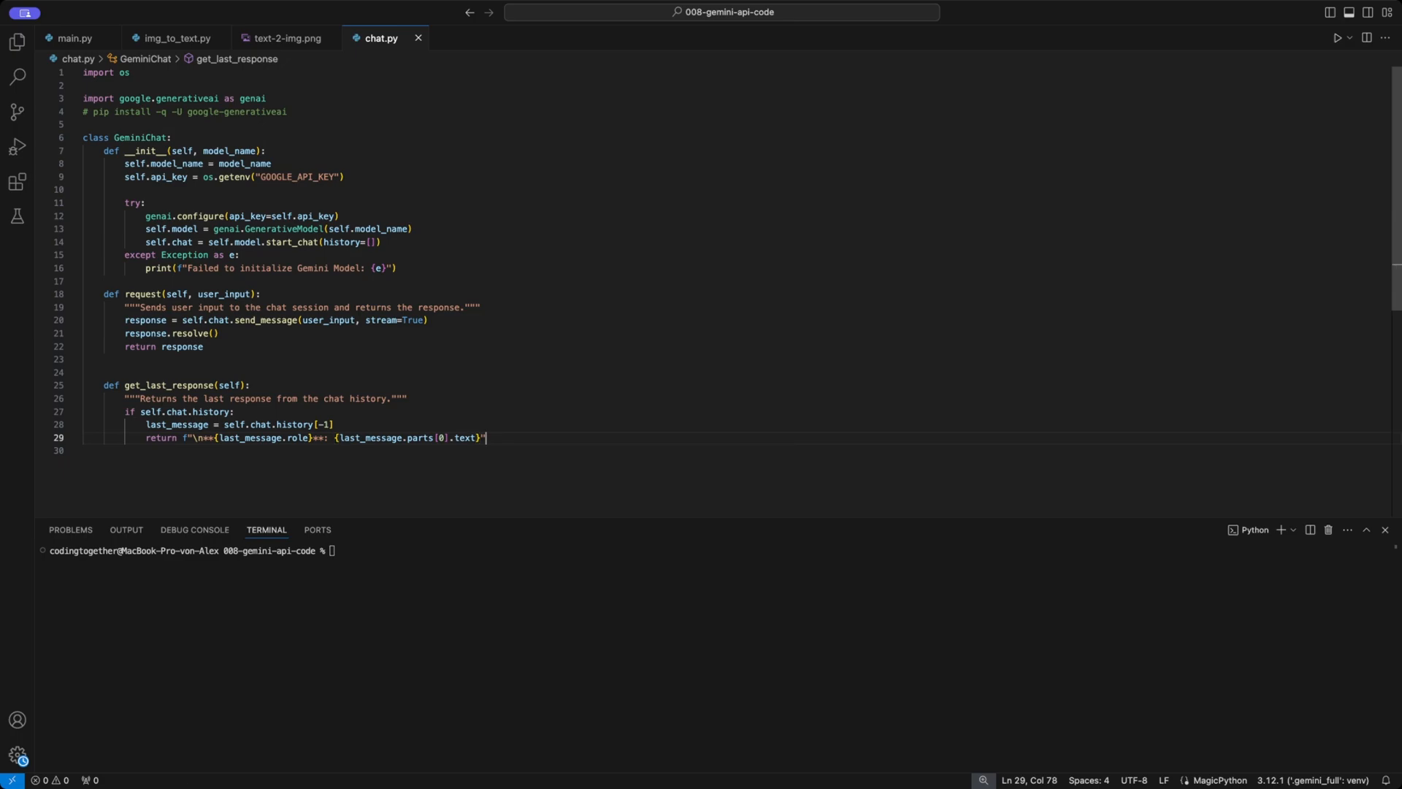
Step: Add an else branch returning "This is a new chat. How can I help you today?"
type("else")
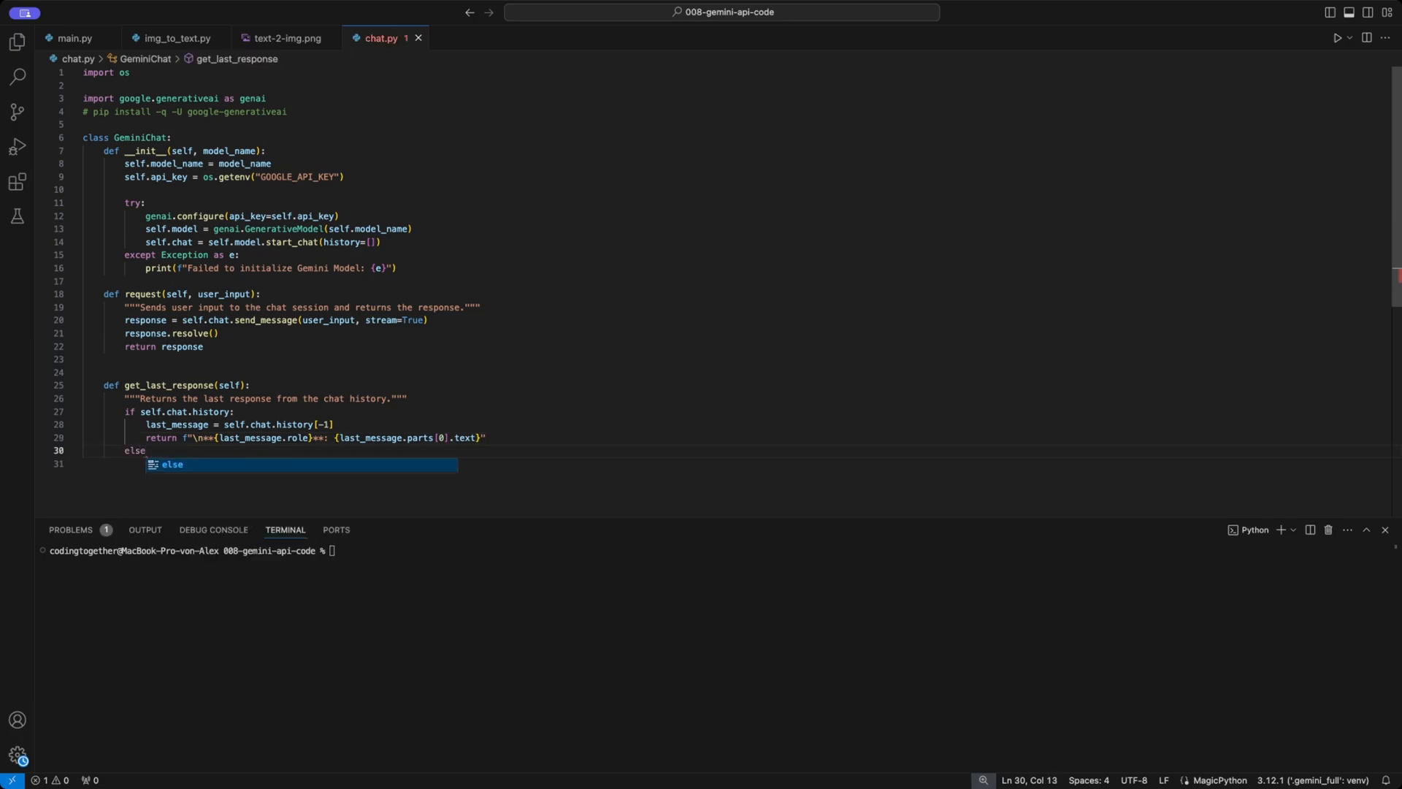
type("return")
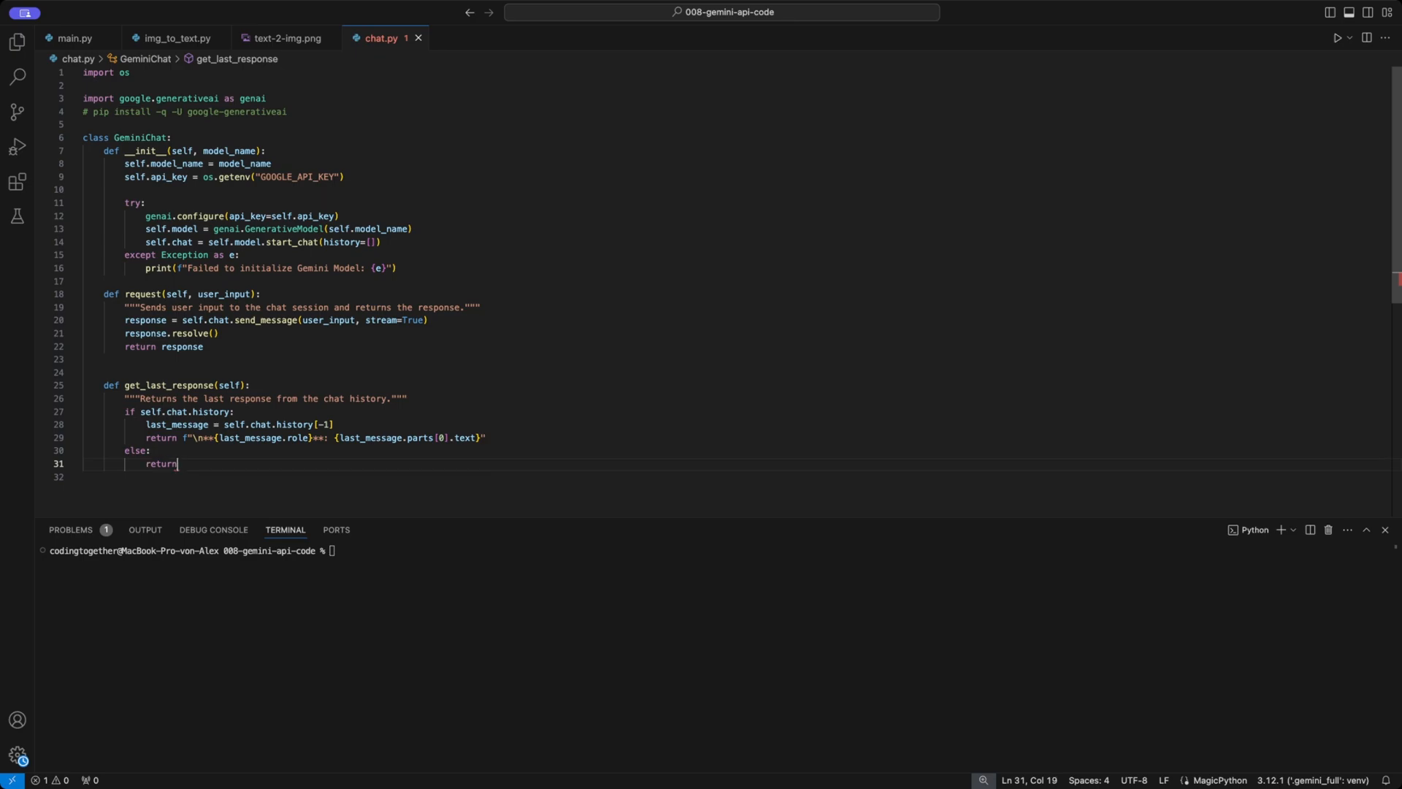
type("\"This\"")
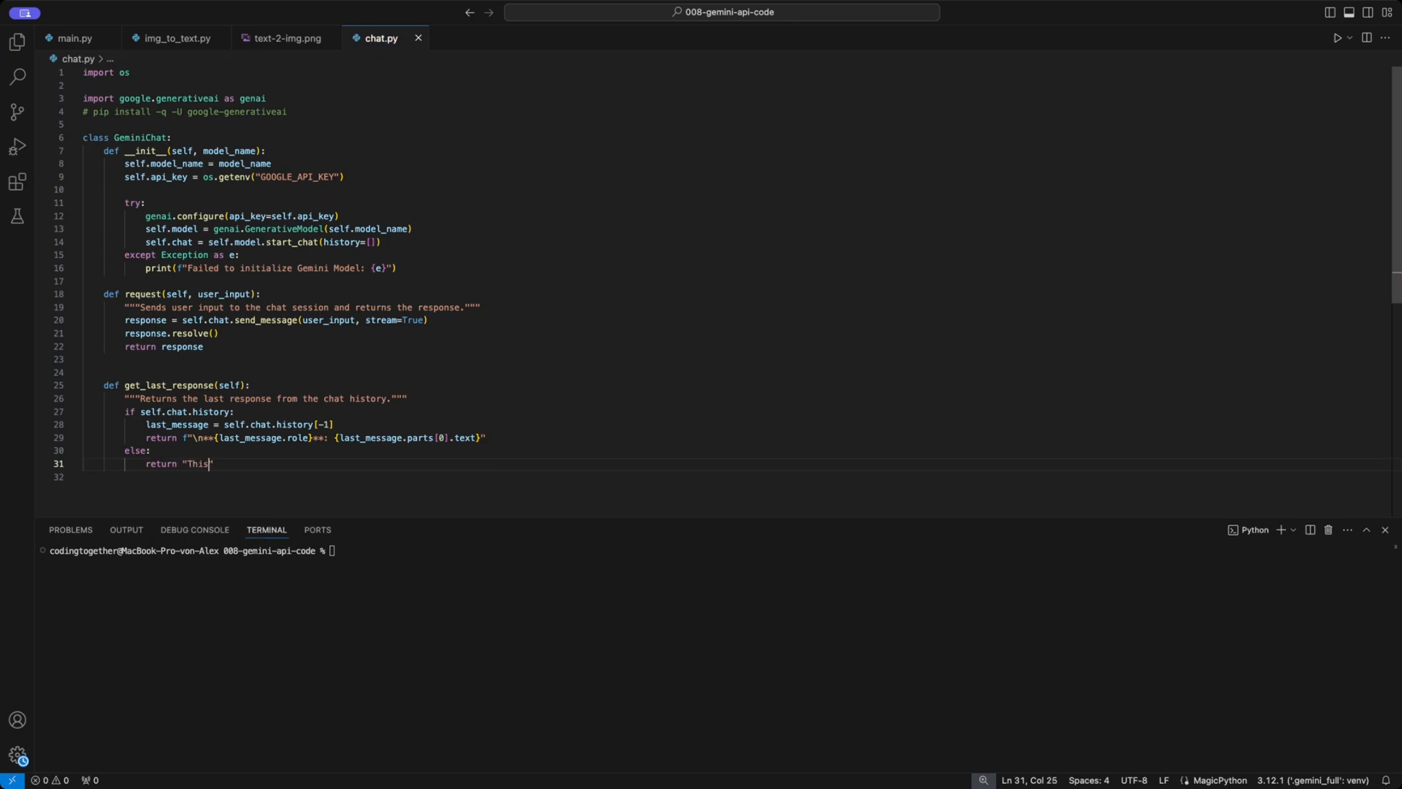
type("is a new chat. How can I help y")
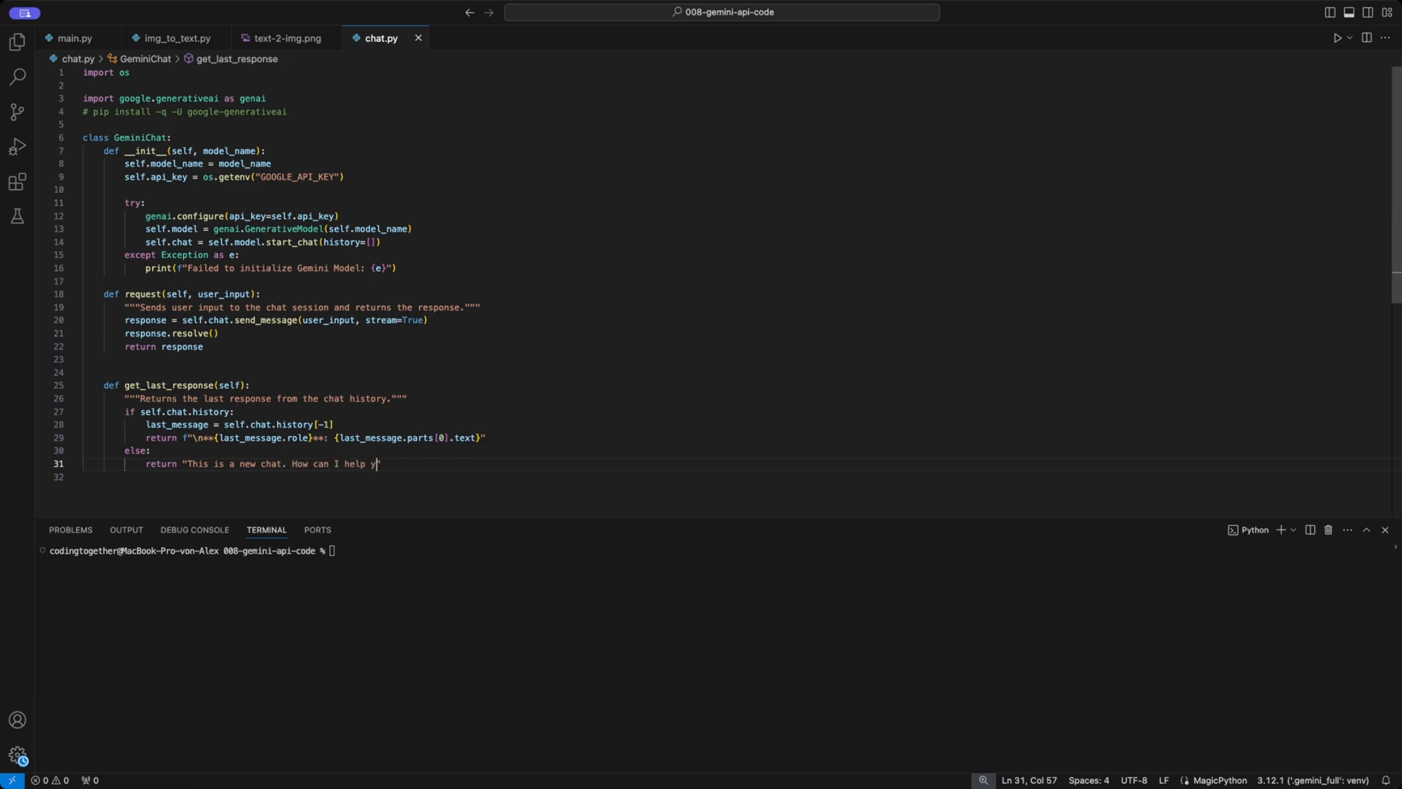
type("ou today\"")
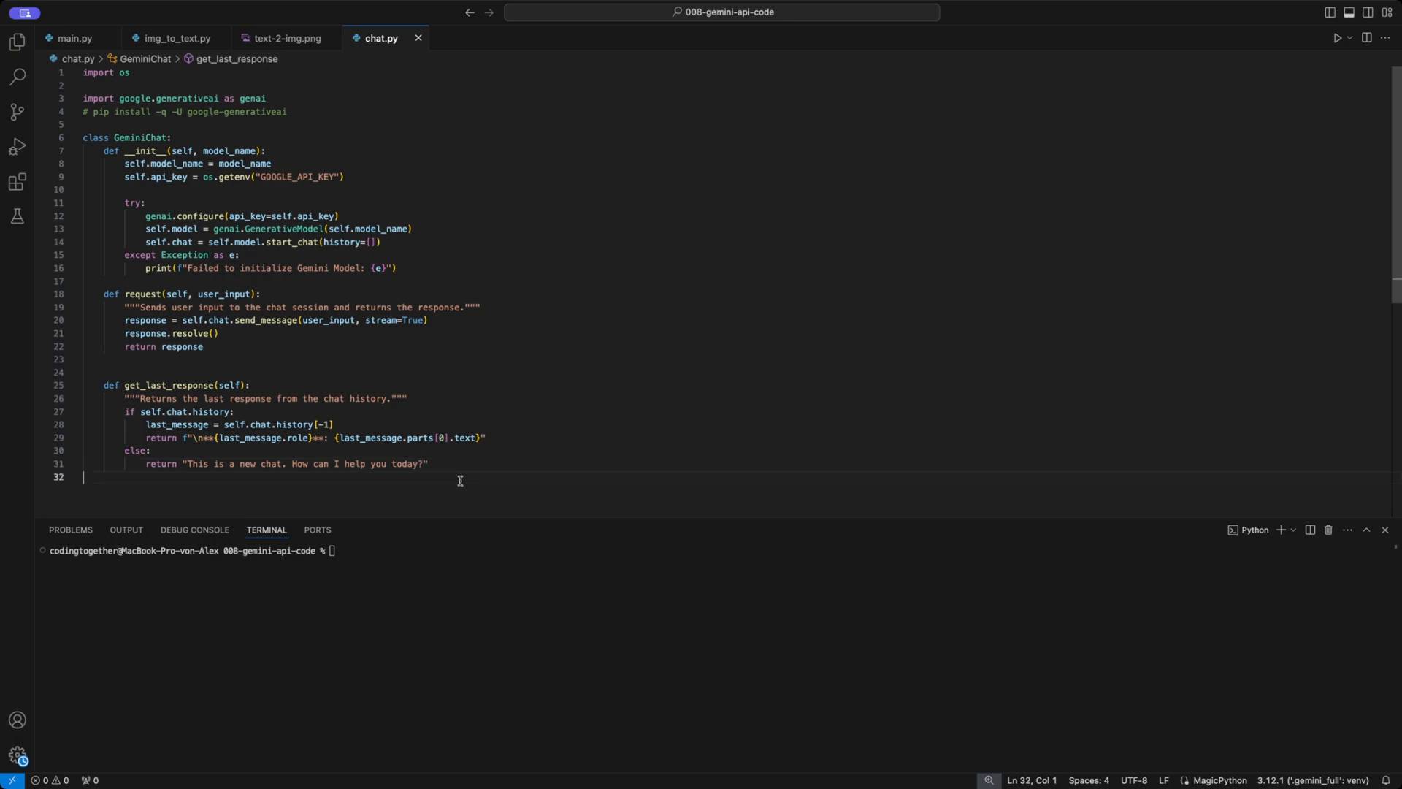
left_click(78, 37)
type("from c")
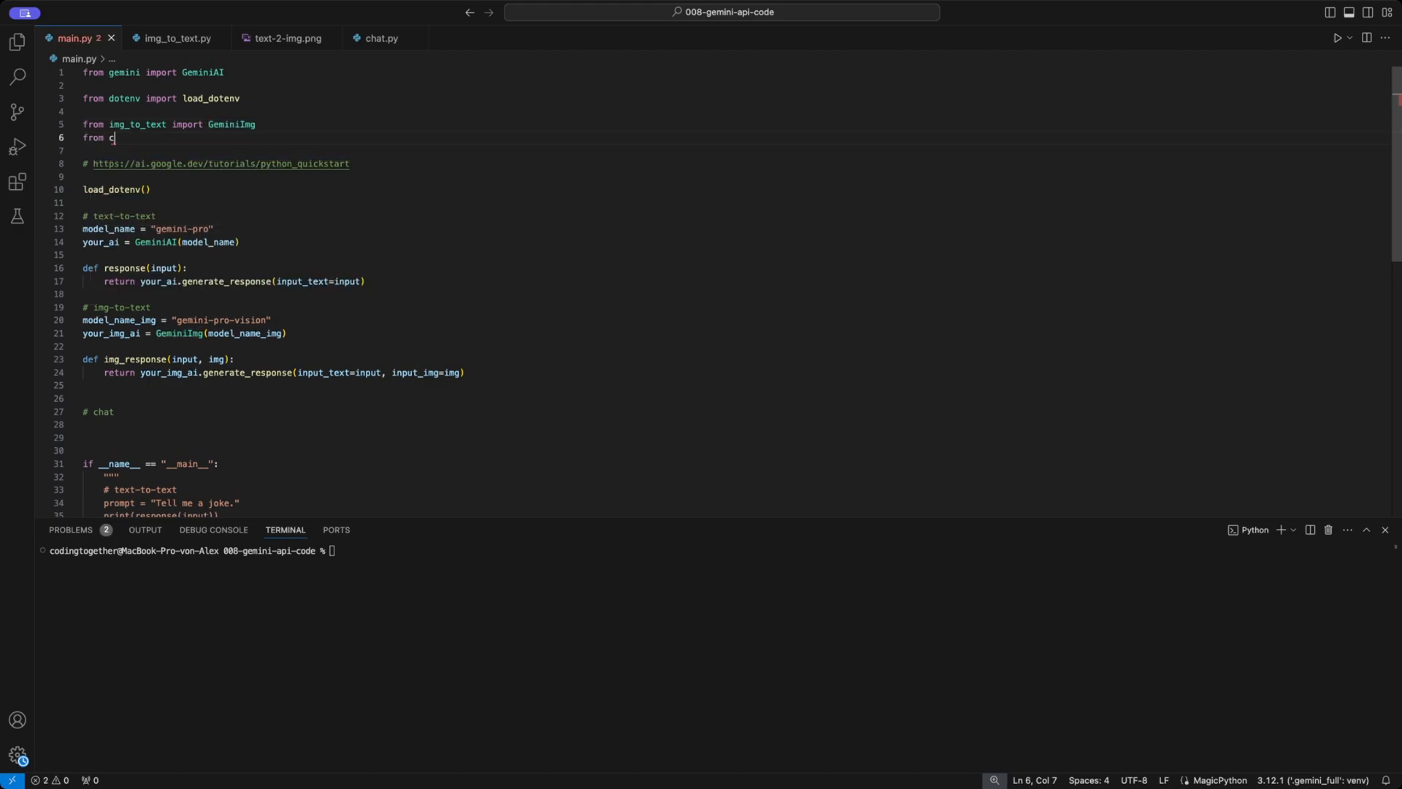
Step: Import GeminiChat, set model_name_chat = "gemini-pro", and create chatbot = GeminiChat(model_name_chat)
type("hat import")
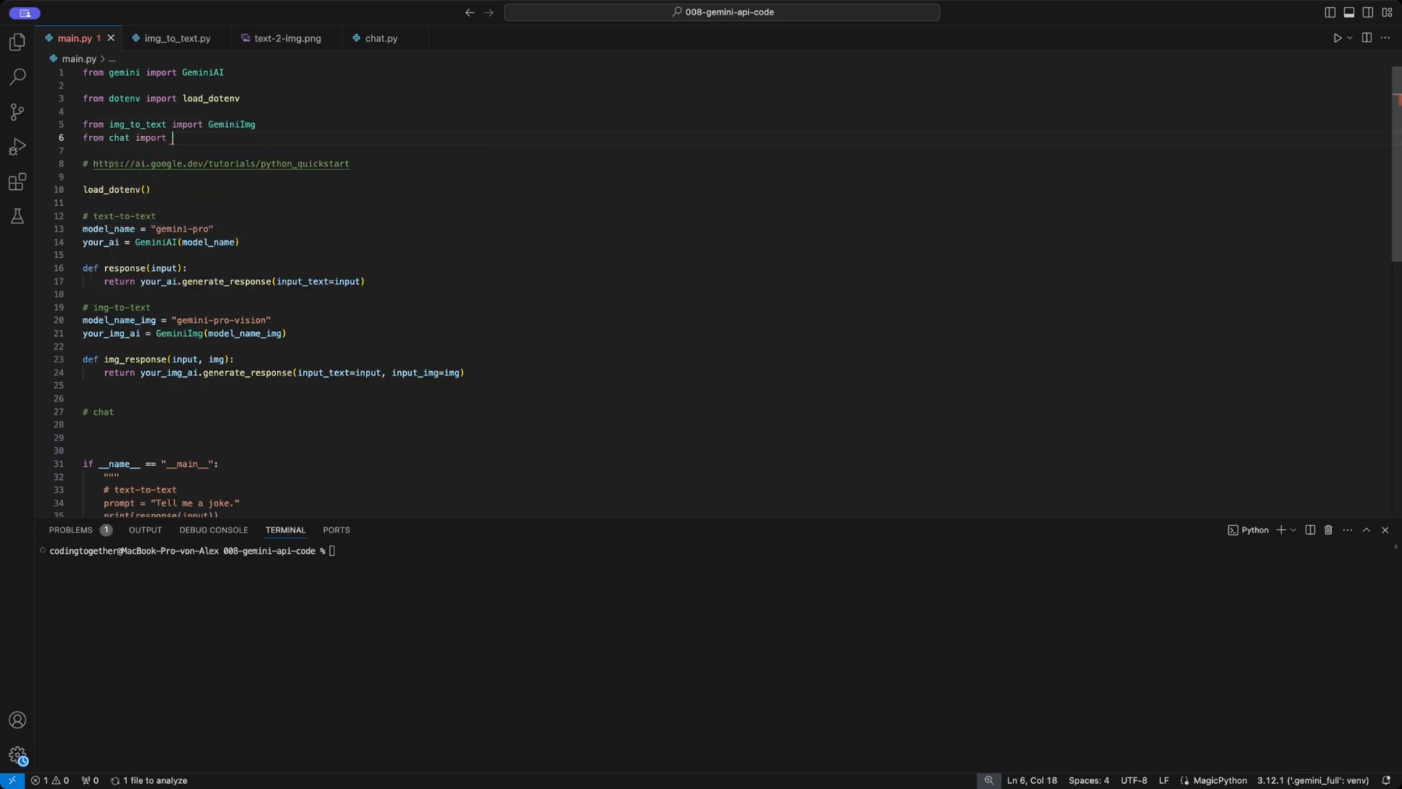
type("GeminiChat")
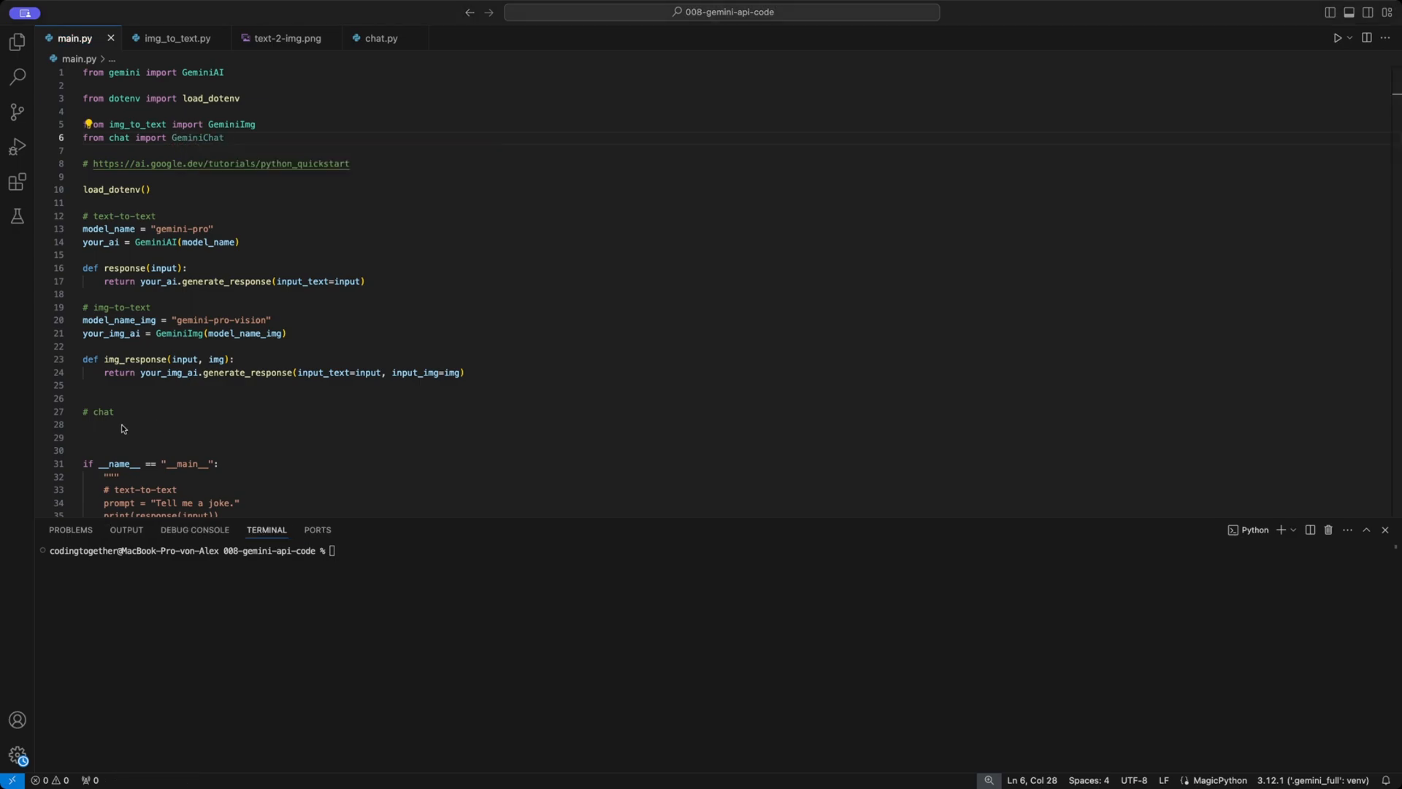
type("mod")
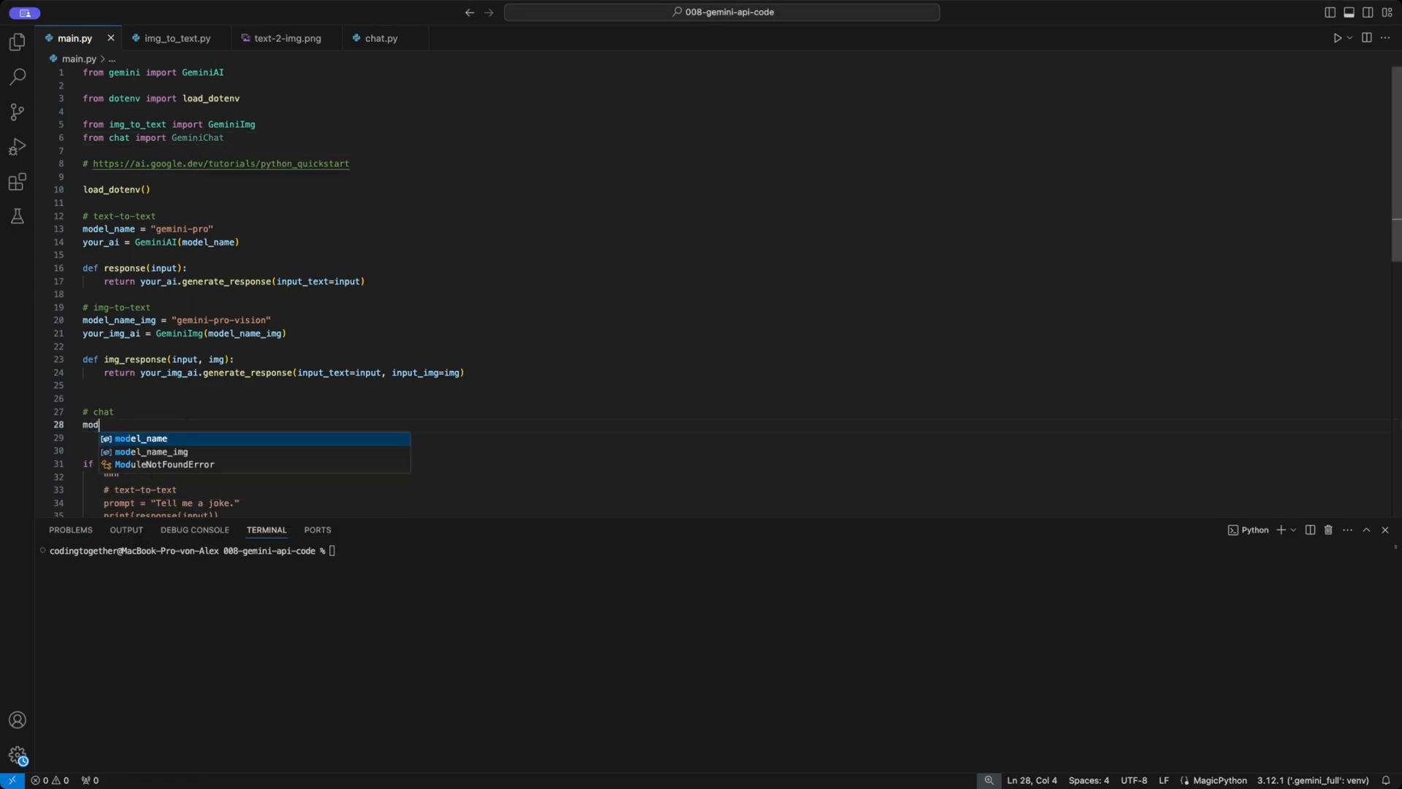
type("el_name_chat")
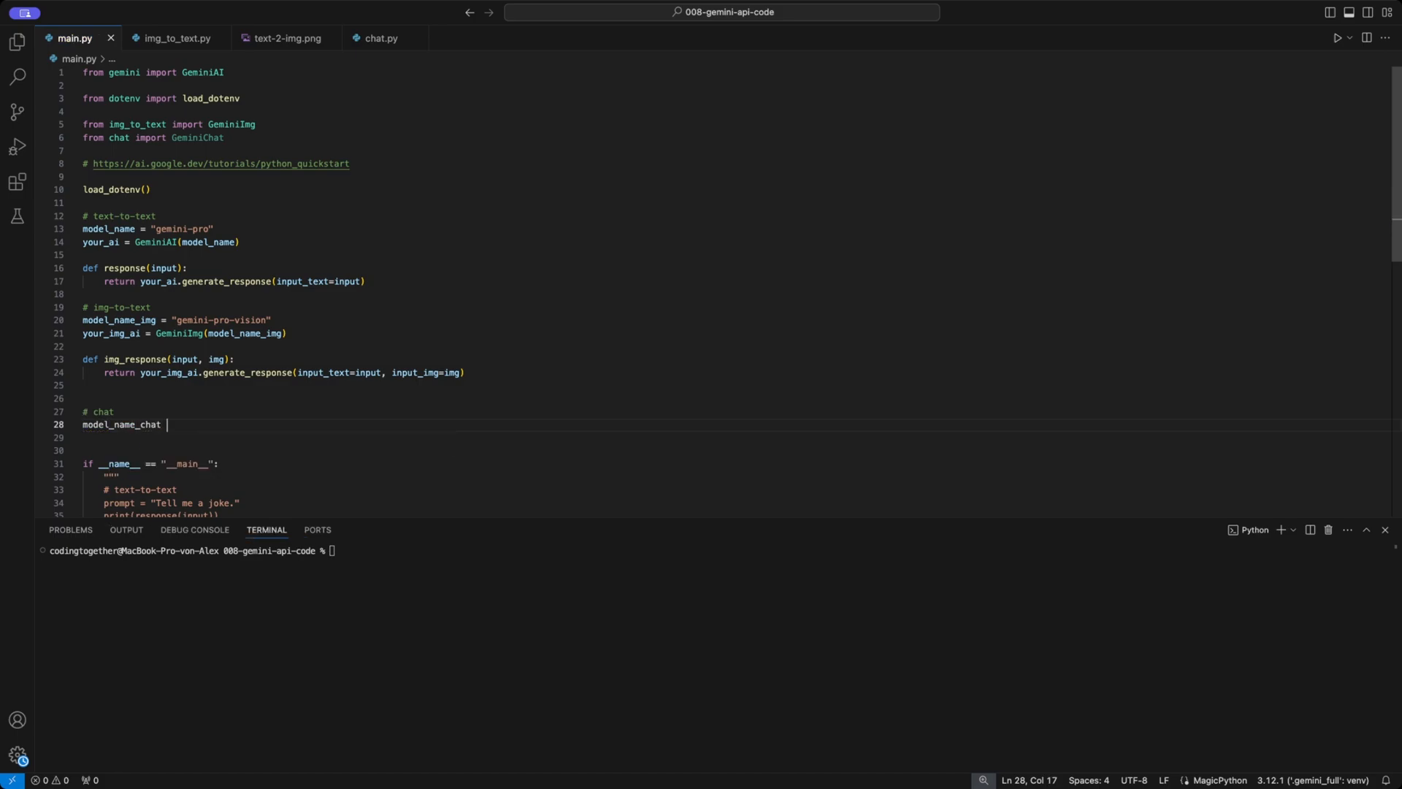
type("= \"\"")
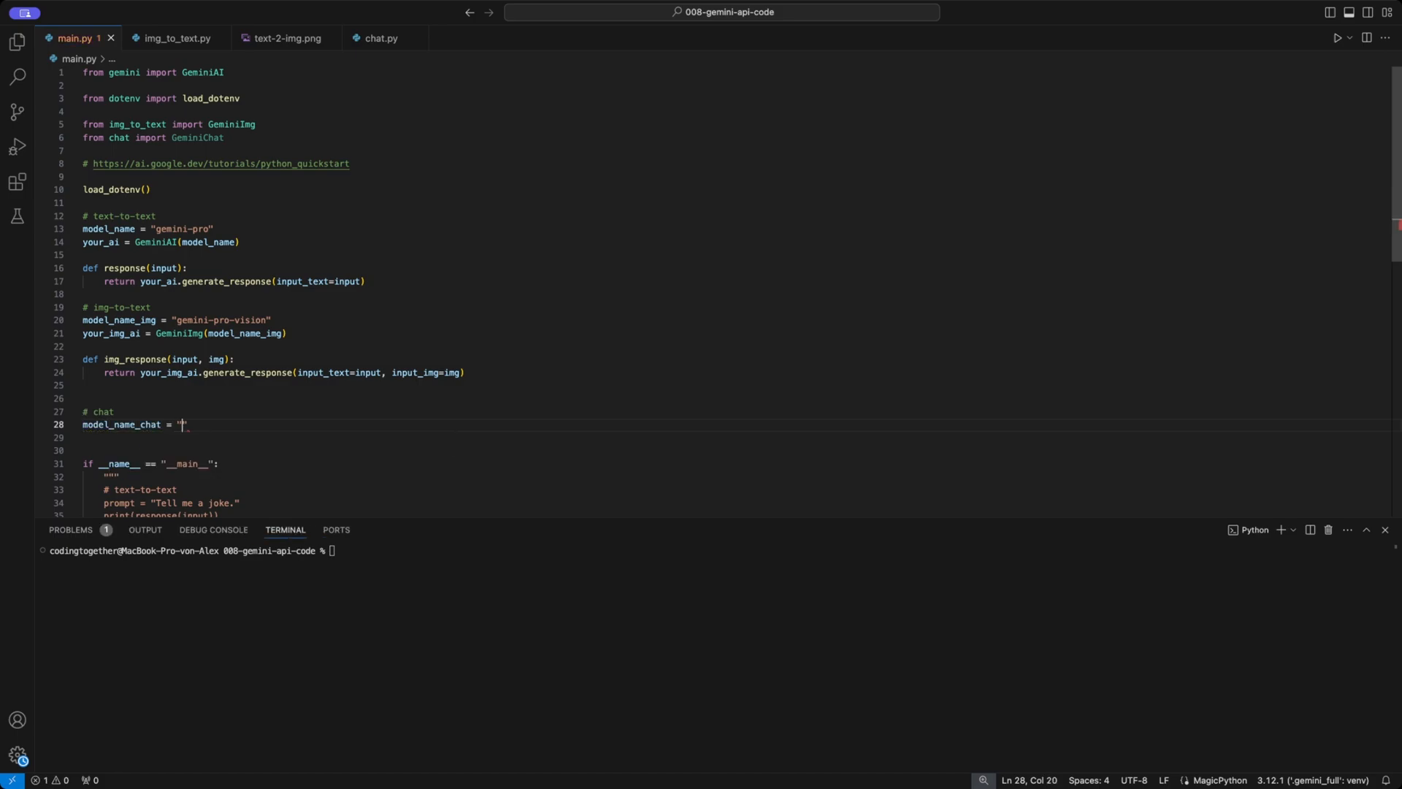
type("gemini-")
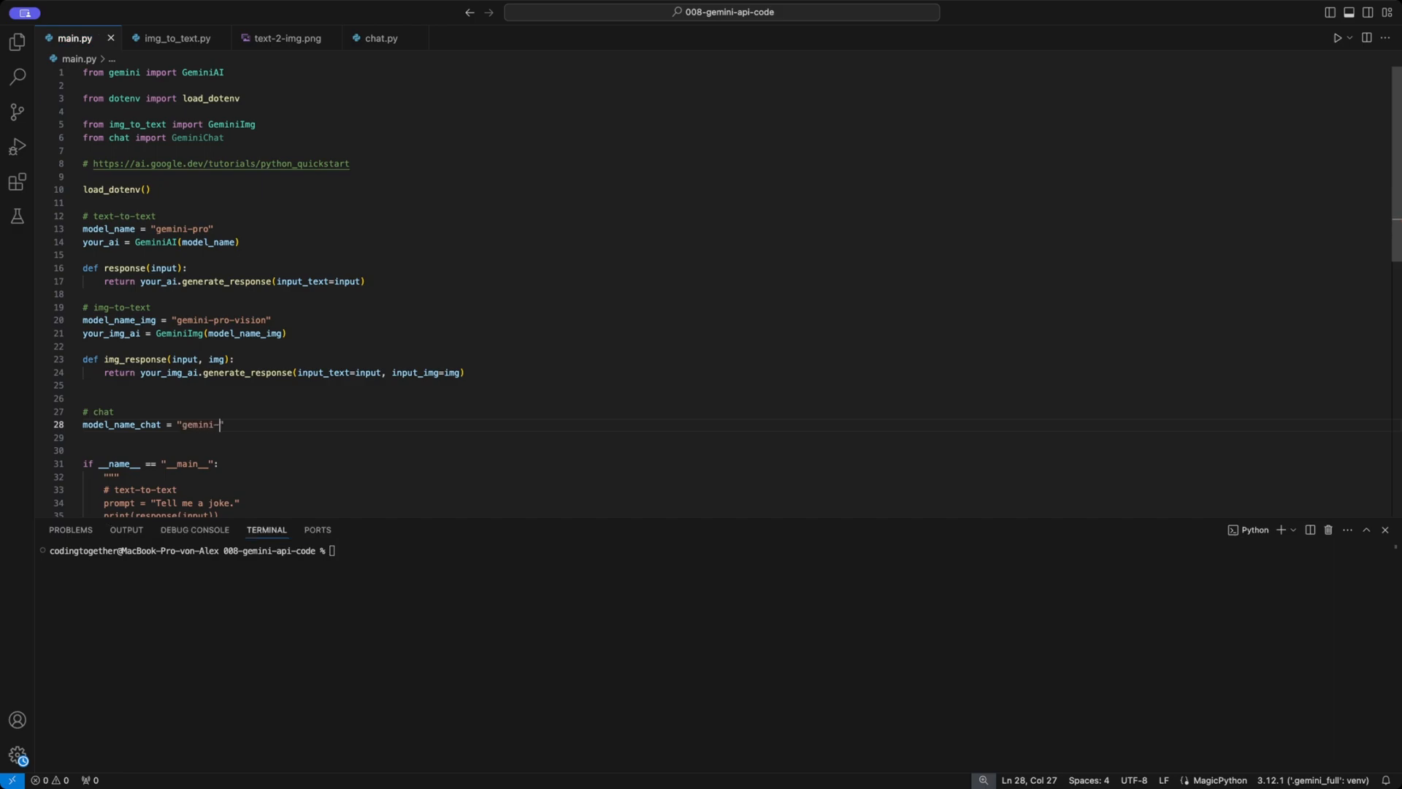
type("pro\"")
left_click(736, 438)
type("chatbot")
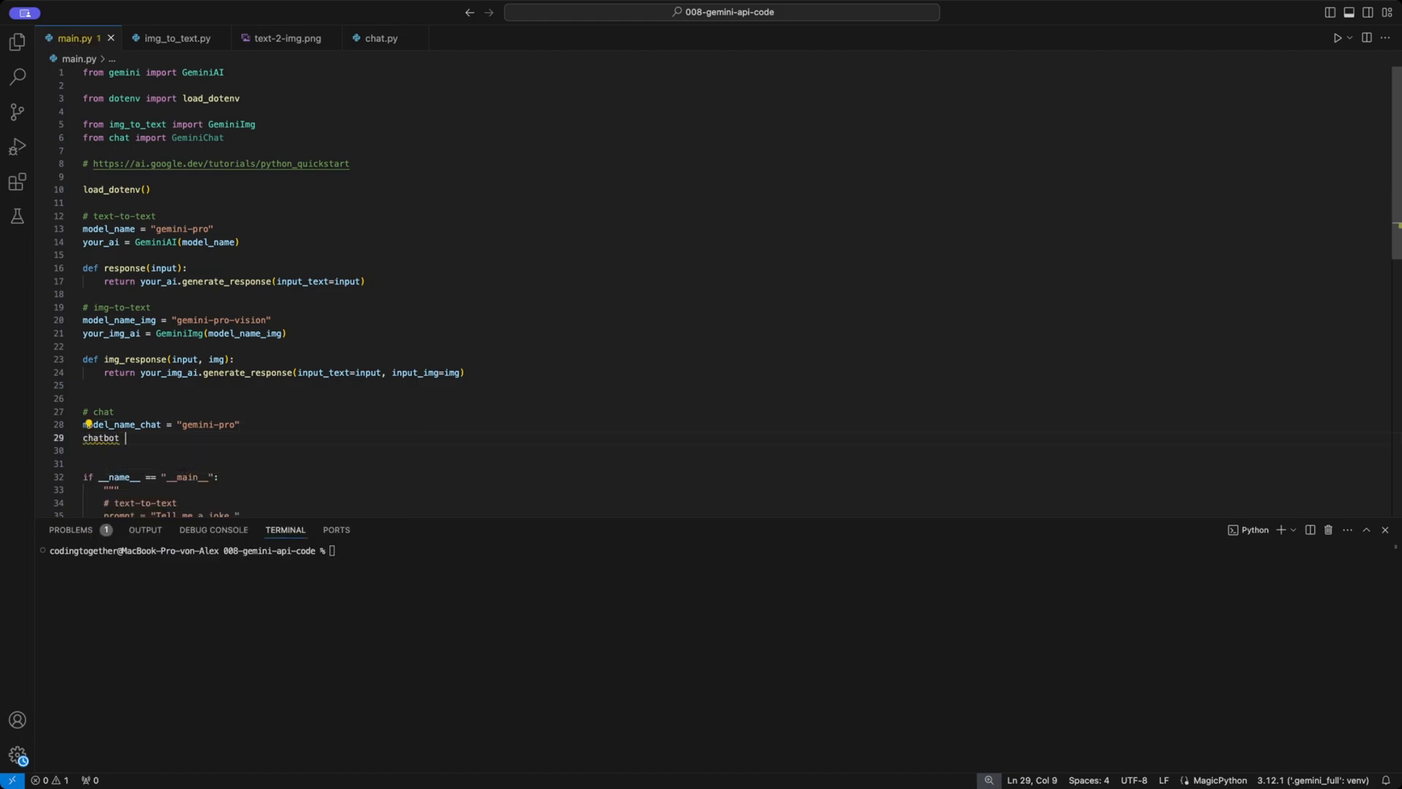
type("= GeminiChat")
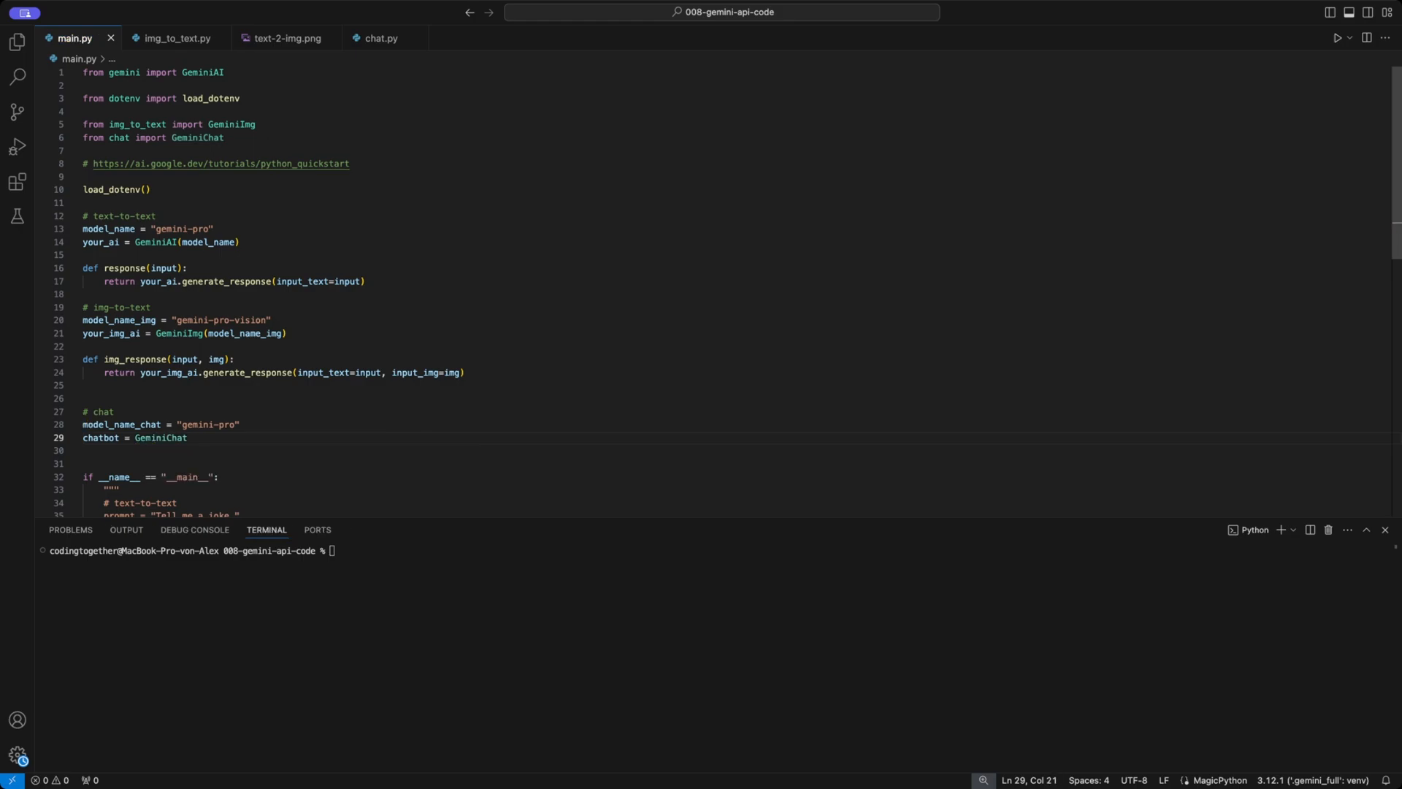
type("(model_name_chat")
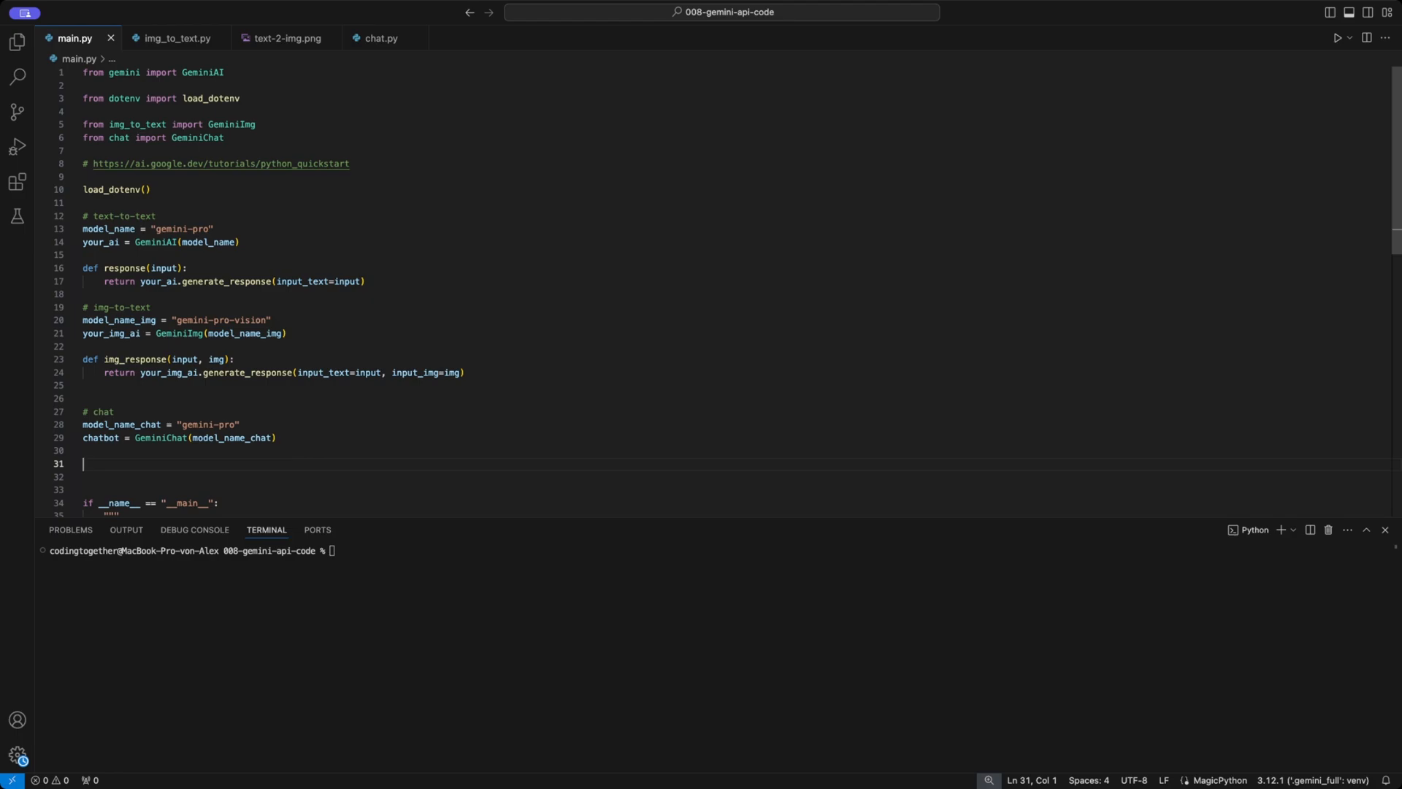
Step: Define chat_reponse() with a while True loop printing chatbot.get_last_response()
type("d")
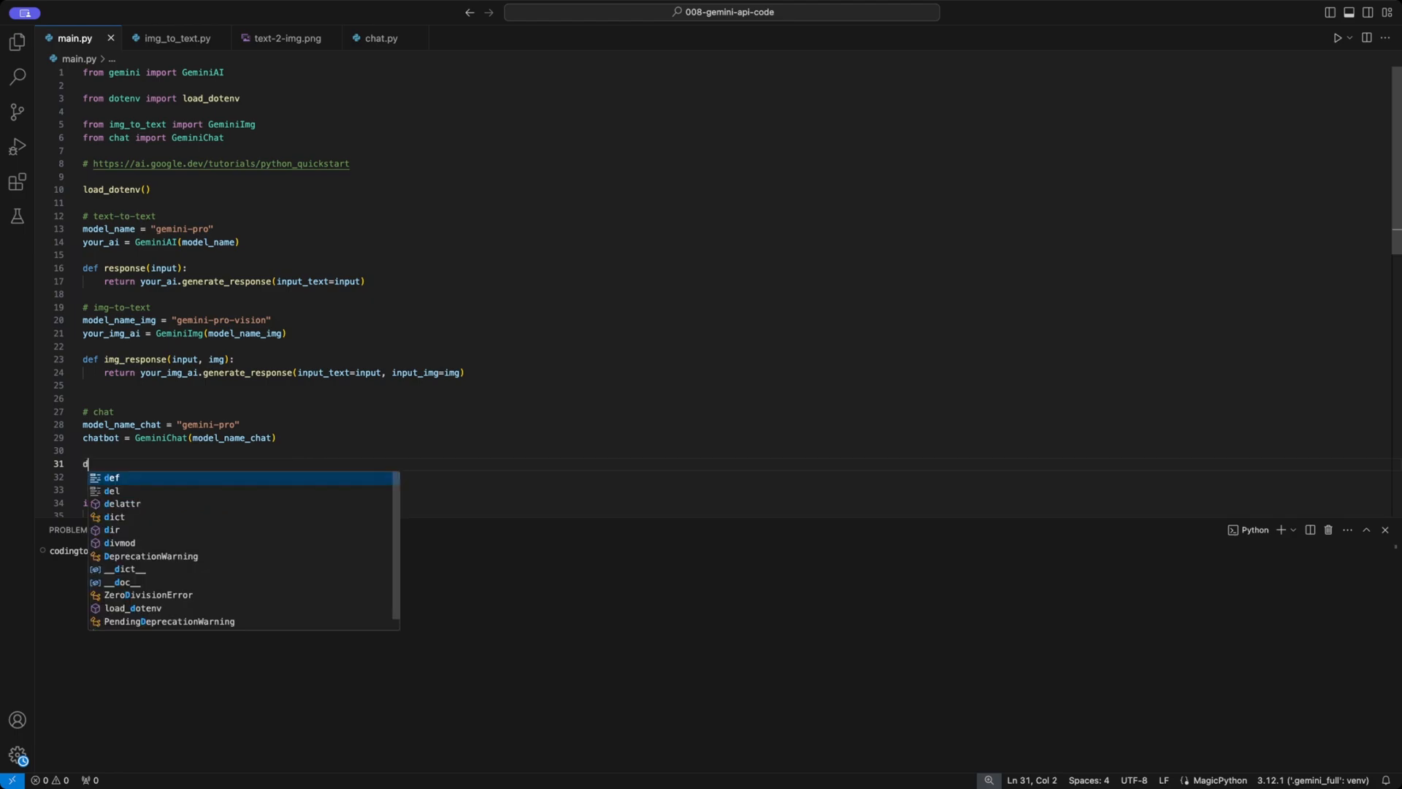
type("ef chat_r")
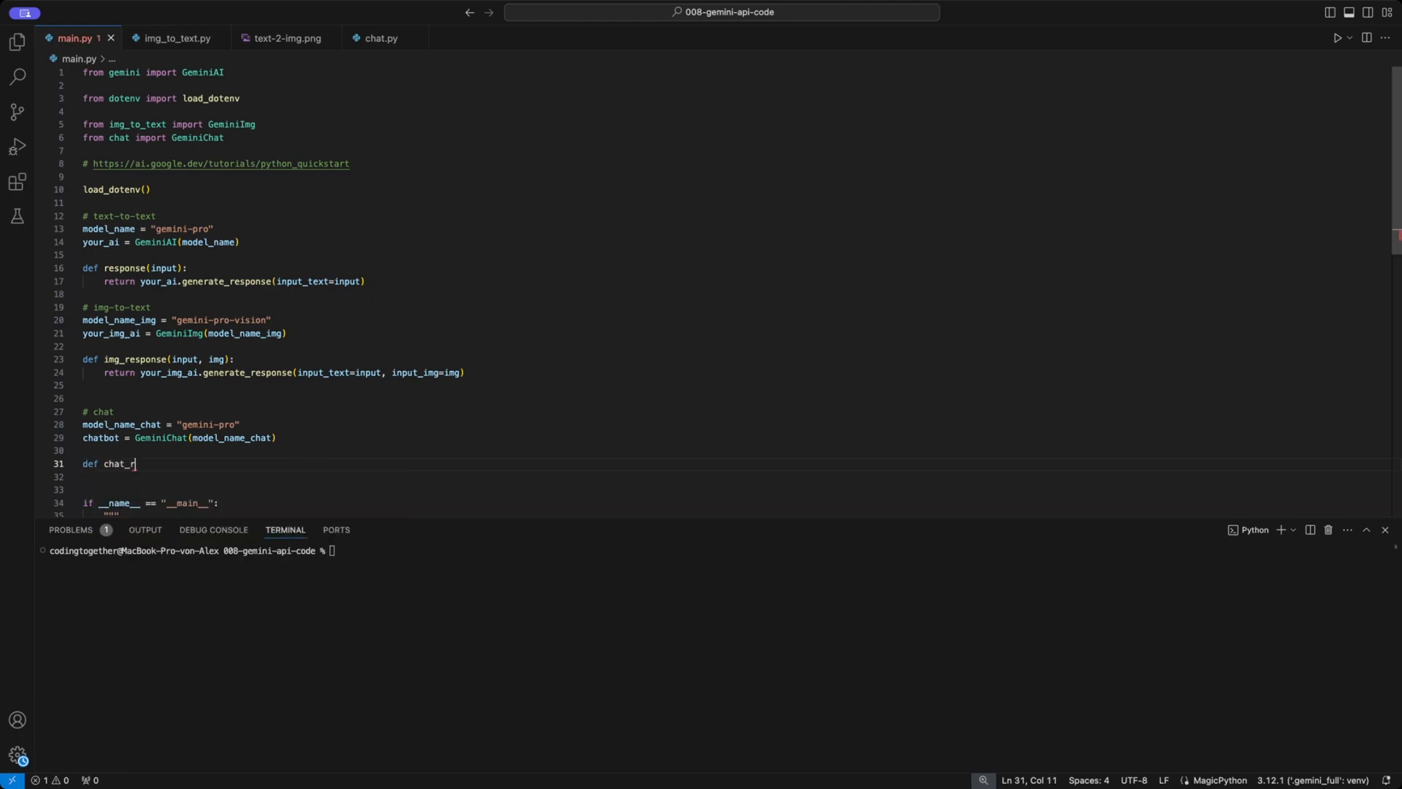
type("eponse")
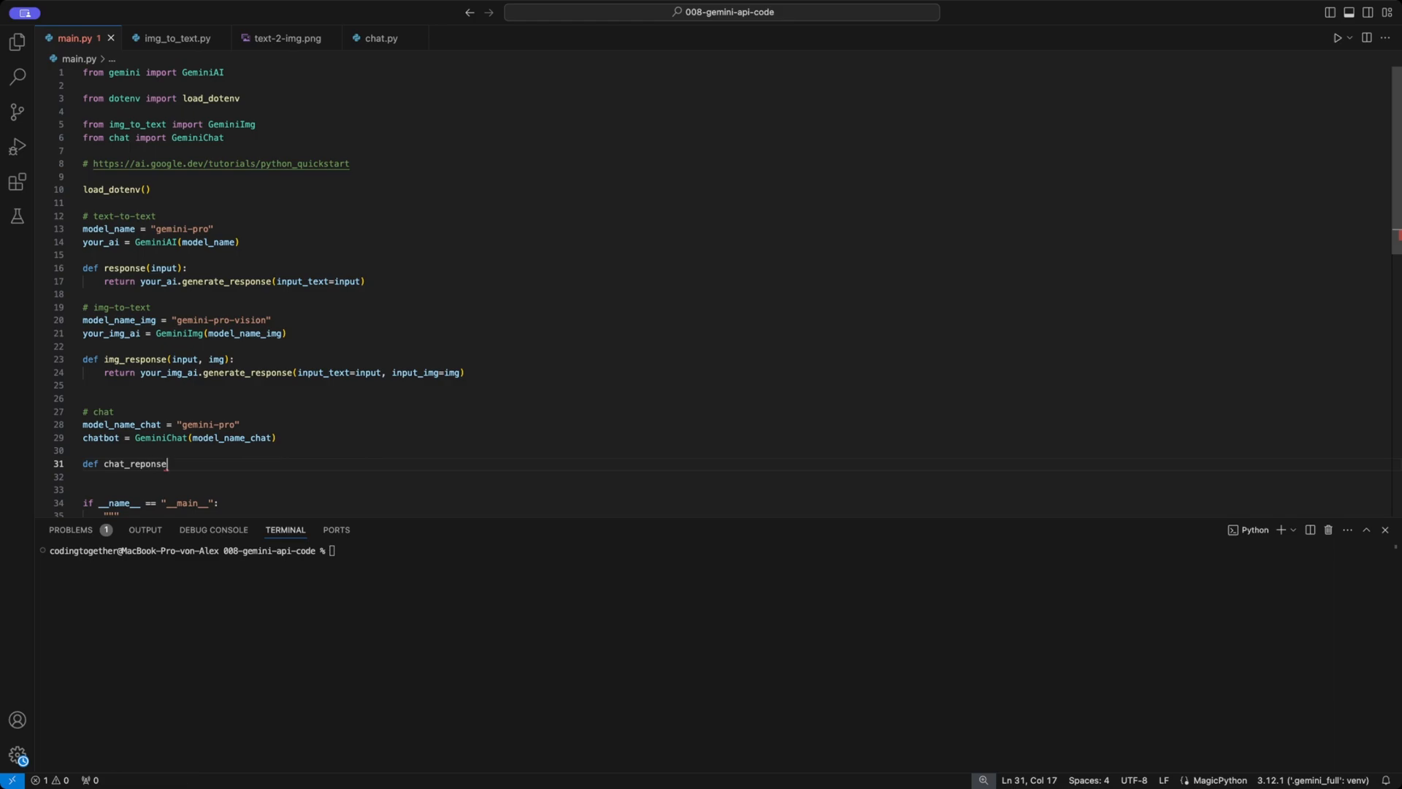
type("():")
type("while")
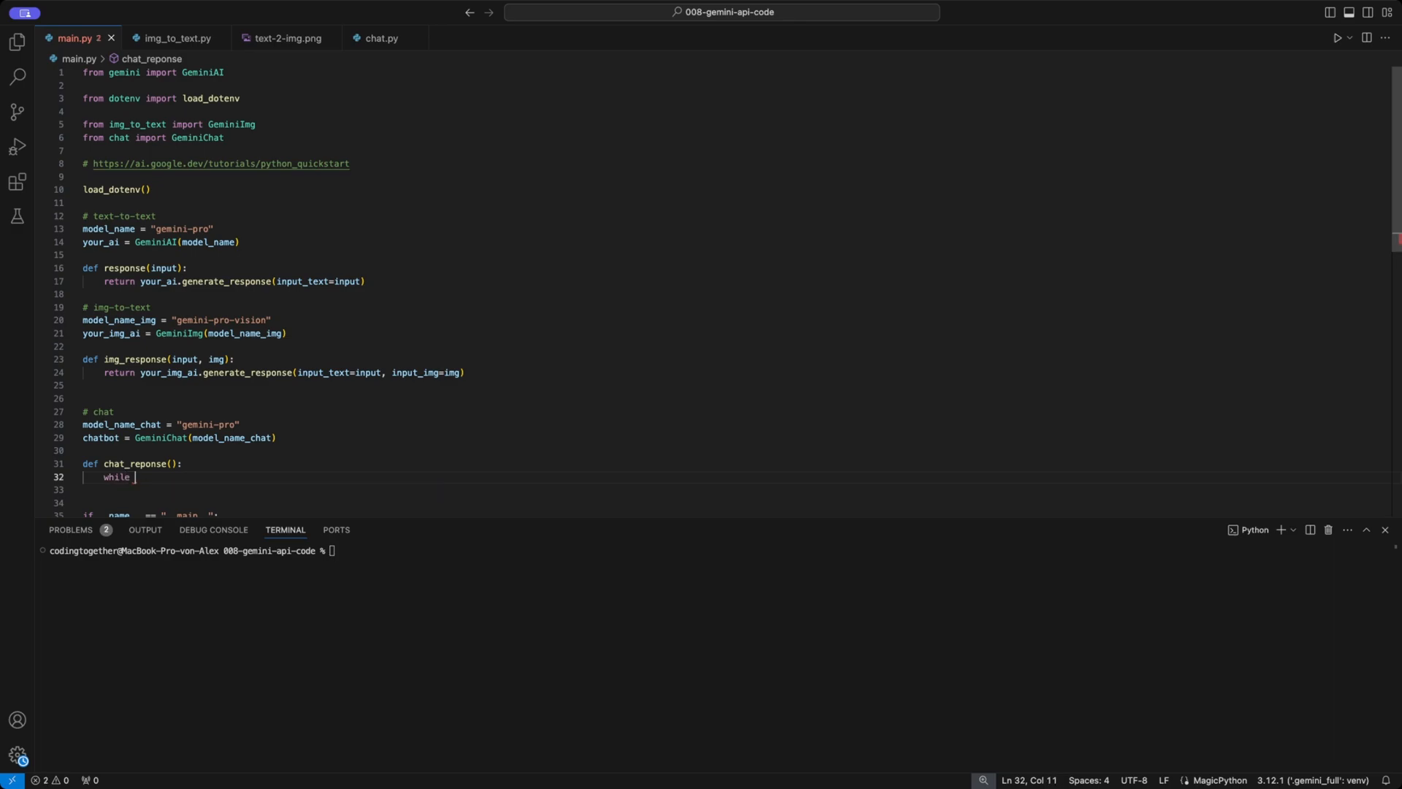
type("True")
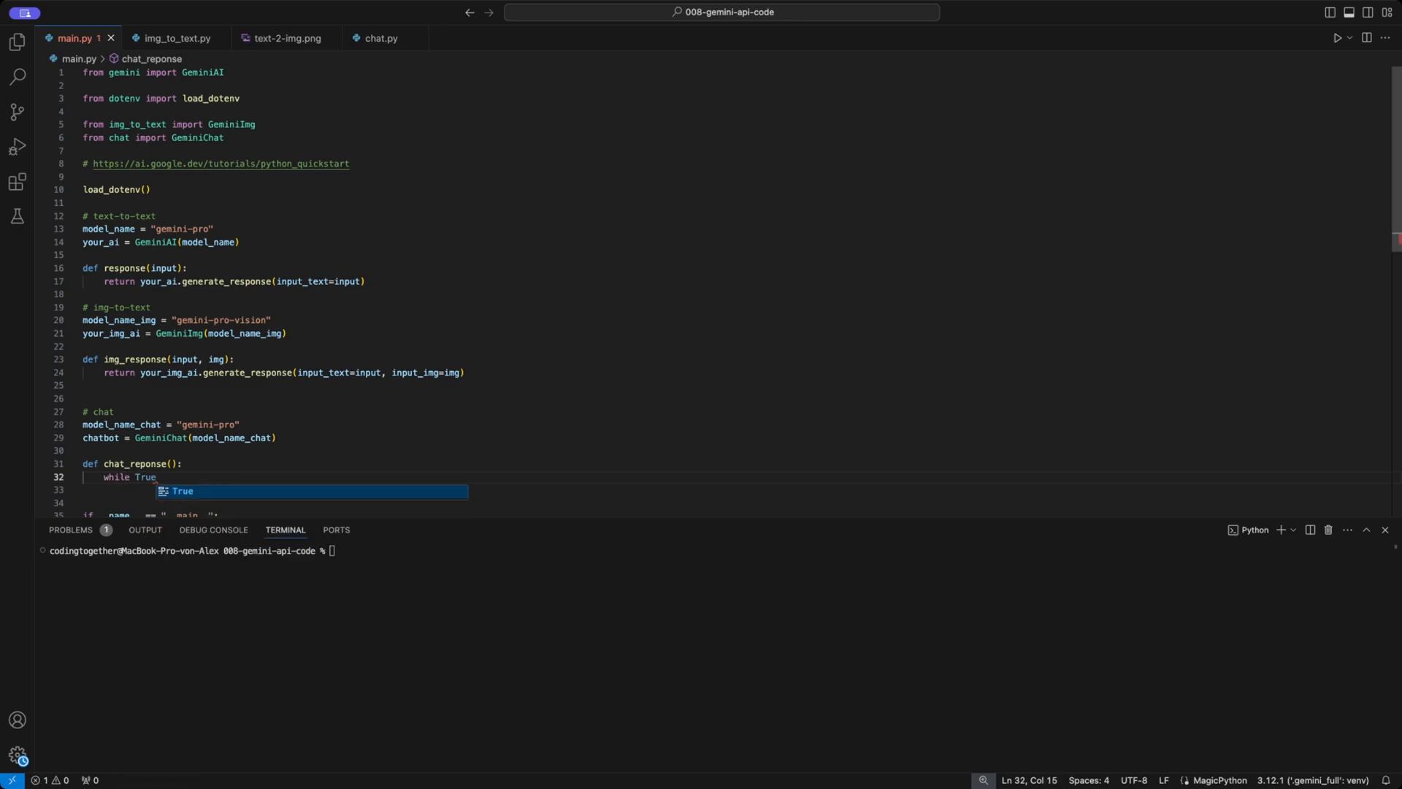
type("print(")
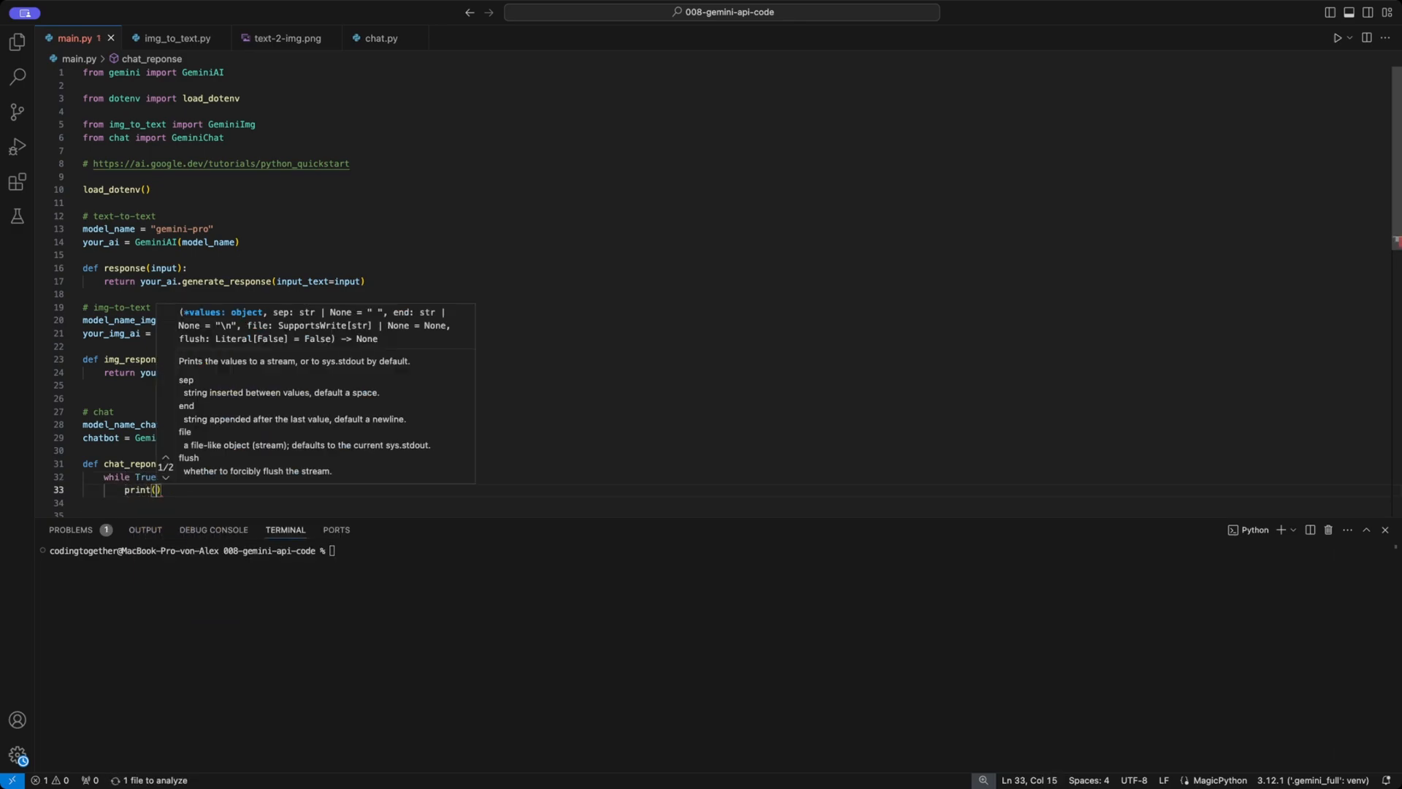
type("c")
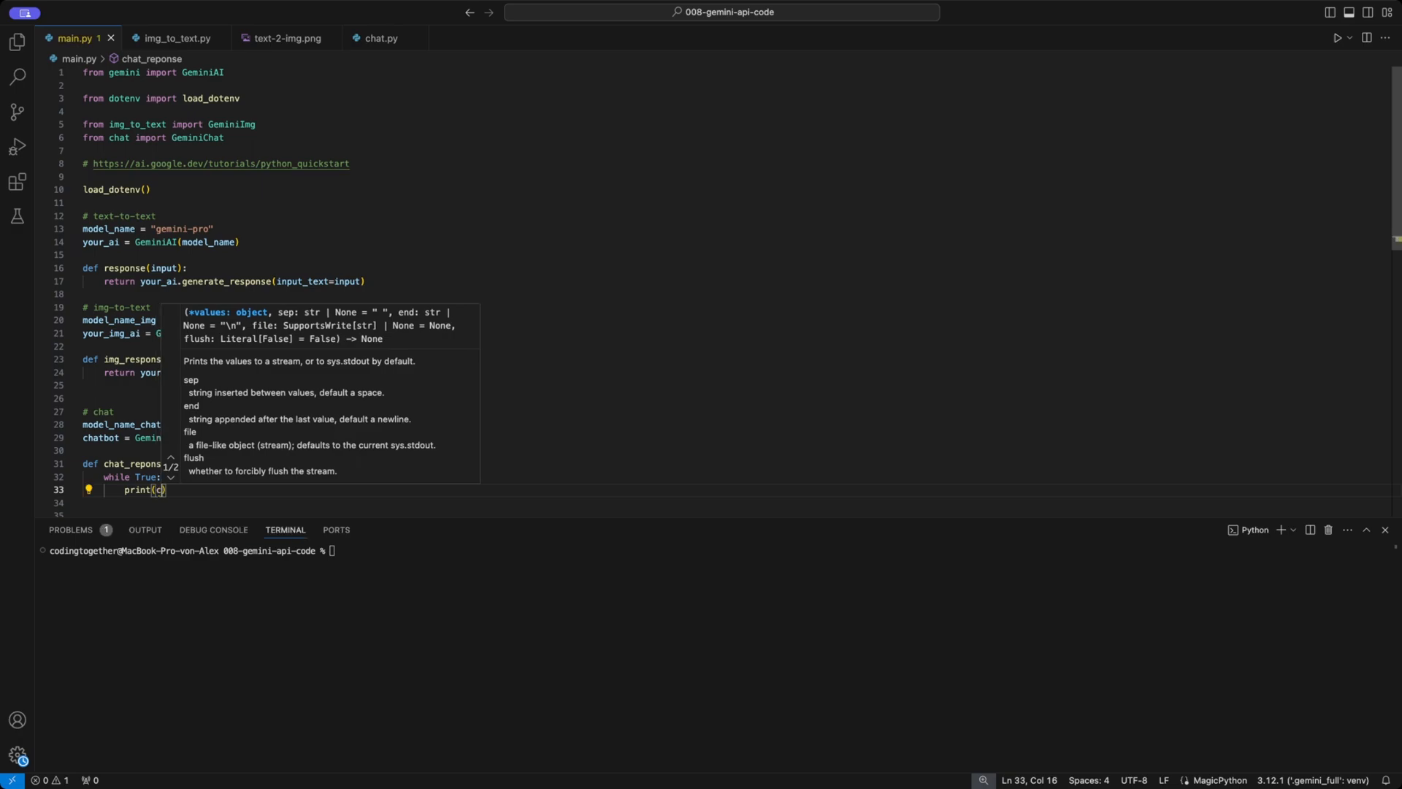
type("hatbot")
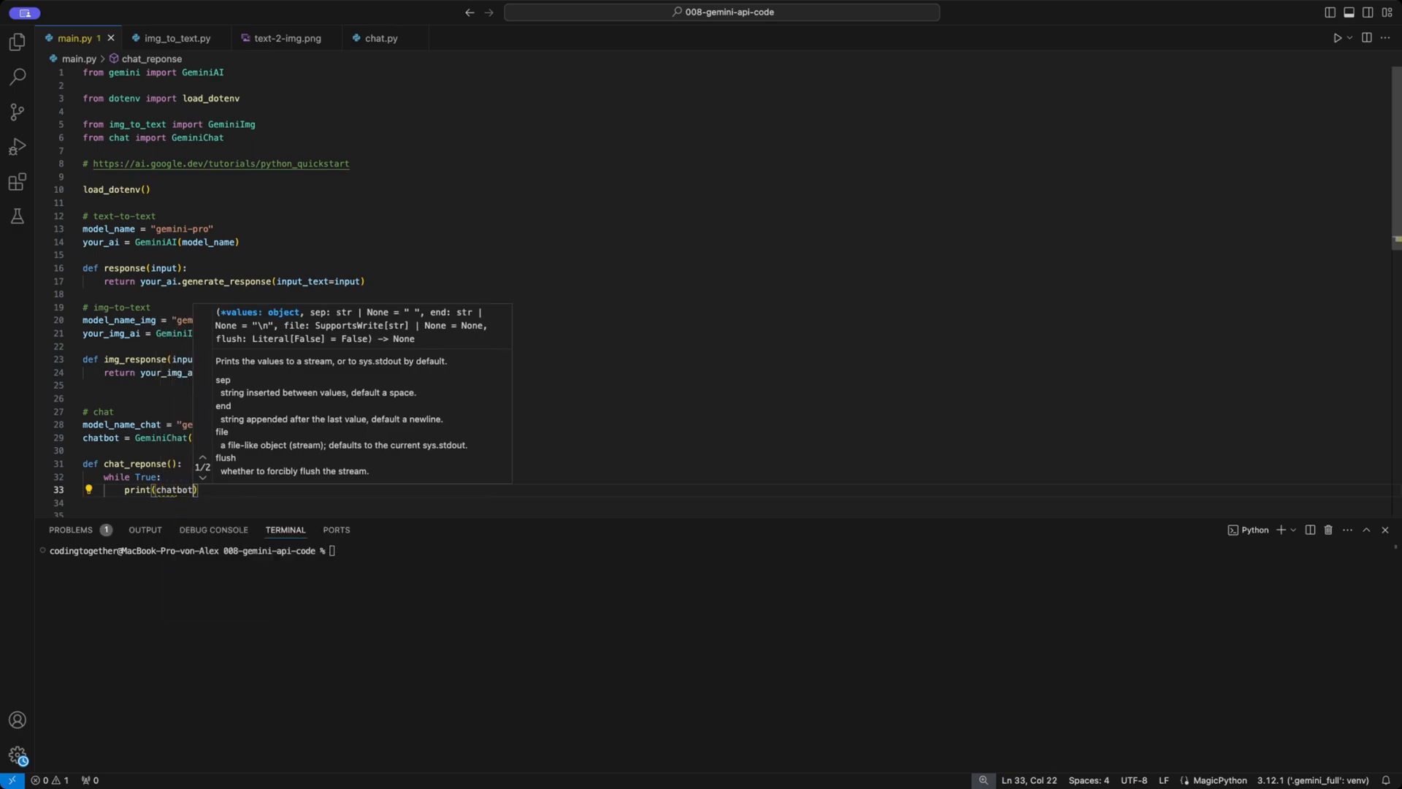
type(".")
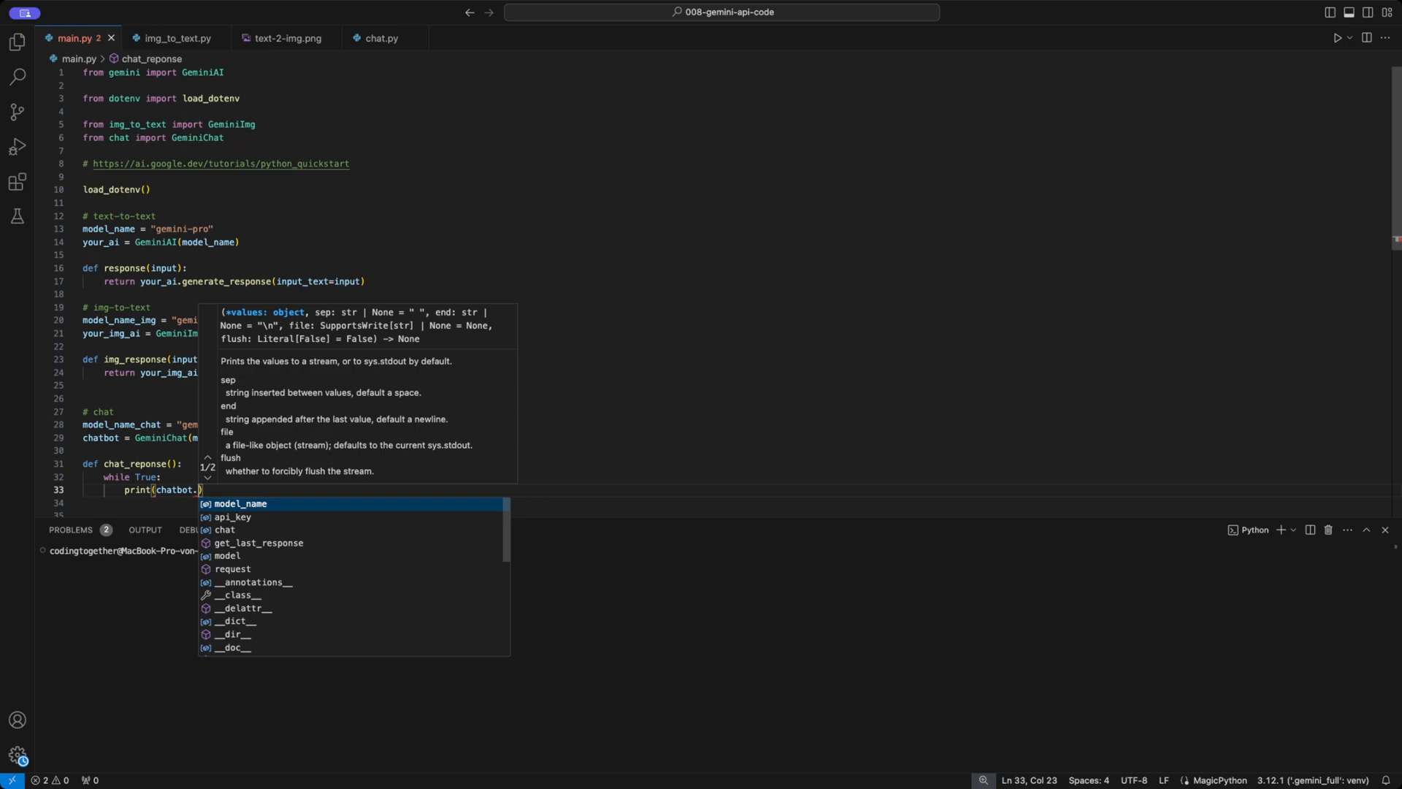
type("get_last_response(")
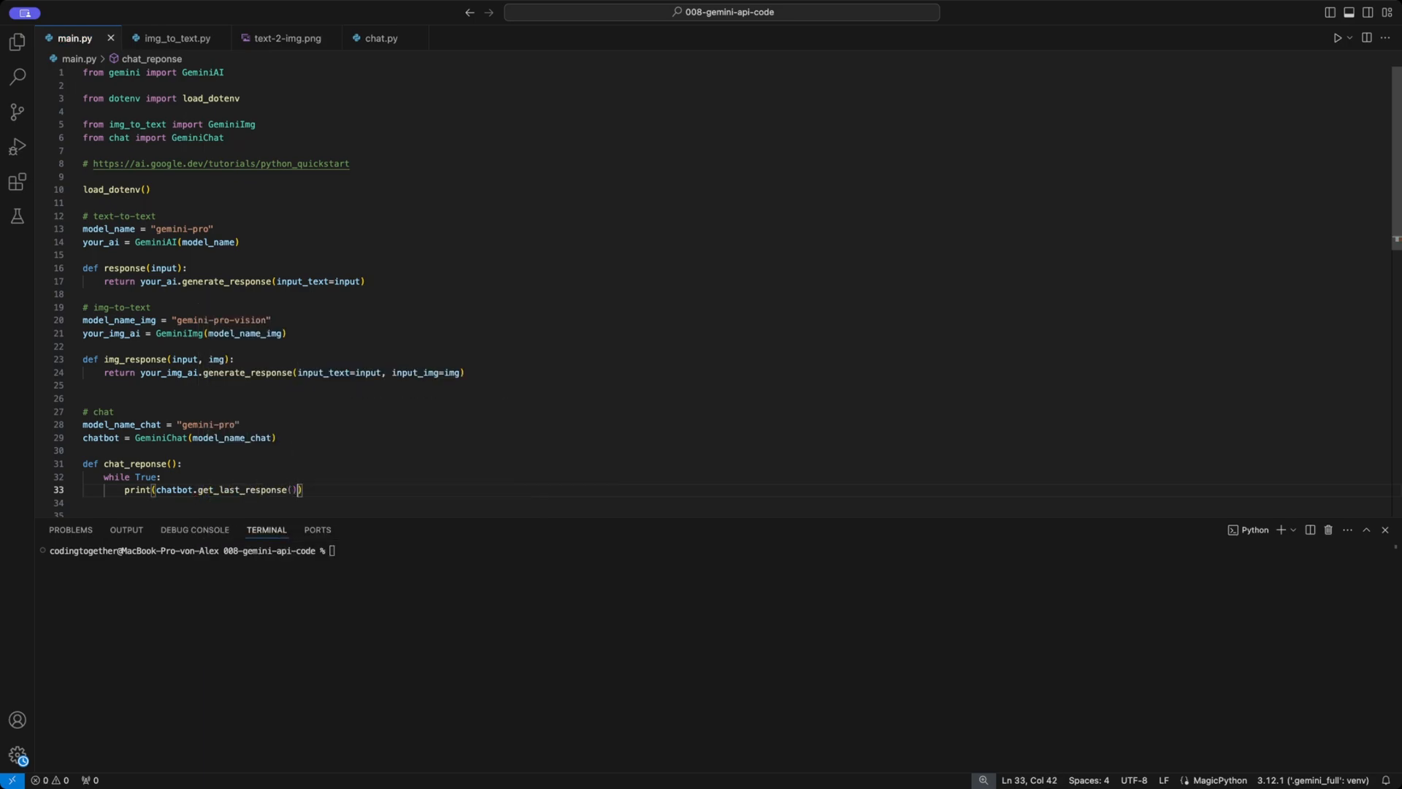
key("Enter")
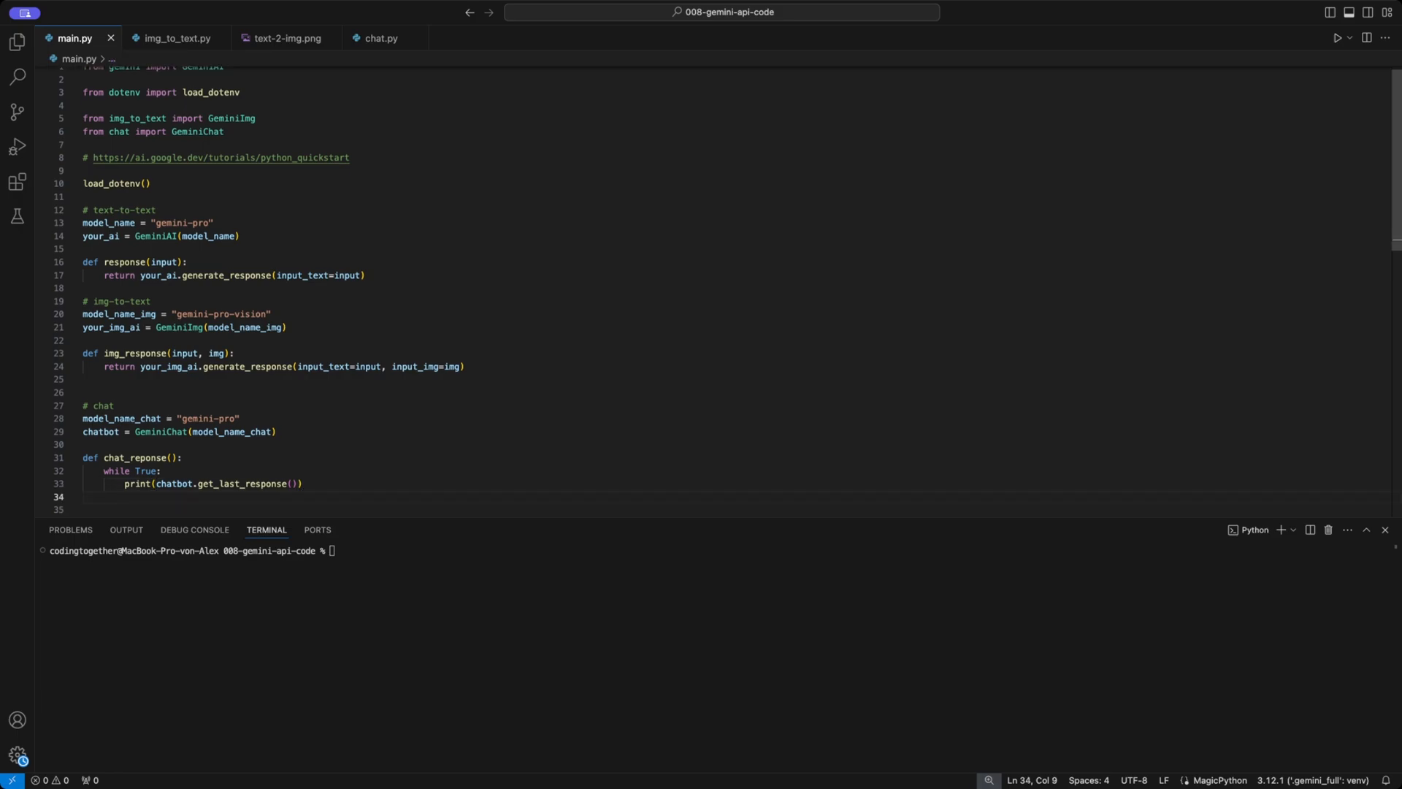
Step: Read the question with user_input = input("\nAsk:")
type("user_input =")
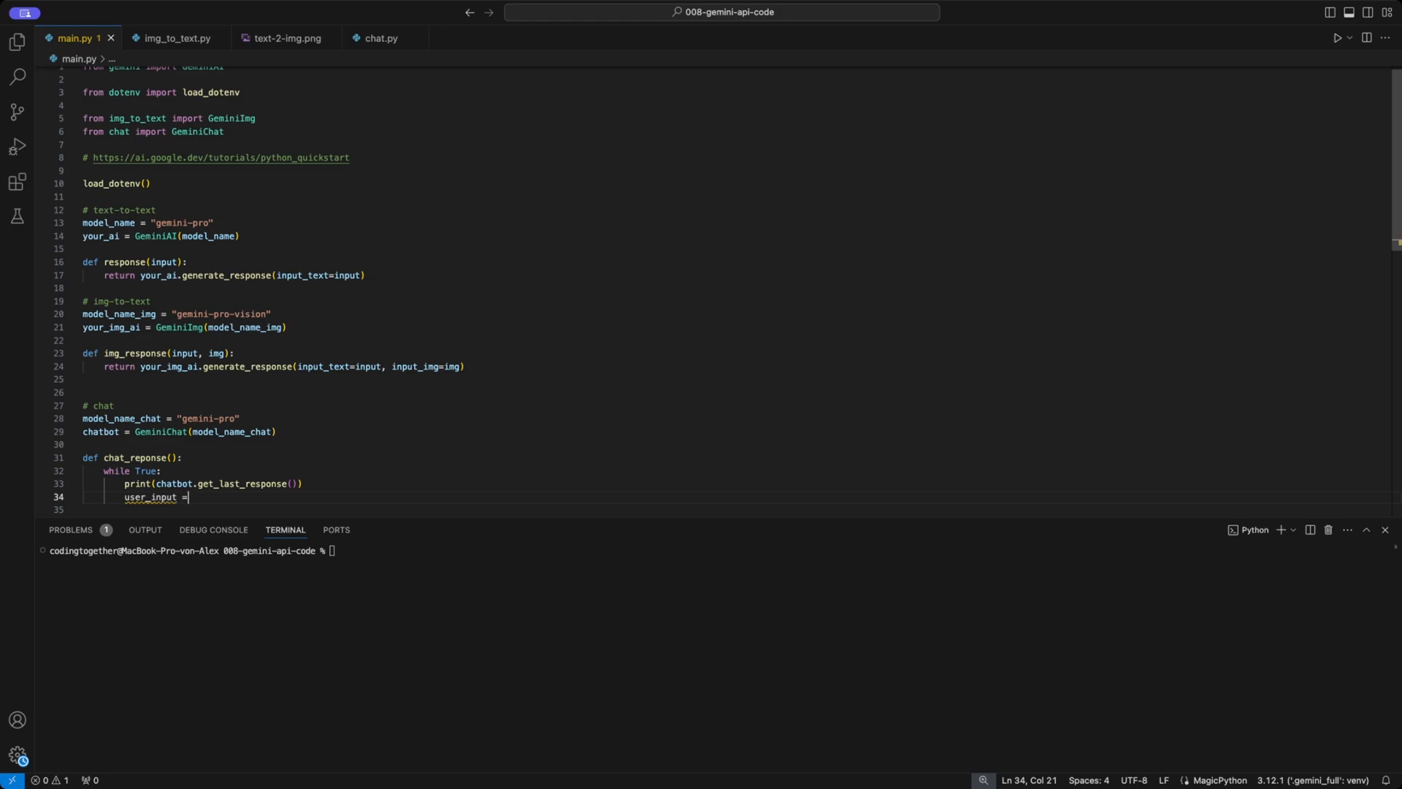
type("i")
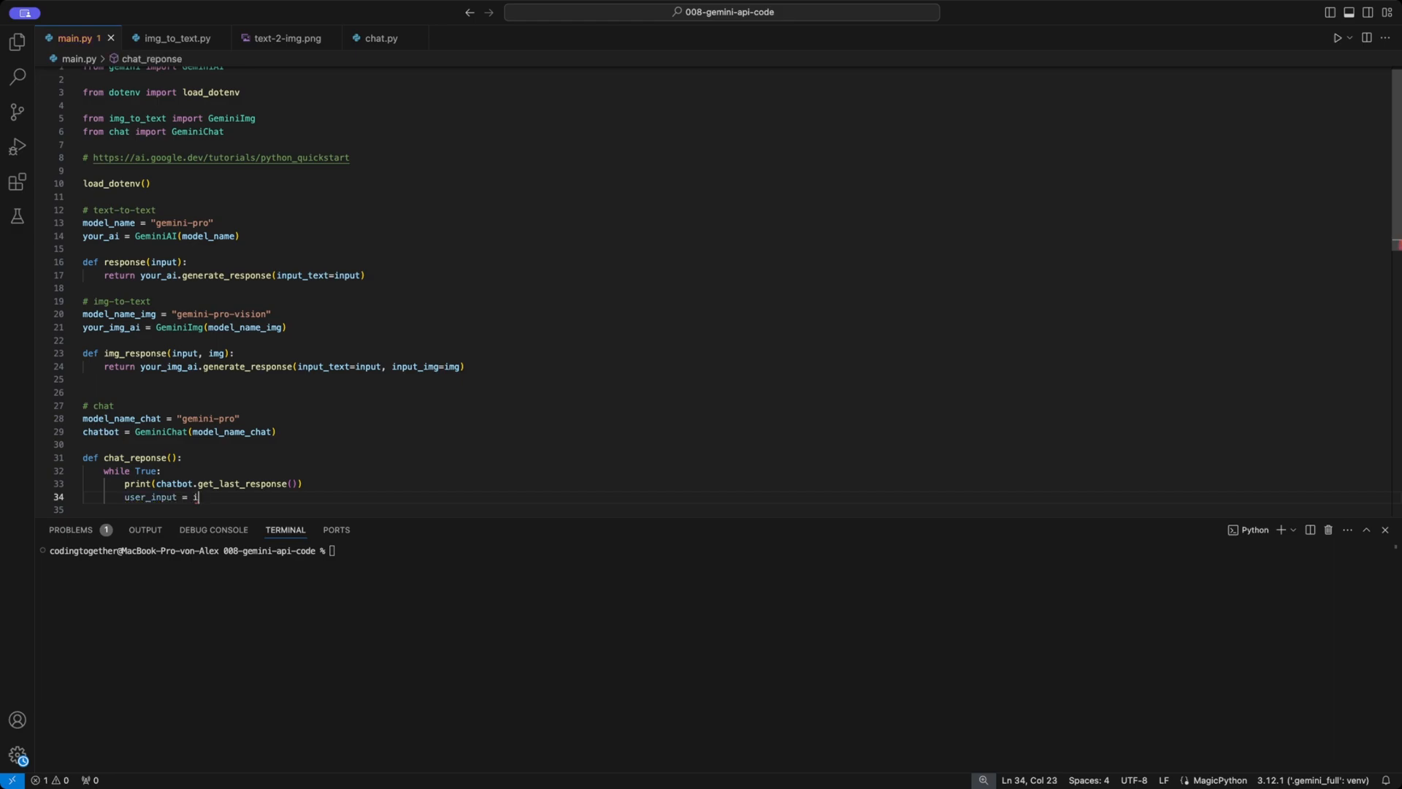
type("nput(\"")
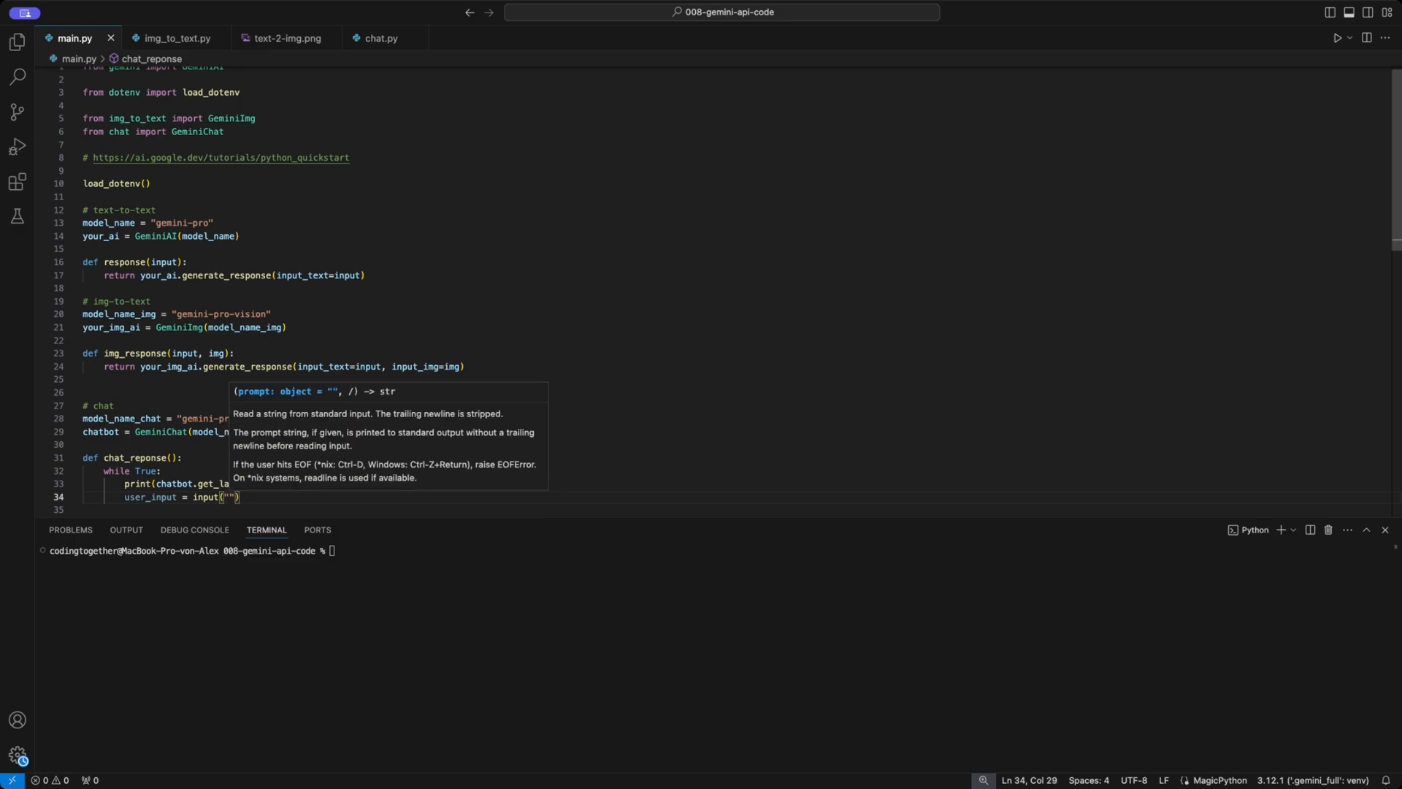
type("\\")
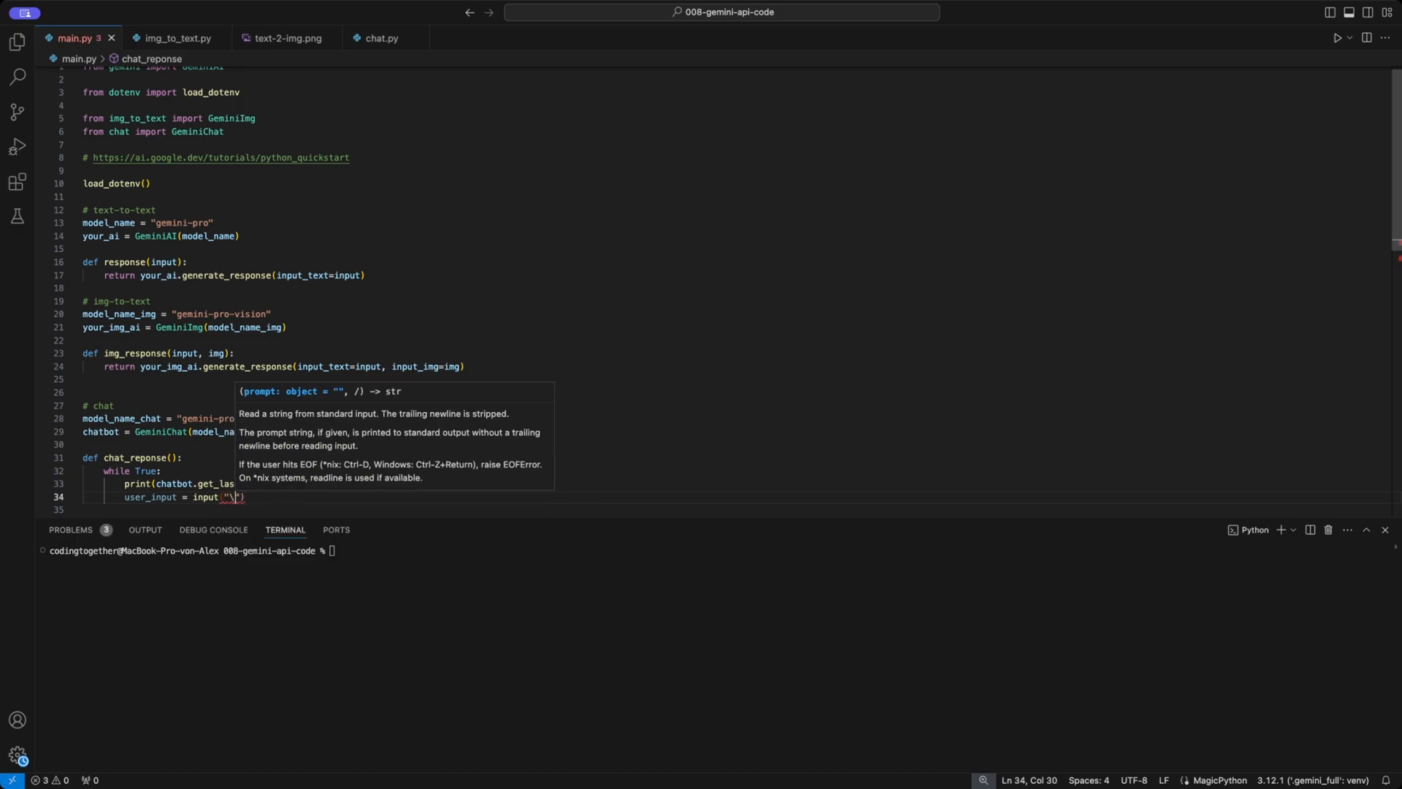
type("nAsk:")
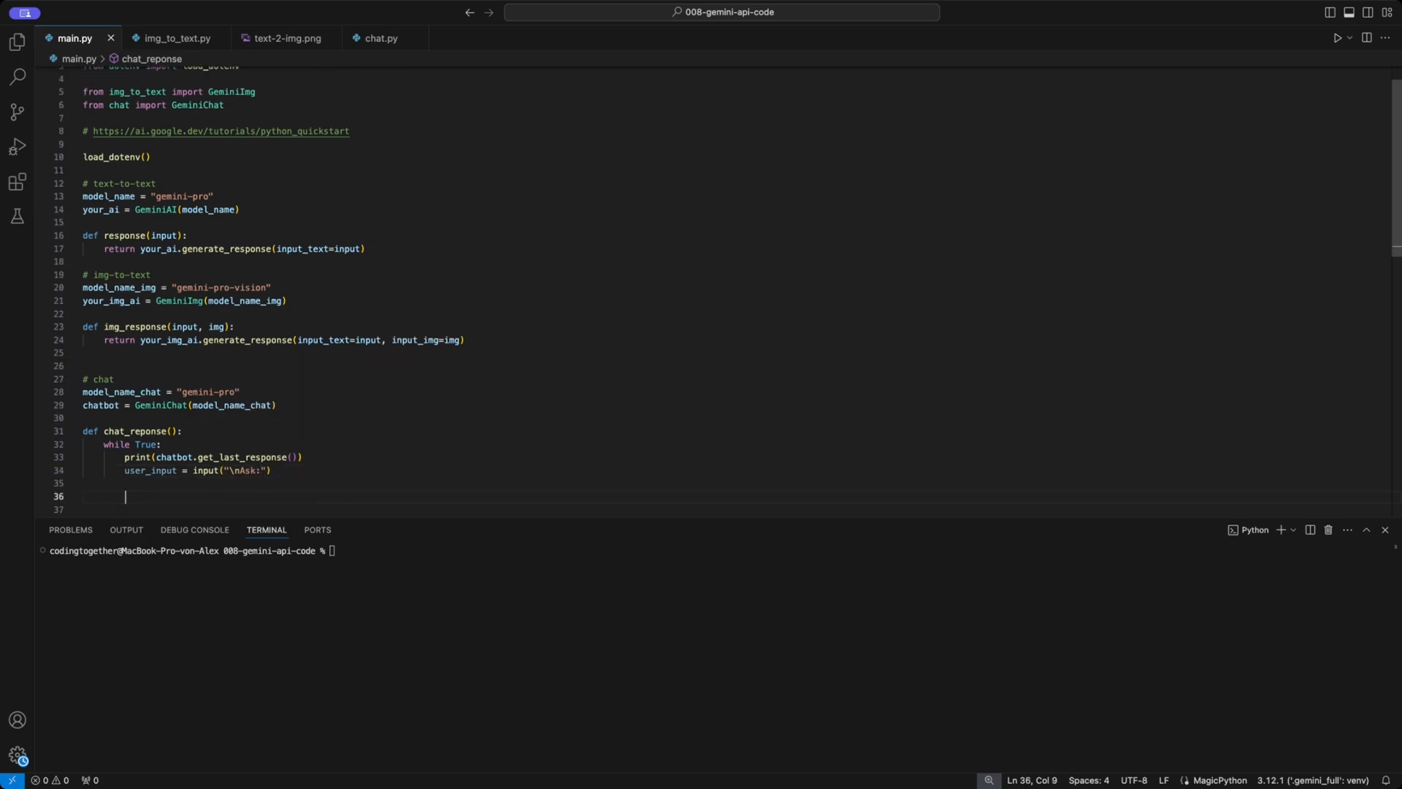
Step: Break the loop when user_input == "", otherwise call chatbot.request(user_input)
scroll("down", 3)
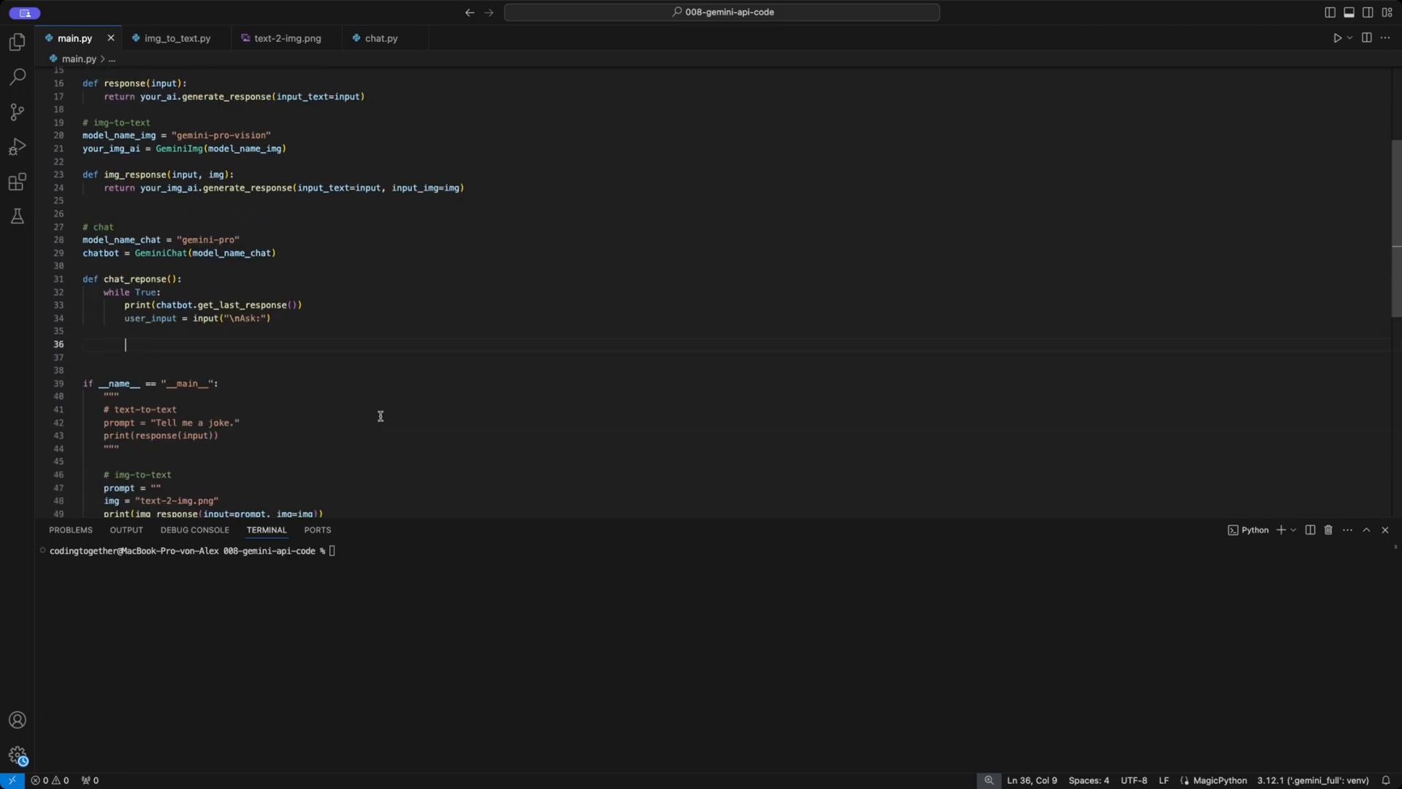
type("i")
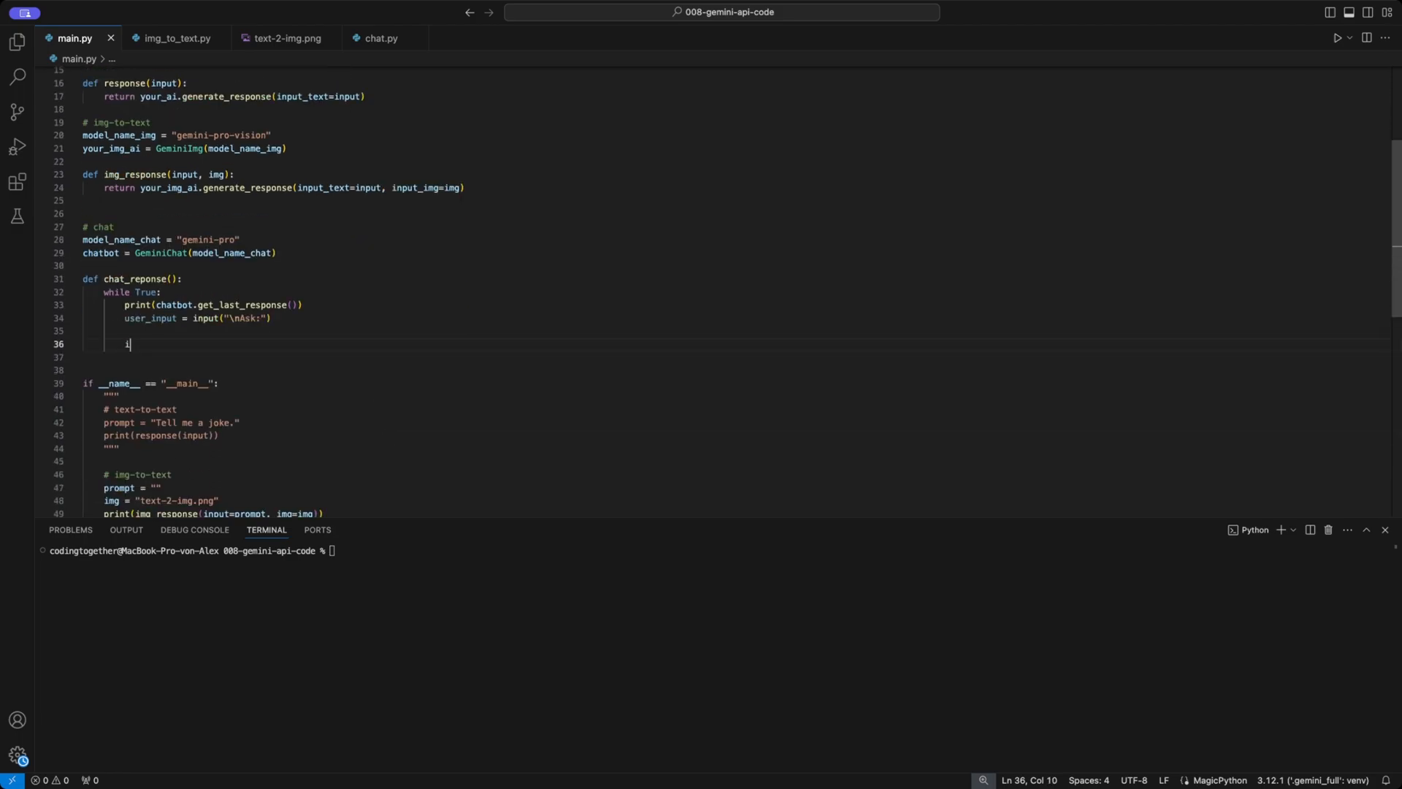
type("f user_input")
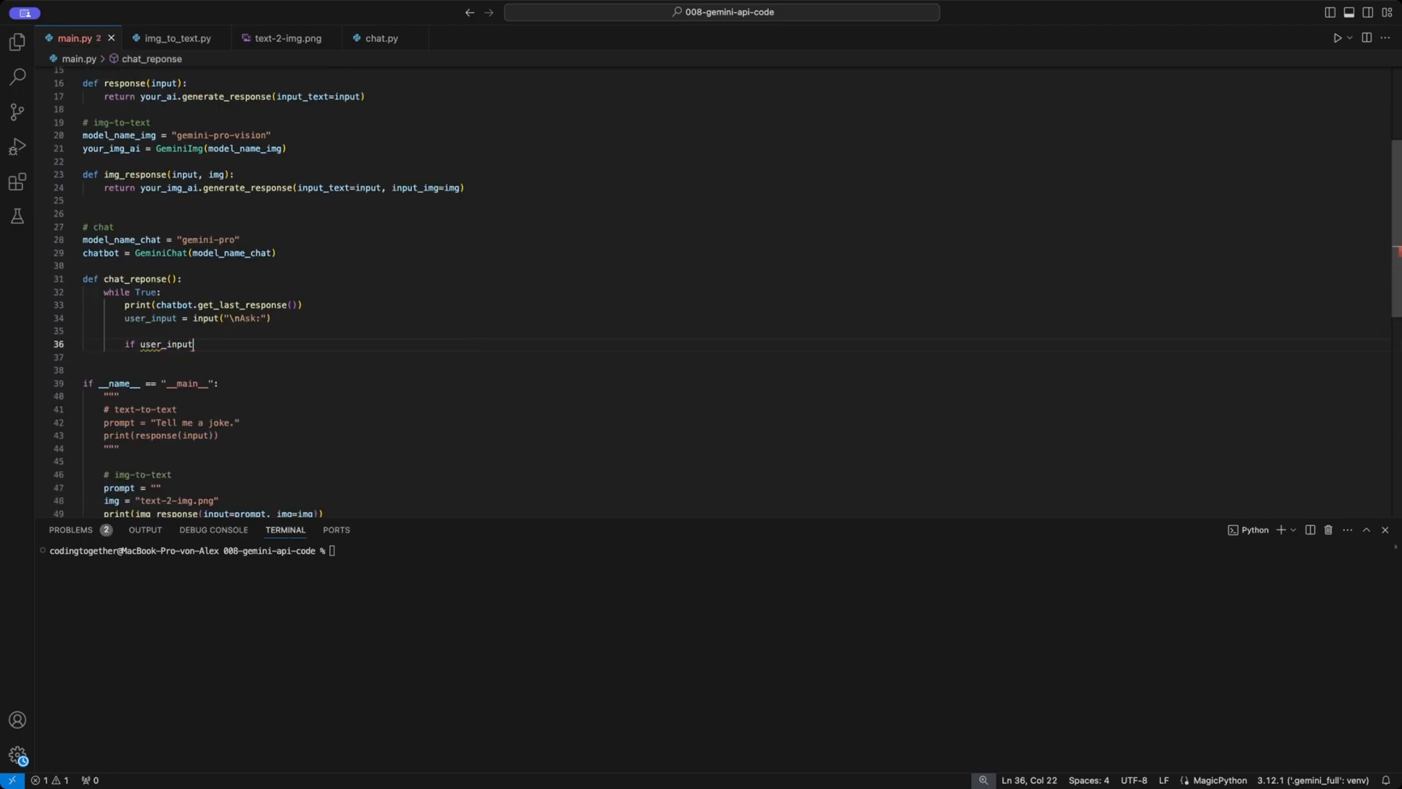
type("== \"\":")
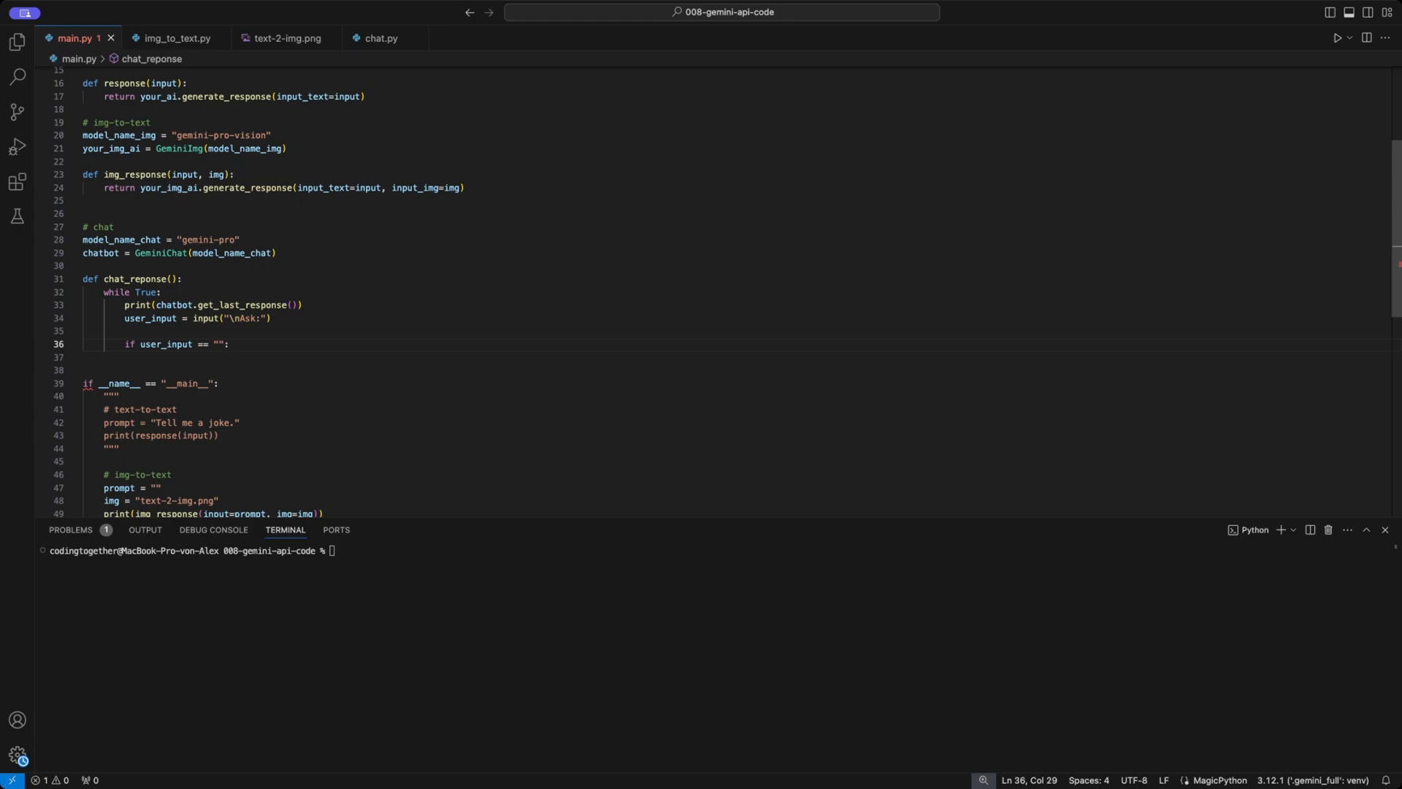
key("enter")
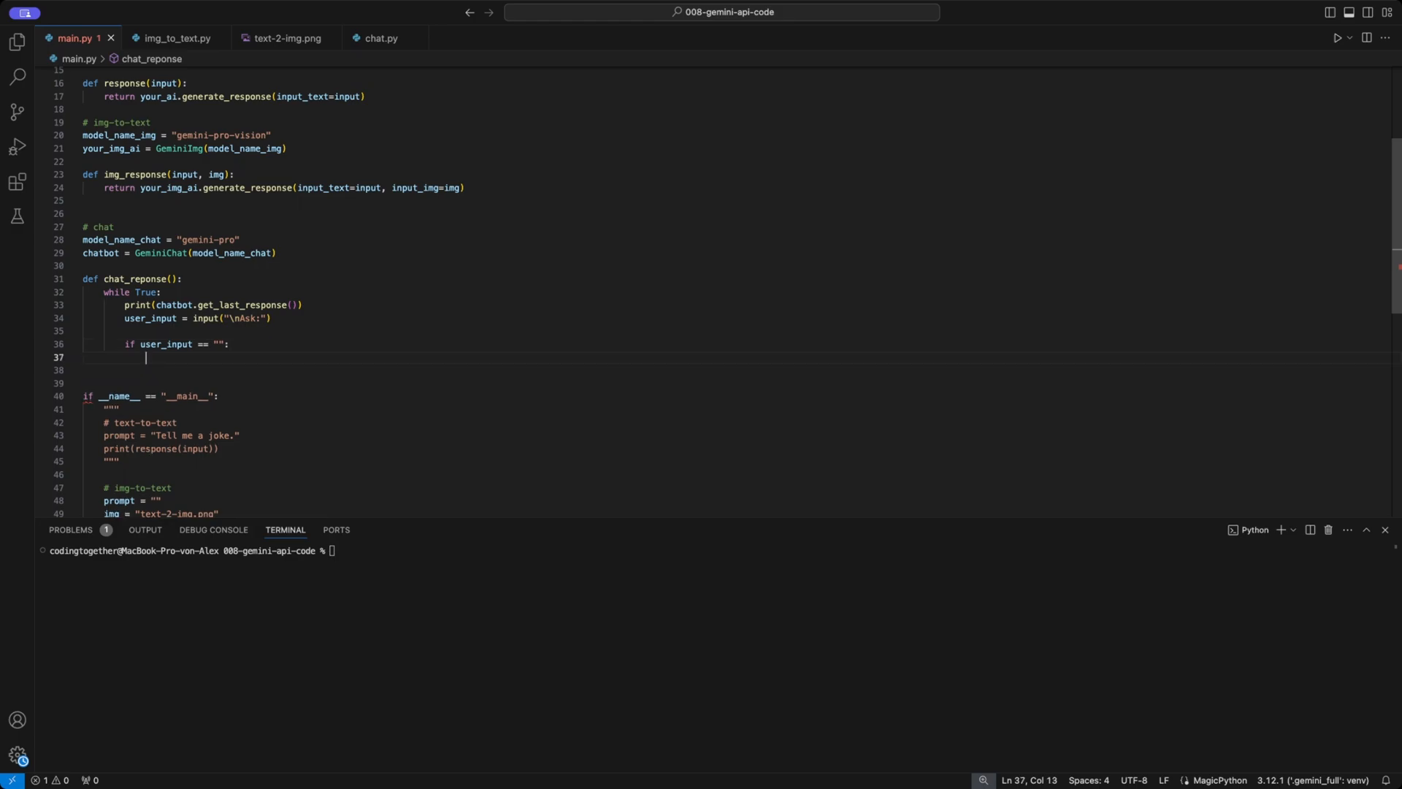
type("break")
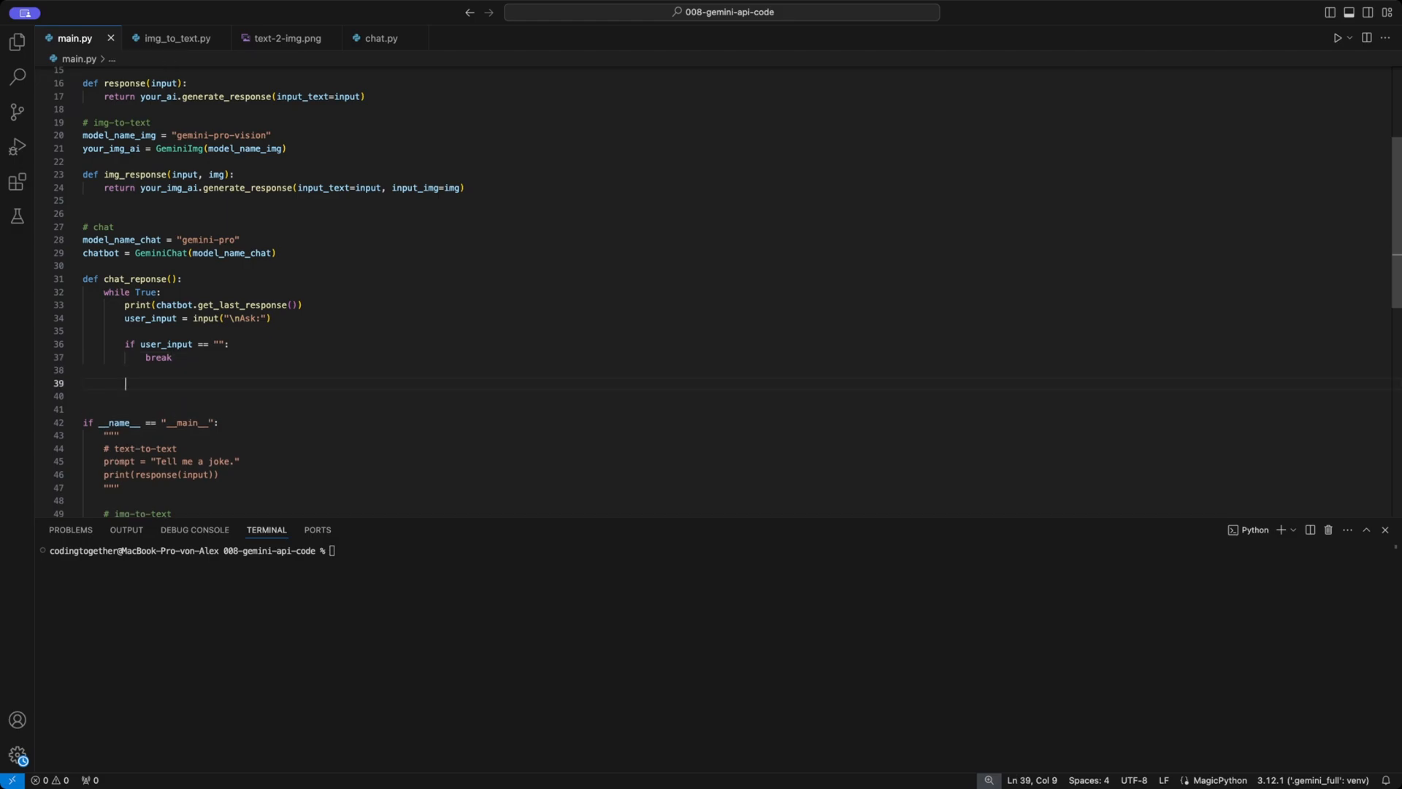
type("chatbot")
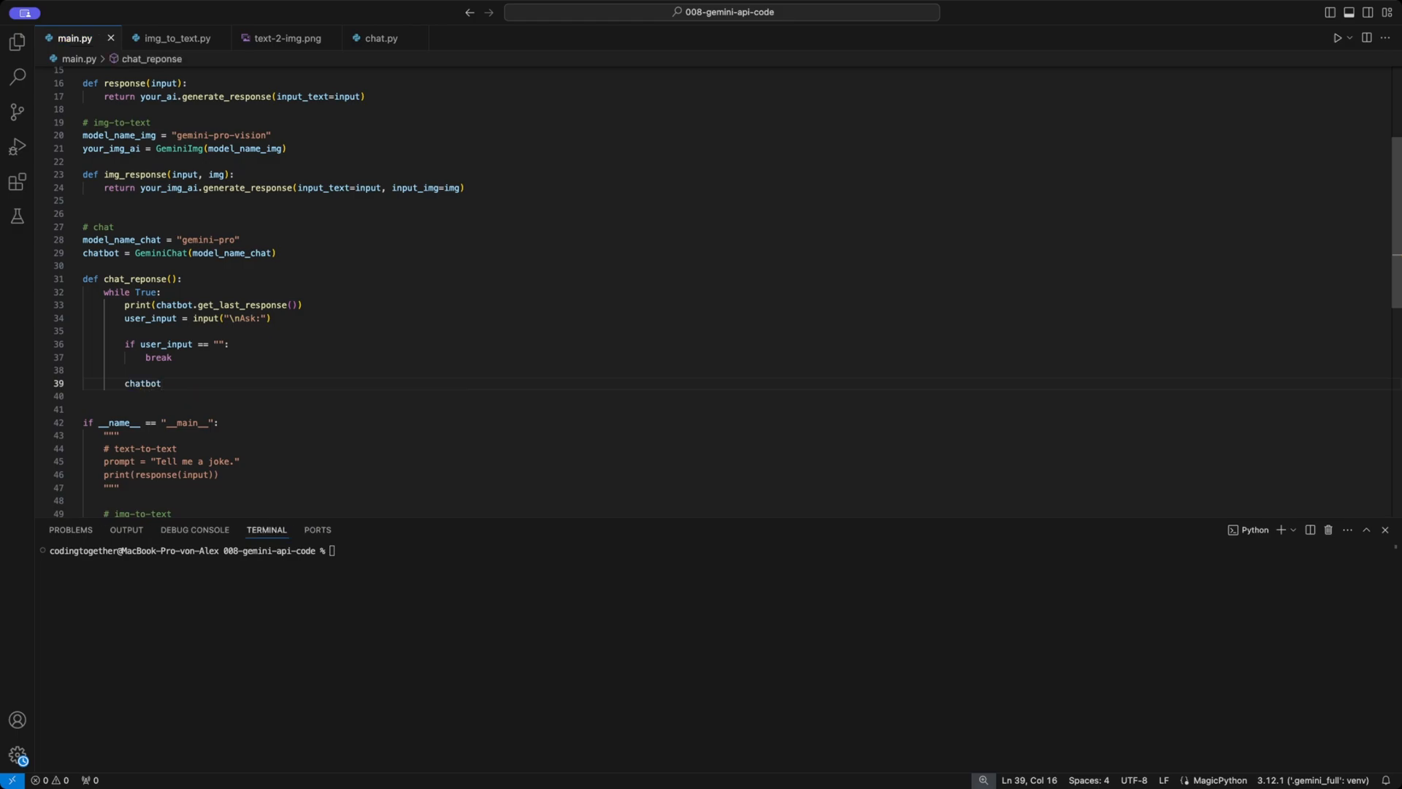
type(".request(u")
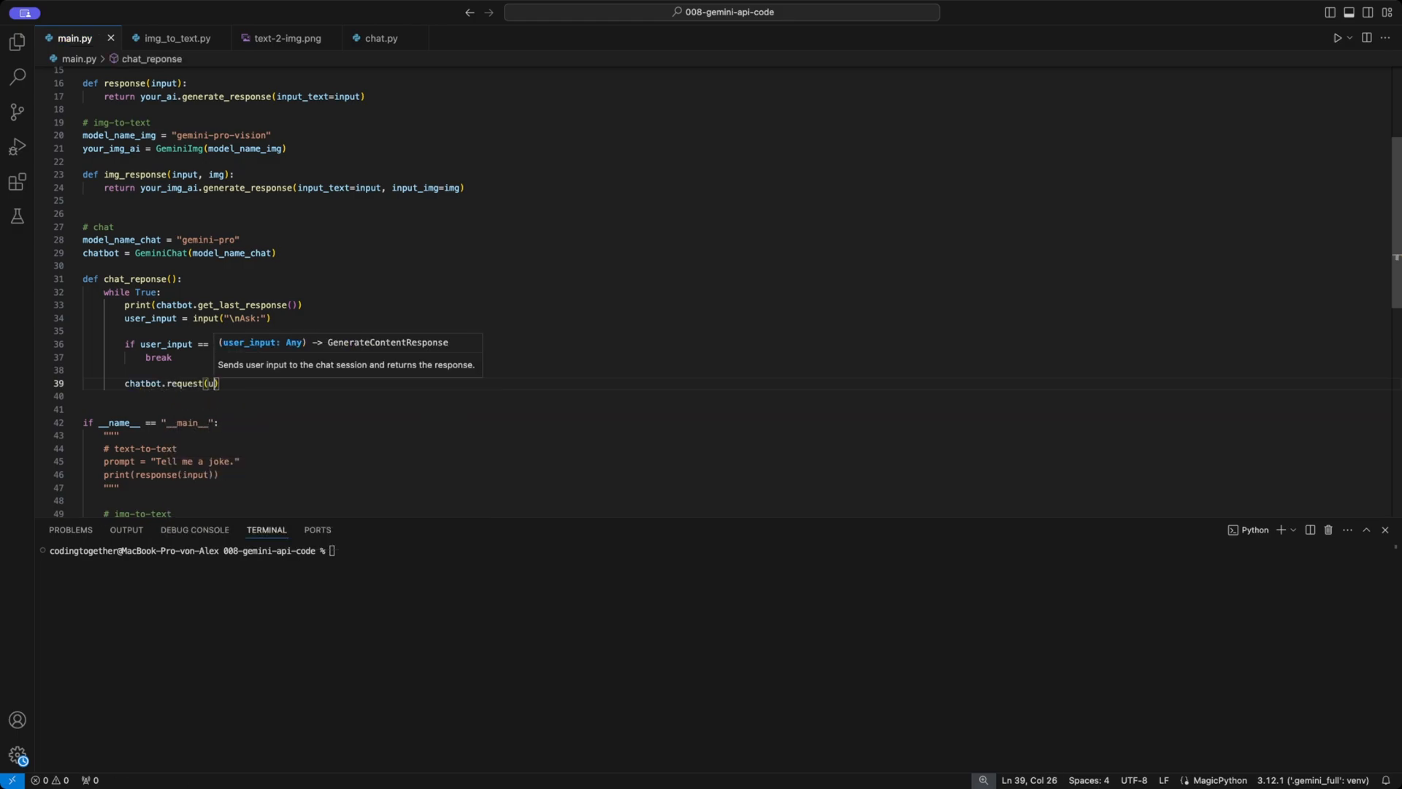
type("ser_input")
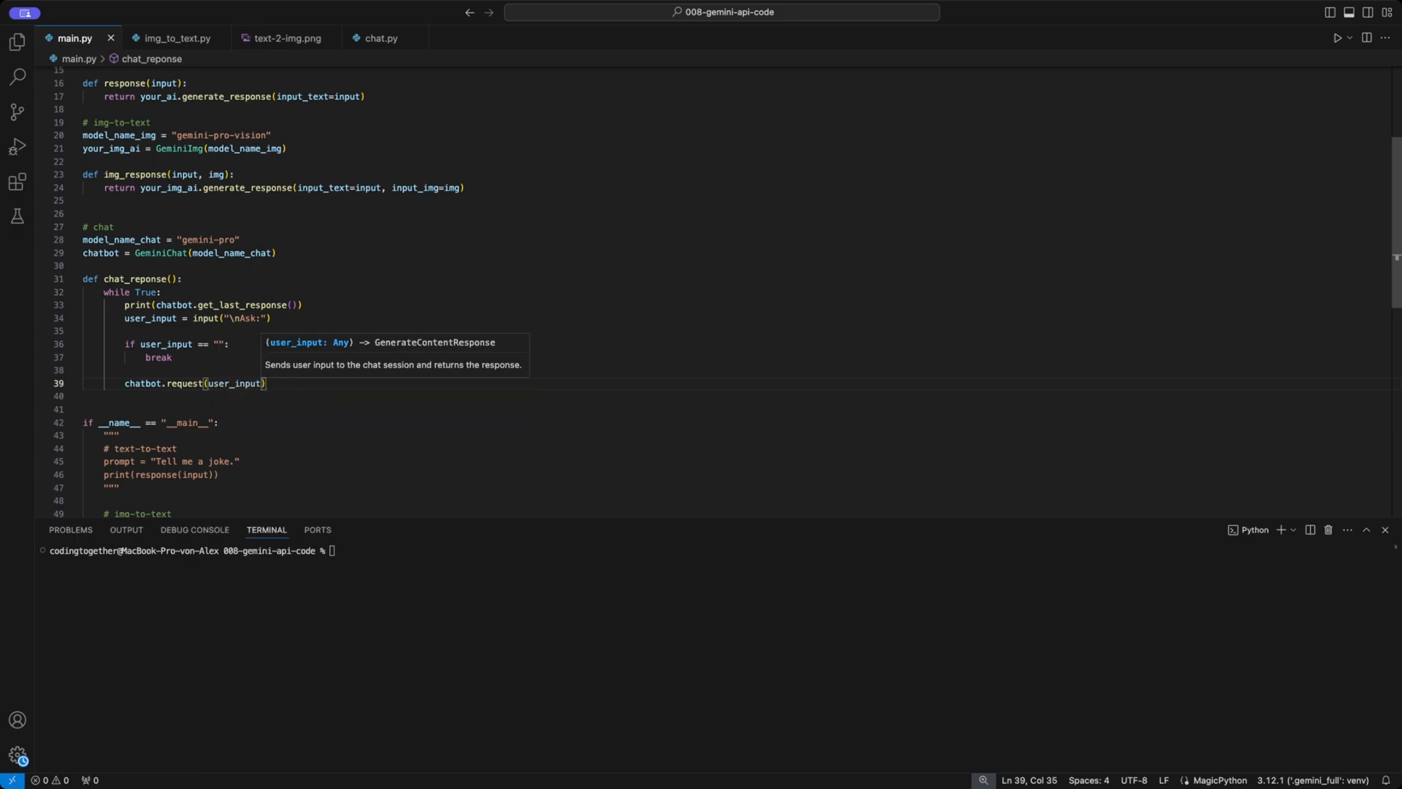
mouse_move(488, 483)
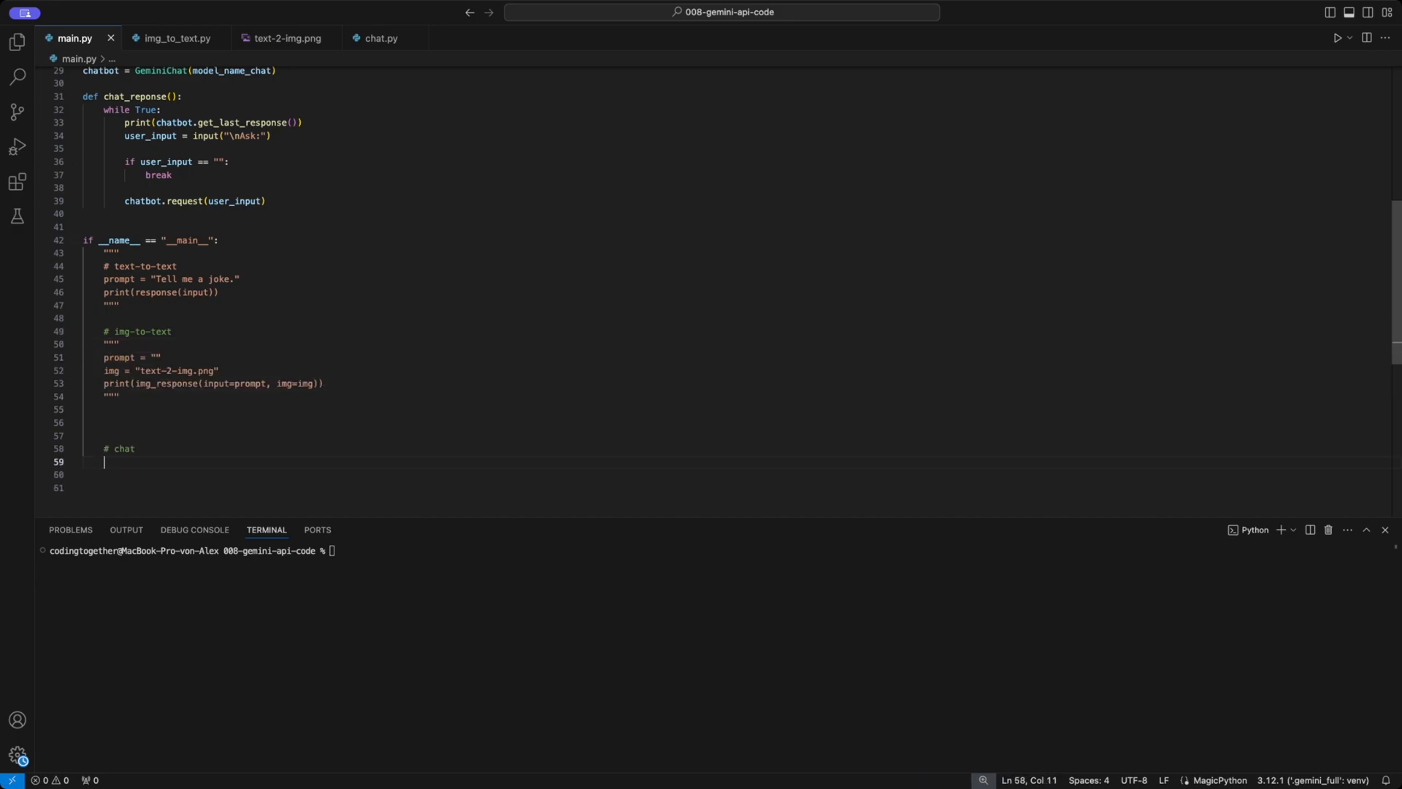
Step: Add chat_reponse() under the # chat comment in the __main__ block
type("chat_reponse()")
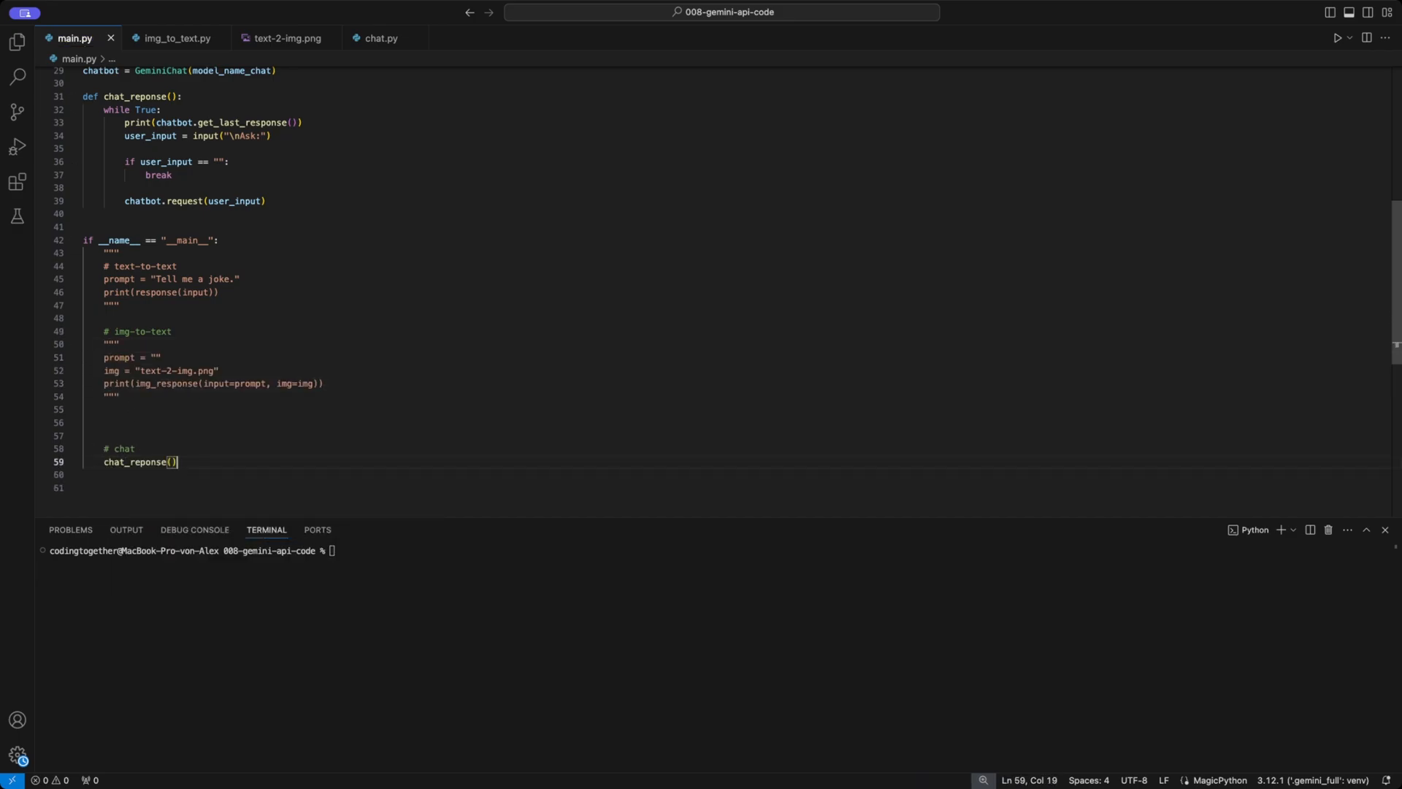
key("Return")
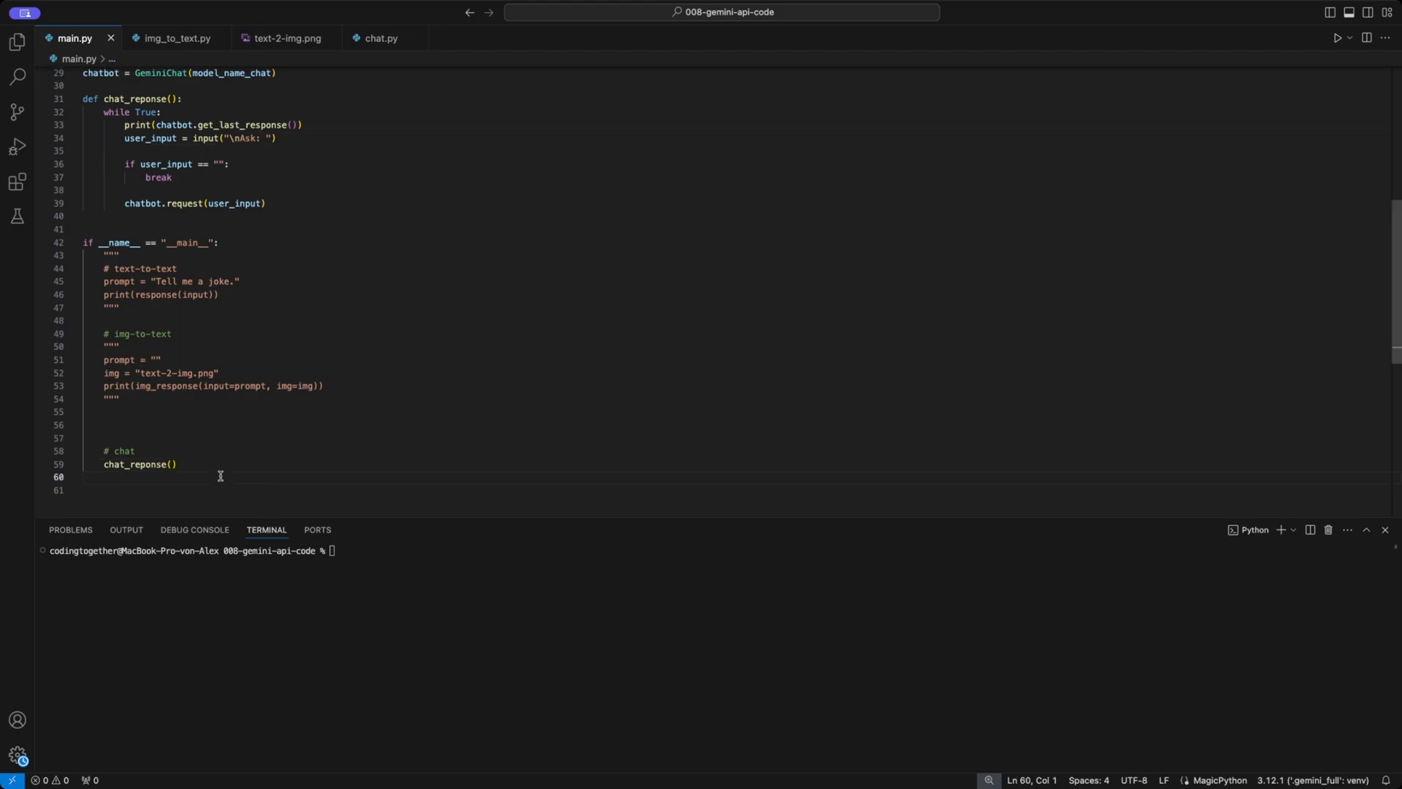
Step: Run main.py and ask the chatbot in the terminal to tell a joke
left_click(1336, 37)
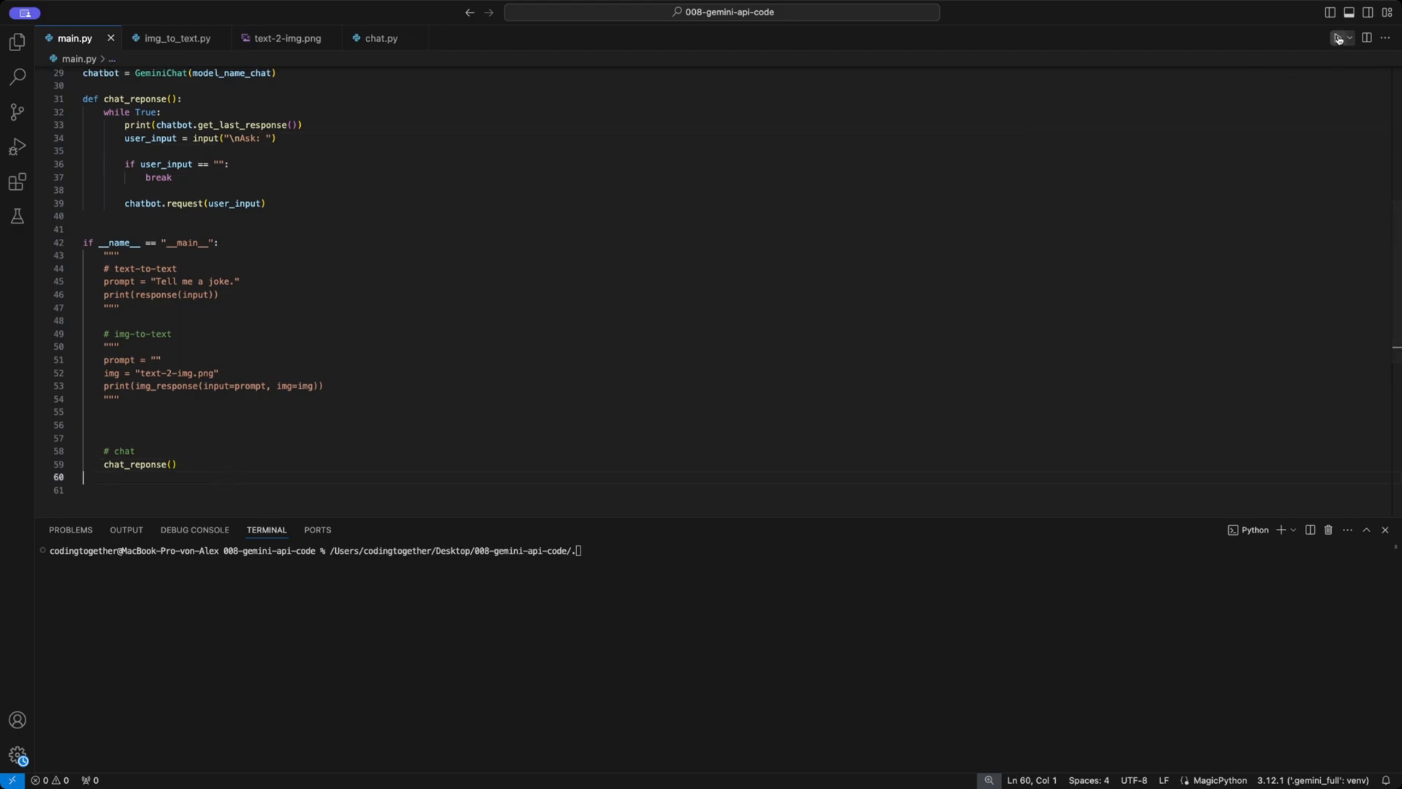
left_click(1338, 37)
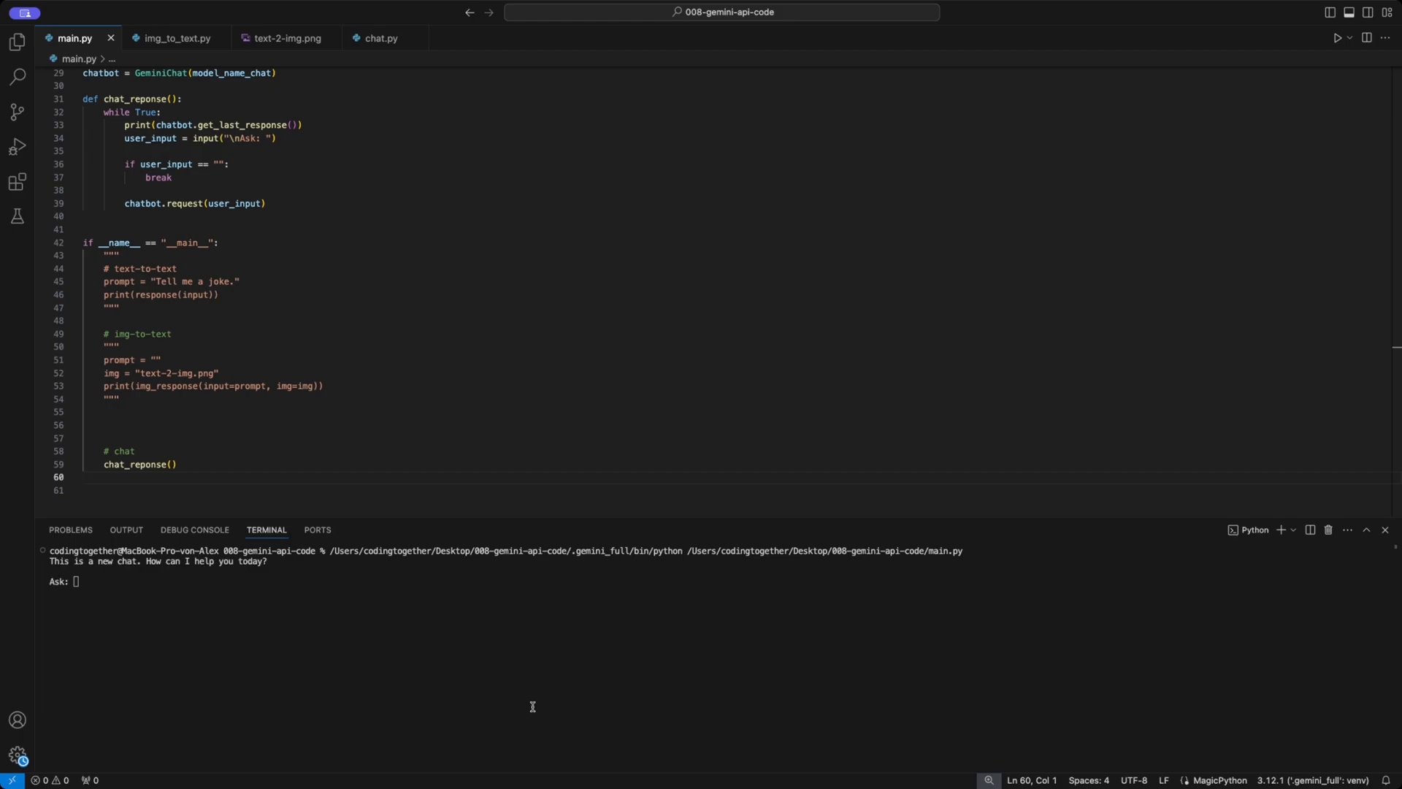
type("tell me a joke!")
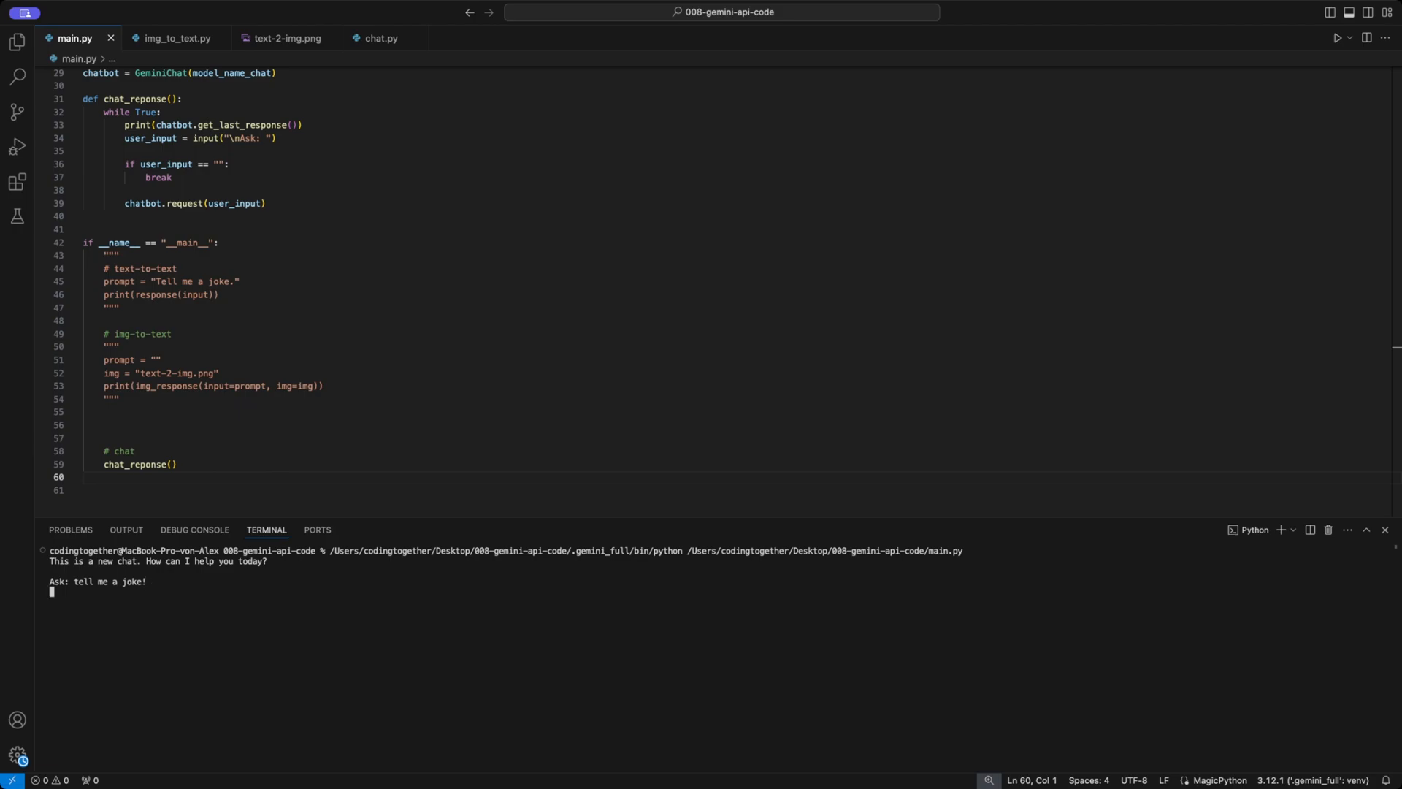
key("Return")
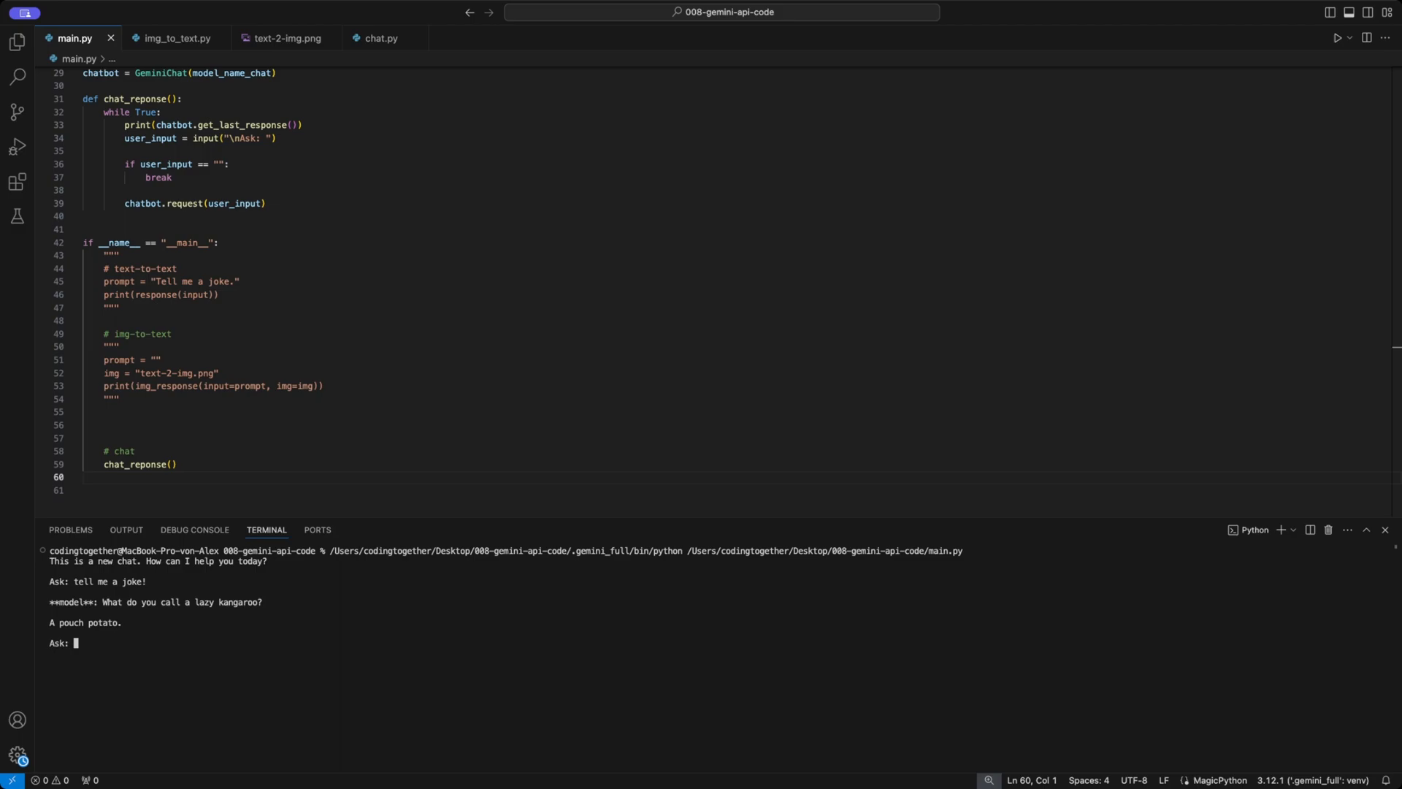
Step: Reply "haha, funny" and ask the chatbot for another joke
type("haha, fu")
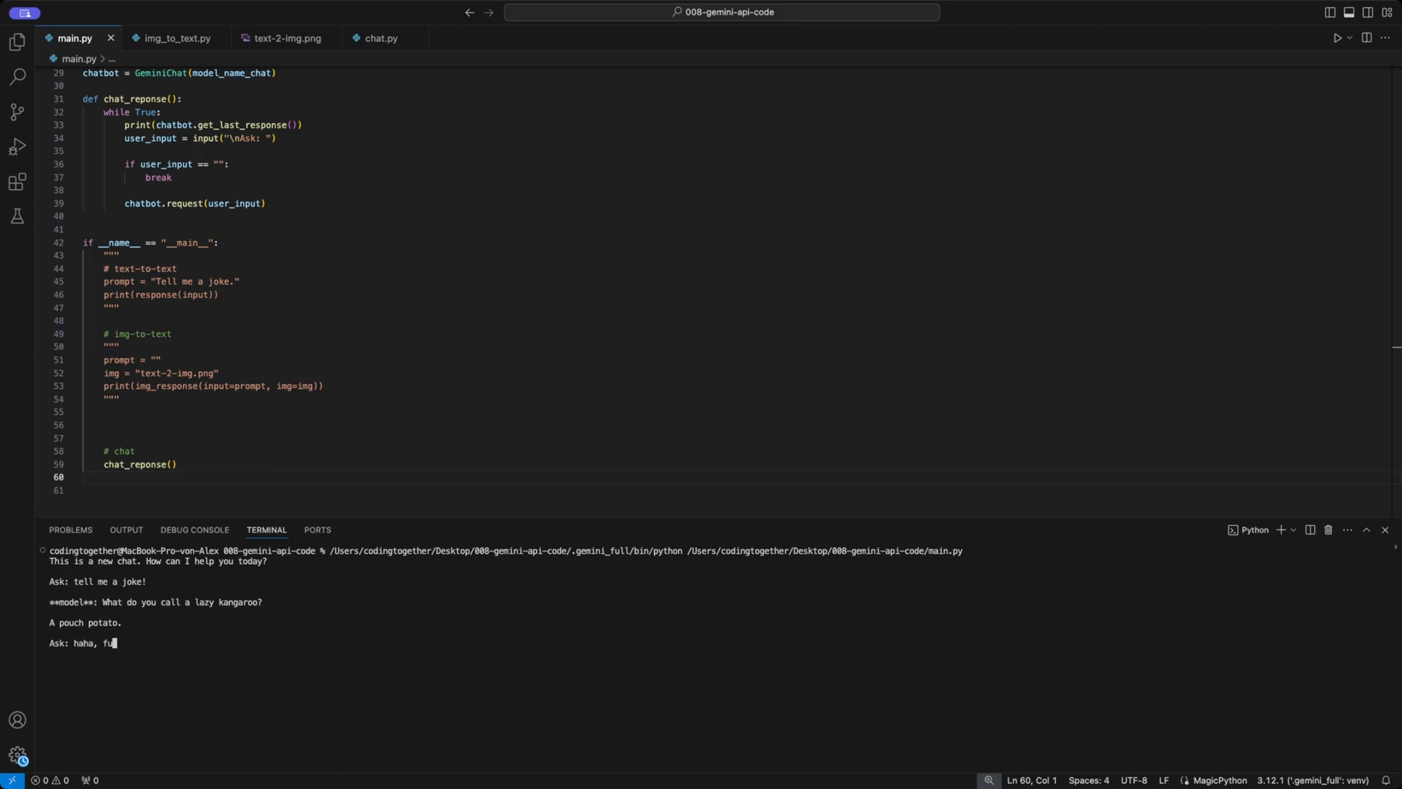
type("nny. and")
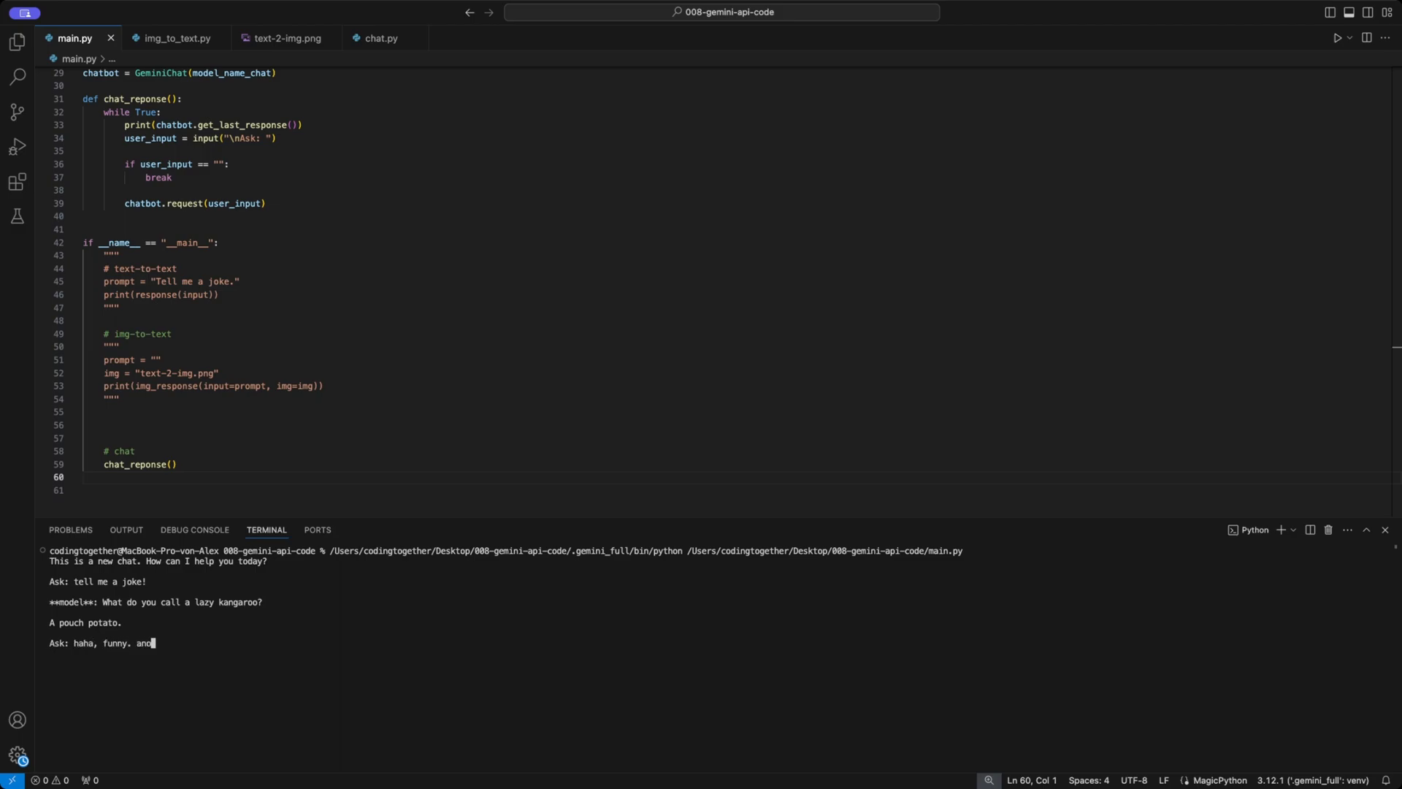
key("Return")
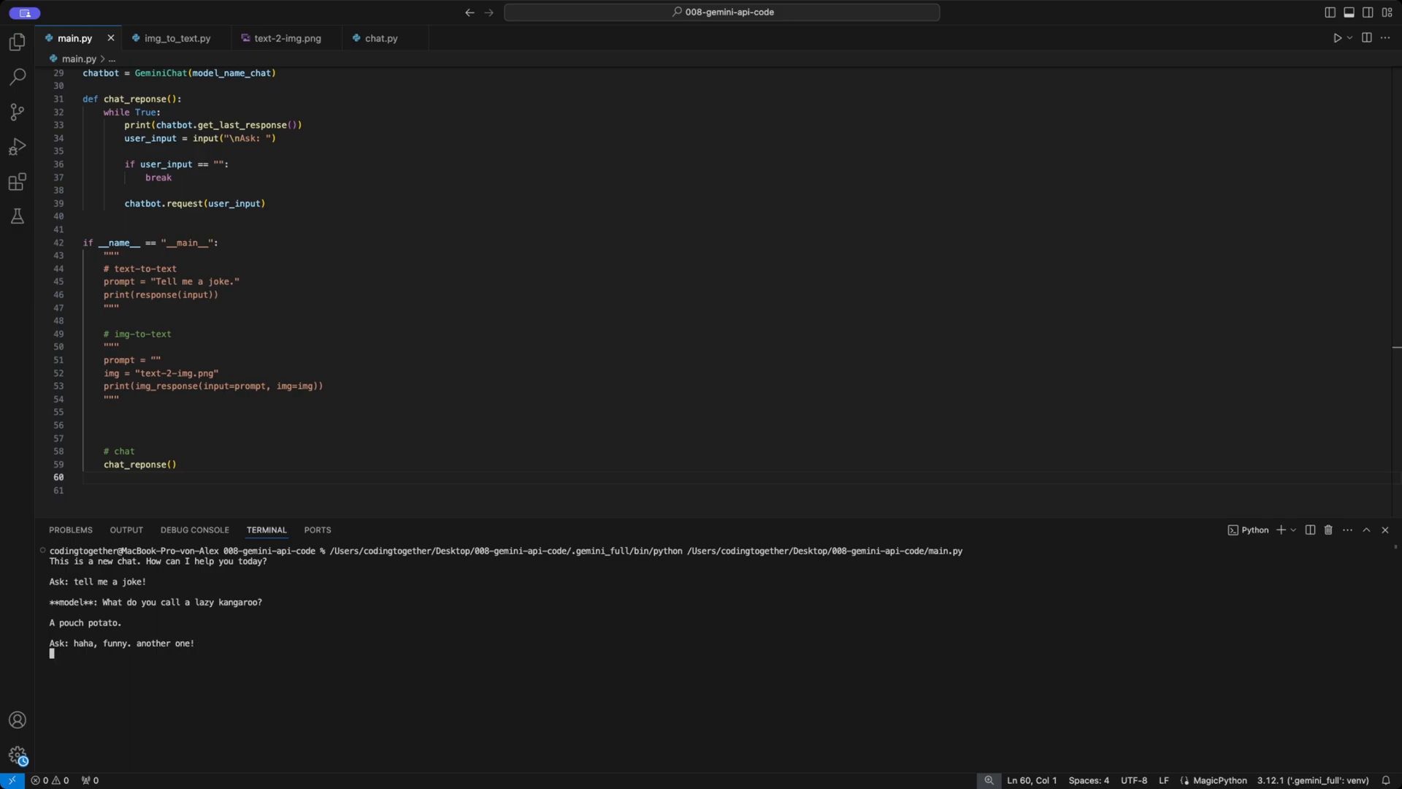